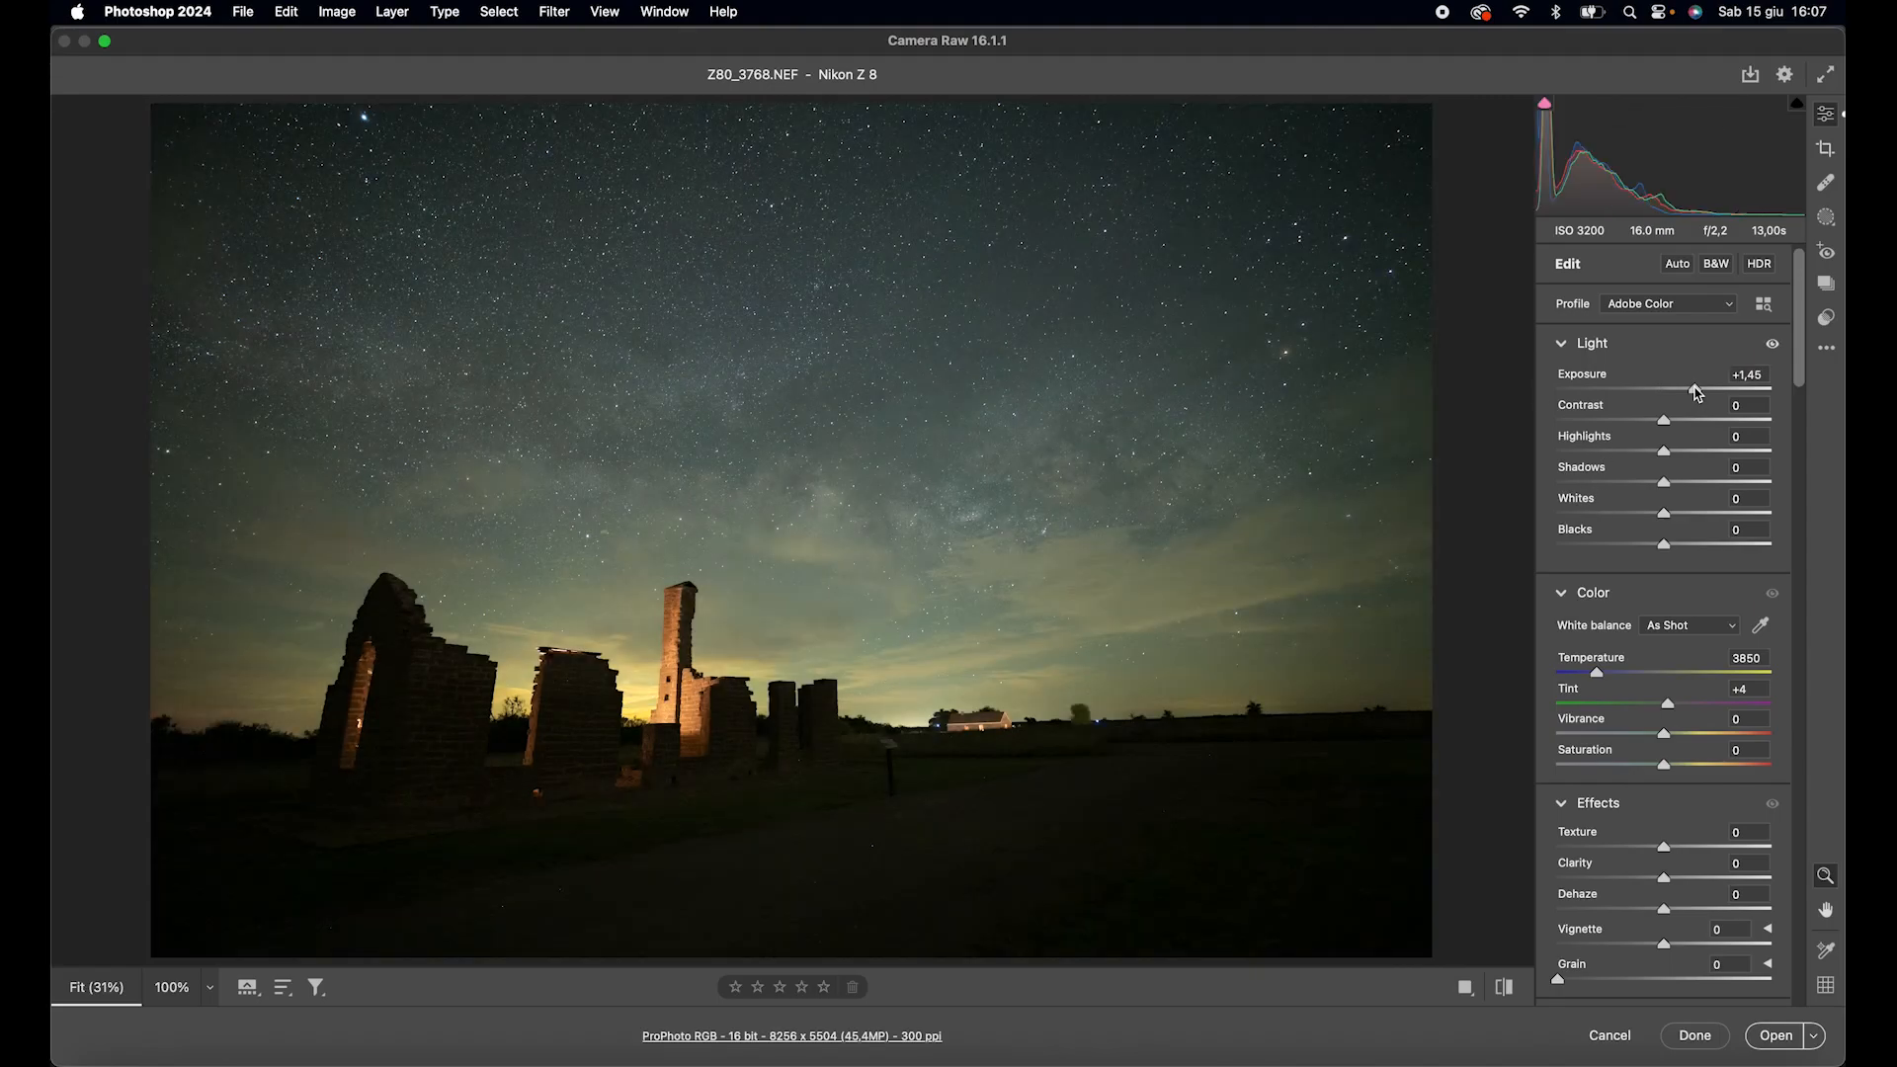
pyautogui.moveTo(551, 706)
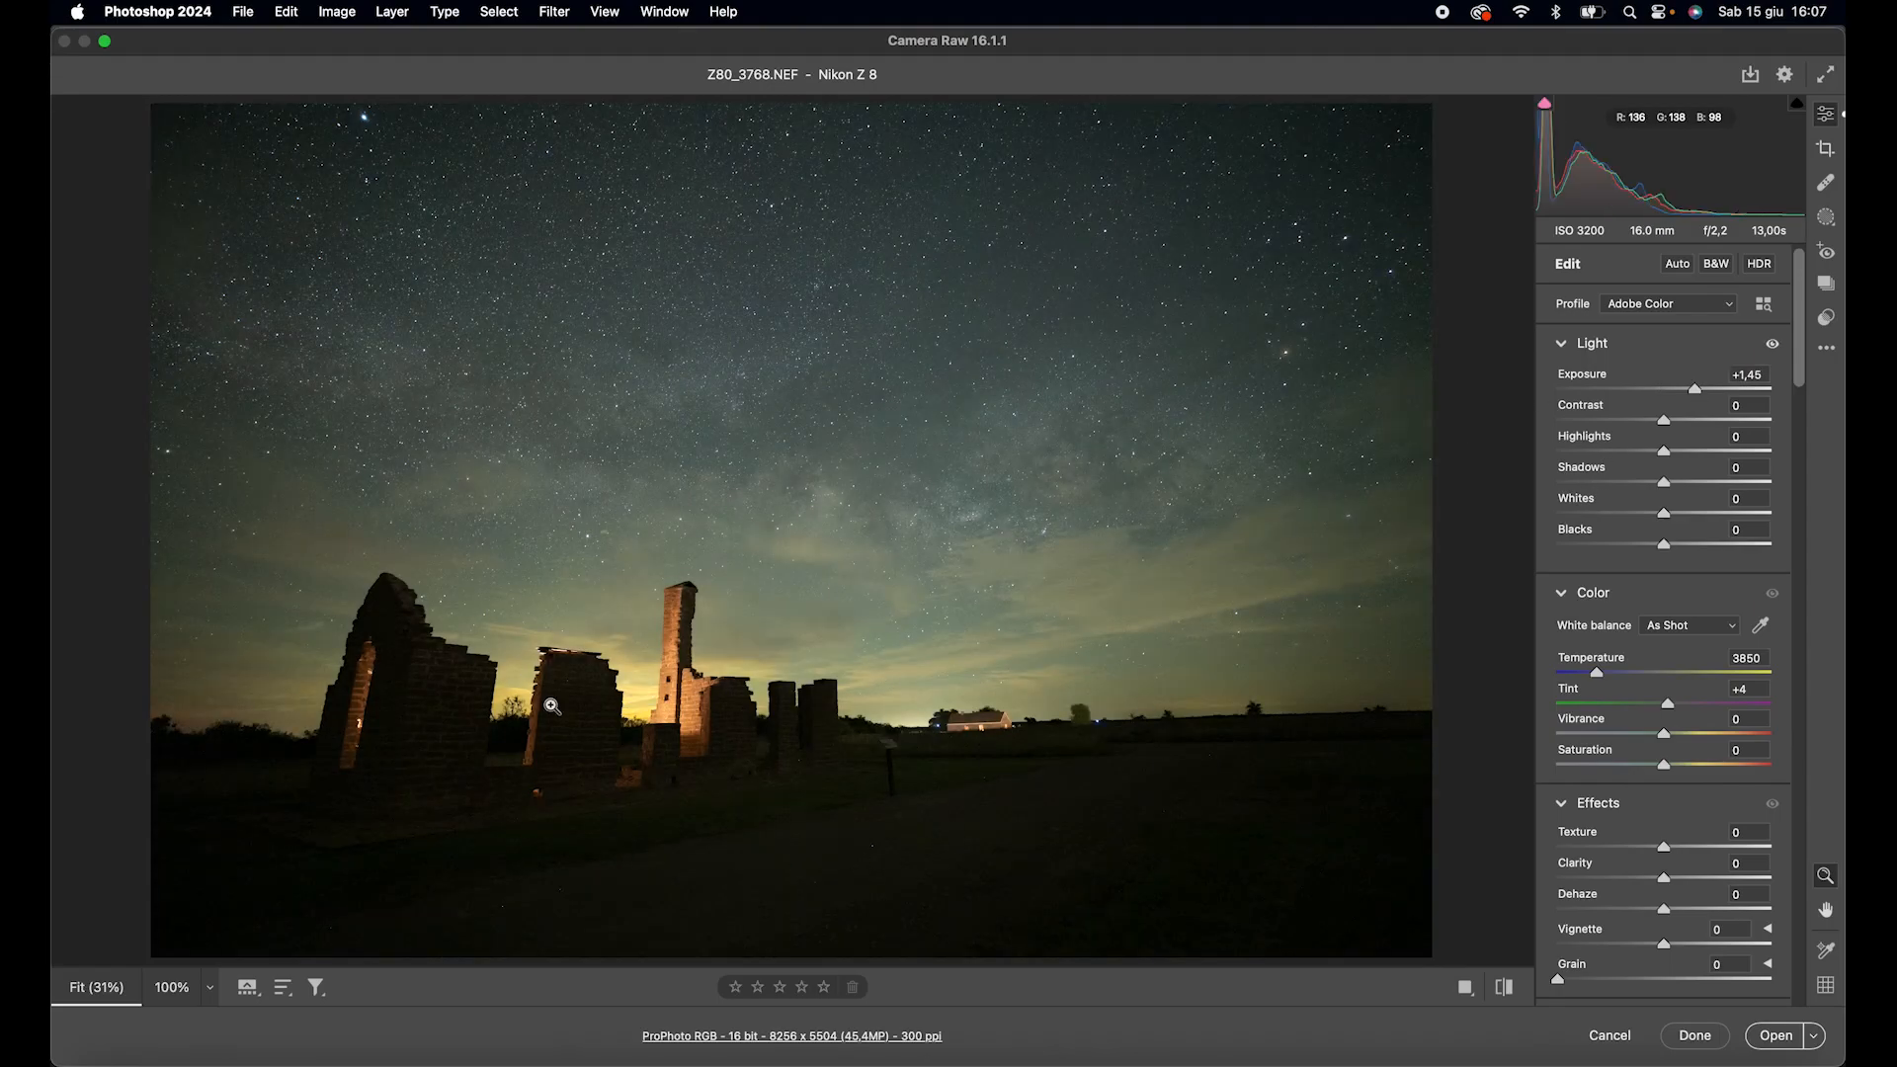
pyautogui.moveTo(1116, 808)
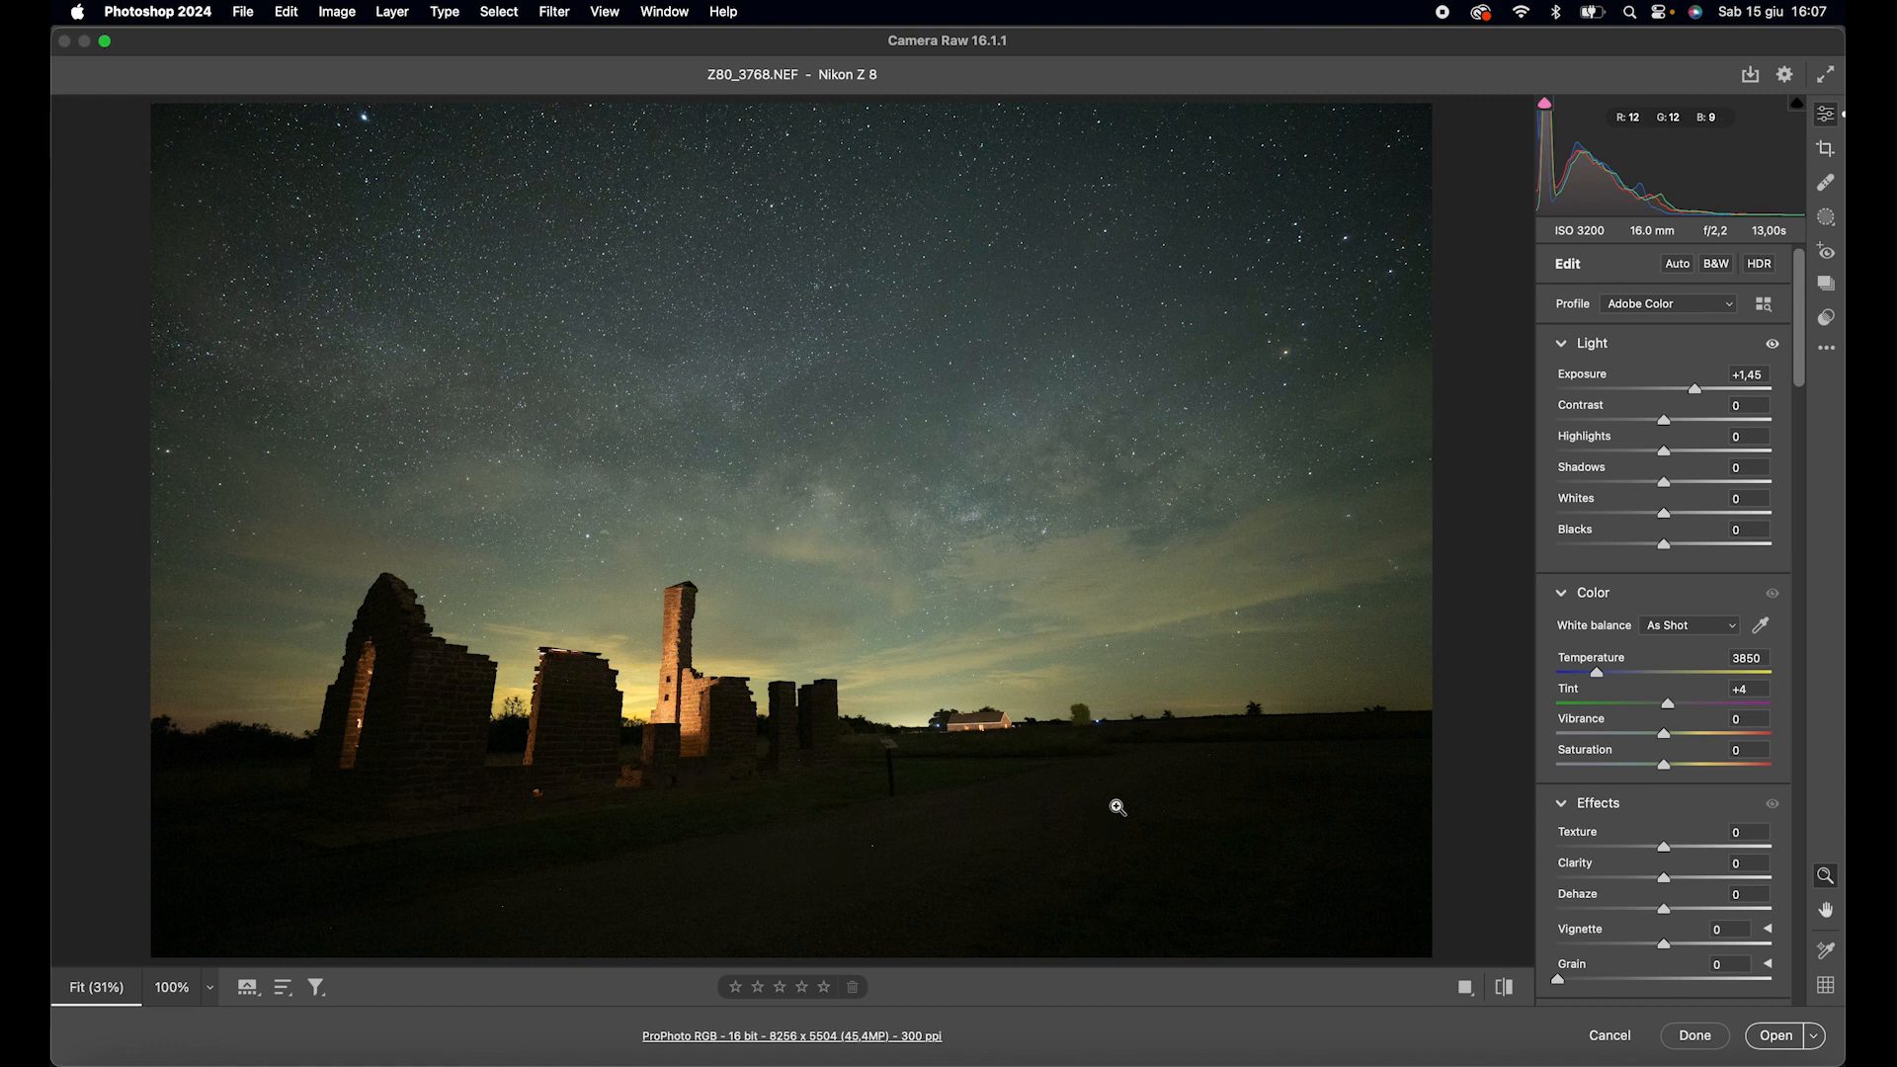
# Zoom in on the ruins while setting Exposure +1.35, Contrast +49, Shadows +59, Blacks +62, Temperature 4145, Tint +32
pyautogui.click(1117, 807)
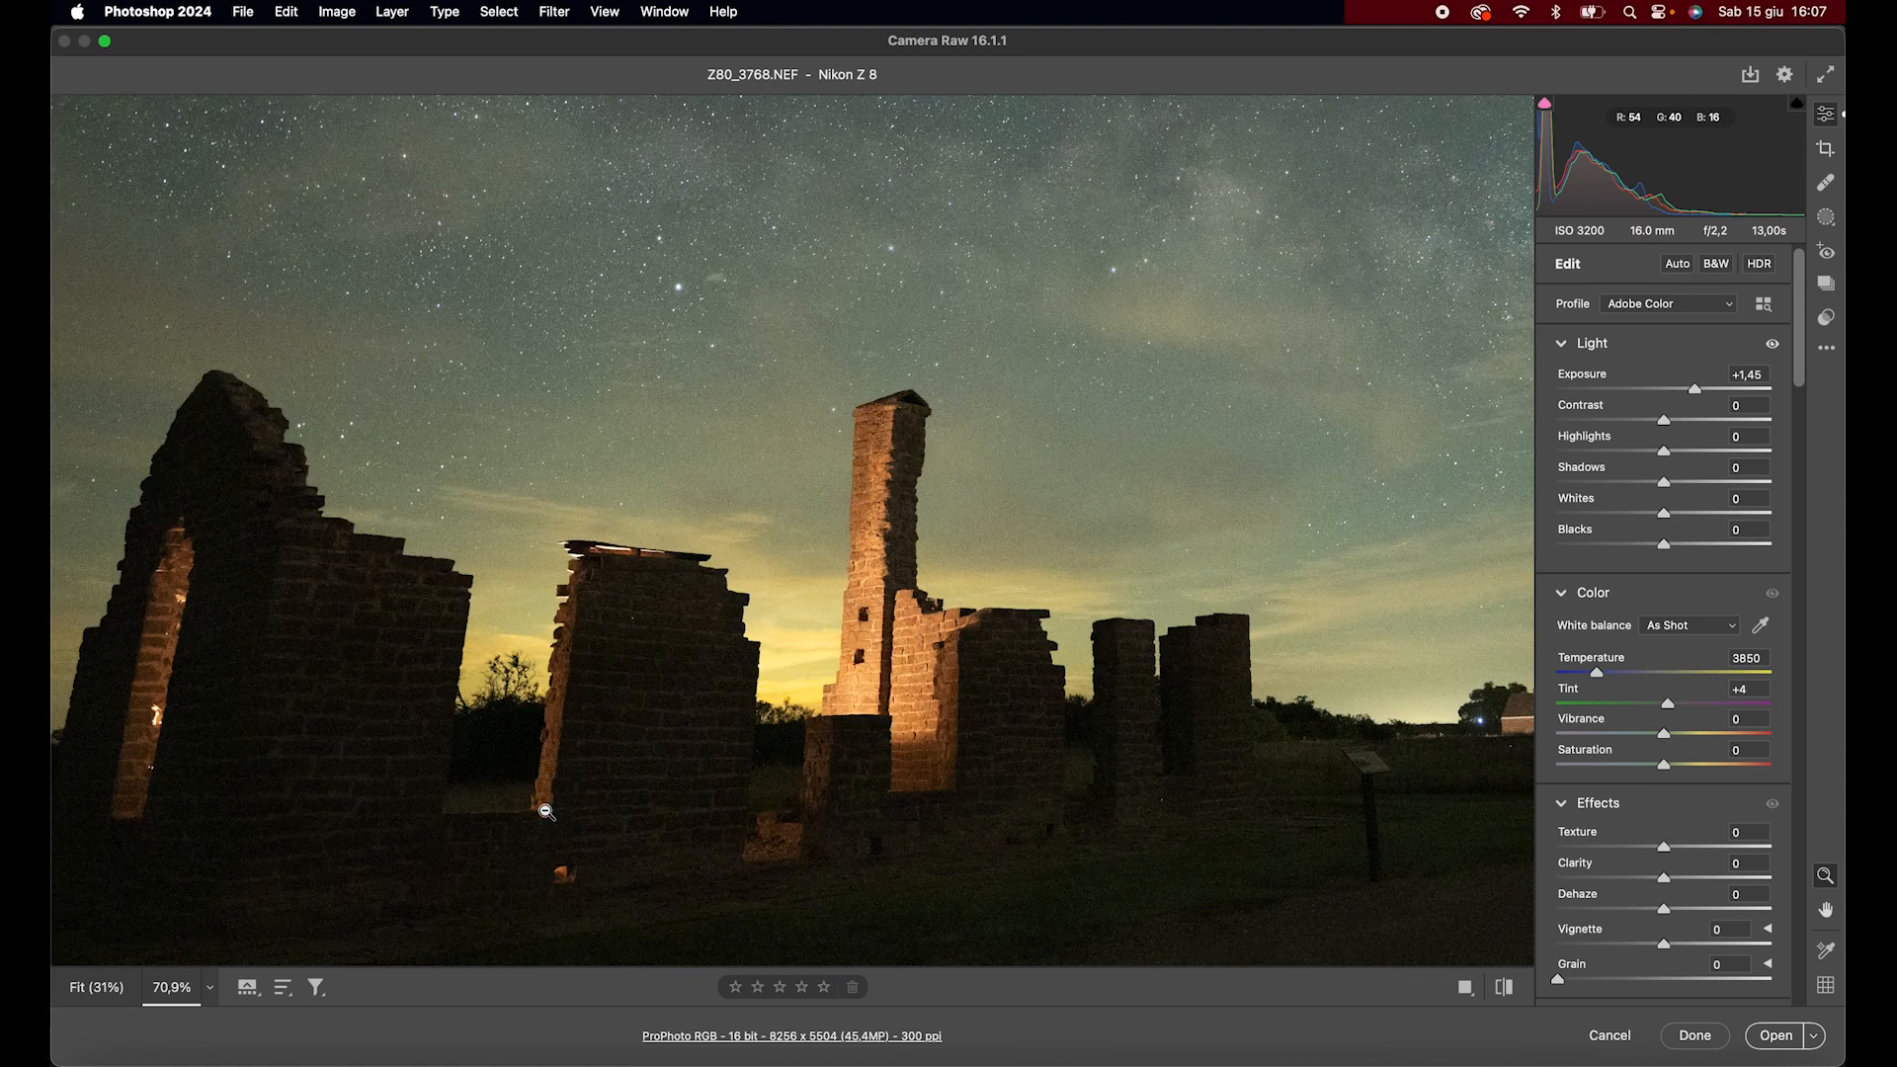
pyautogui.moveTo(887, 416)
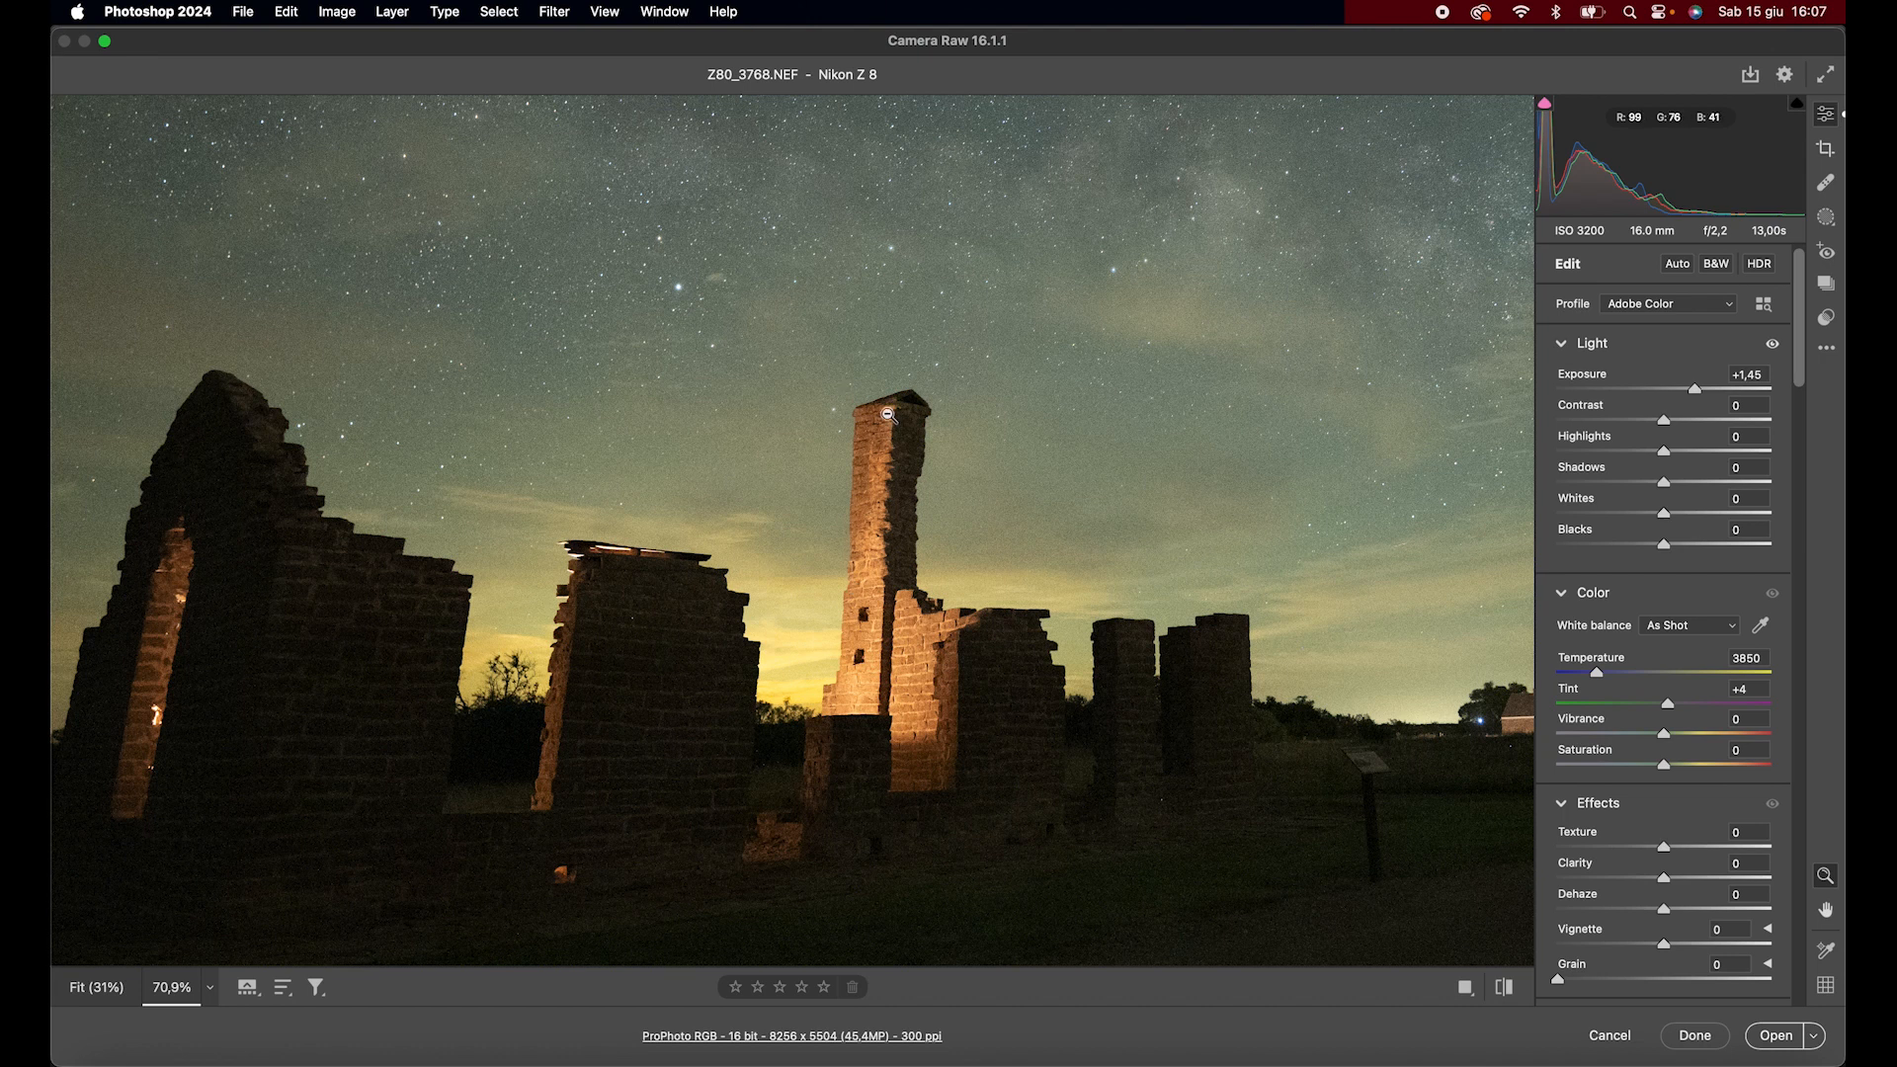
pyautogui.moveTo(343, 650)
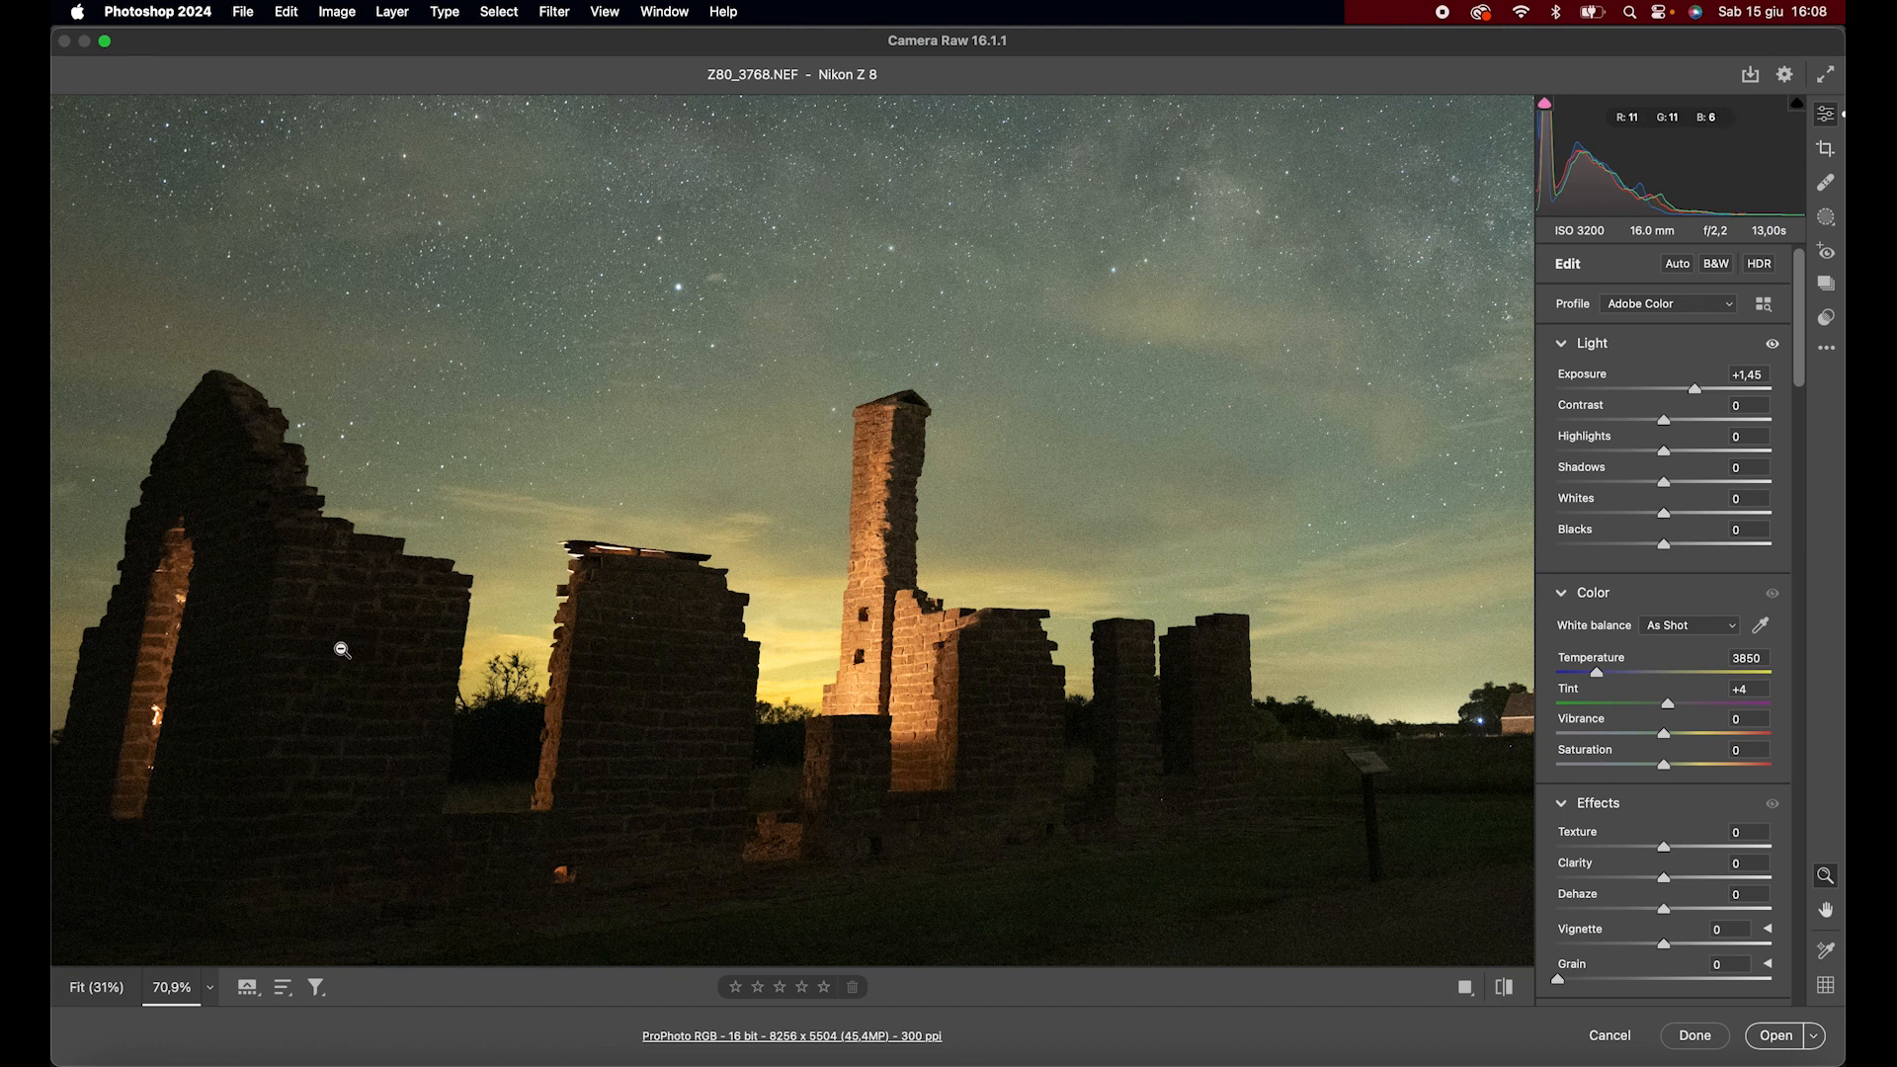
pyautogui.moveTo(1084, 724)
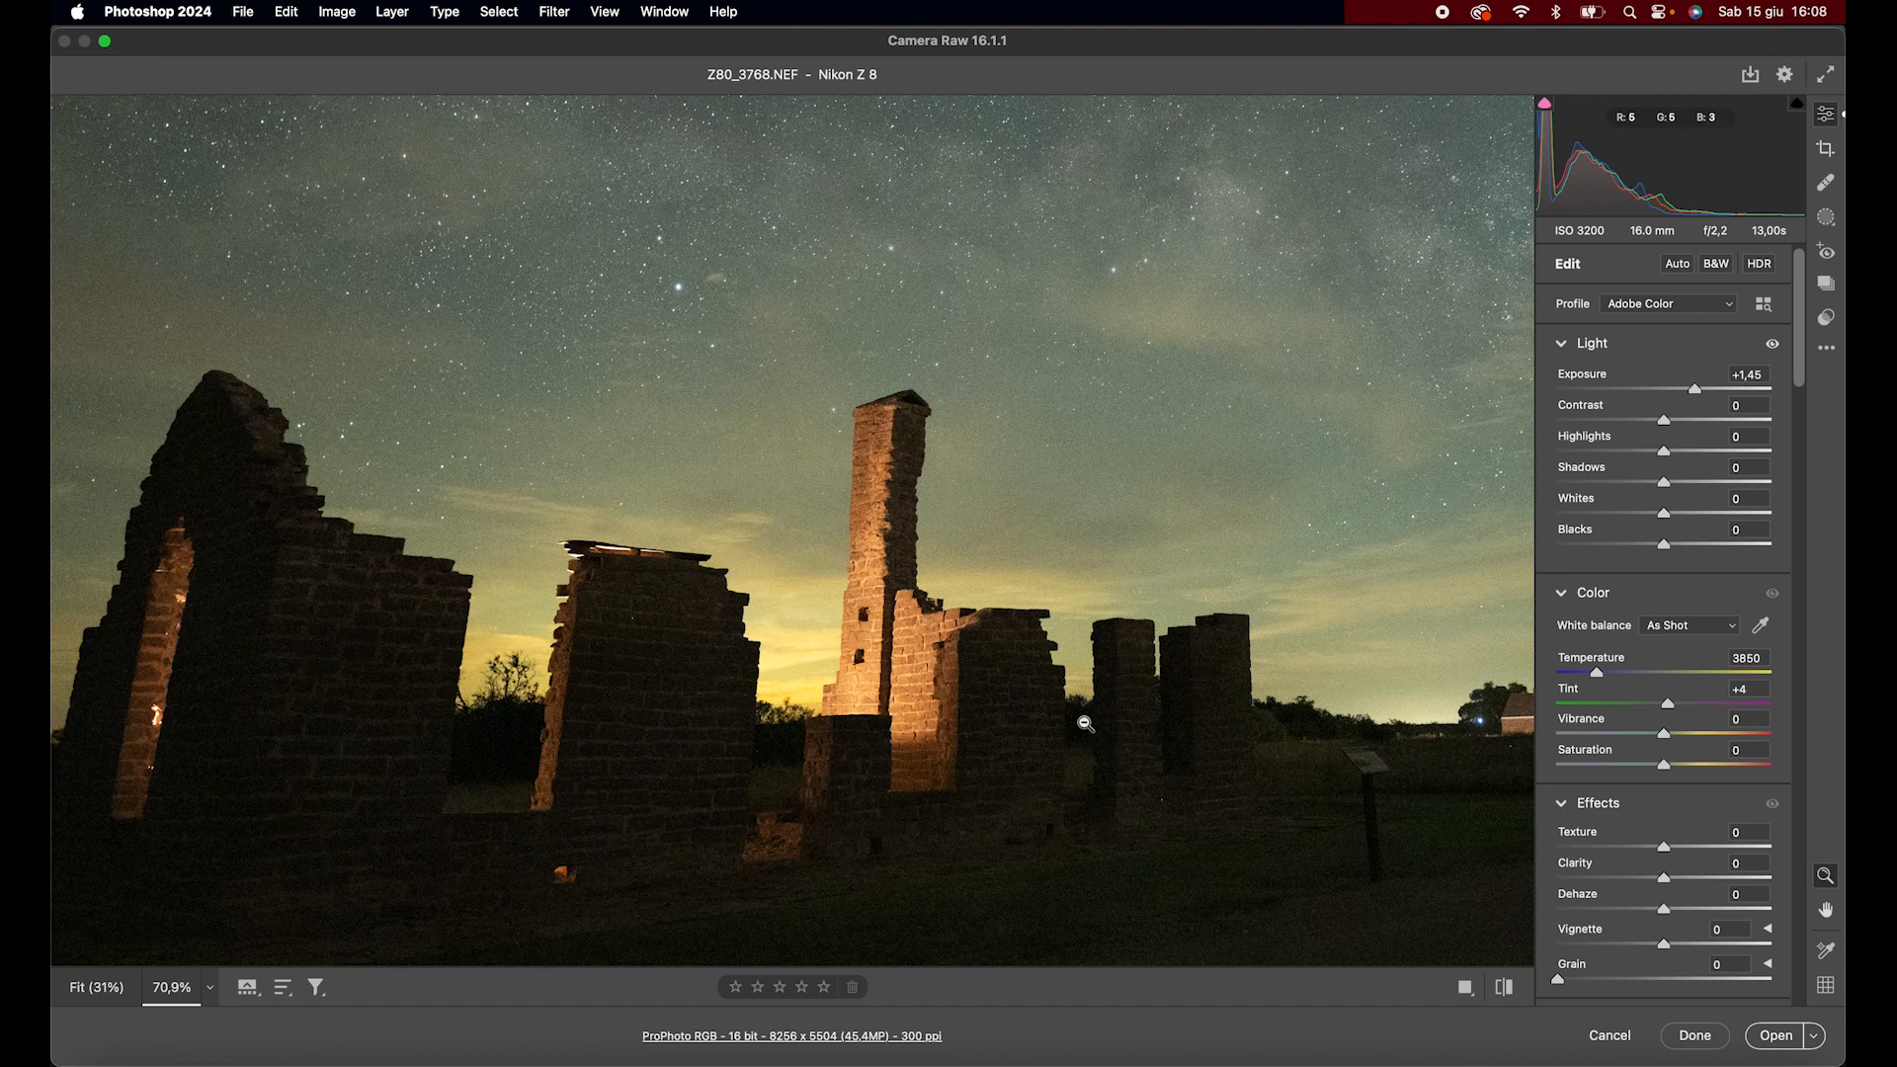
pyautogui.moveTo(1018, 772)
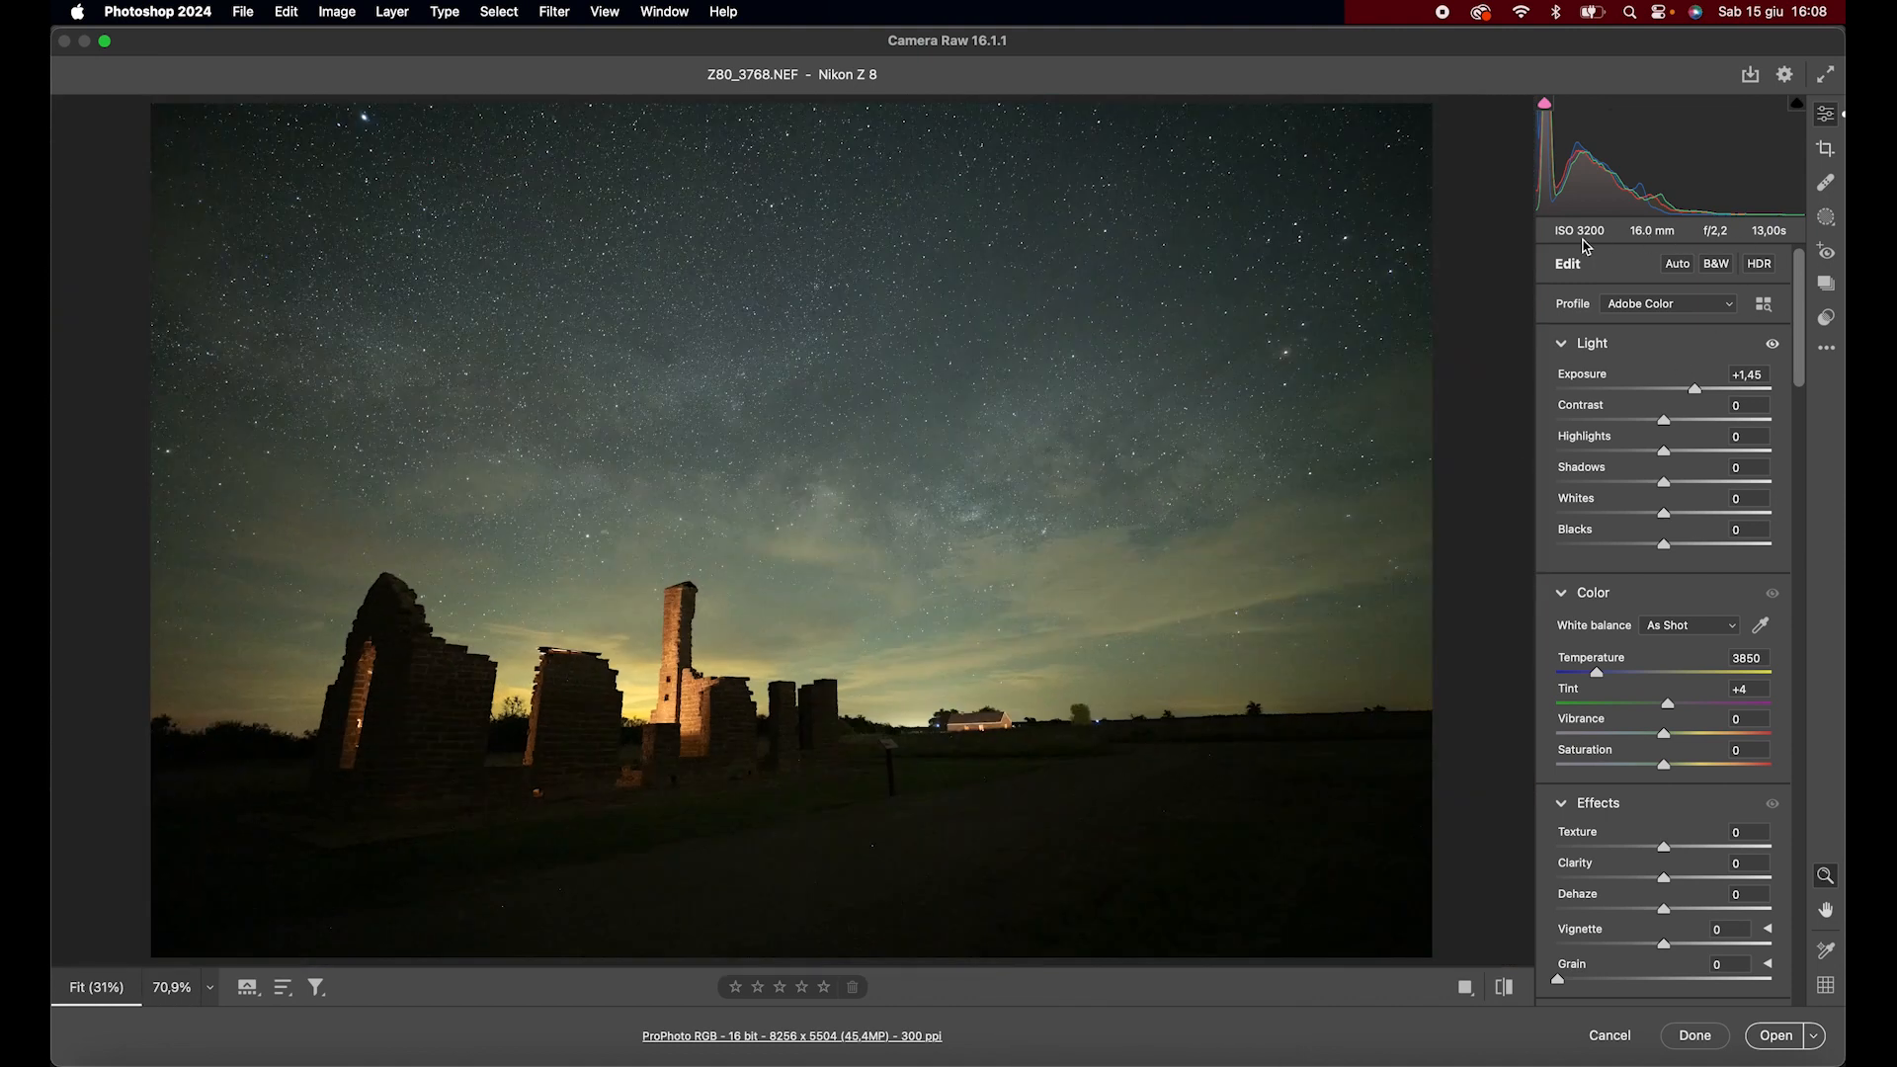
pyautogui.moveTo(895, 831)
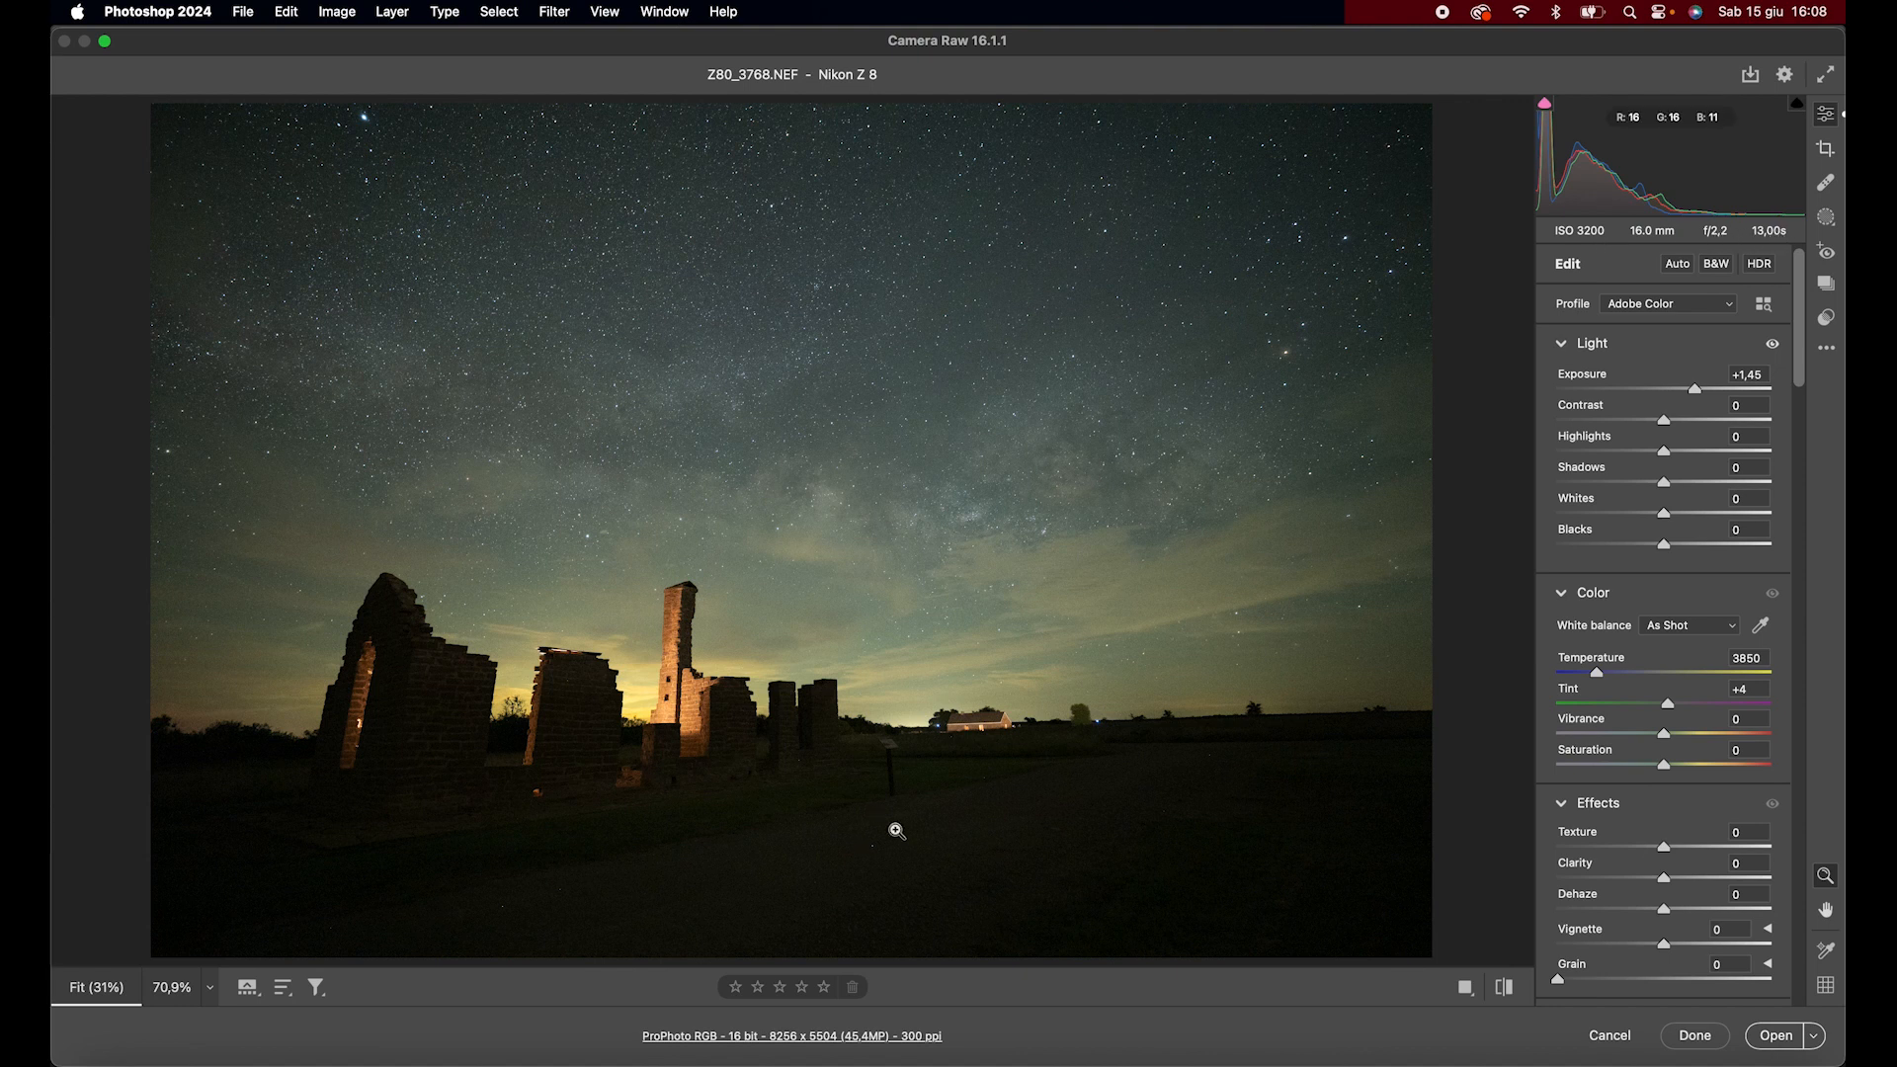
pyautogui.moveTo(831, 743)
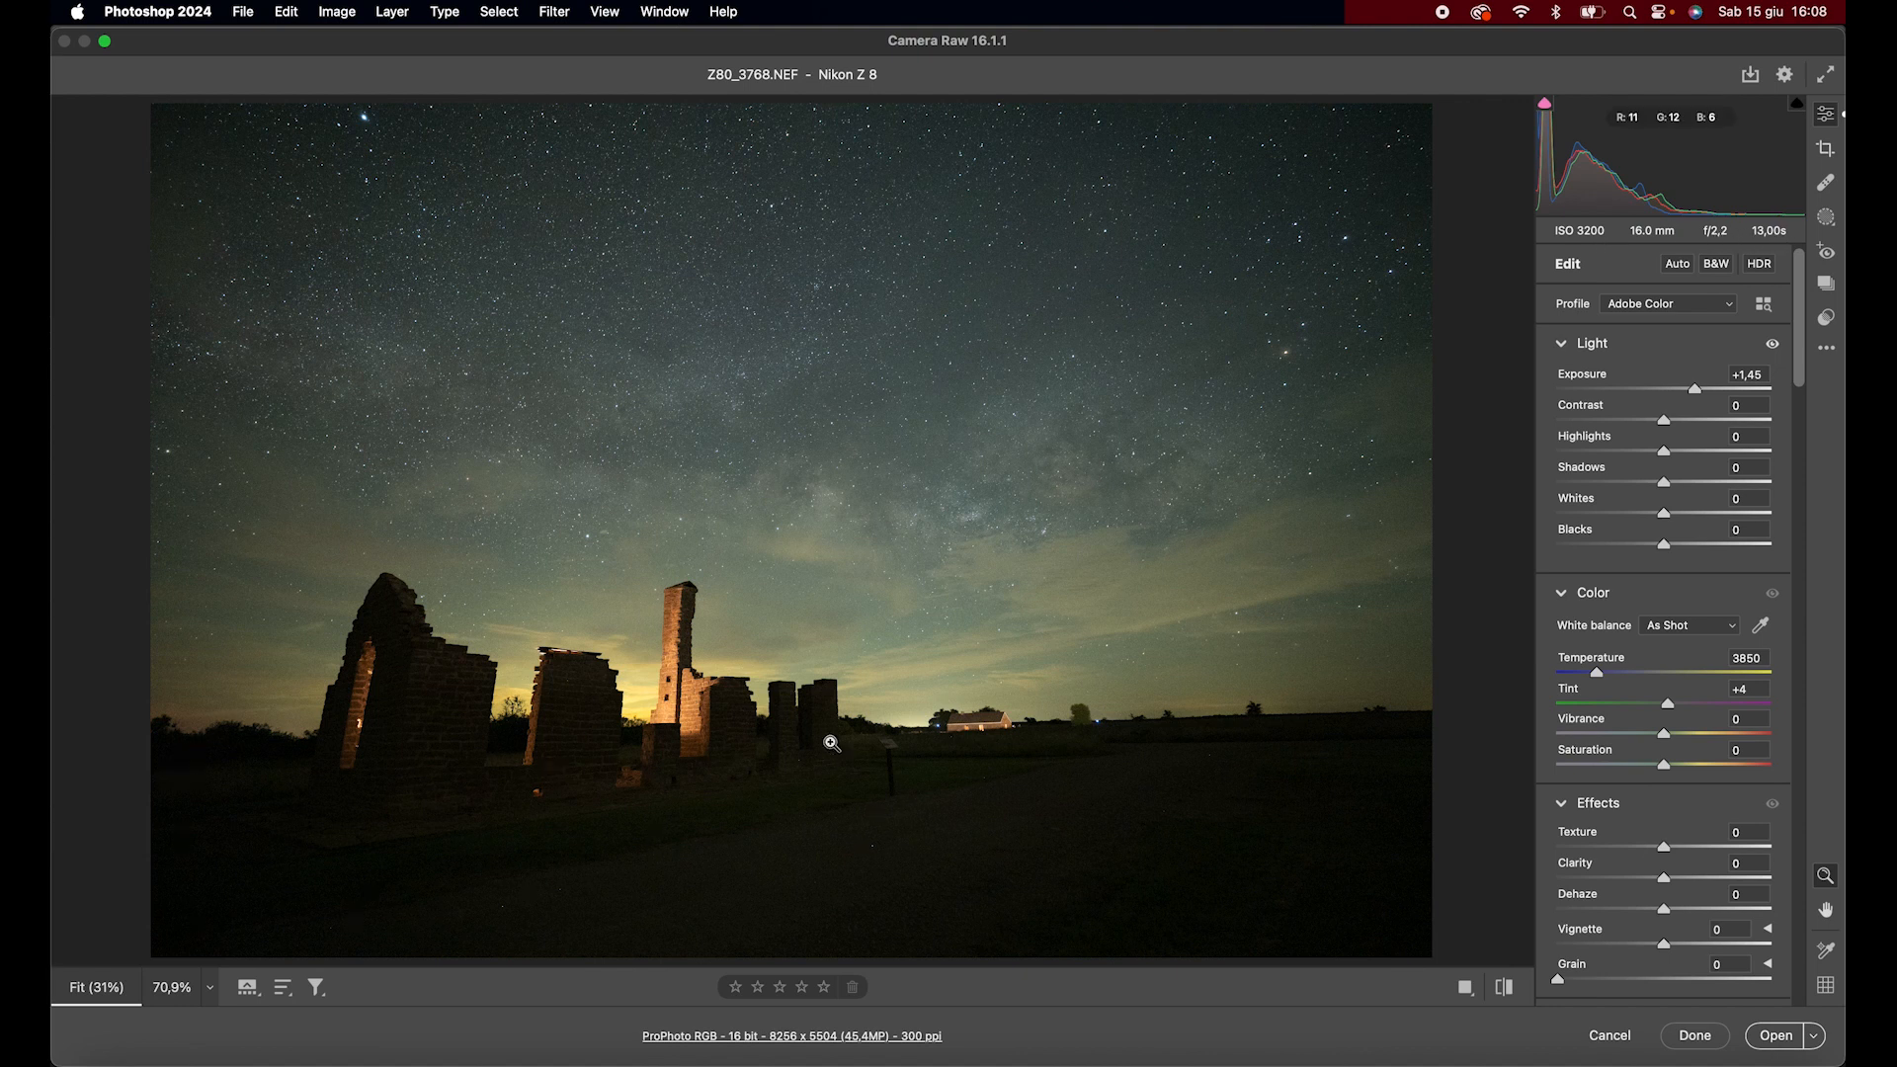
pyautogui.moveTo(413, 794)
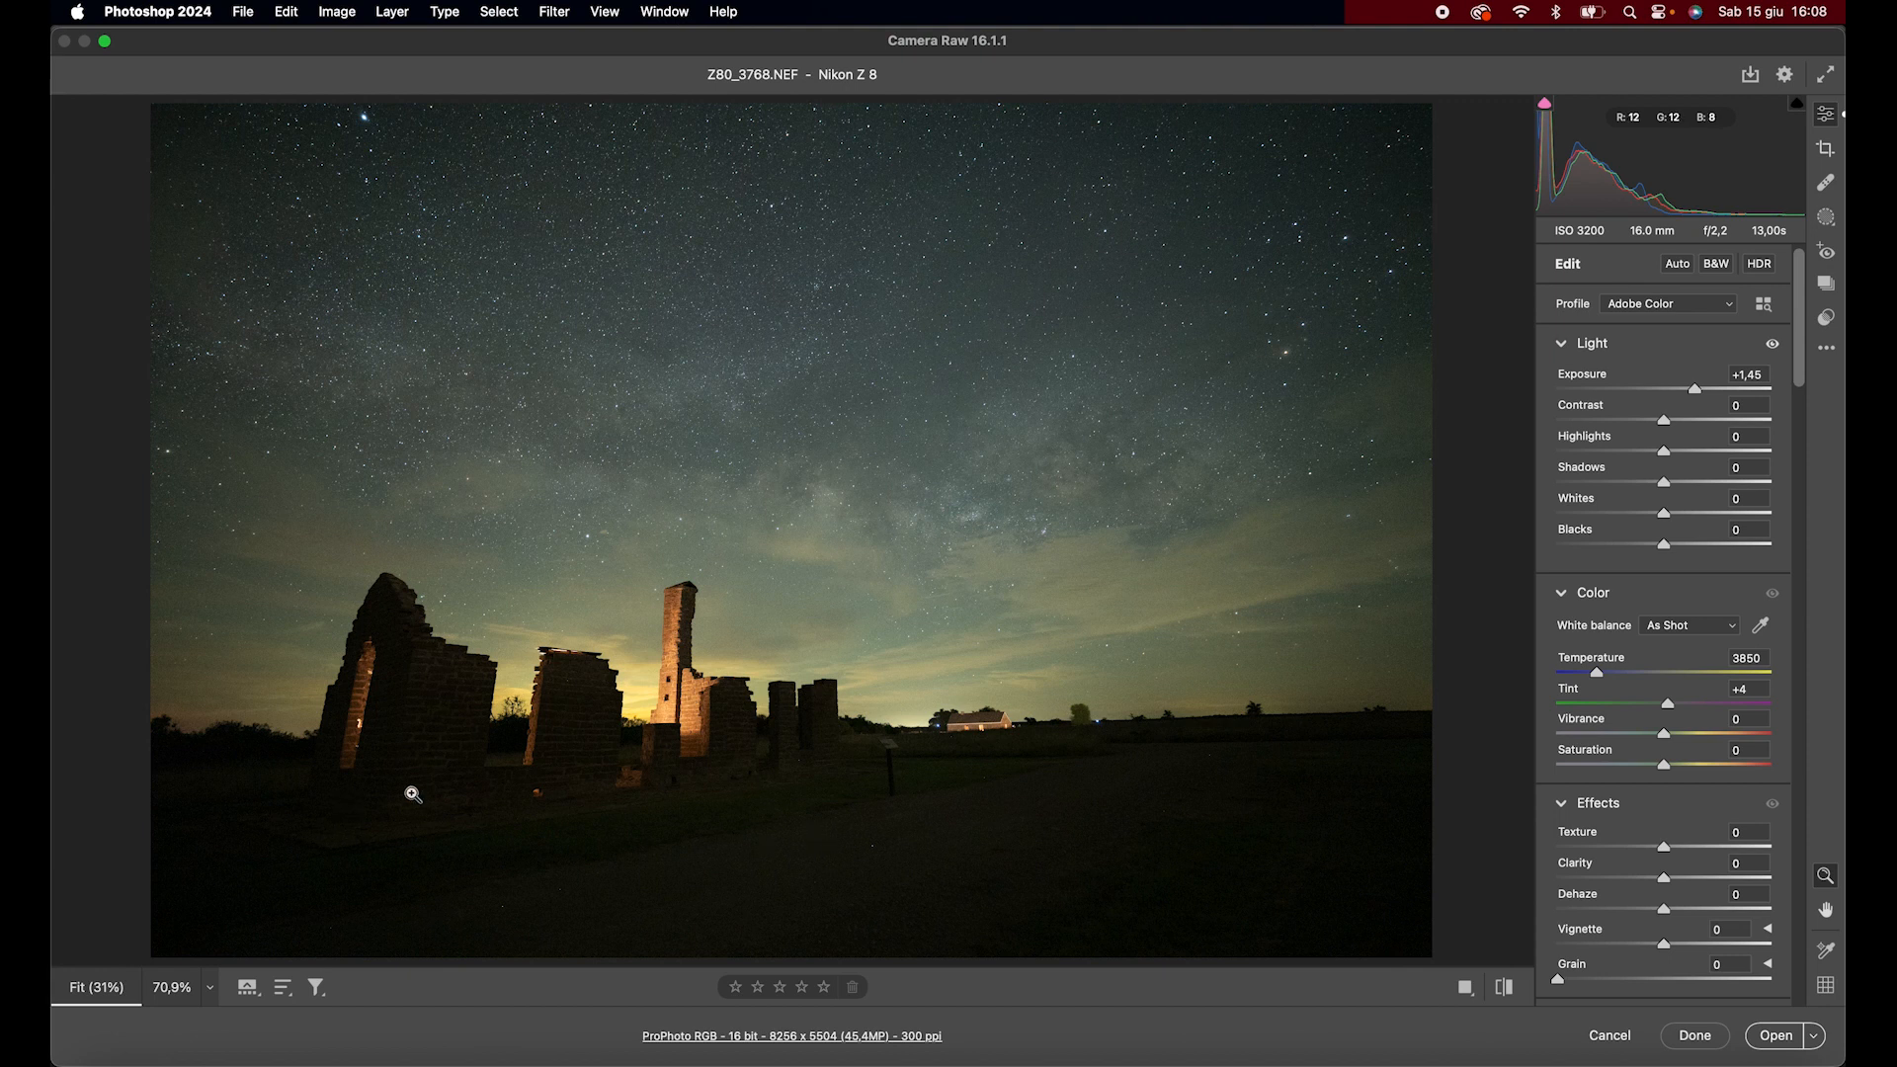
pyautogui.moveTo(1189, 745)
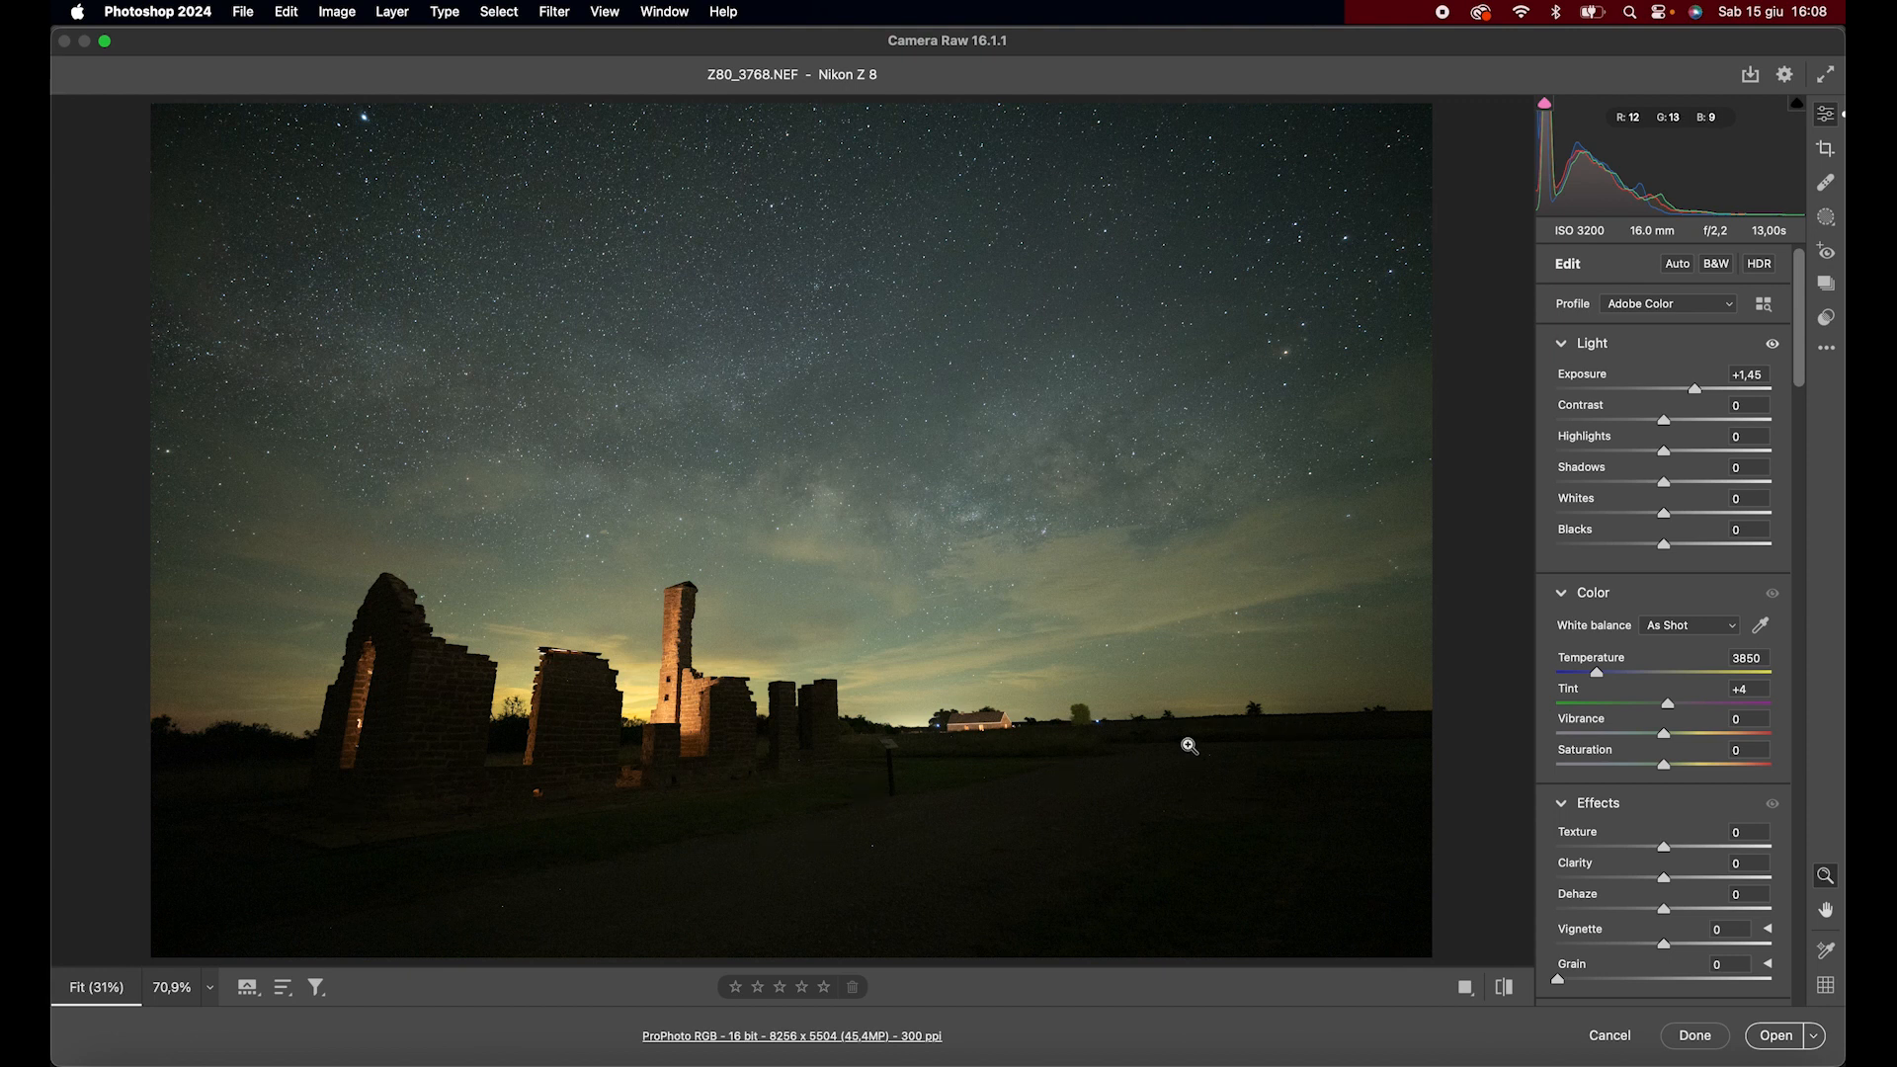
pyautogui.moveTo(1163, 500)
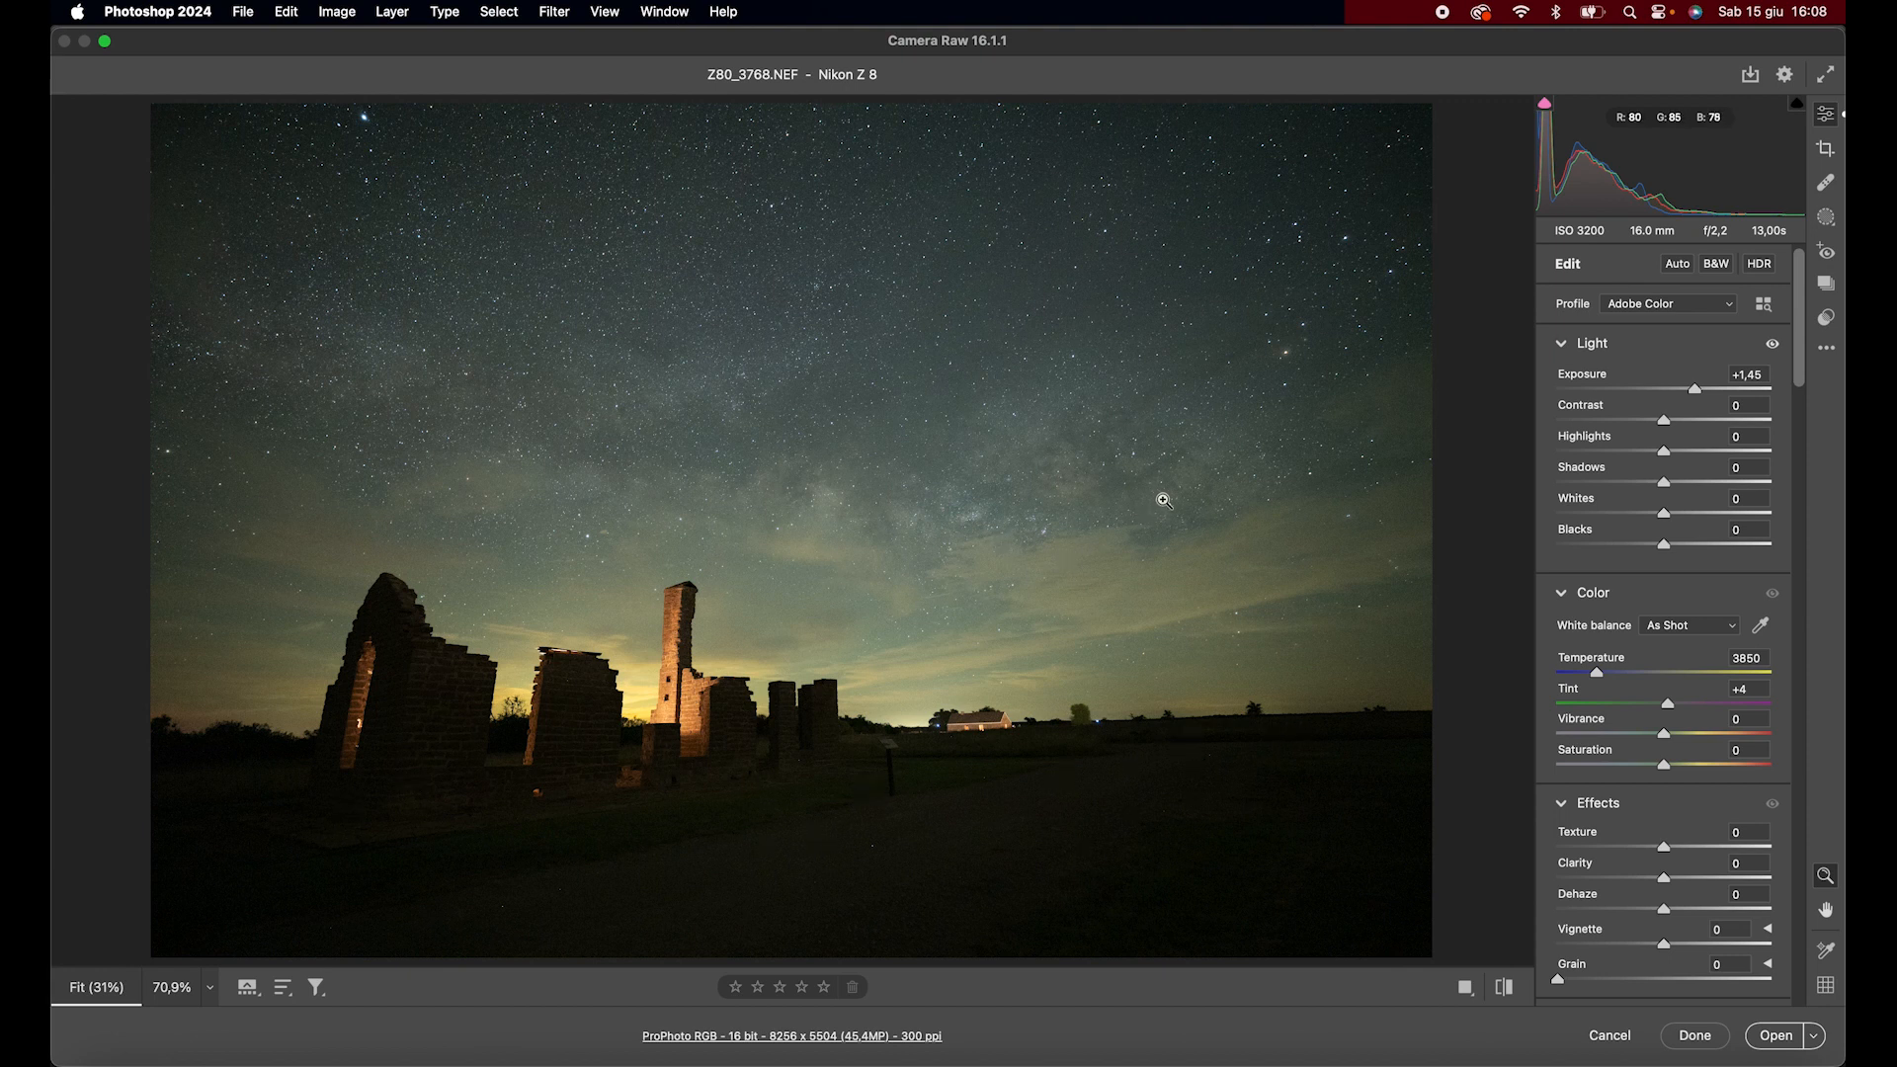
pyautogui.moveTo(1325, 425)
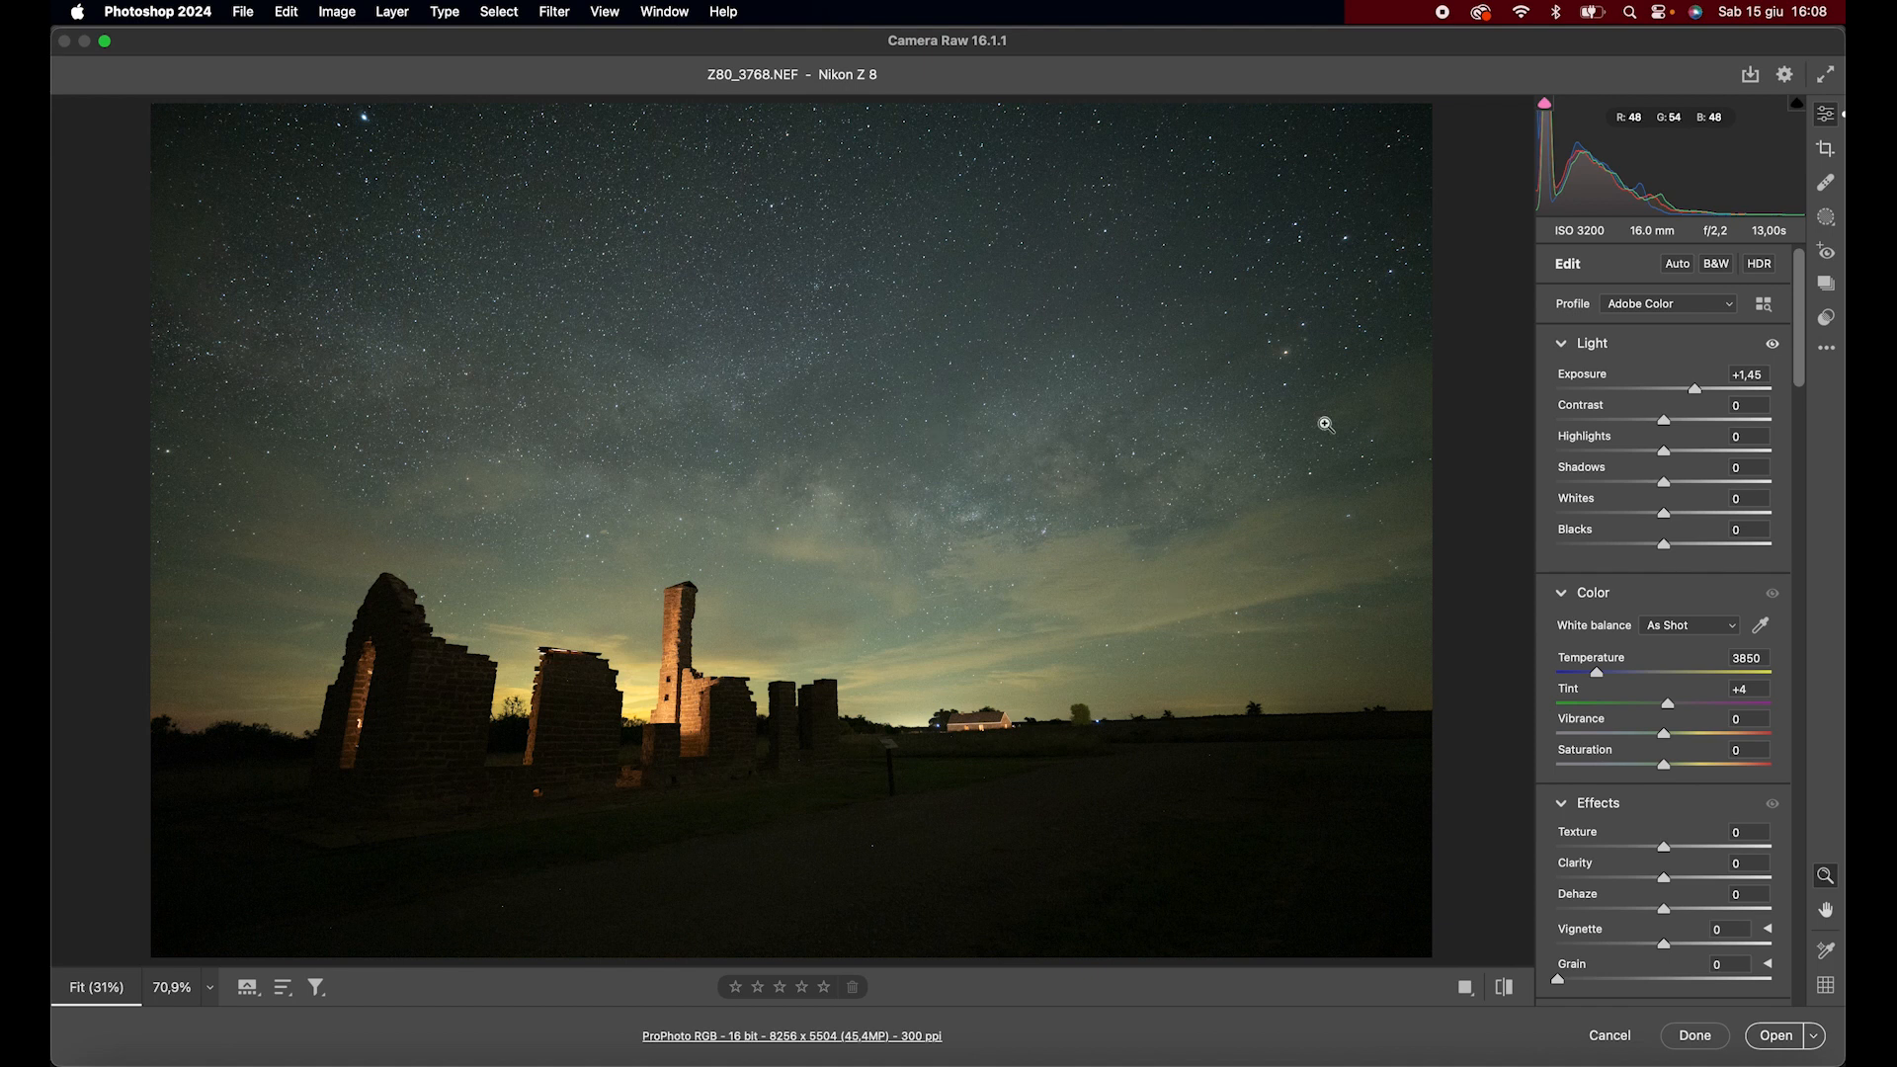
pyautogui.moveTo(1229, 529)
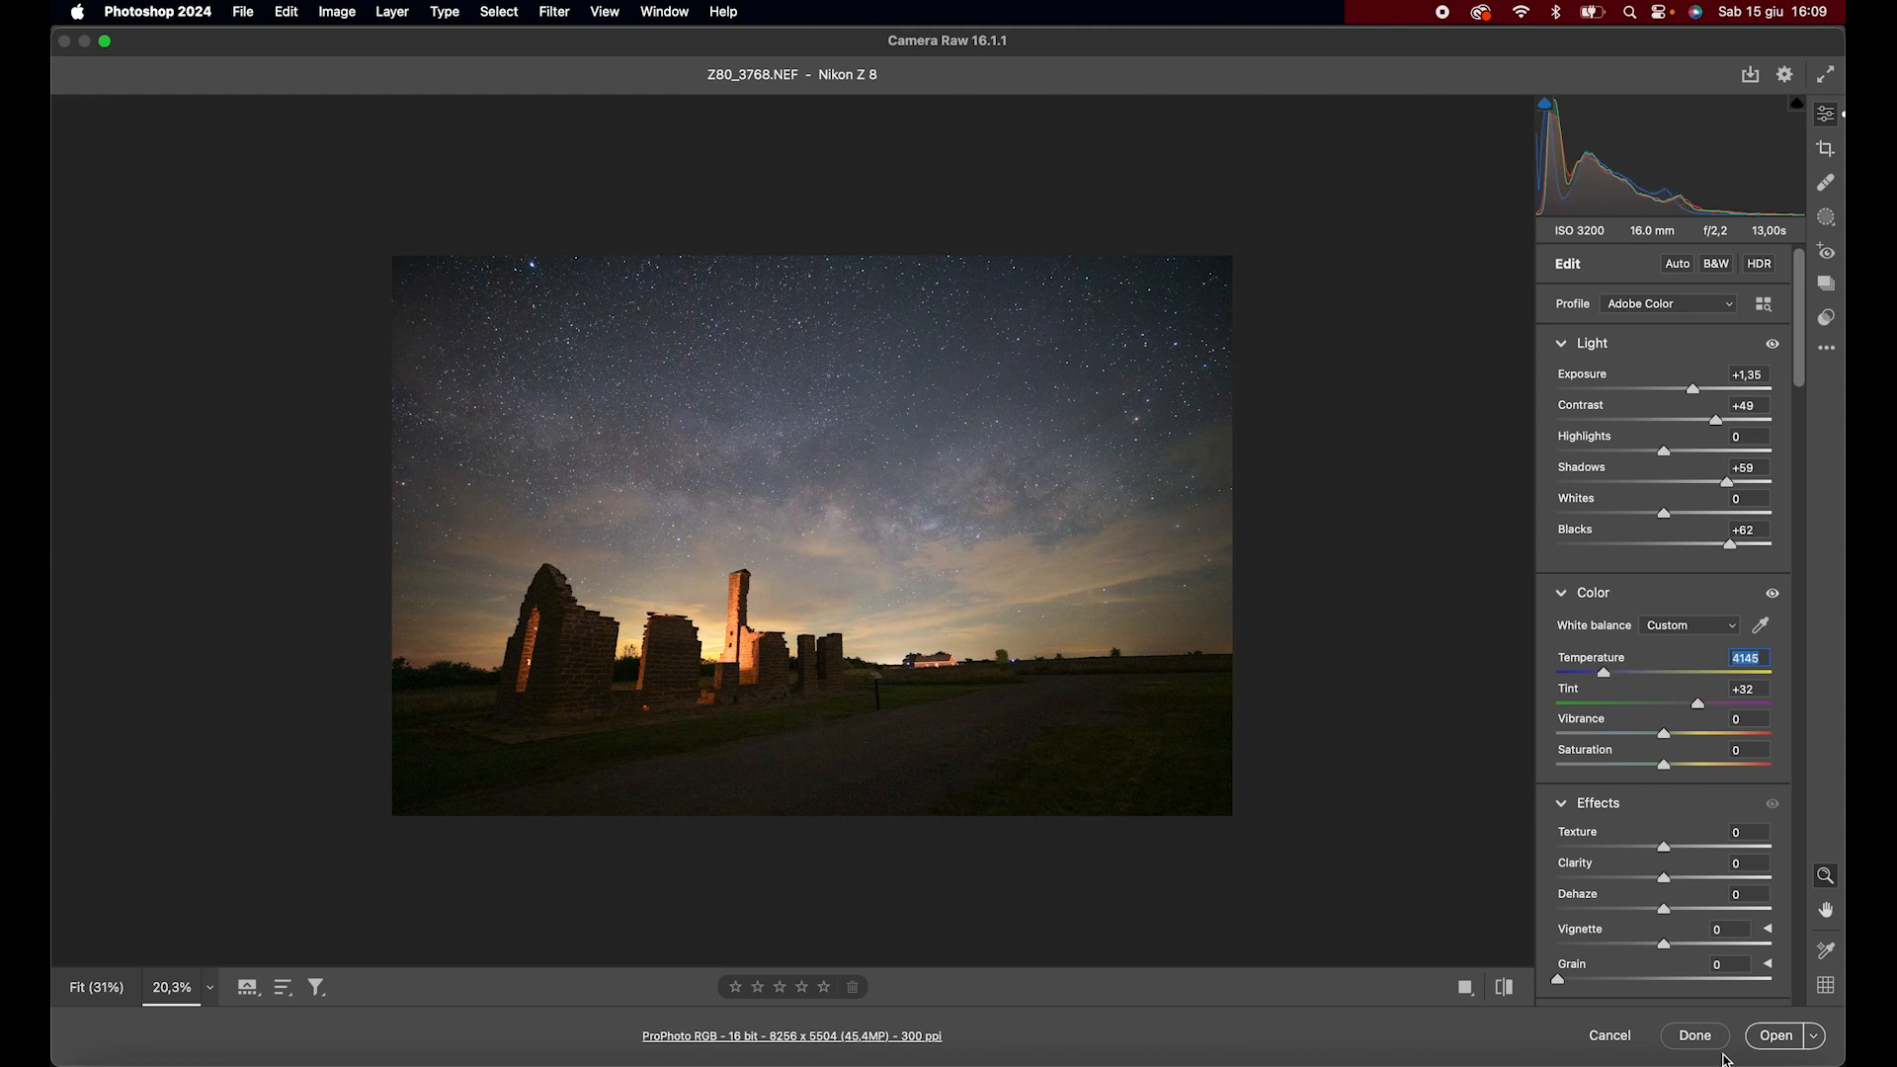
# Set Blue Primary Saturation +89 and Blues saturation −16, then open the photo in Photoshop
pyautogui.scroll(-3)
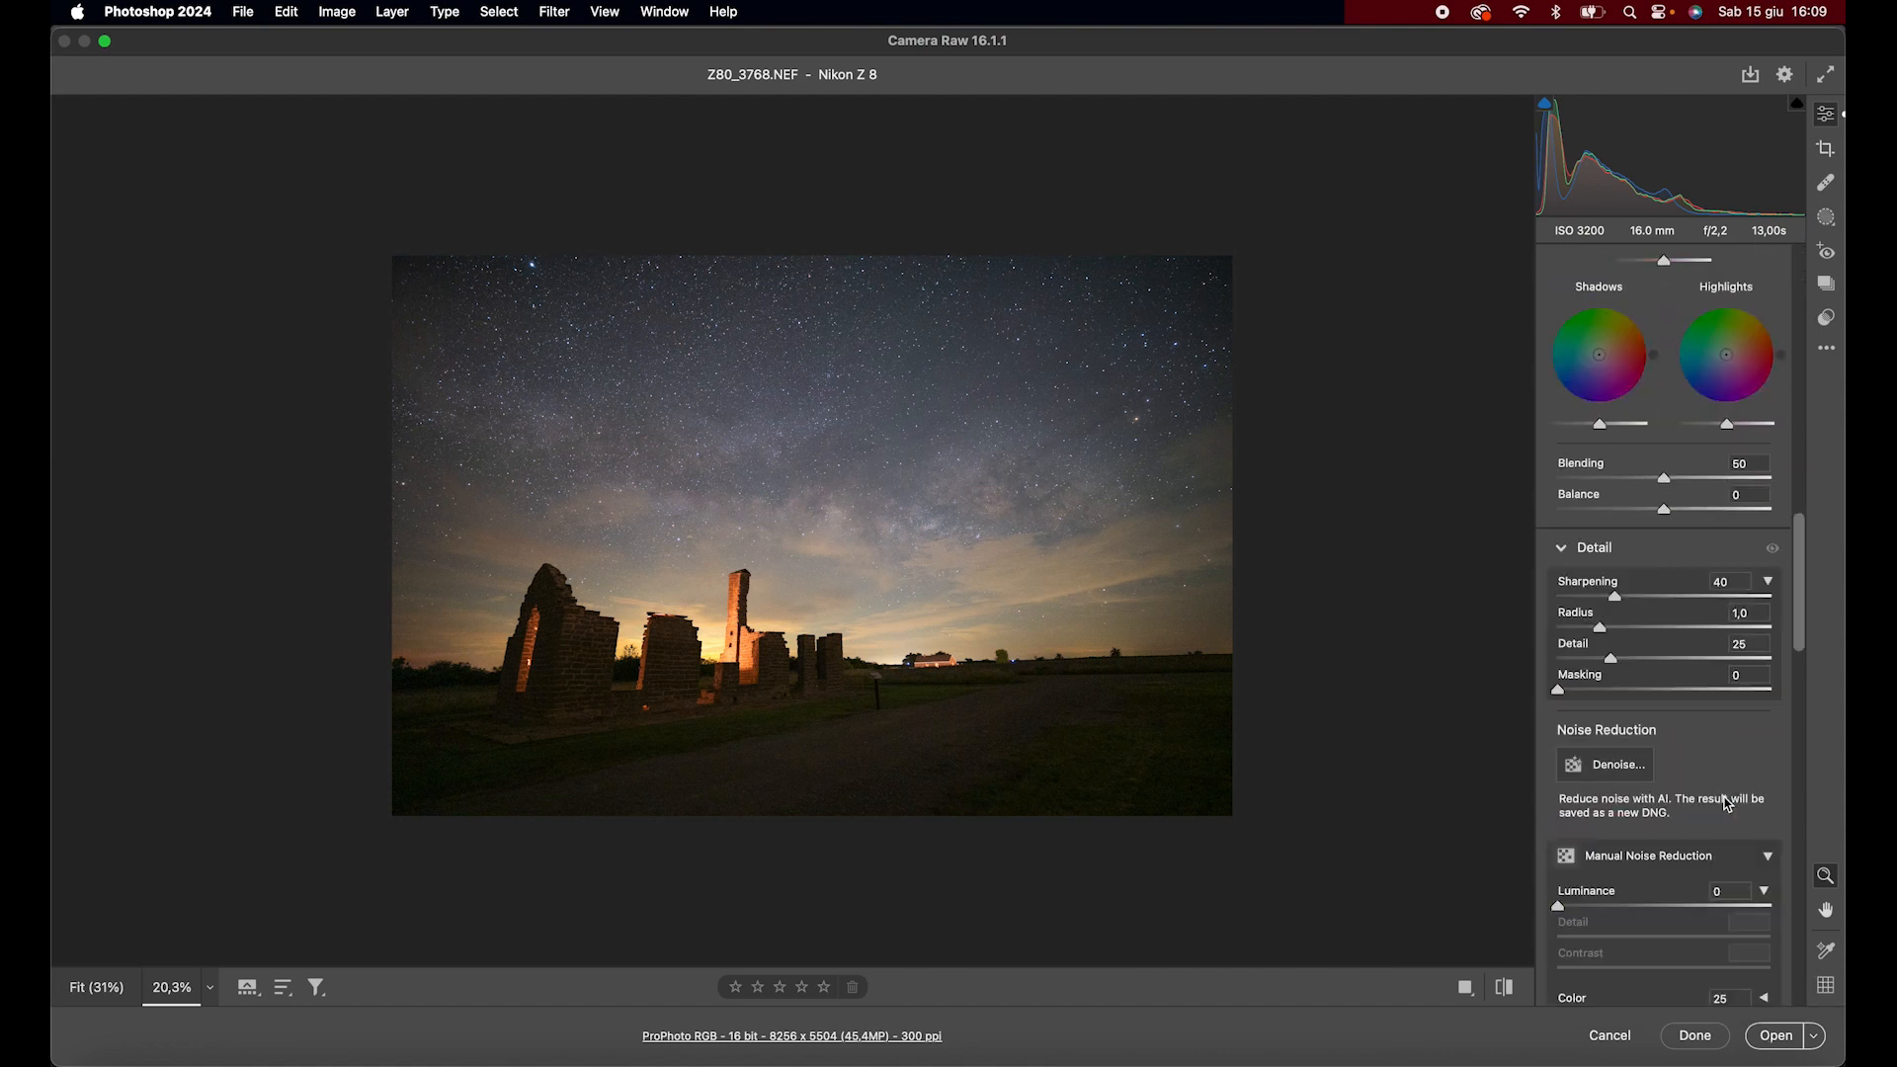
pyautogui.scroll(-3)
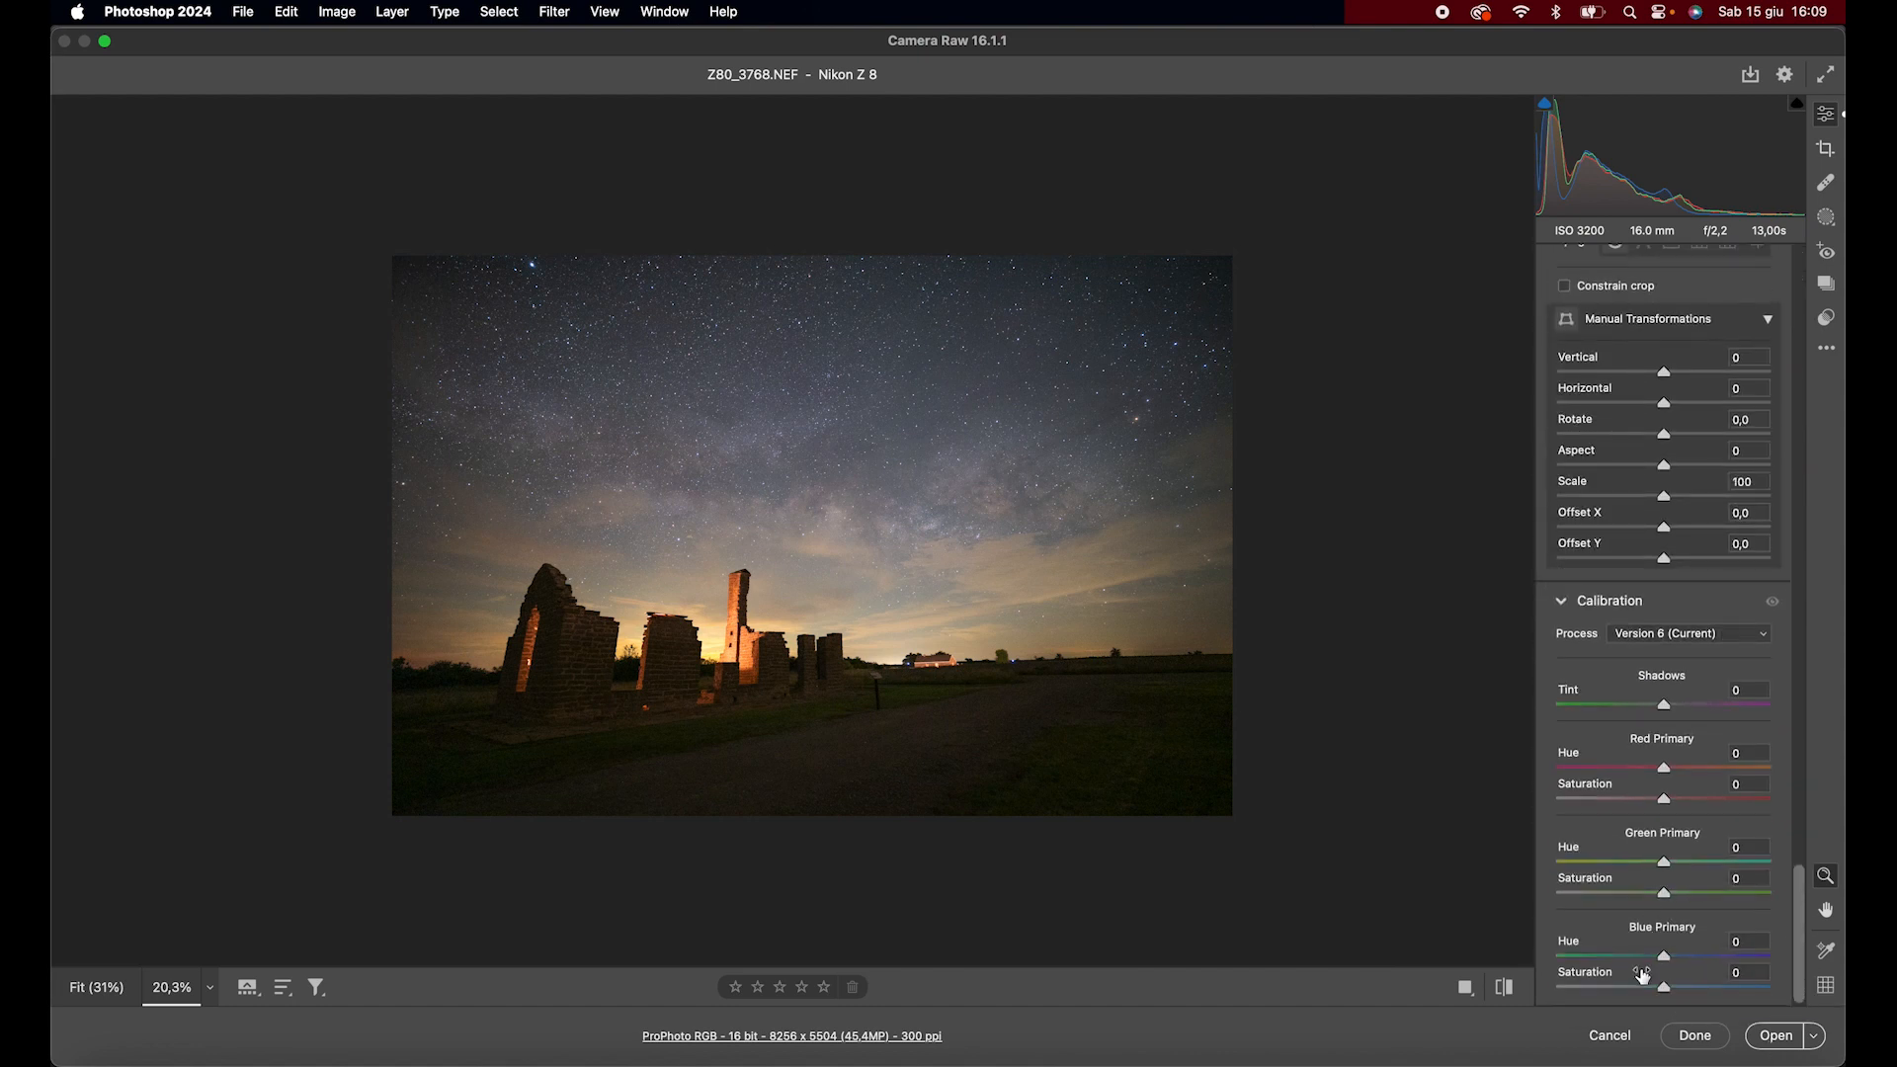
pyautogui.scroll(3)
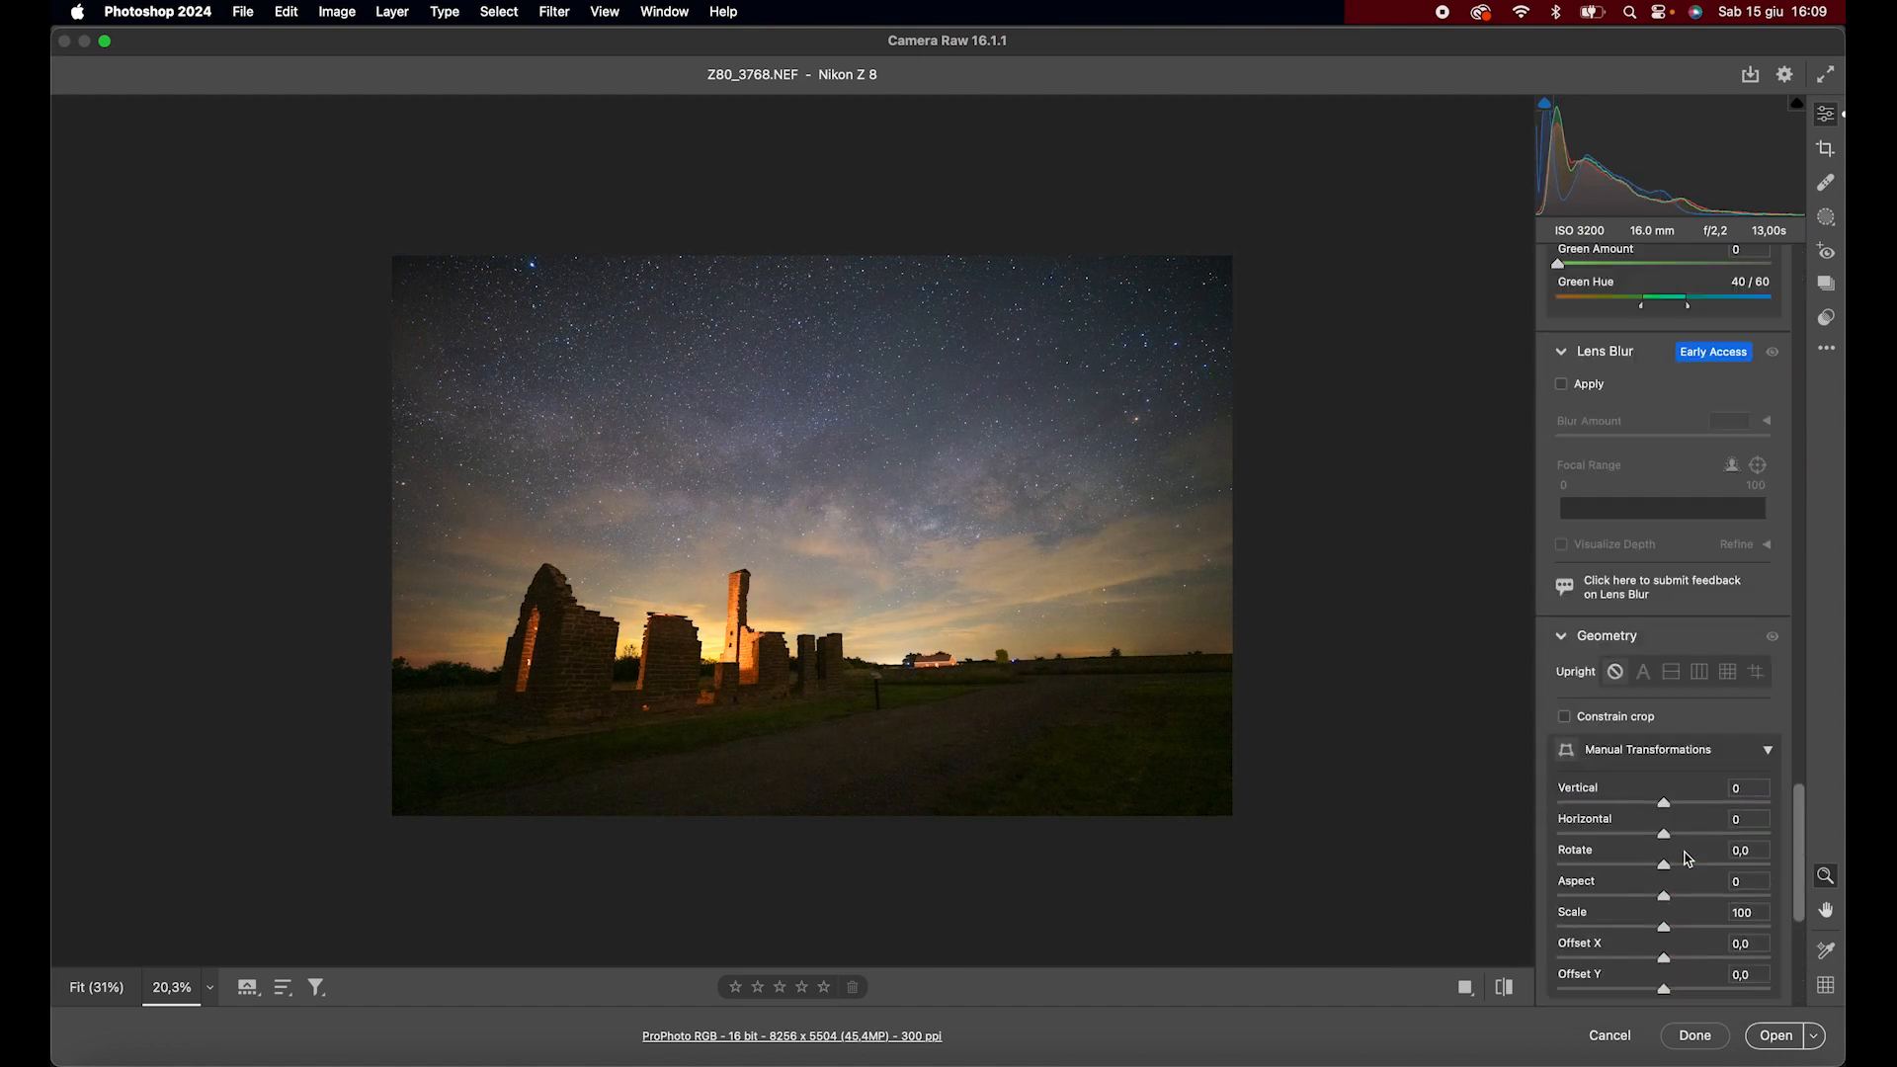
pyautogui.scroll(-3)
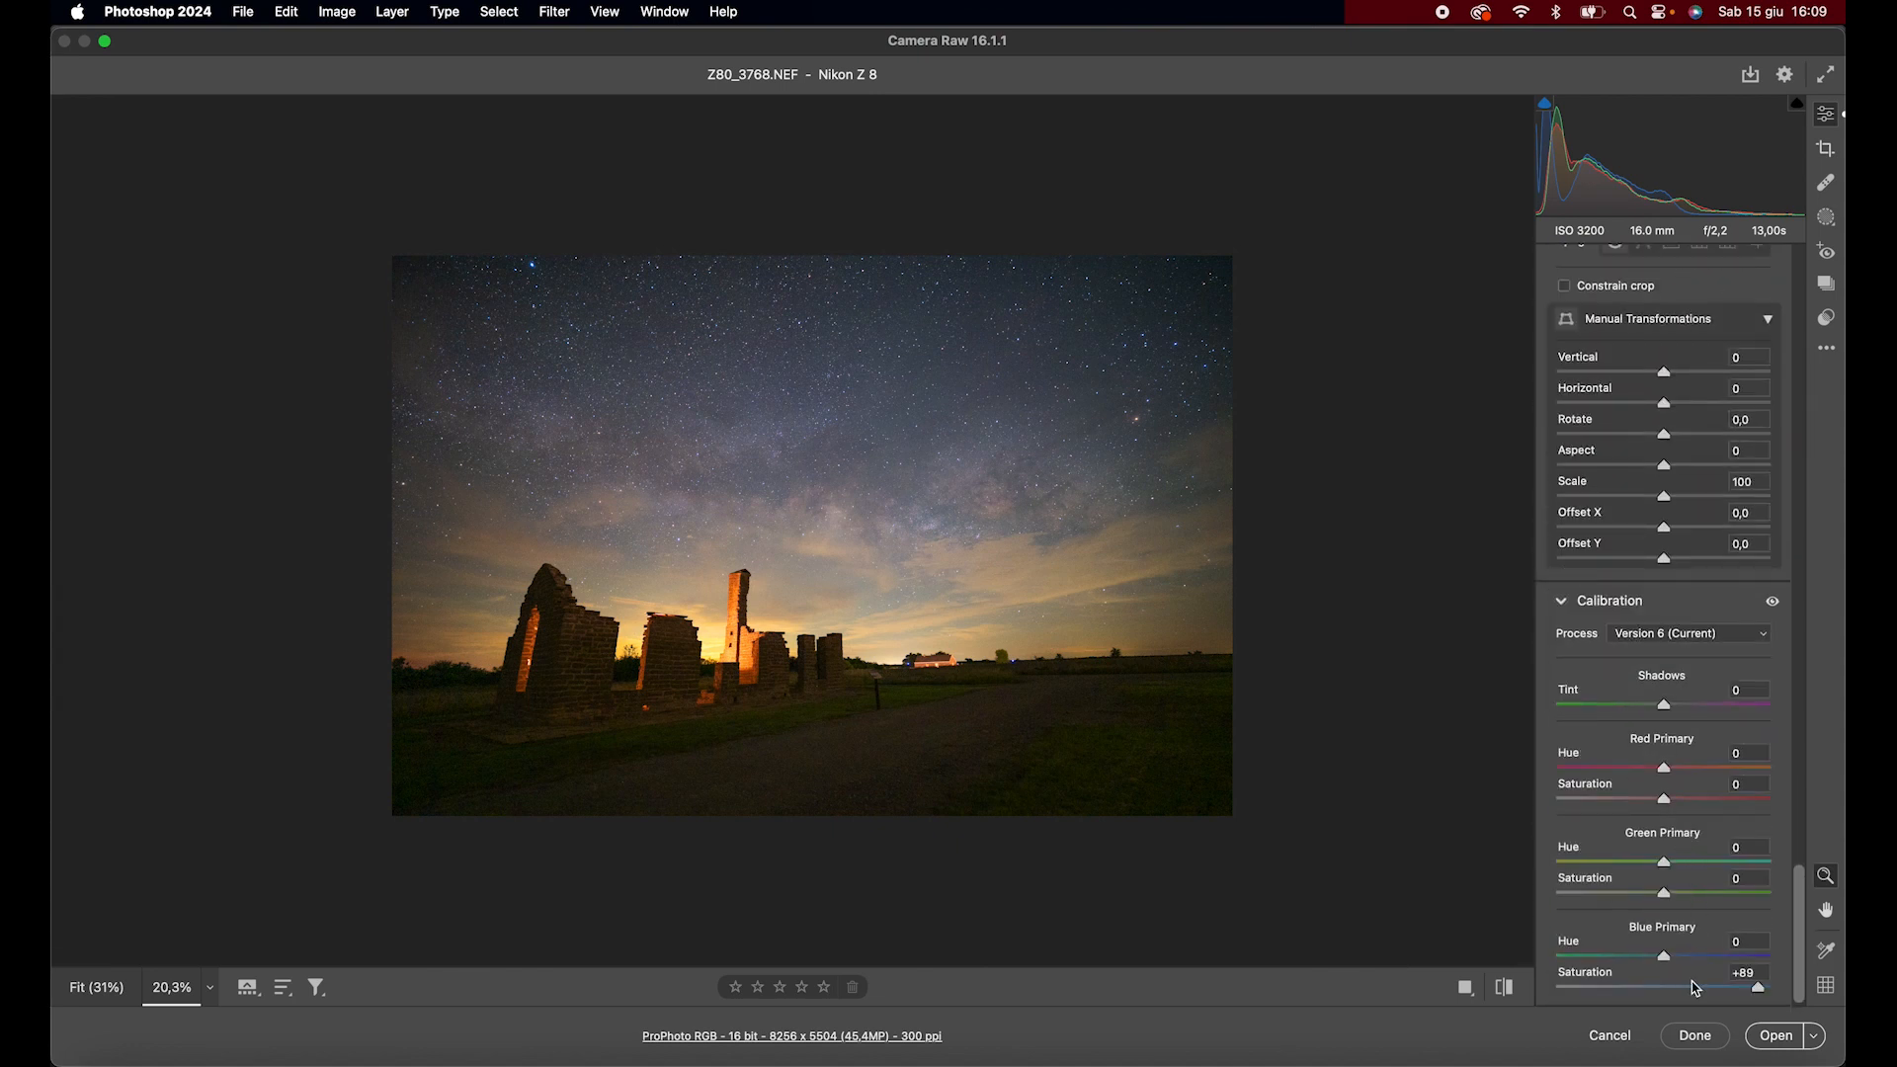
pyautogui.scroll(3)
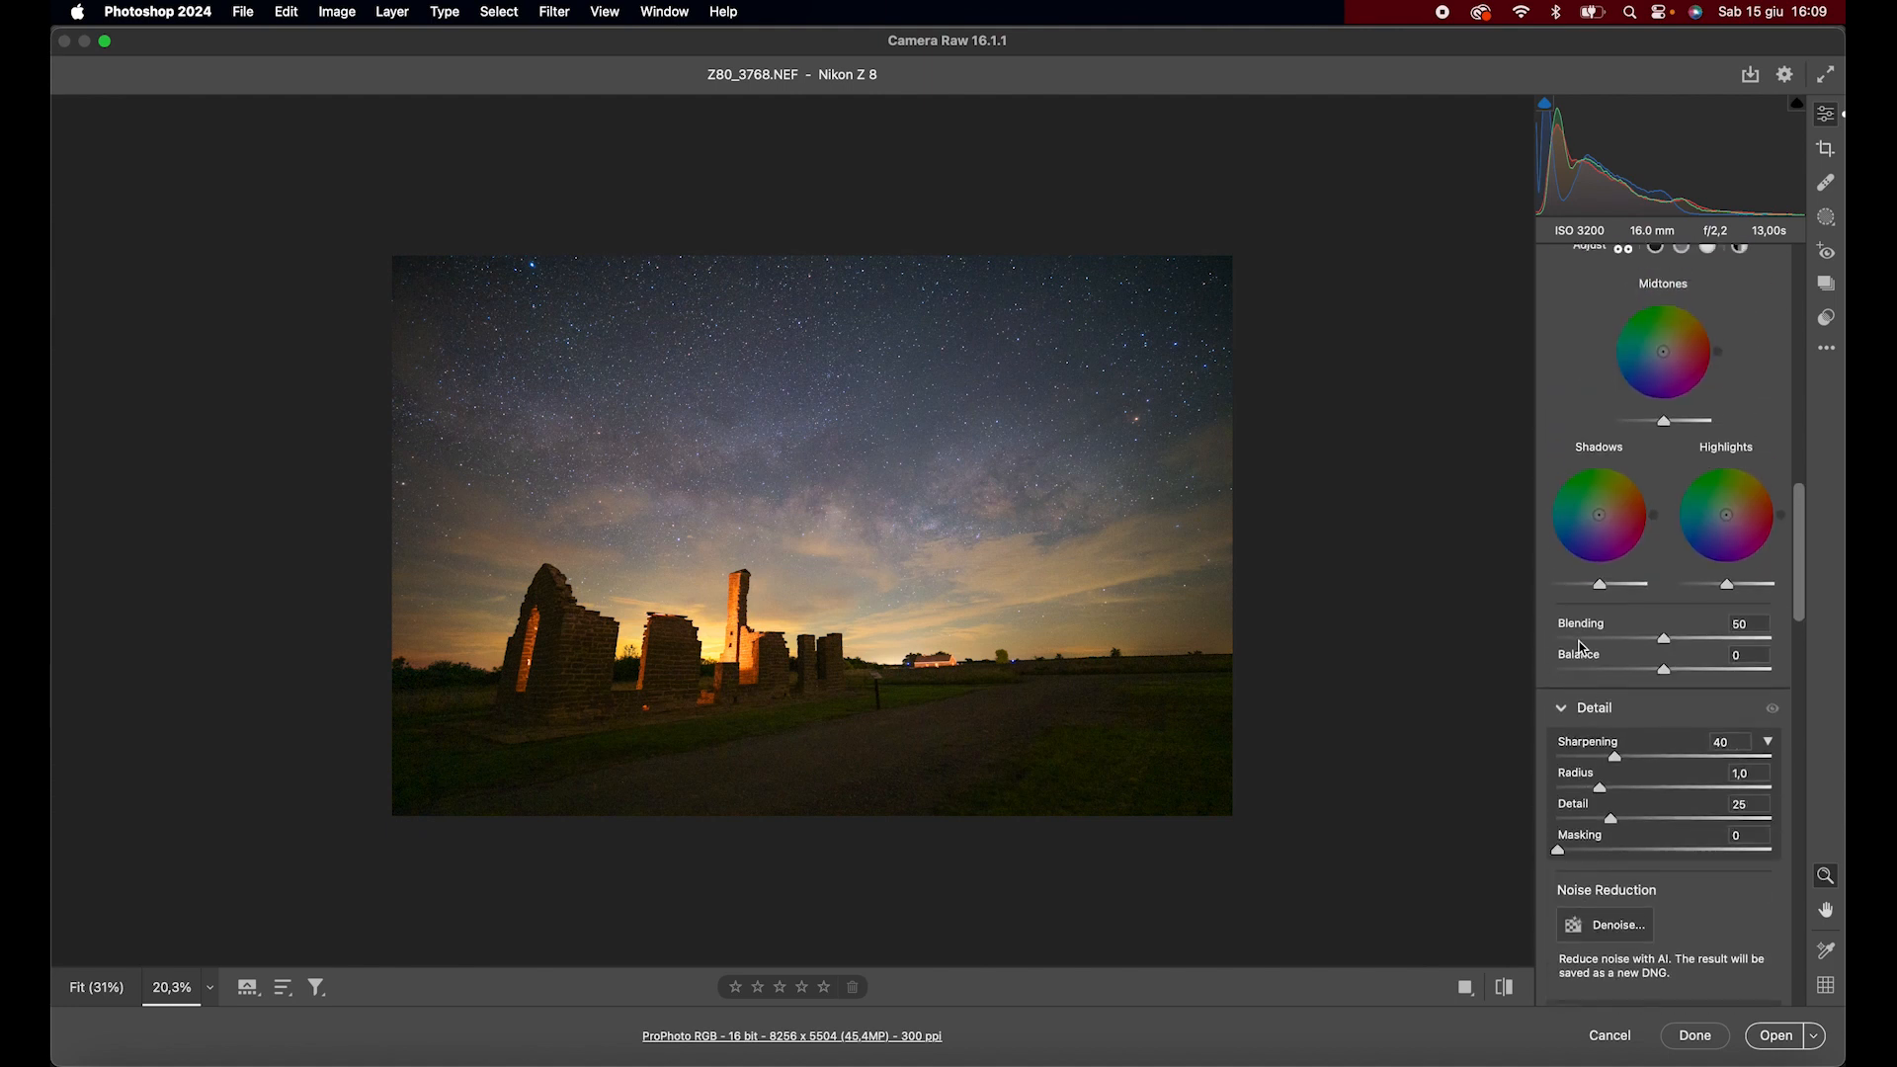
pyautogui.scroll(3)
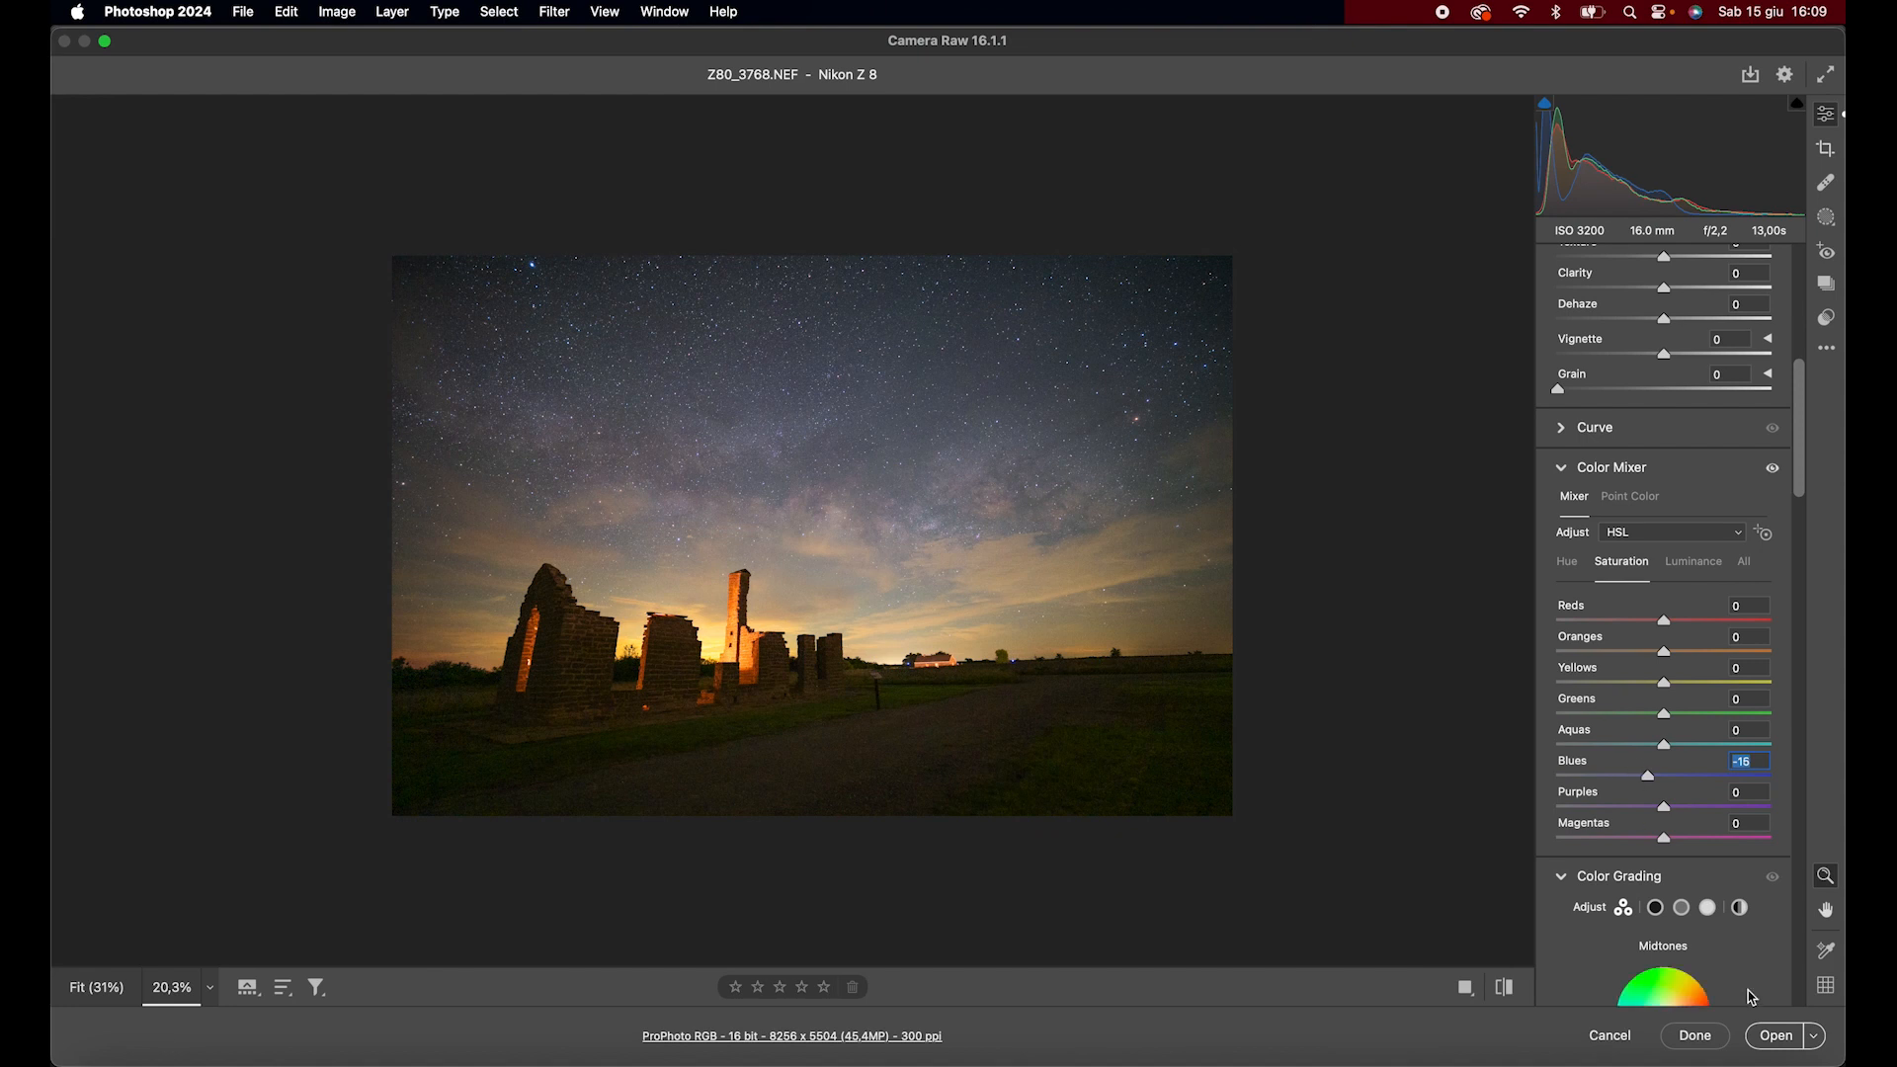
pyautogui.click(1774, 1034)
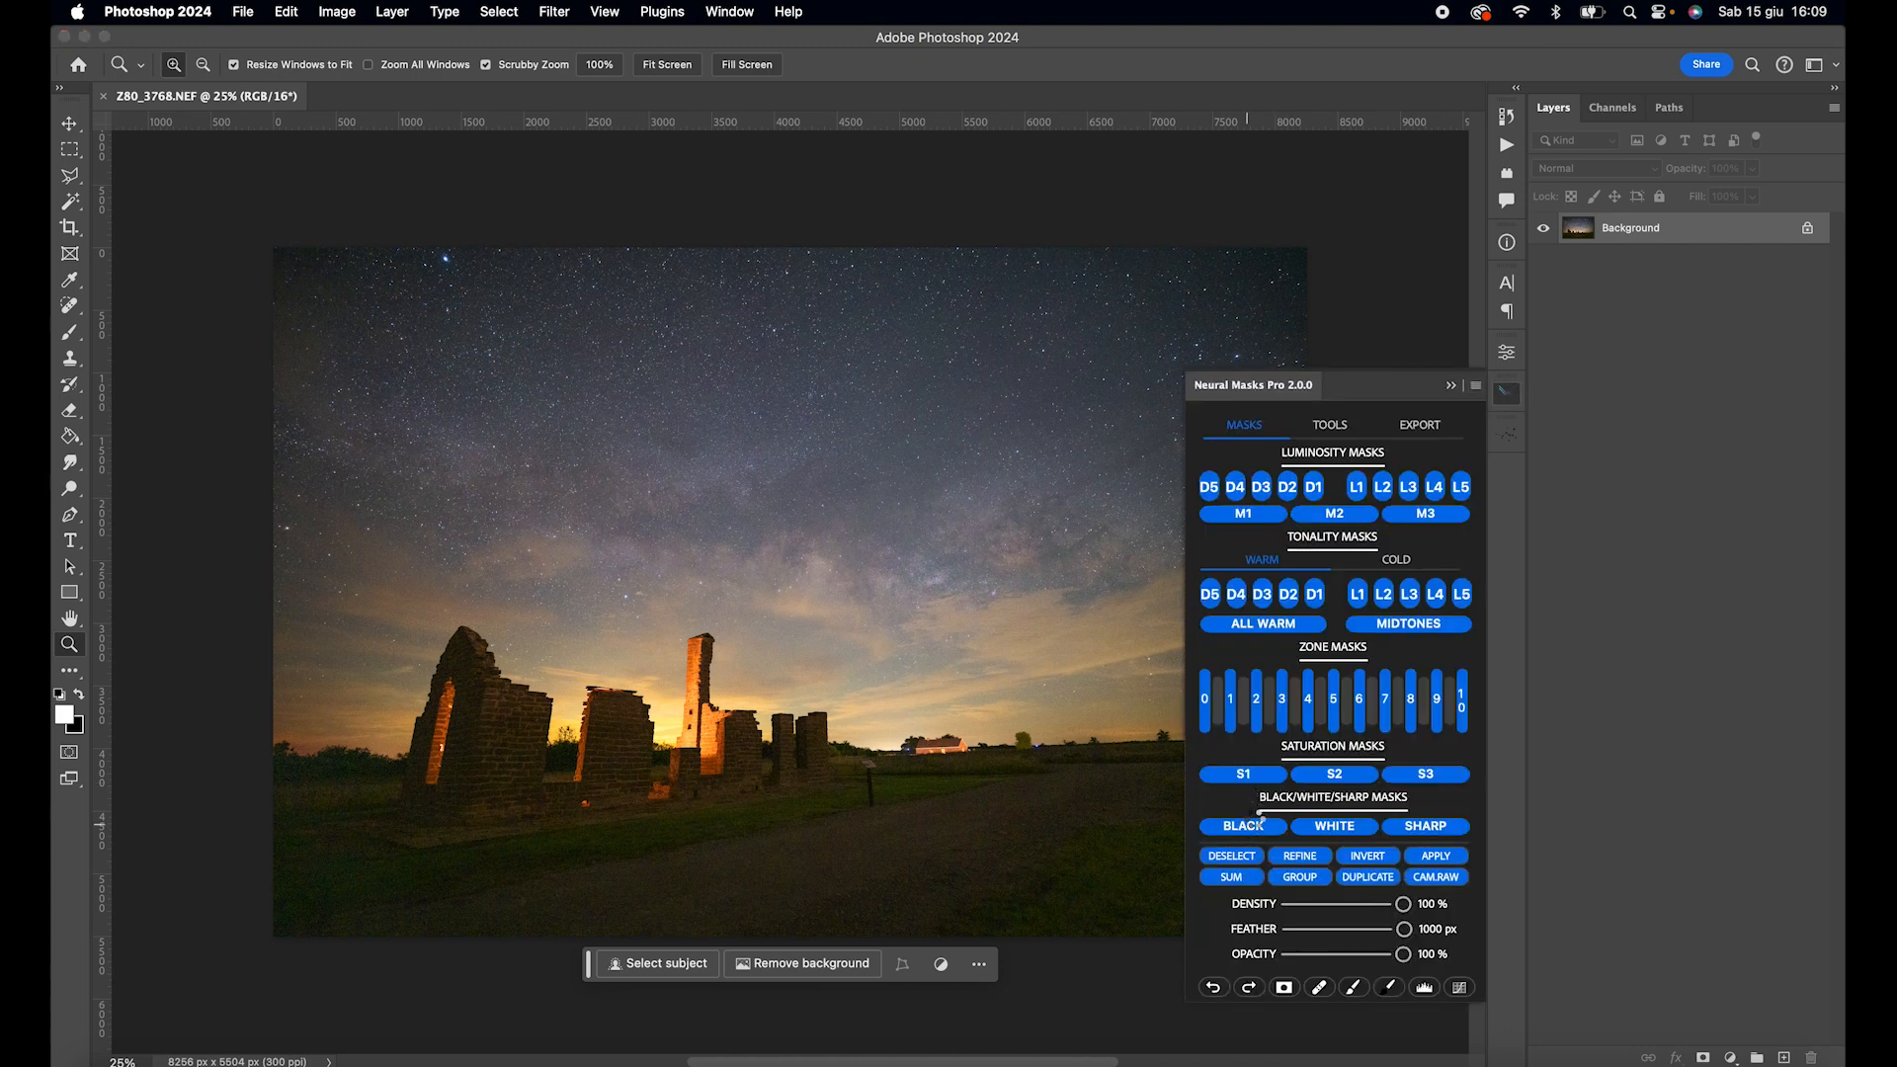
# Create the Black_Mask layer and apply Camera Raw Exposure −2, Contrast −40, Blue Primary Saturation −100
pyautogui.click(1240, 826)
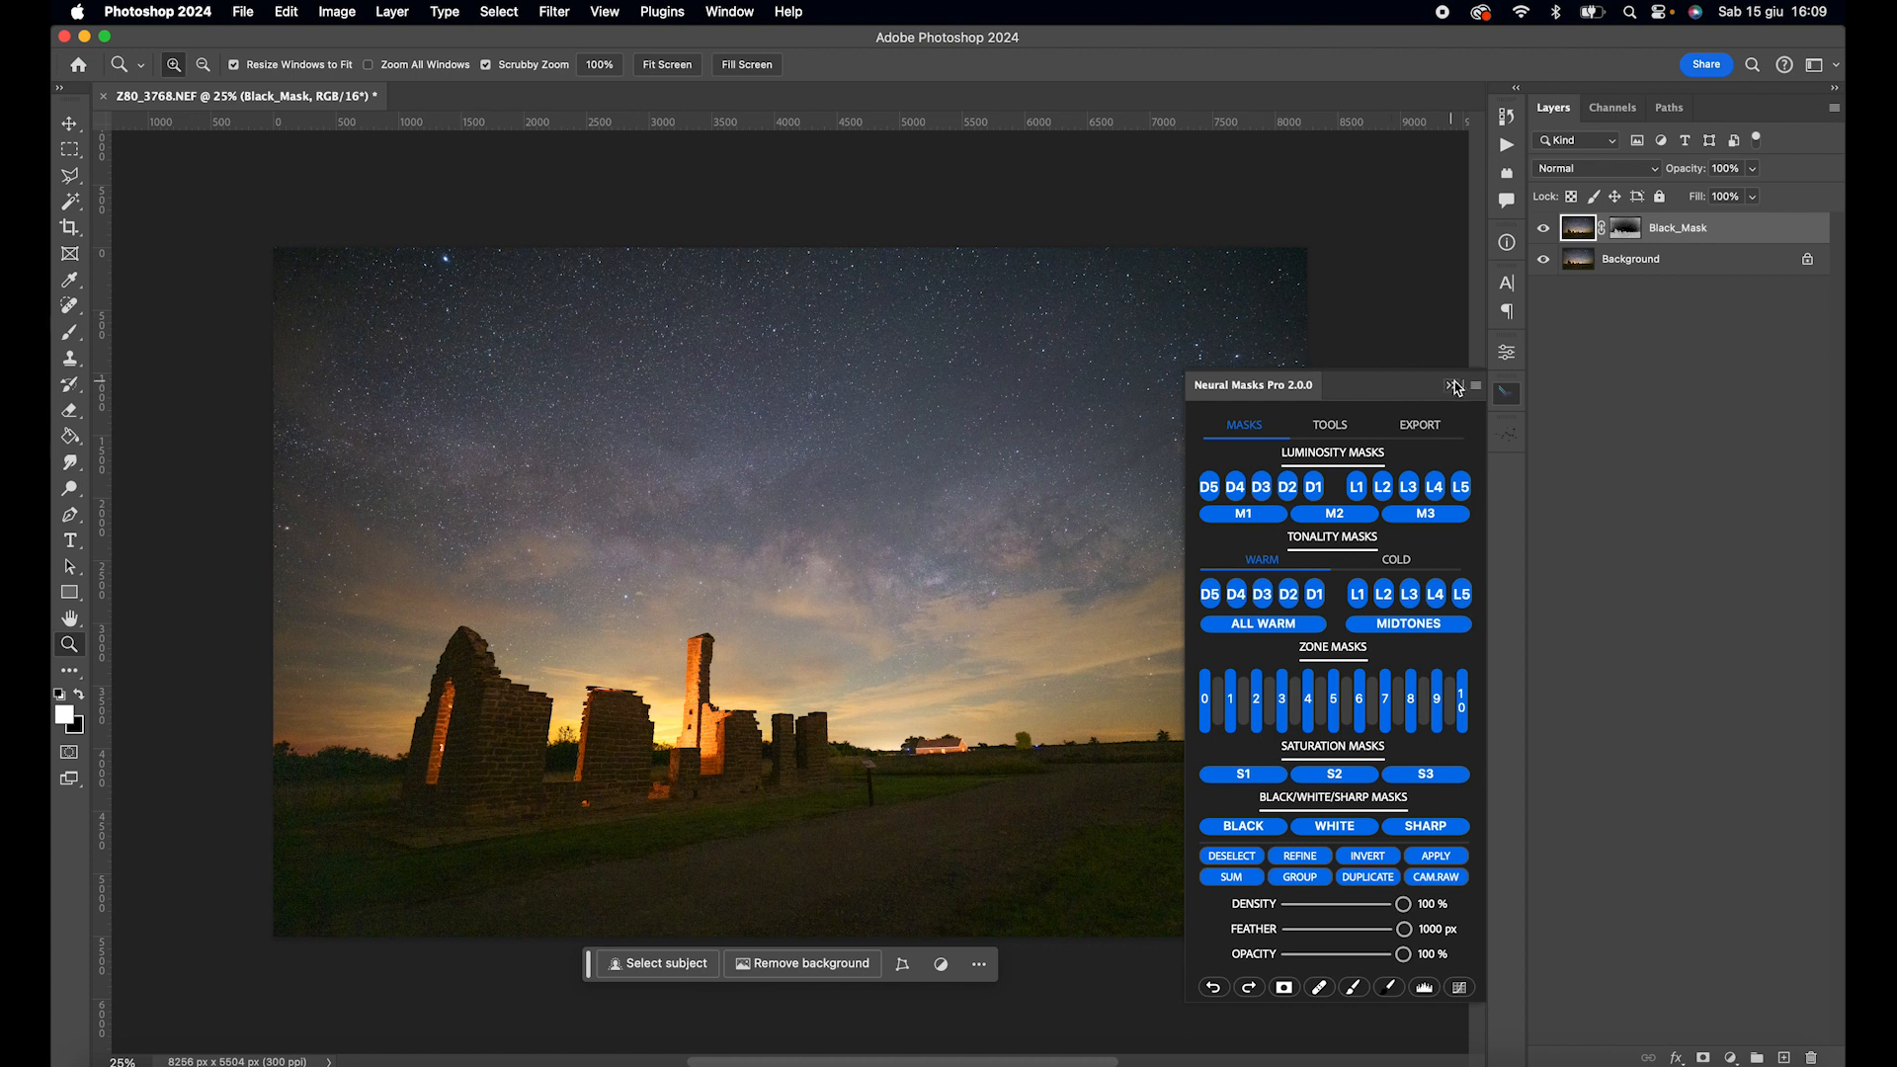
pyautogui.click(553, 11)
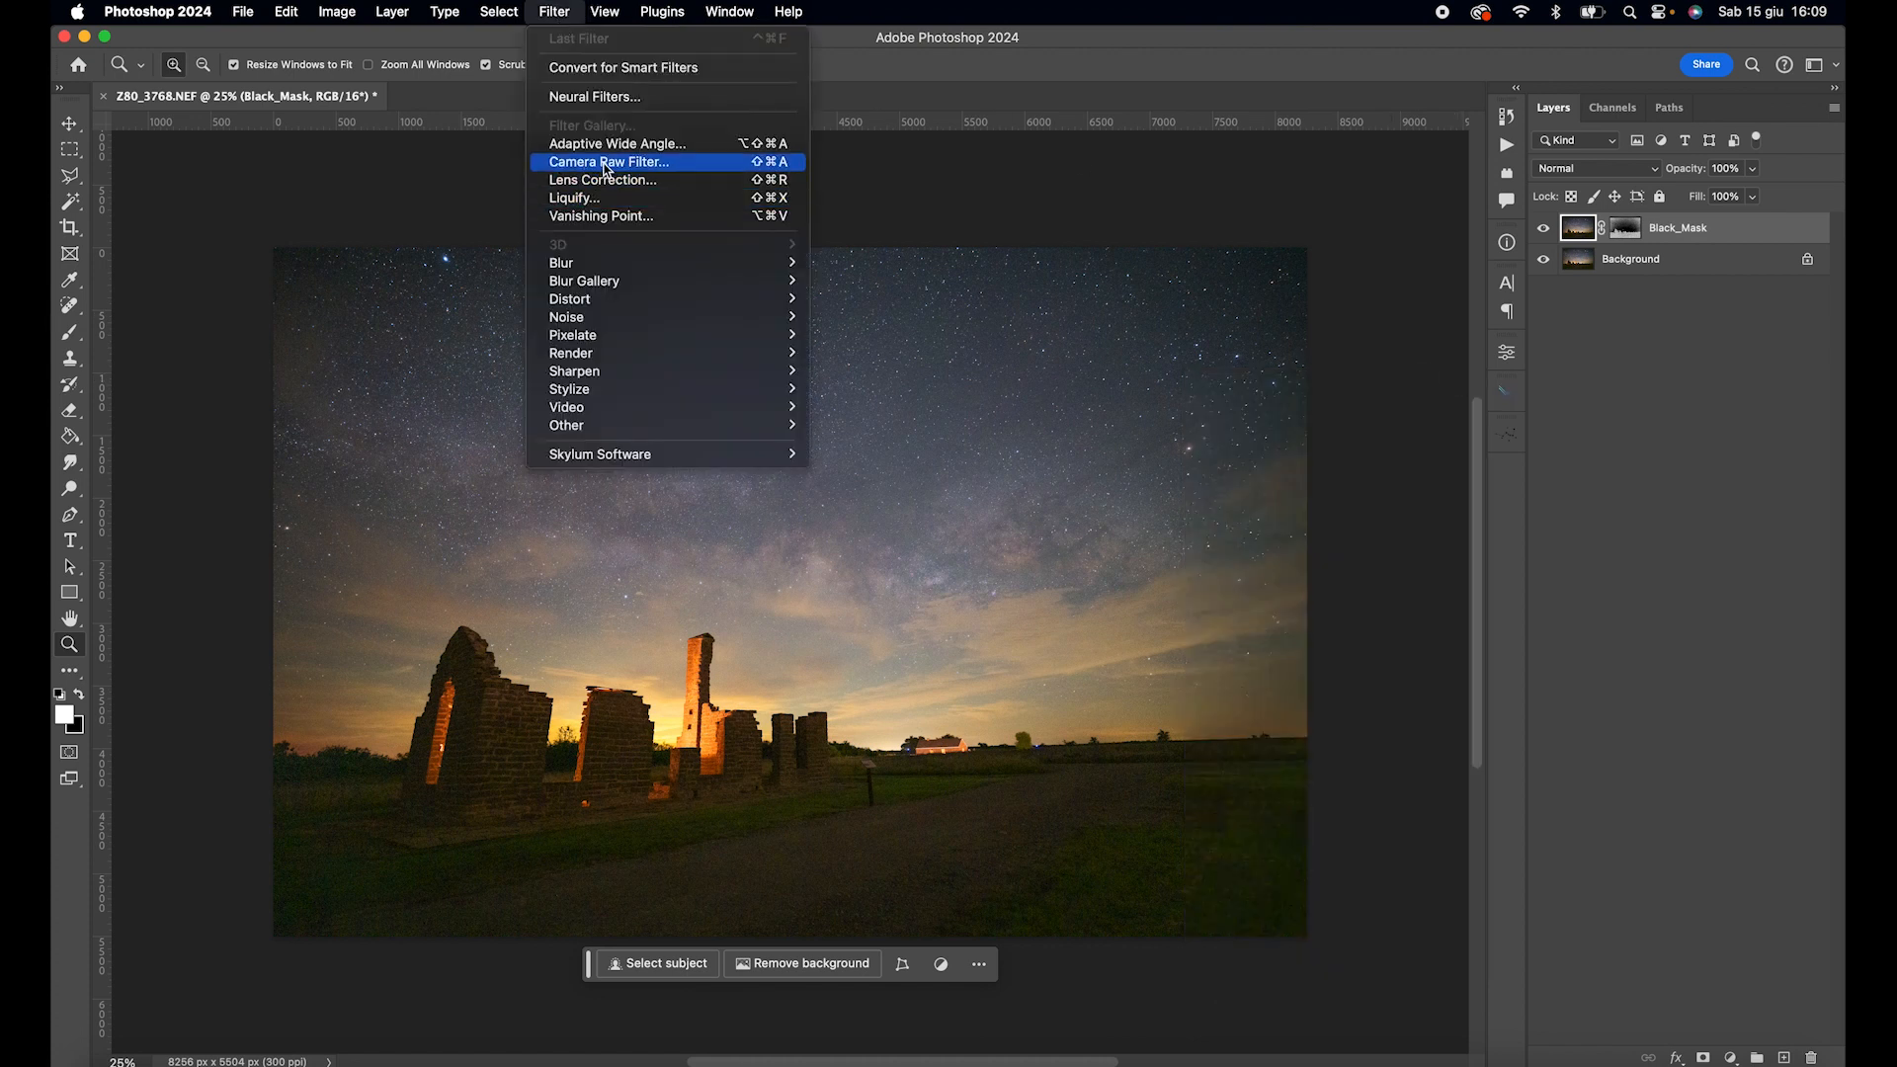
pyautogui.click(609, 161)
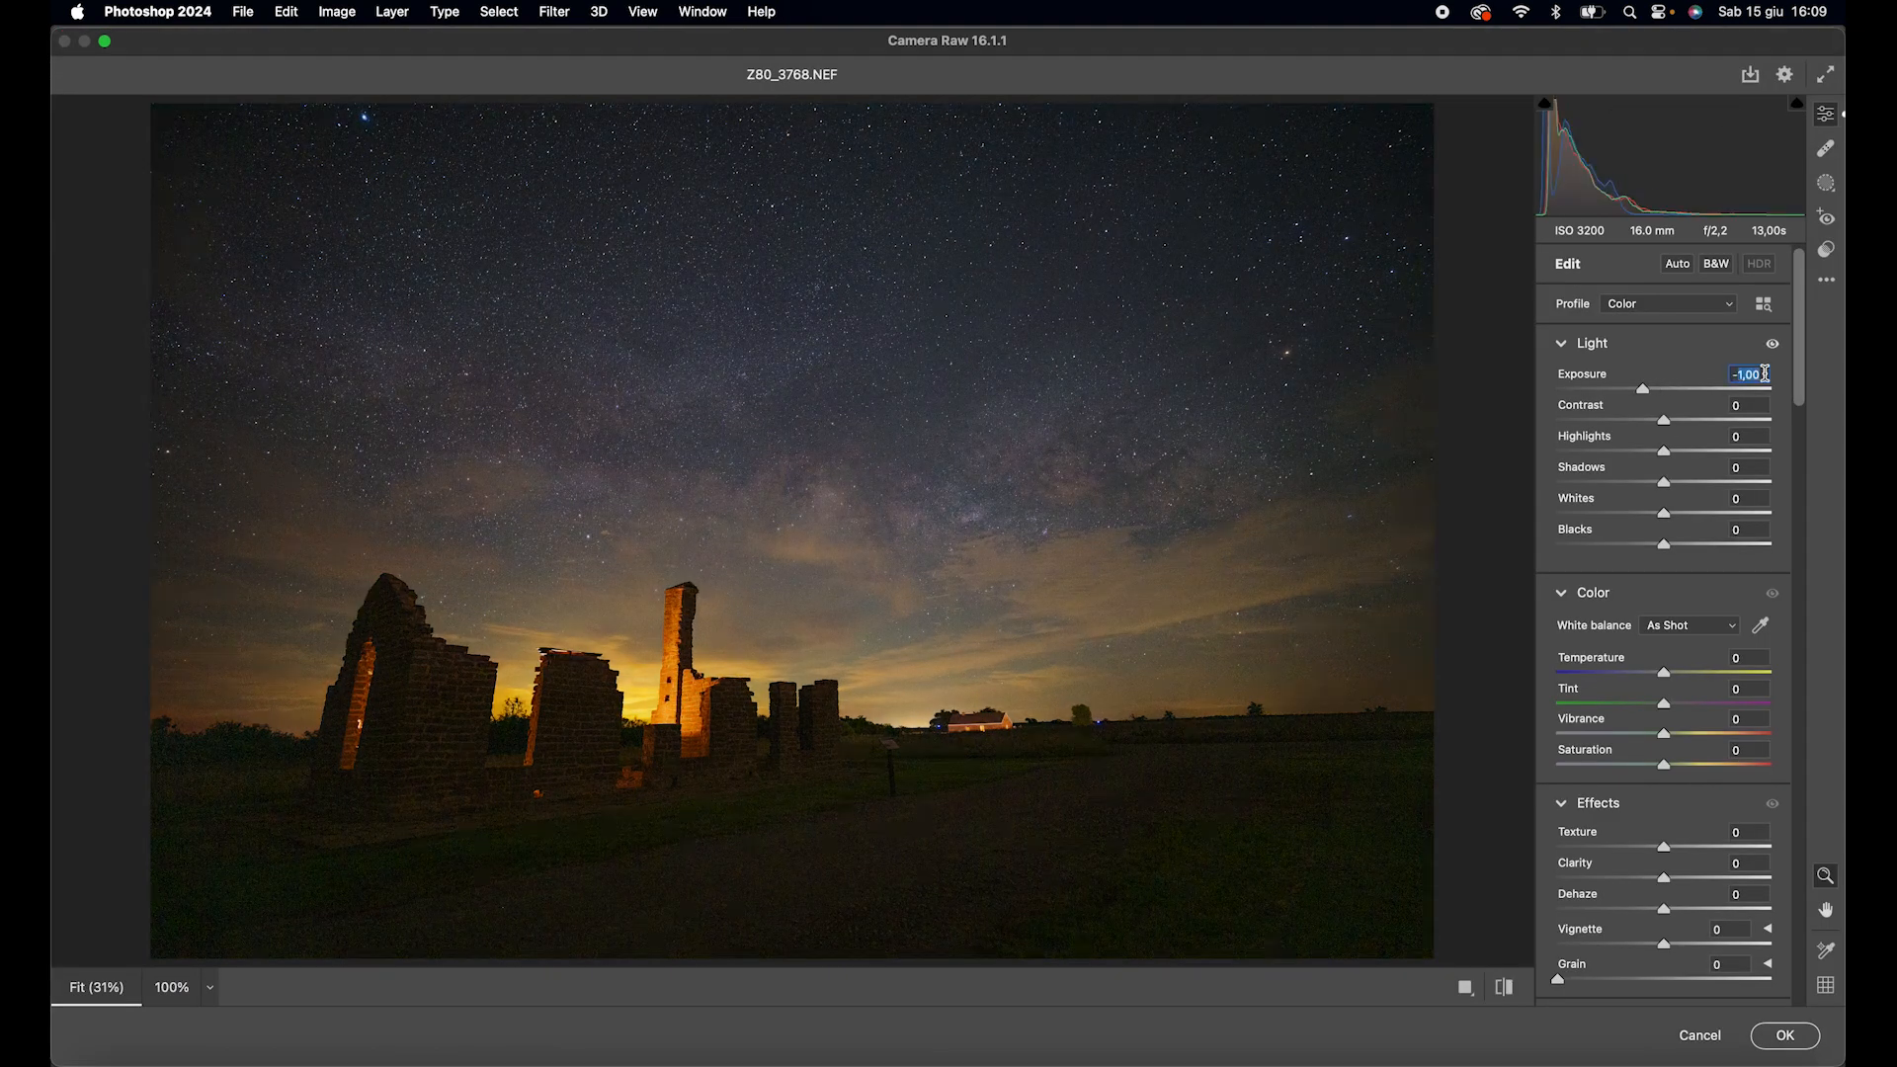
pyautogui.write('-2,00')
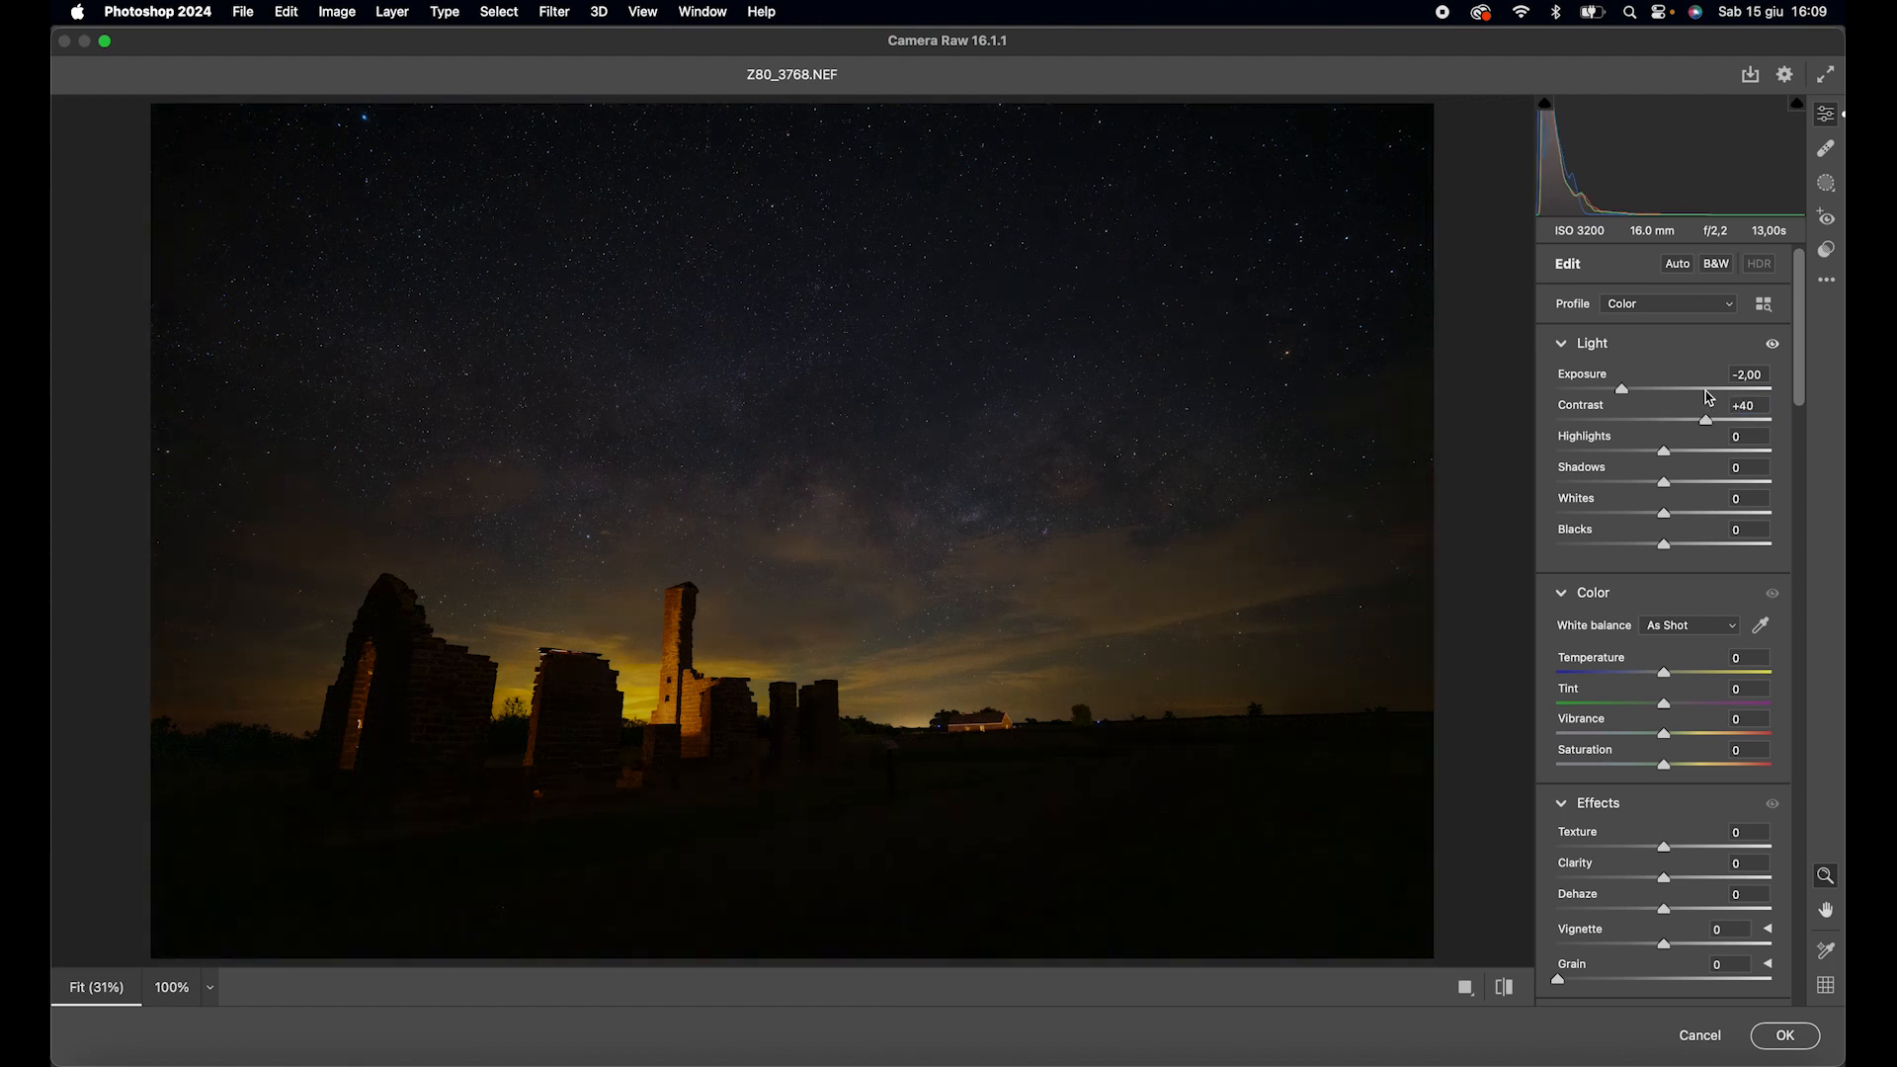
pyautogui.doubleClick(1746, 404)
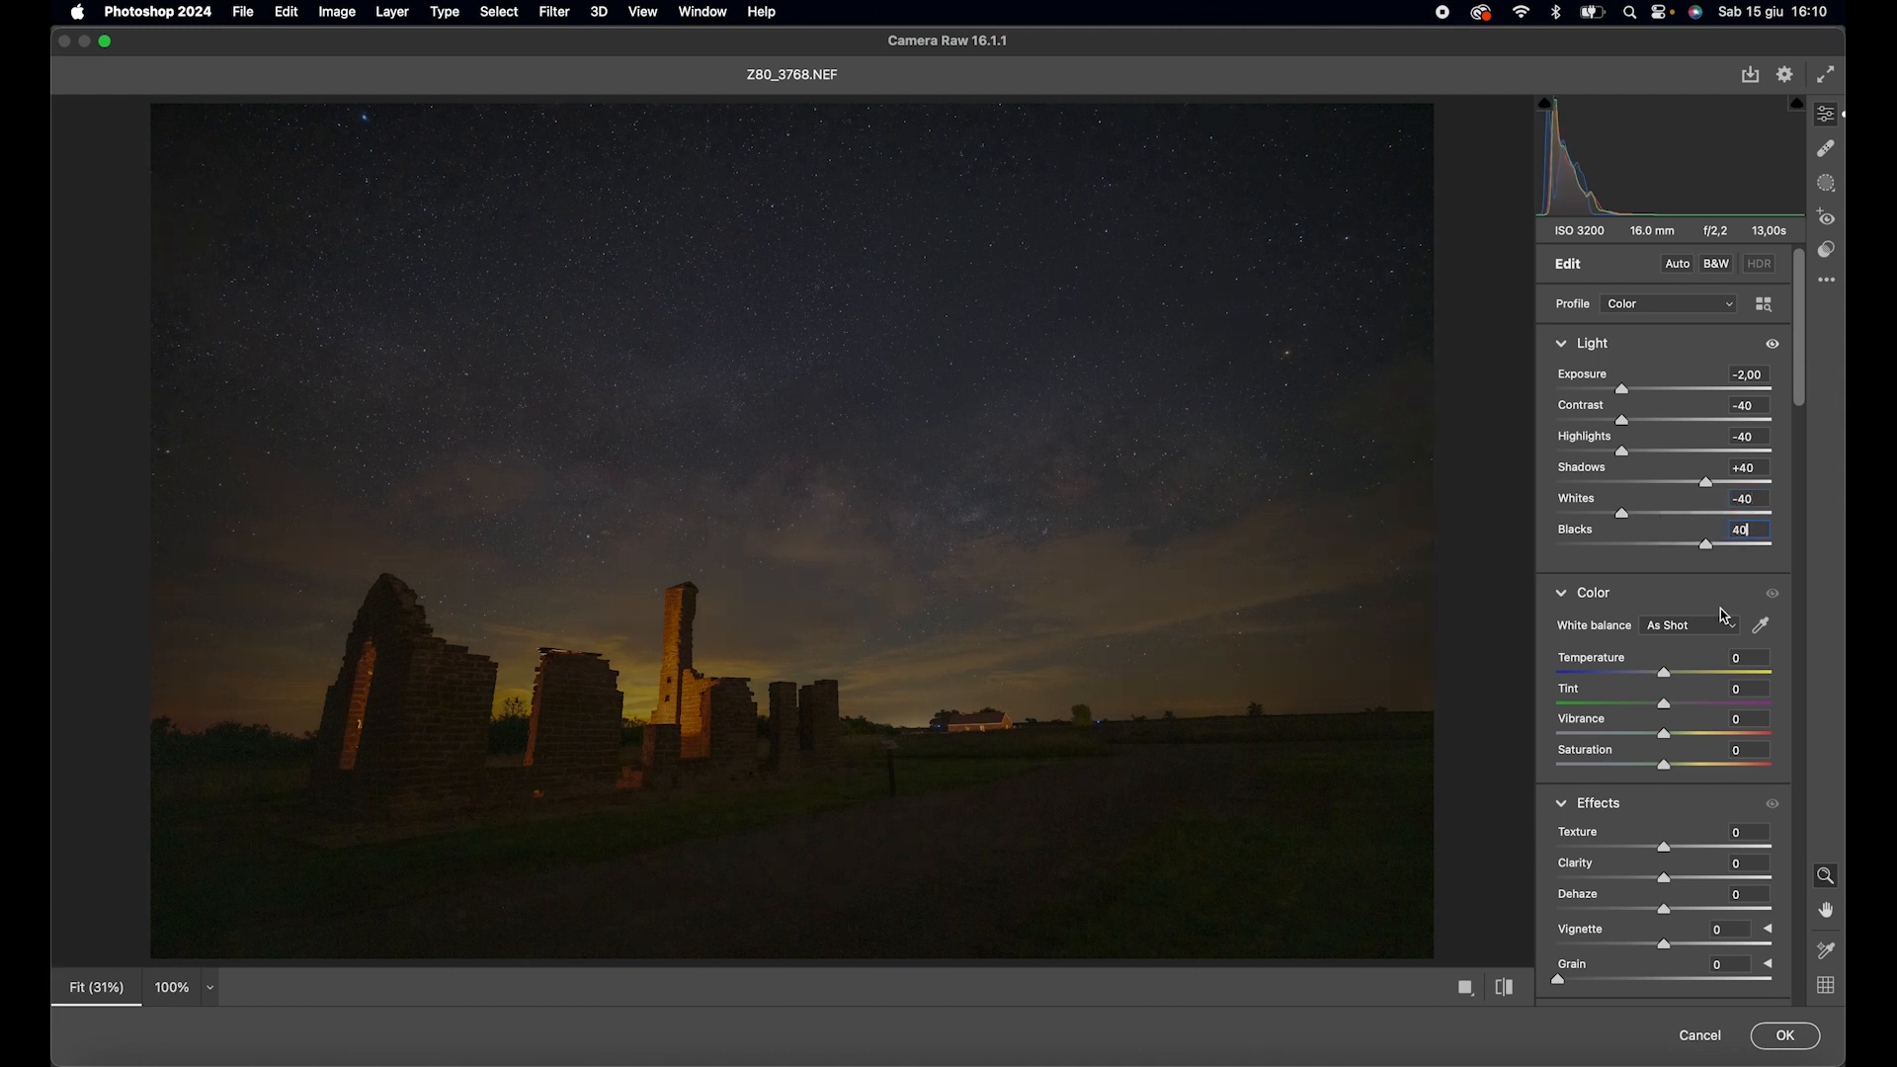
pyautogui.scroll(-3)
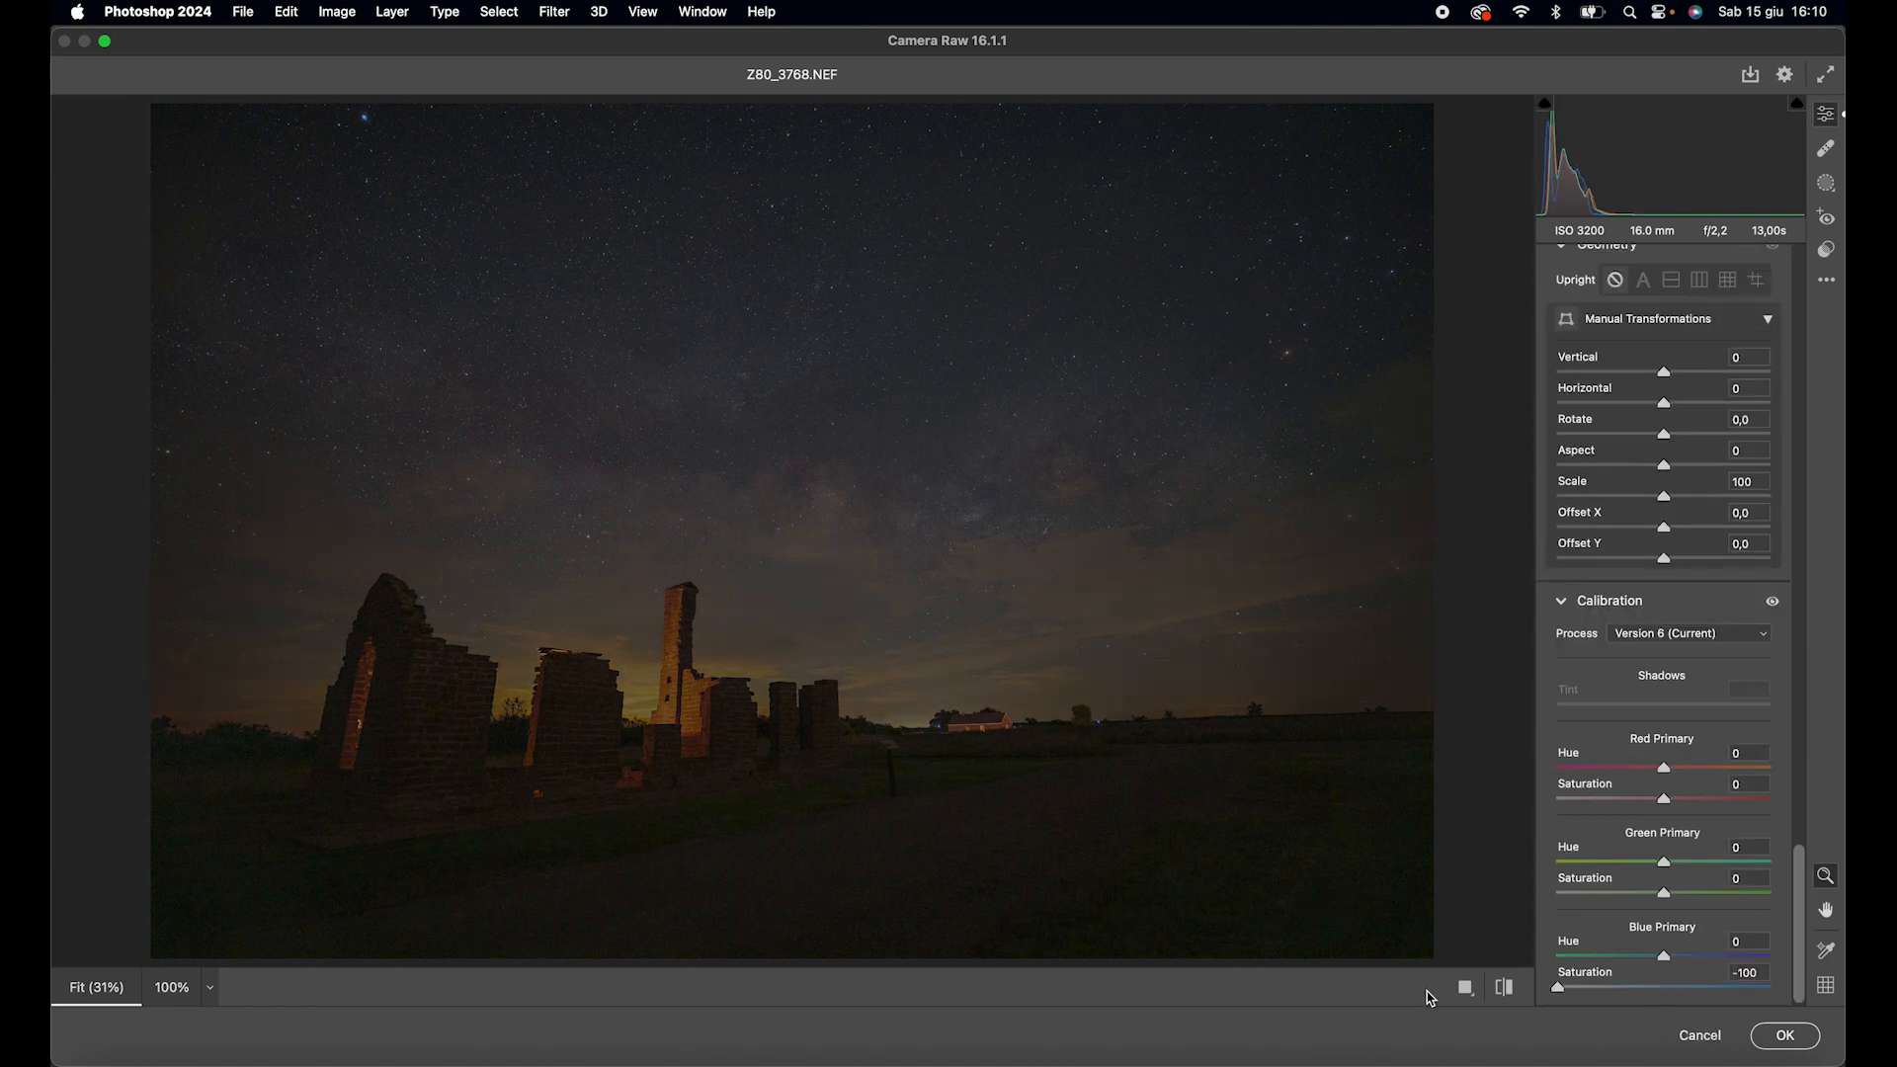
pyautogui.moveTo(1784, 1036)
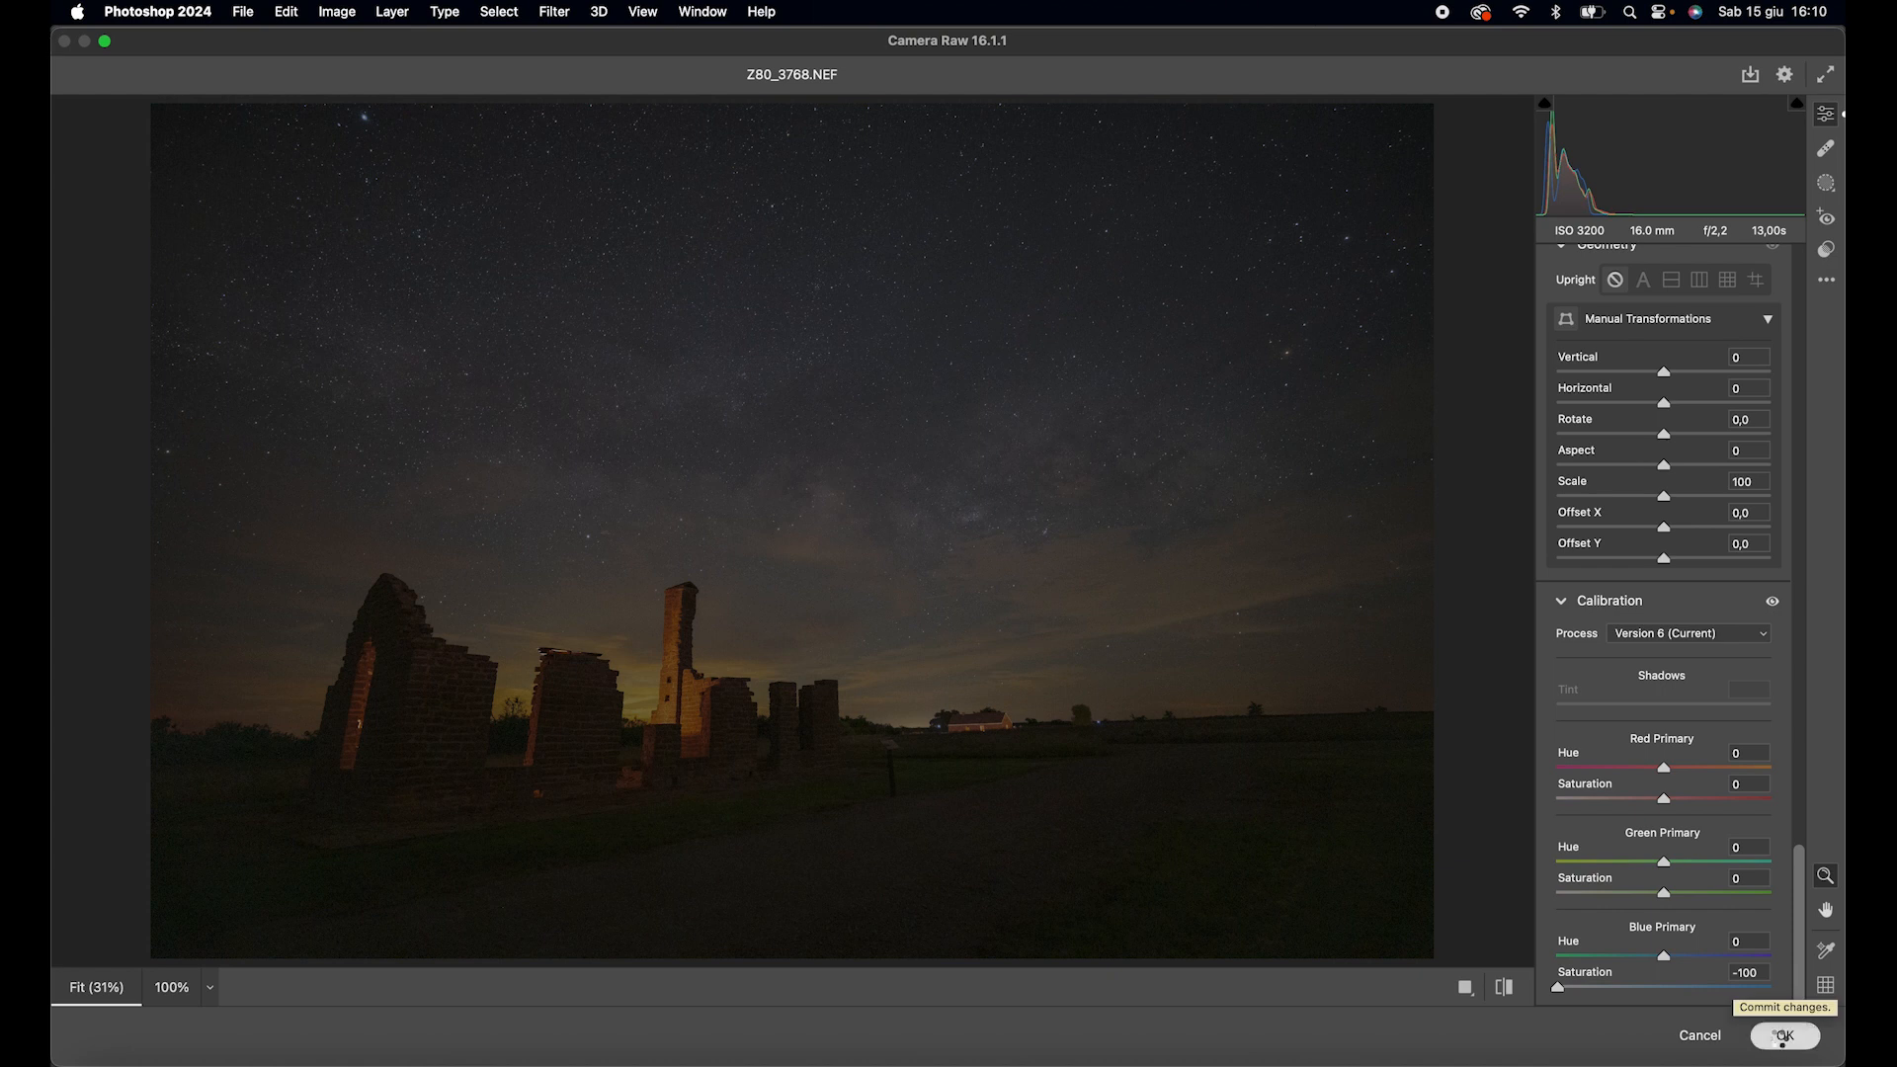
# Commit the dark Camera Raw settings, toggle Black_Mask to compare, and generate the White_Mask layer
pyautogui.click(1783, 1034)
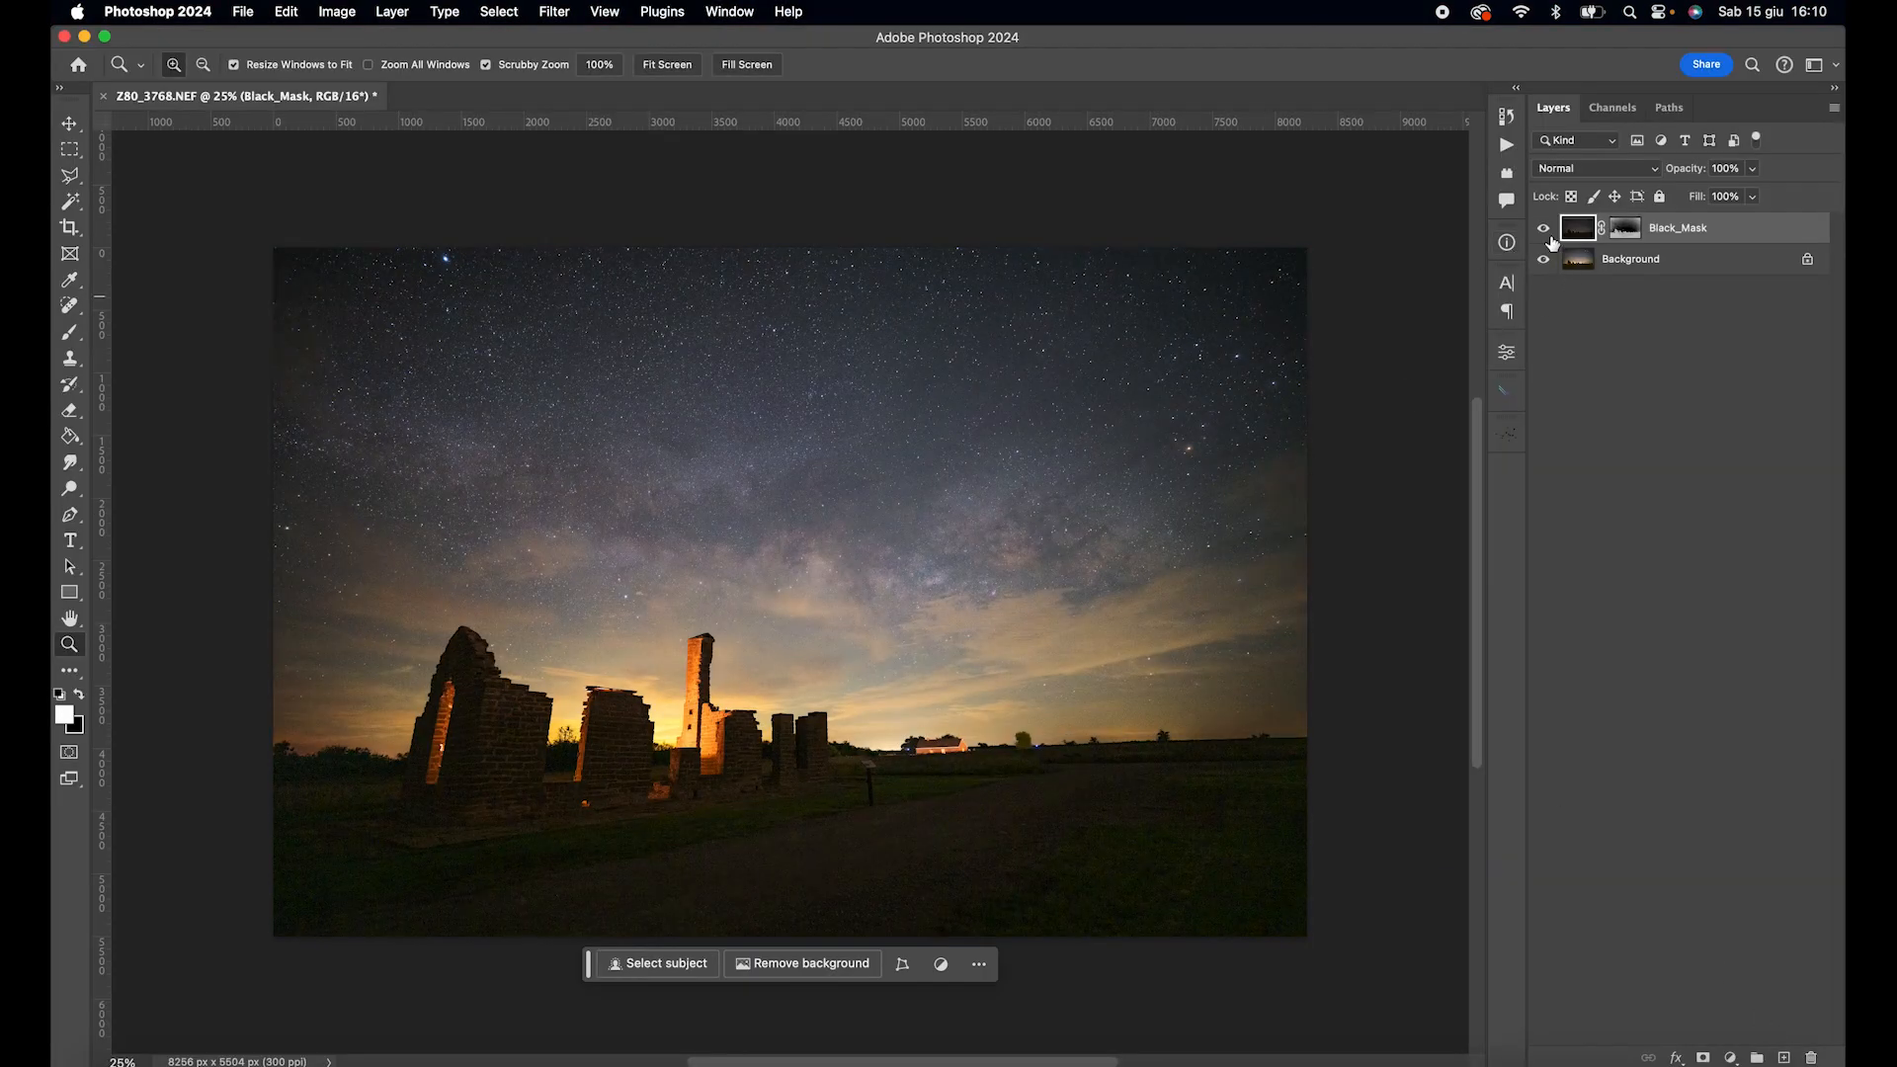
pyautogui.click(1543, 228)
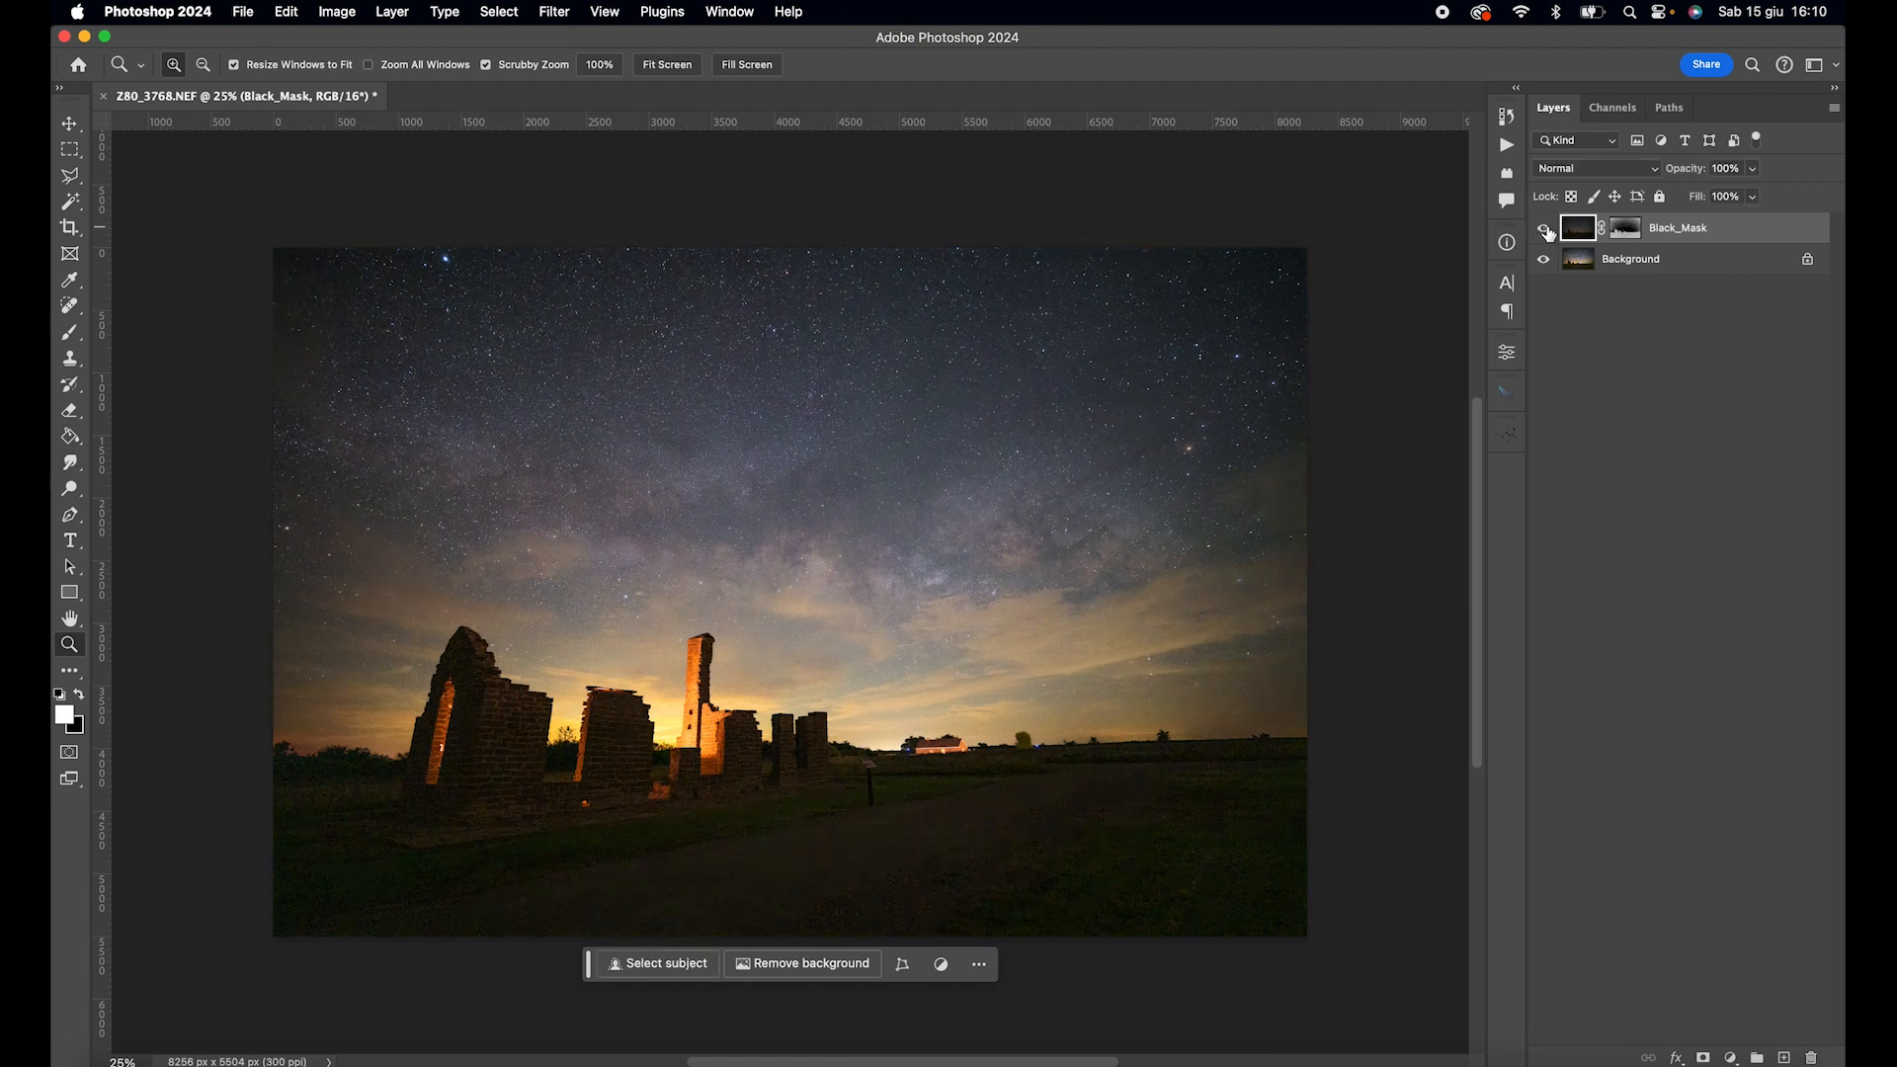
pyautogui.click(1543, 258)
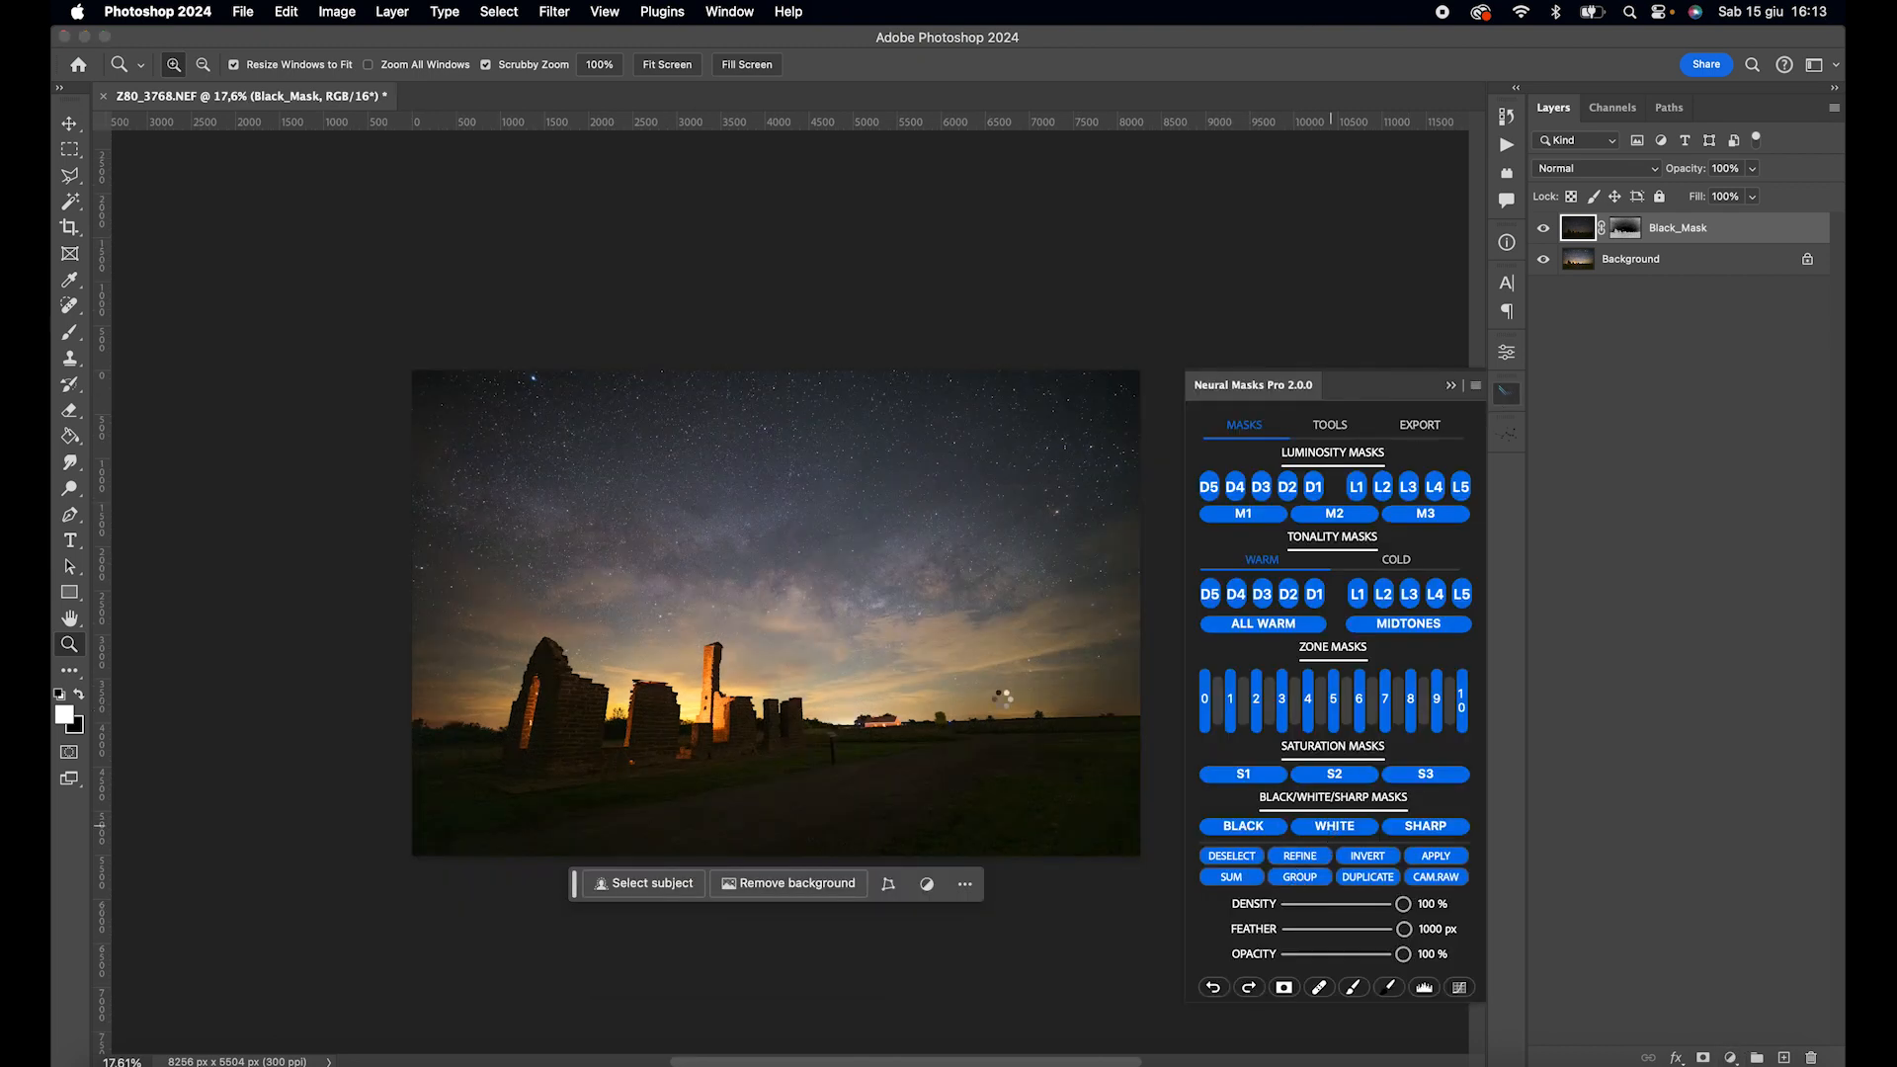
pyautogui.click(1331, 826)
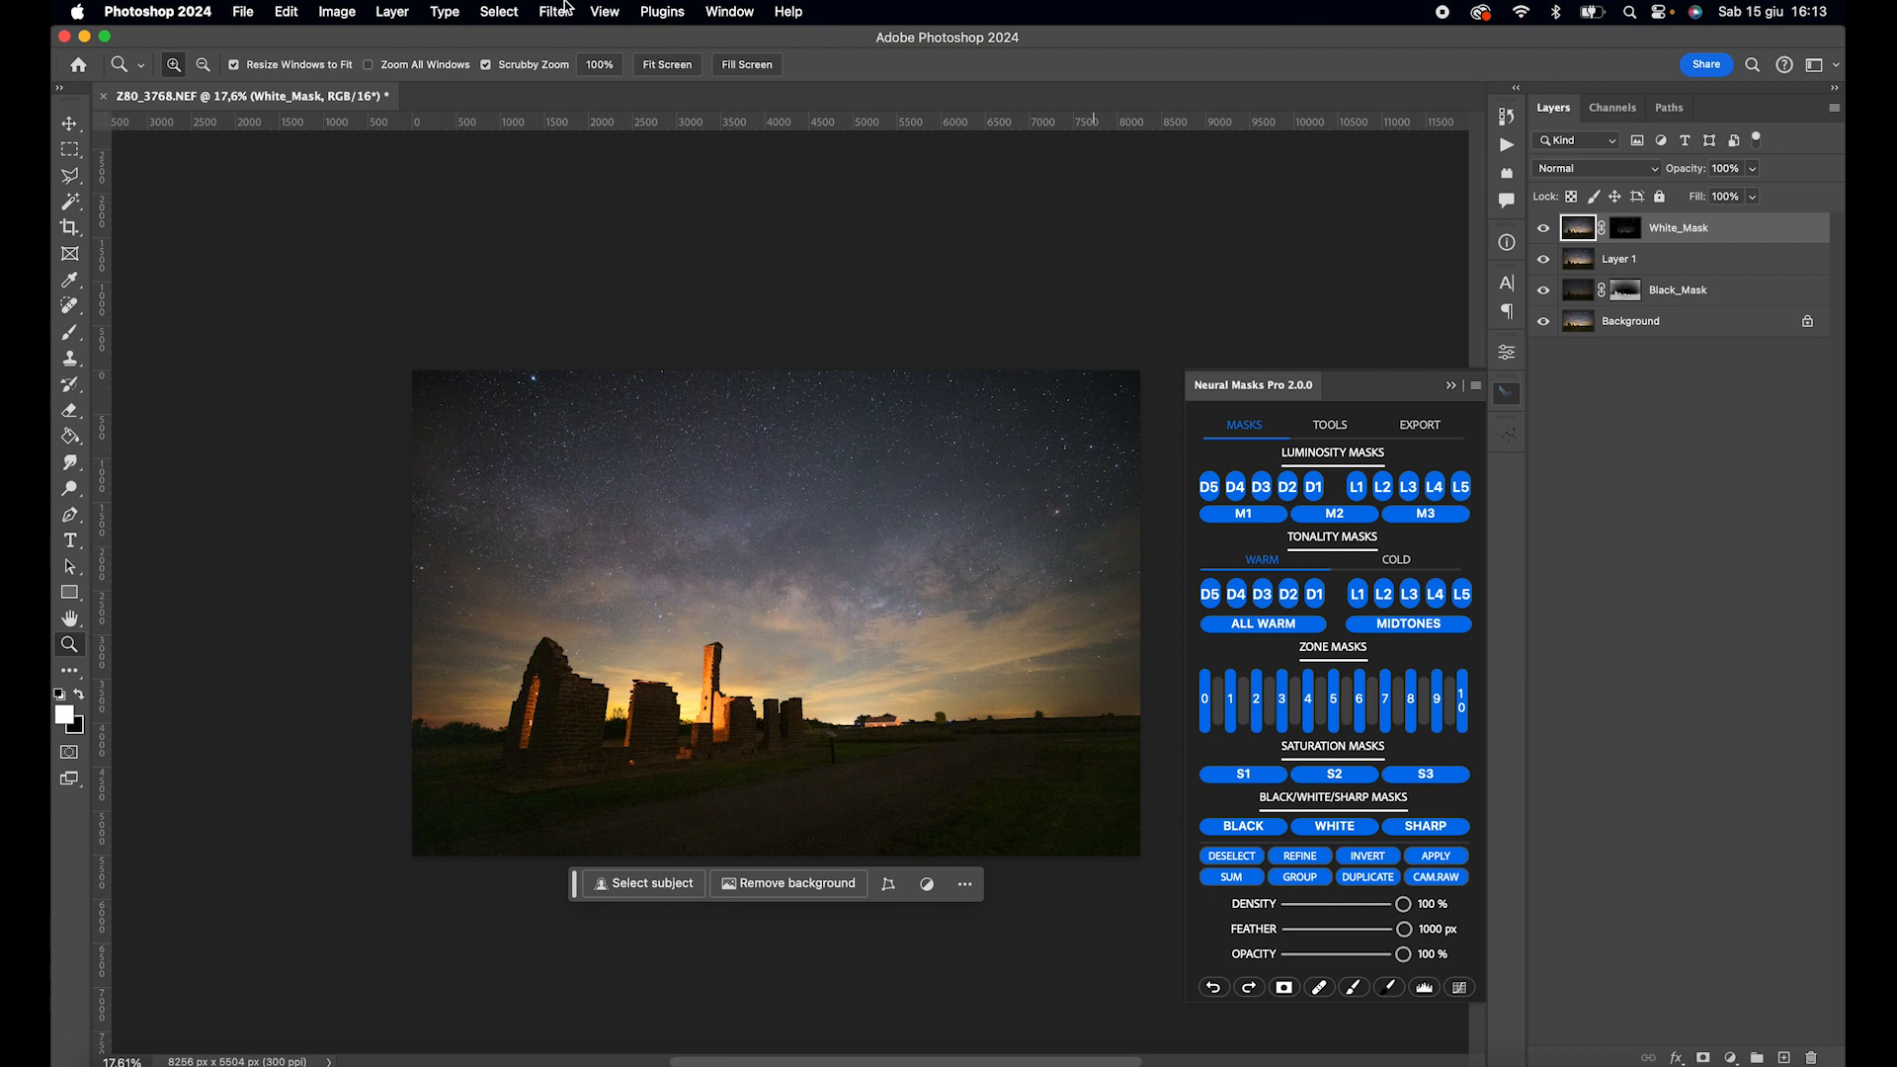
pyautogui.moveTo(584, 167)
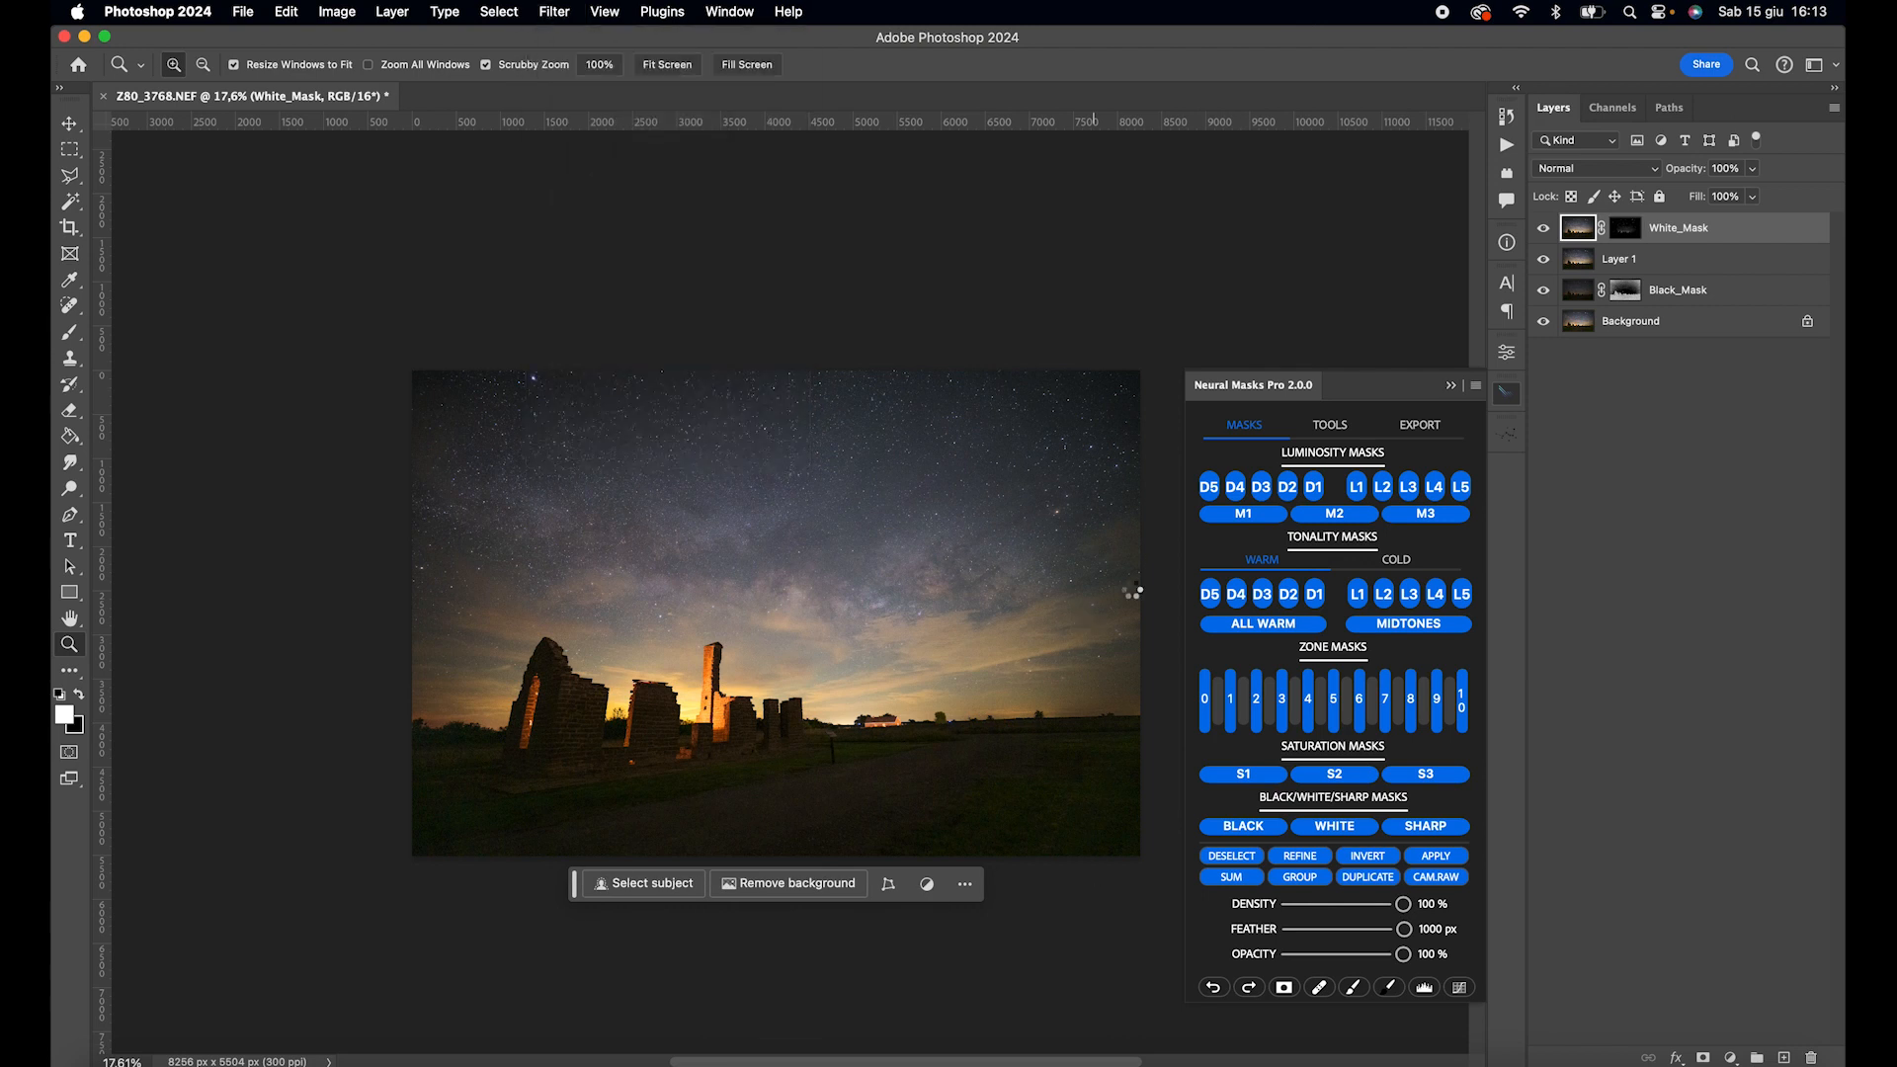
# Give White_Mask Exposure +0.39, Highlights −42, Whites +30, Temperature −4, Red −33, Blue Saturation +62
pyautogui.click(1435, 878)
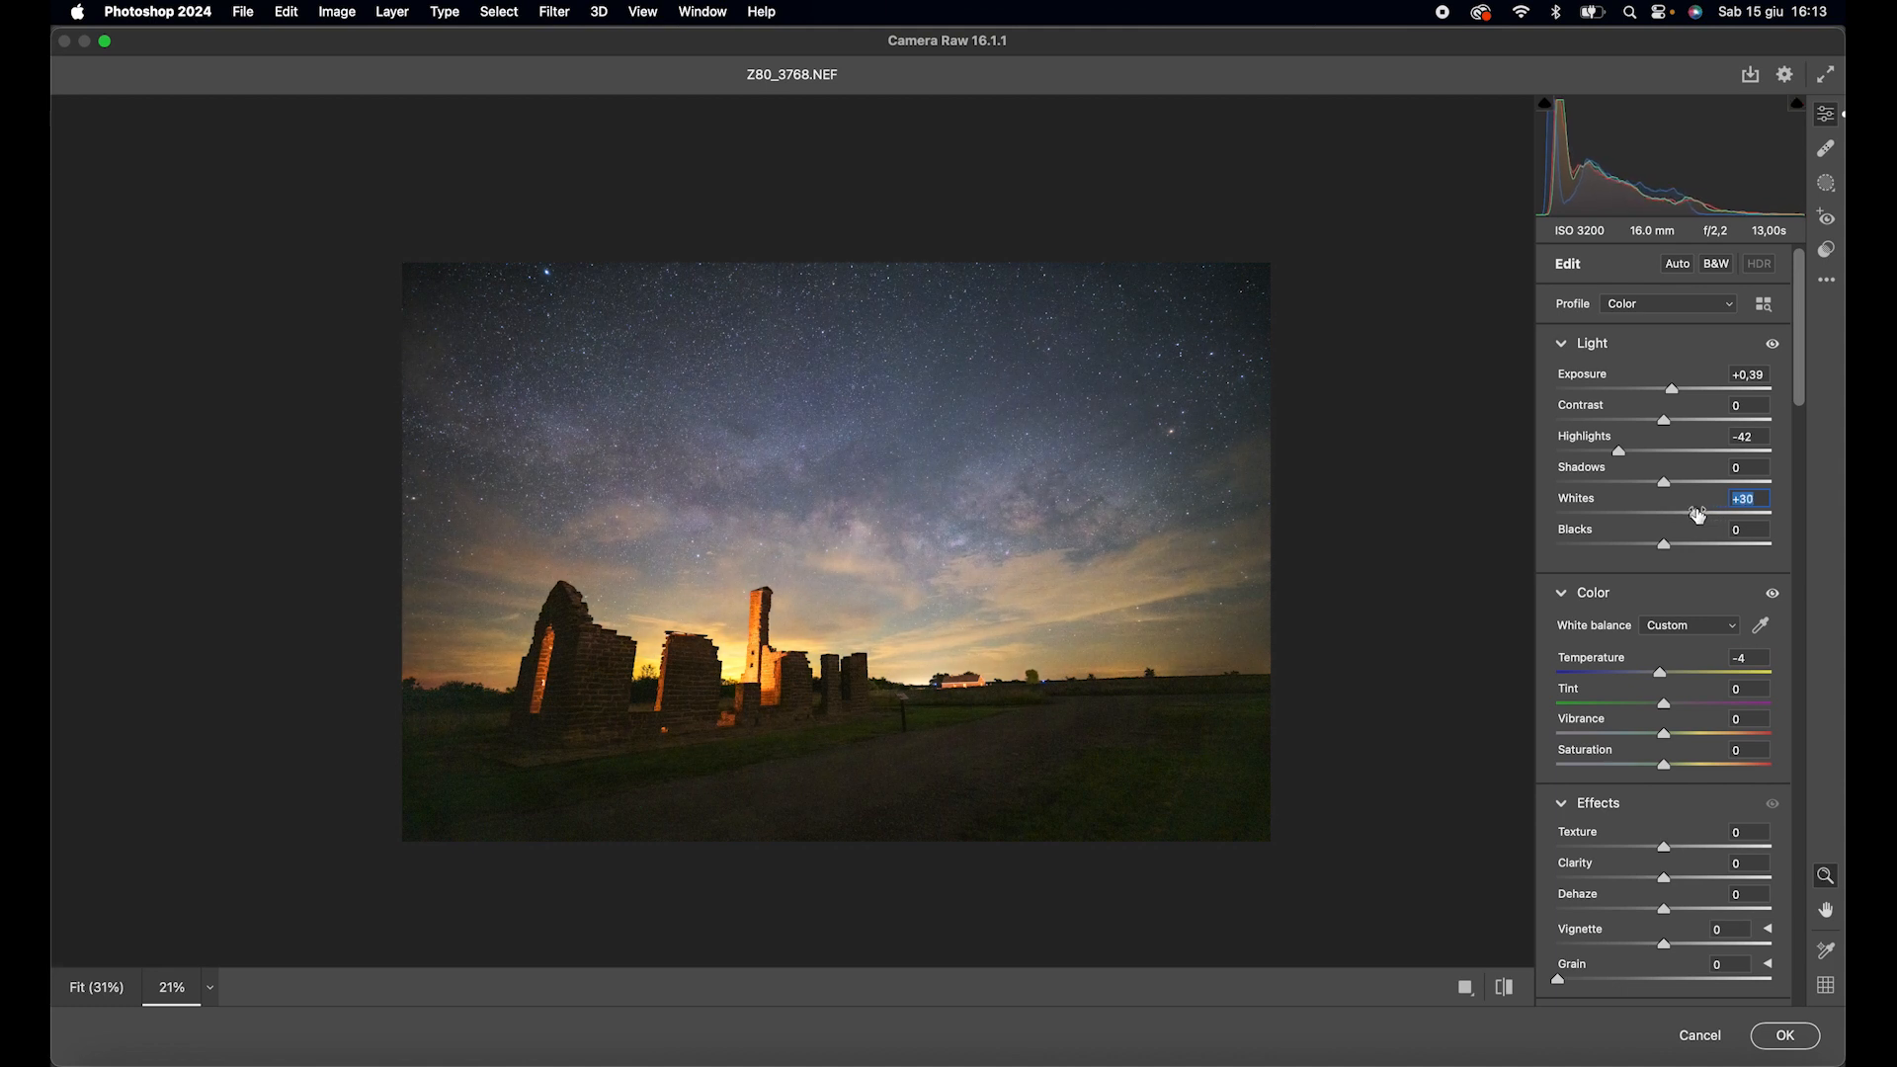
pyautogui.scroll(-3)
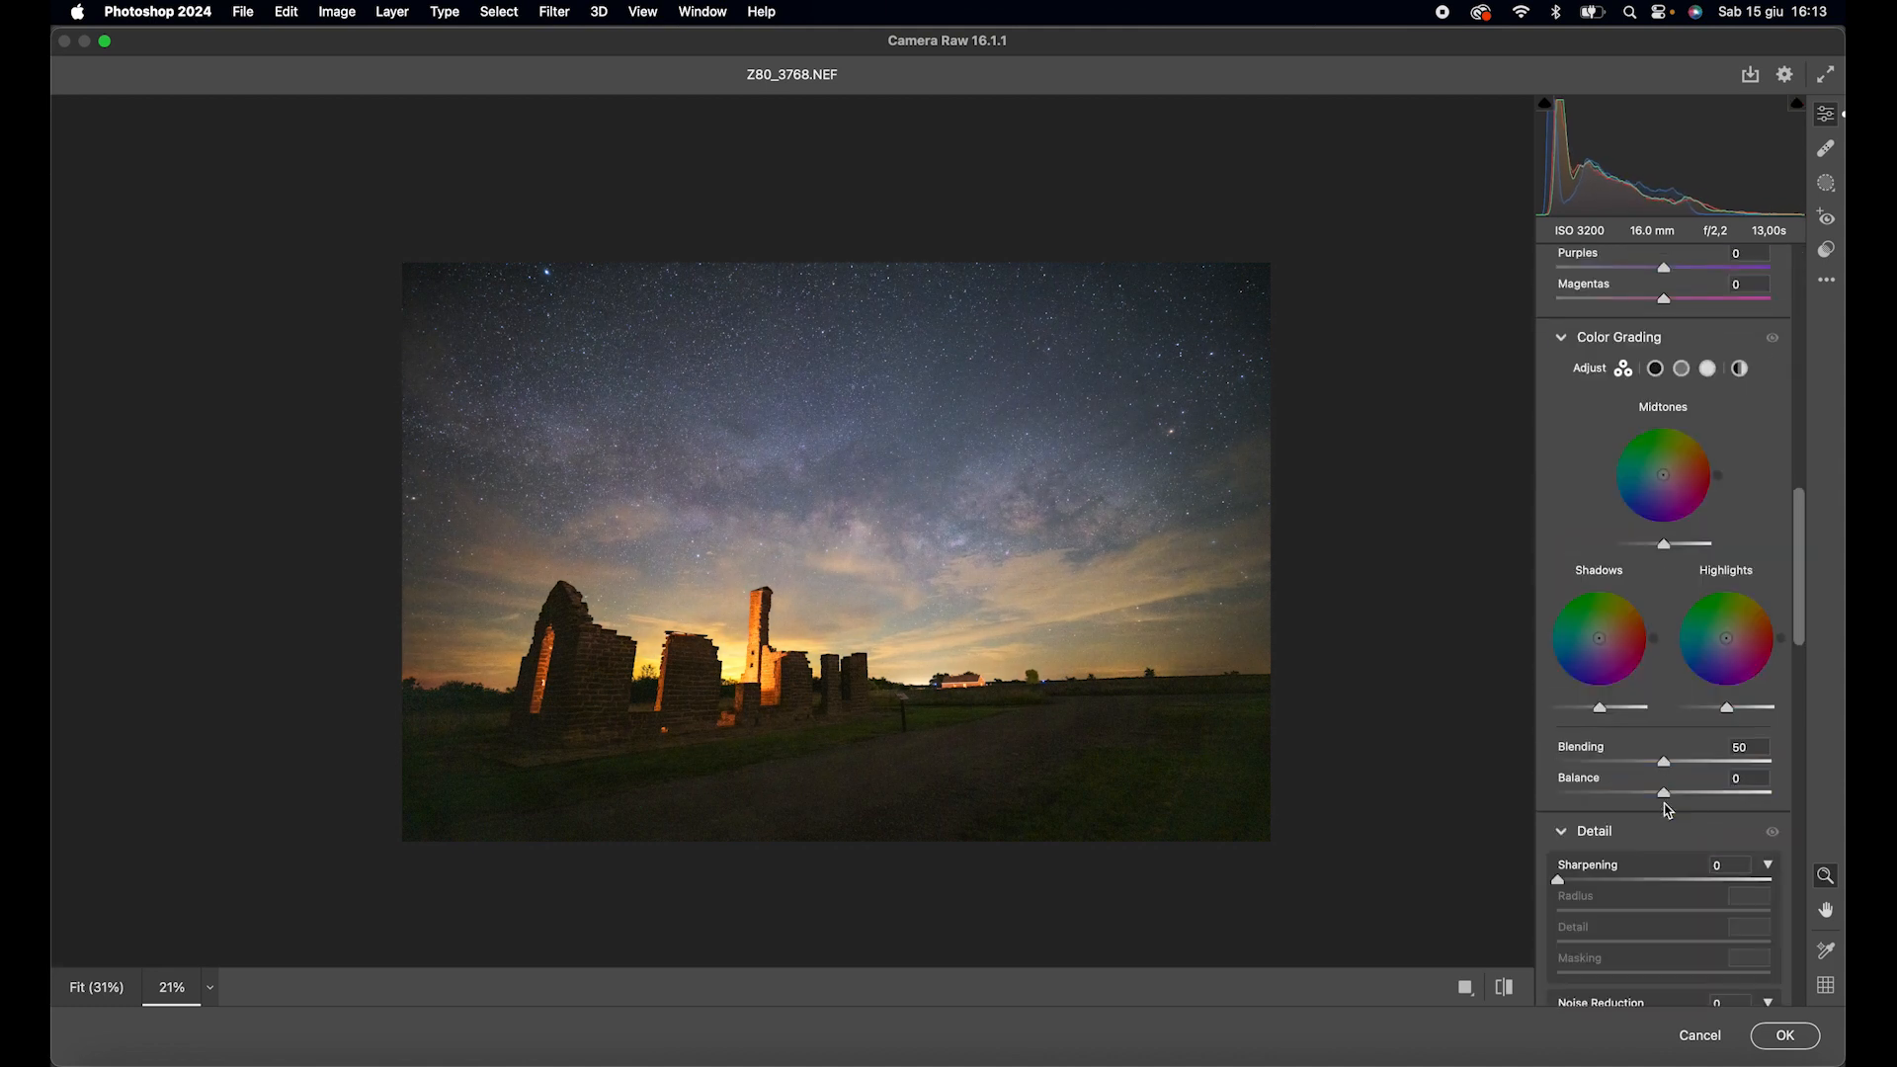
pyautogui.scroll(-3)
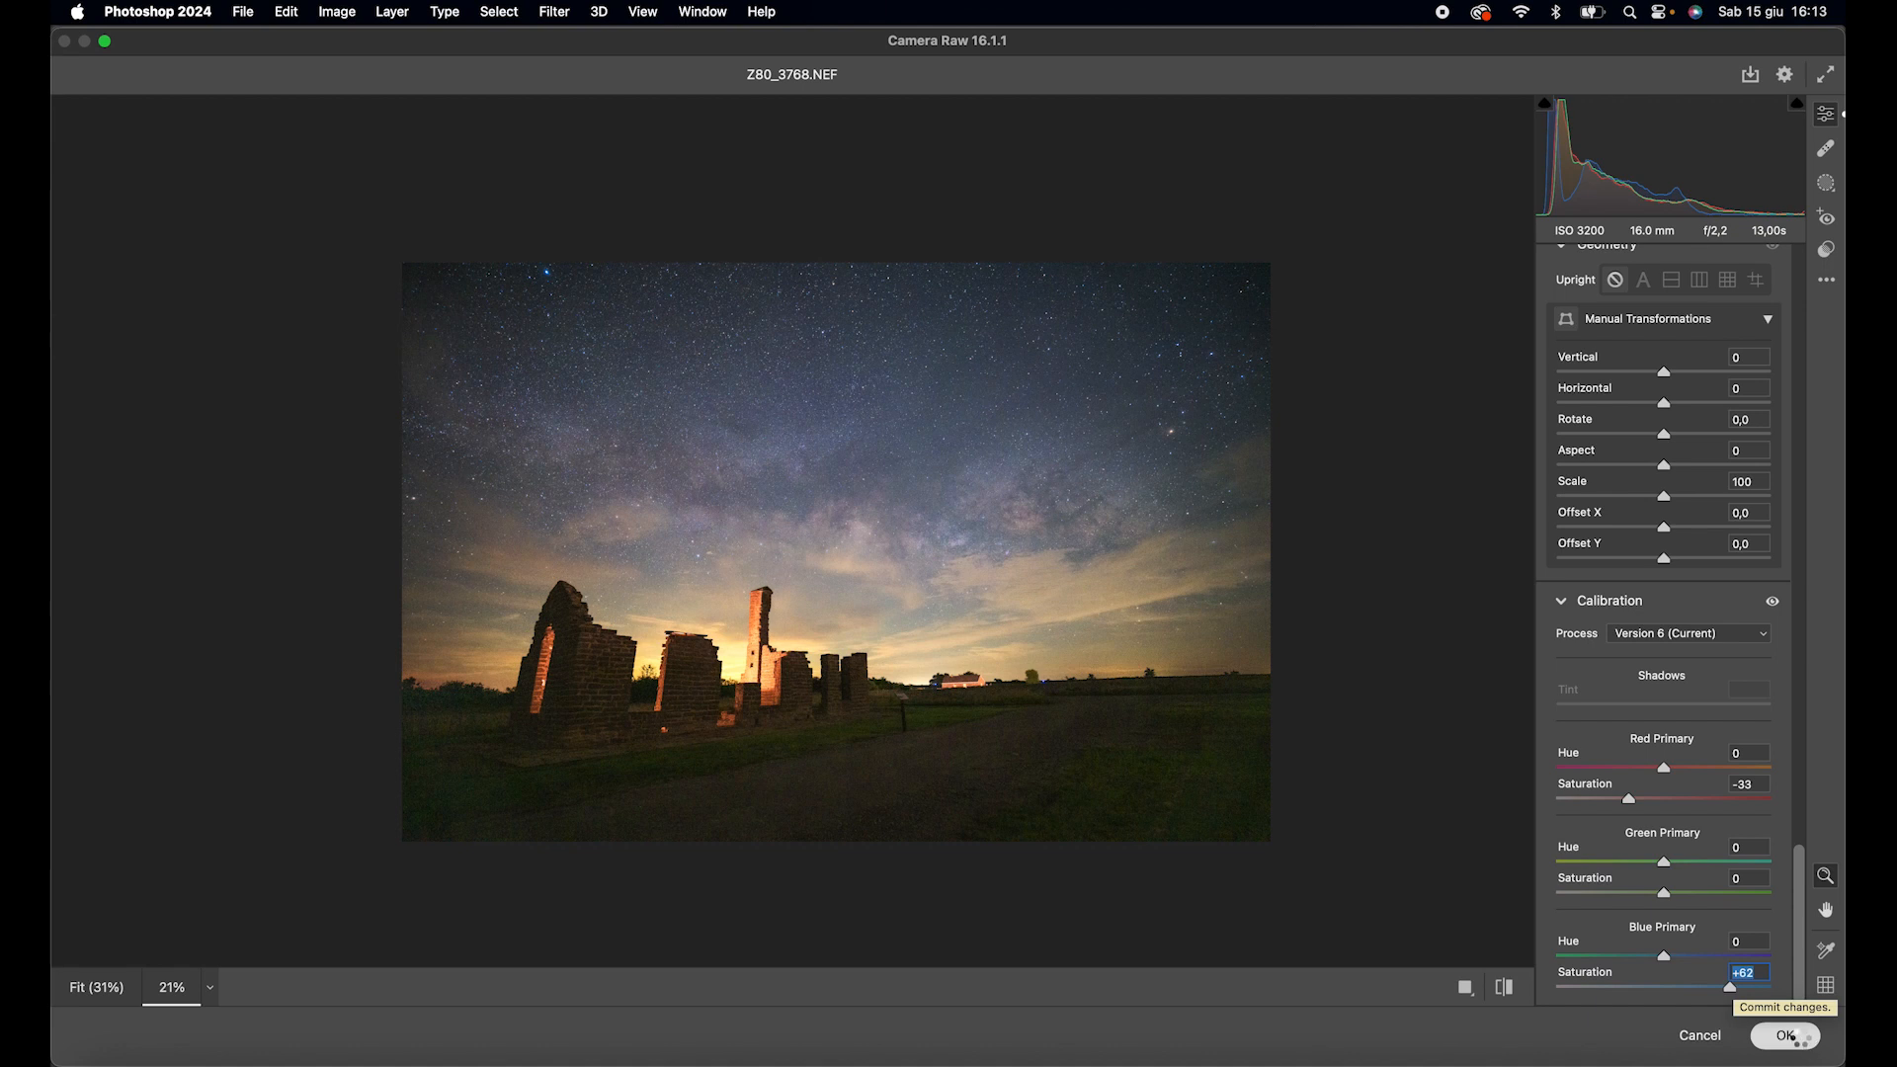
pyautogui.click(1783, 1035)
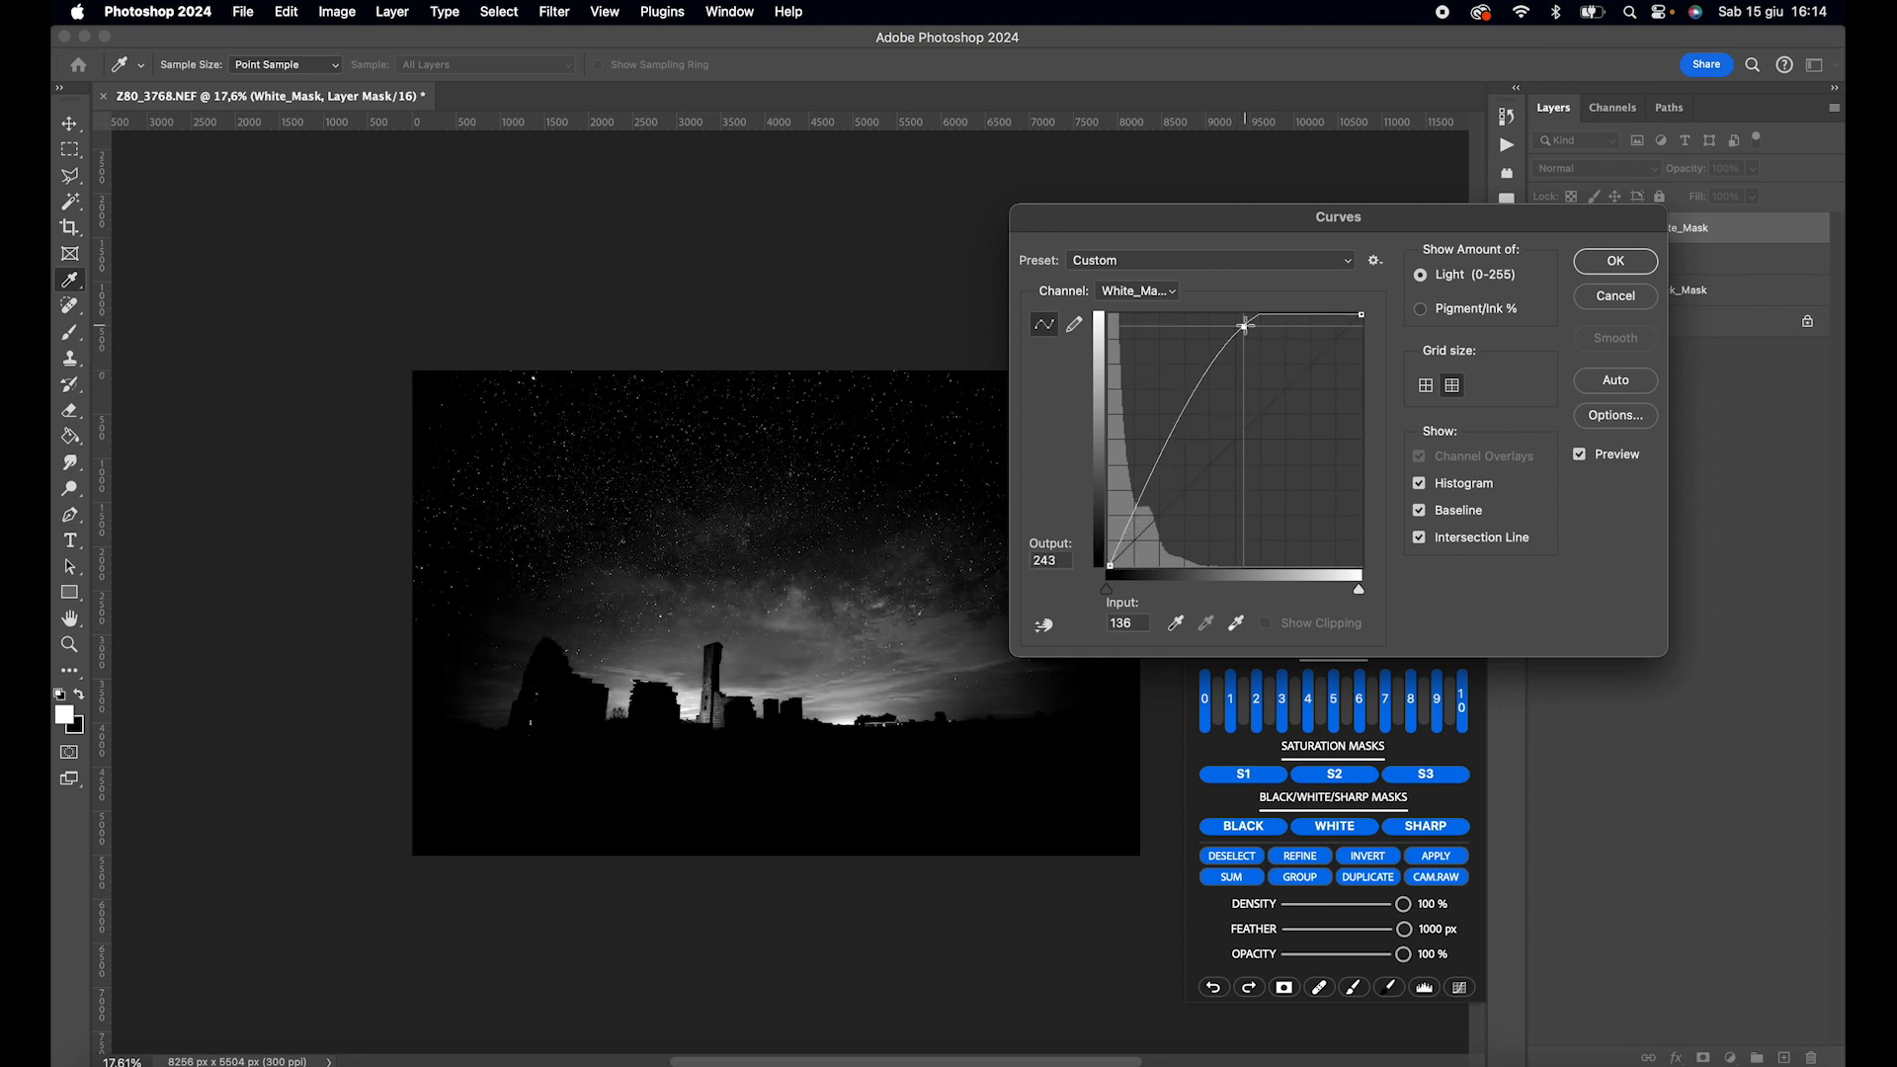
# Confirm the 136→243 curve on White_Mask's mask and return to the layer image
pyautogui.click(1613, 260)
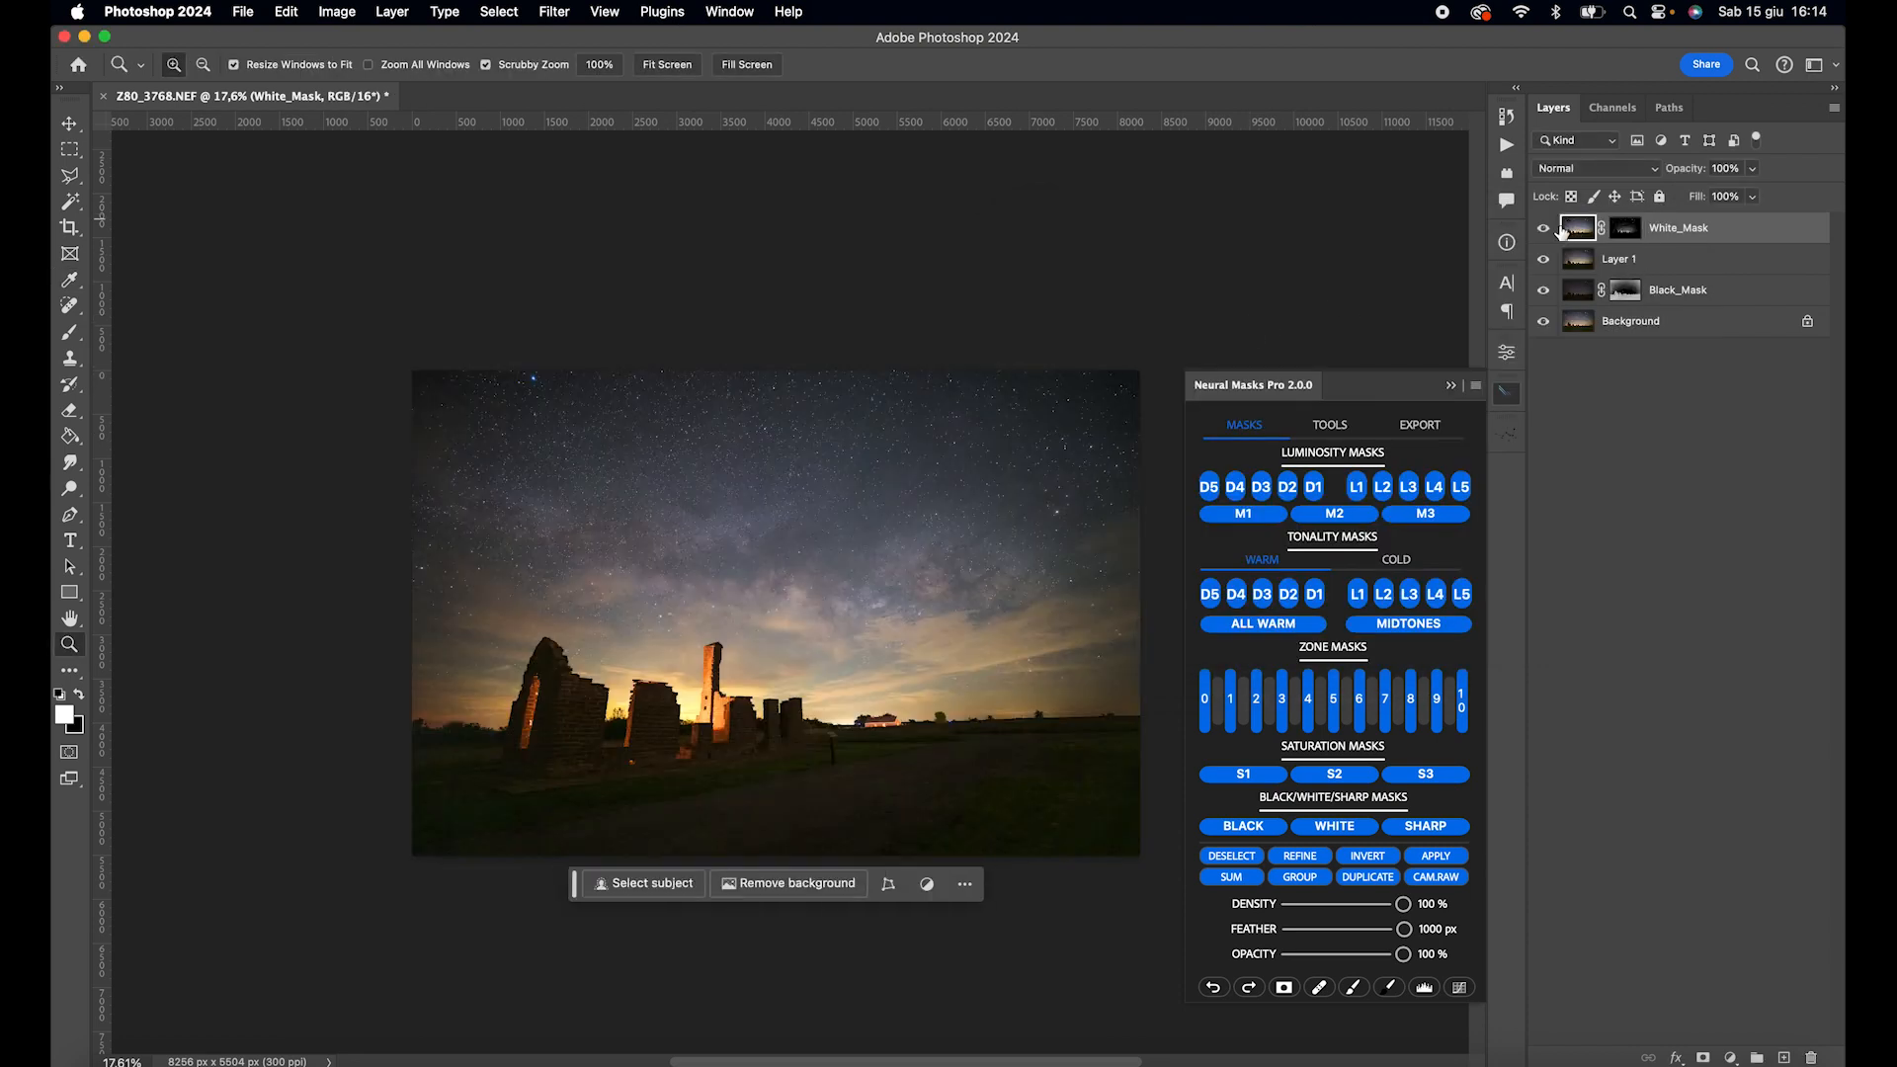
pyautogui.click(1543, 233)
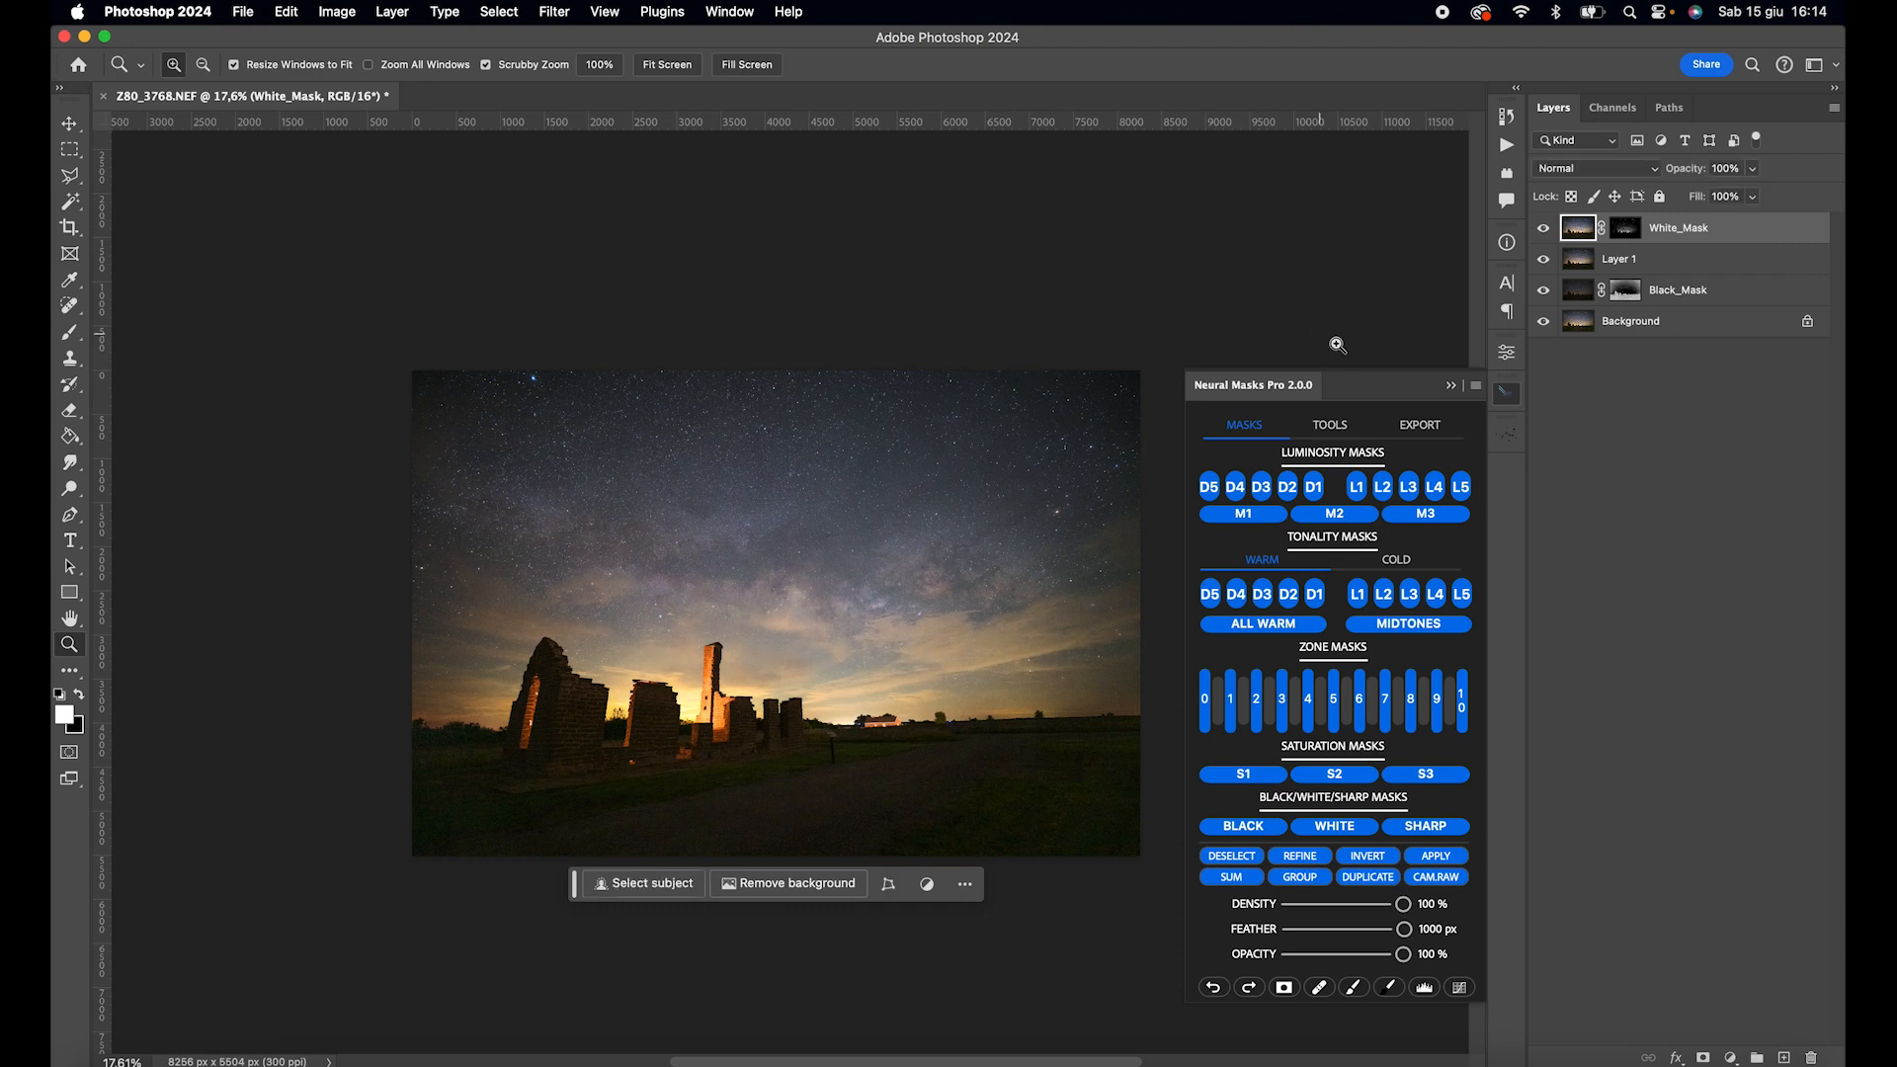
pyautogui.click(1450, 387)
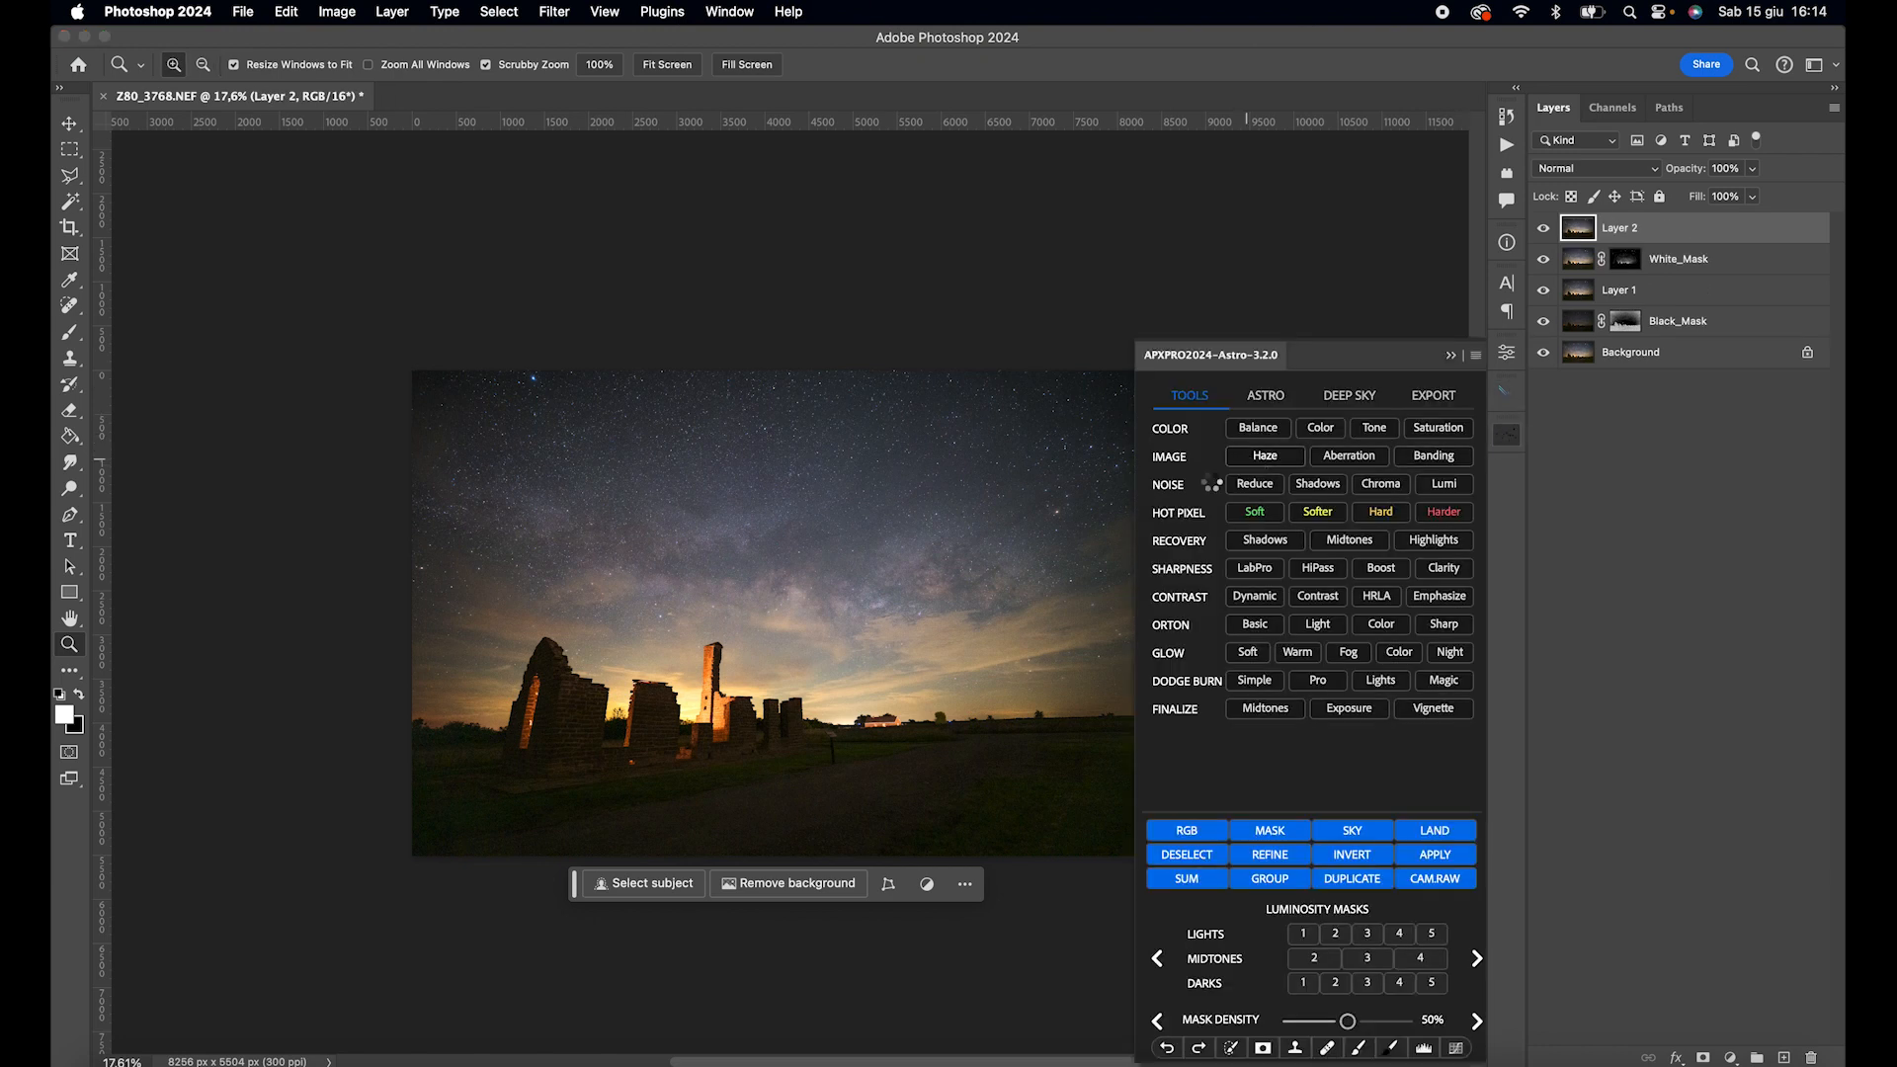
# Run Remove Haze Pro to add a black-masked haze group atop the stack
pyautogui.click(1263, 457)
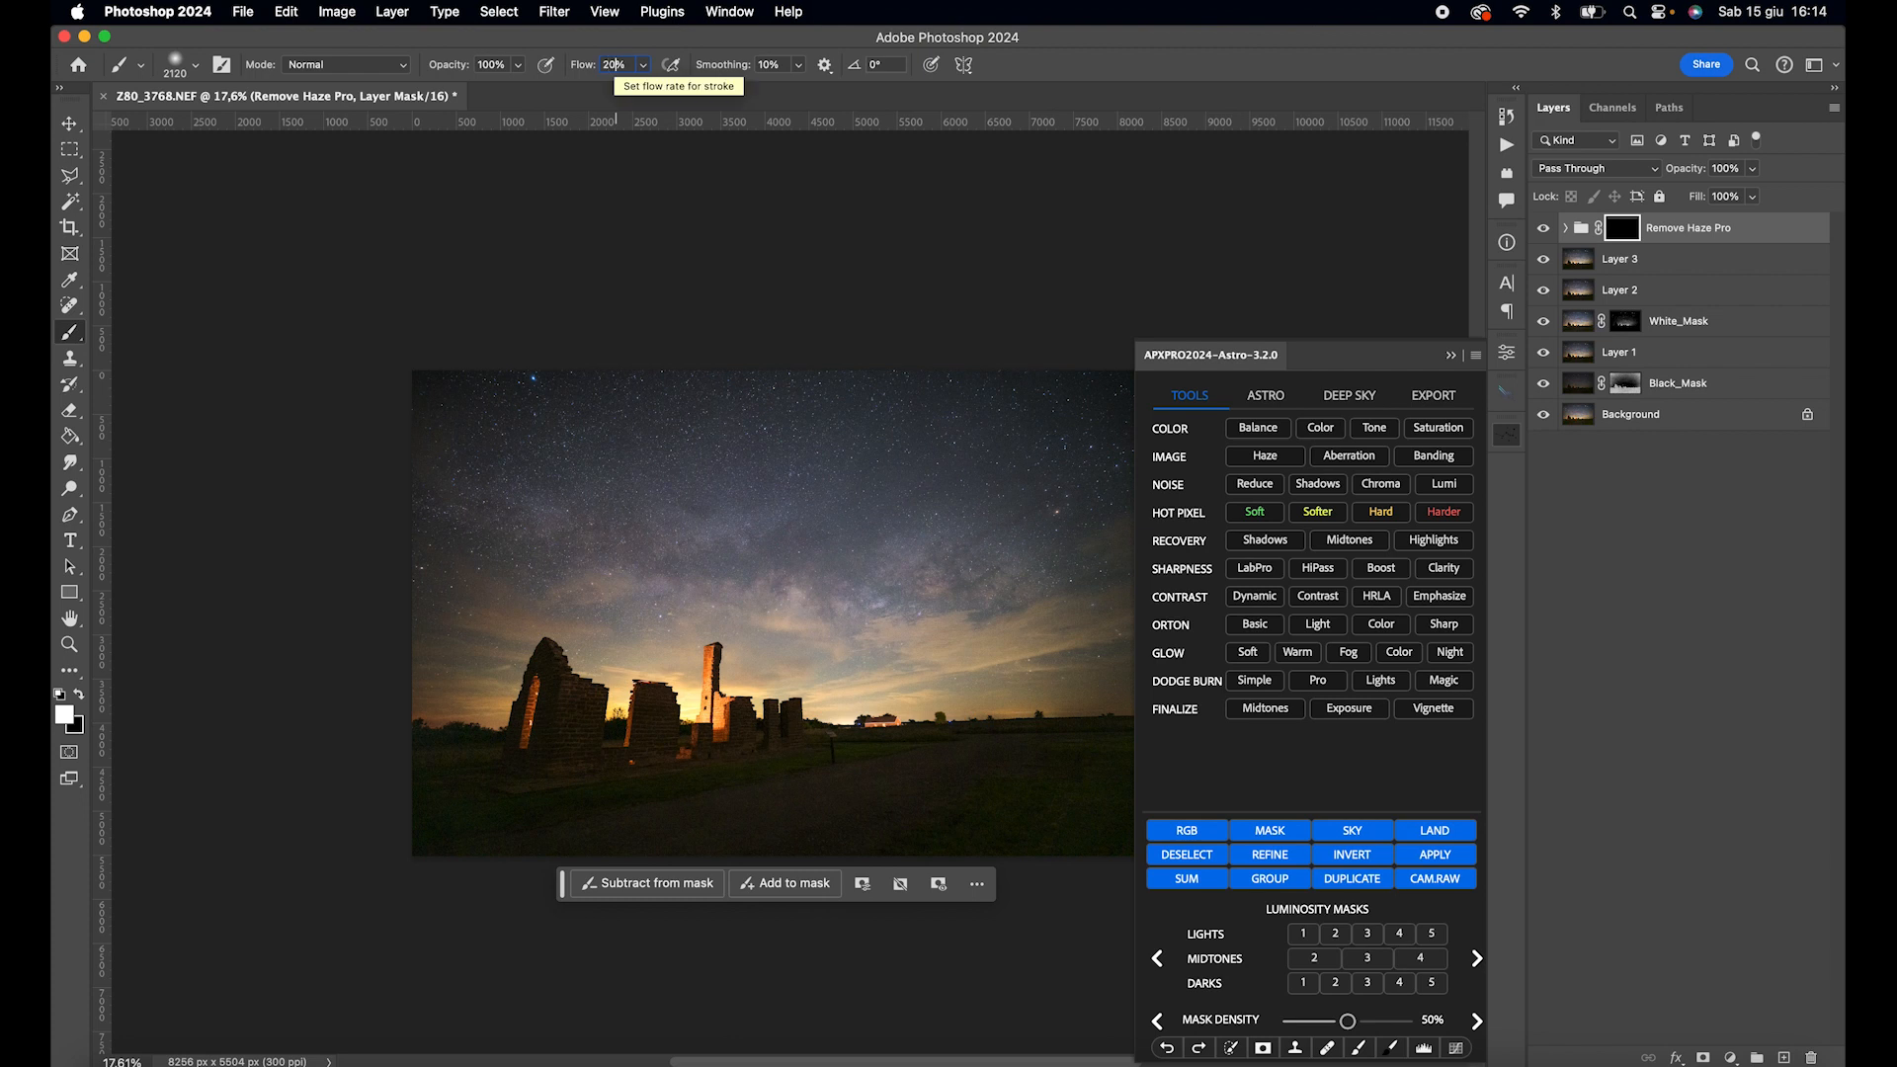
pyautogui.moveTo(691, 548)
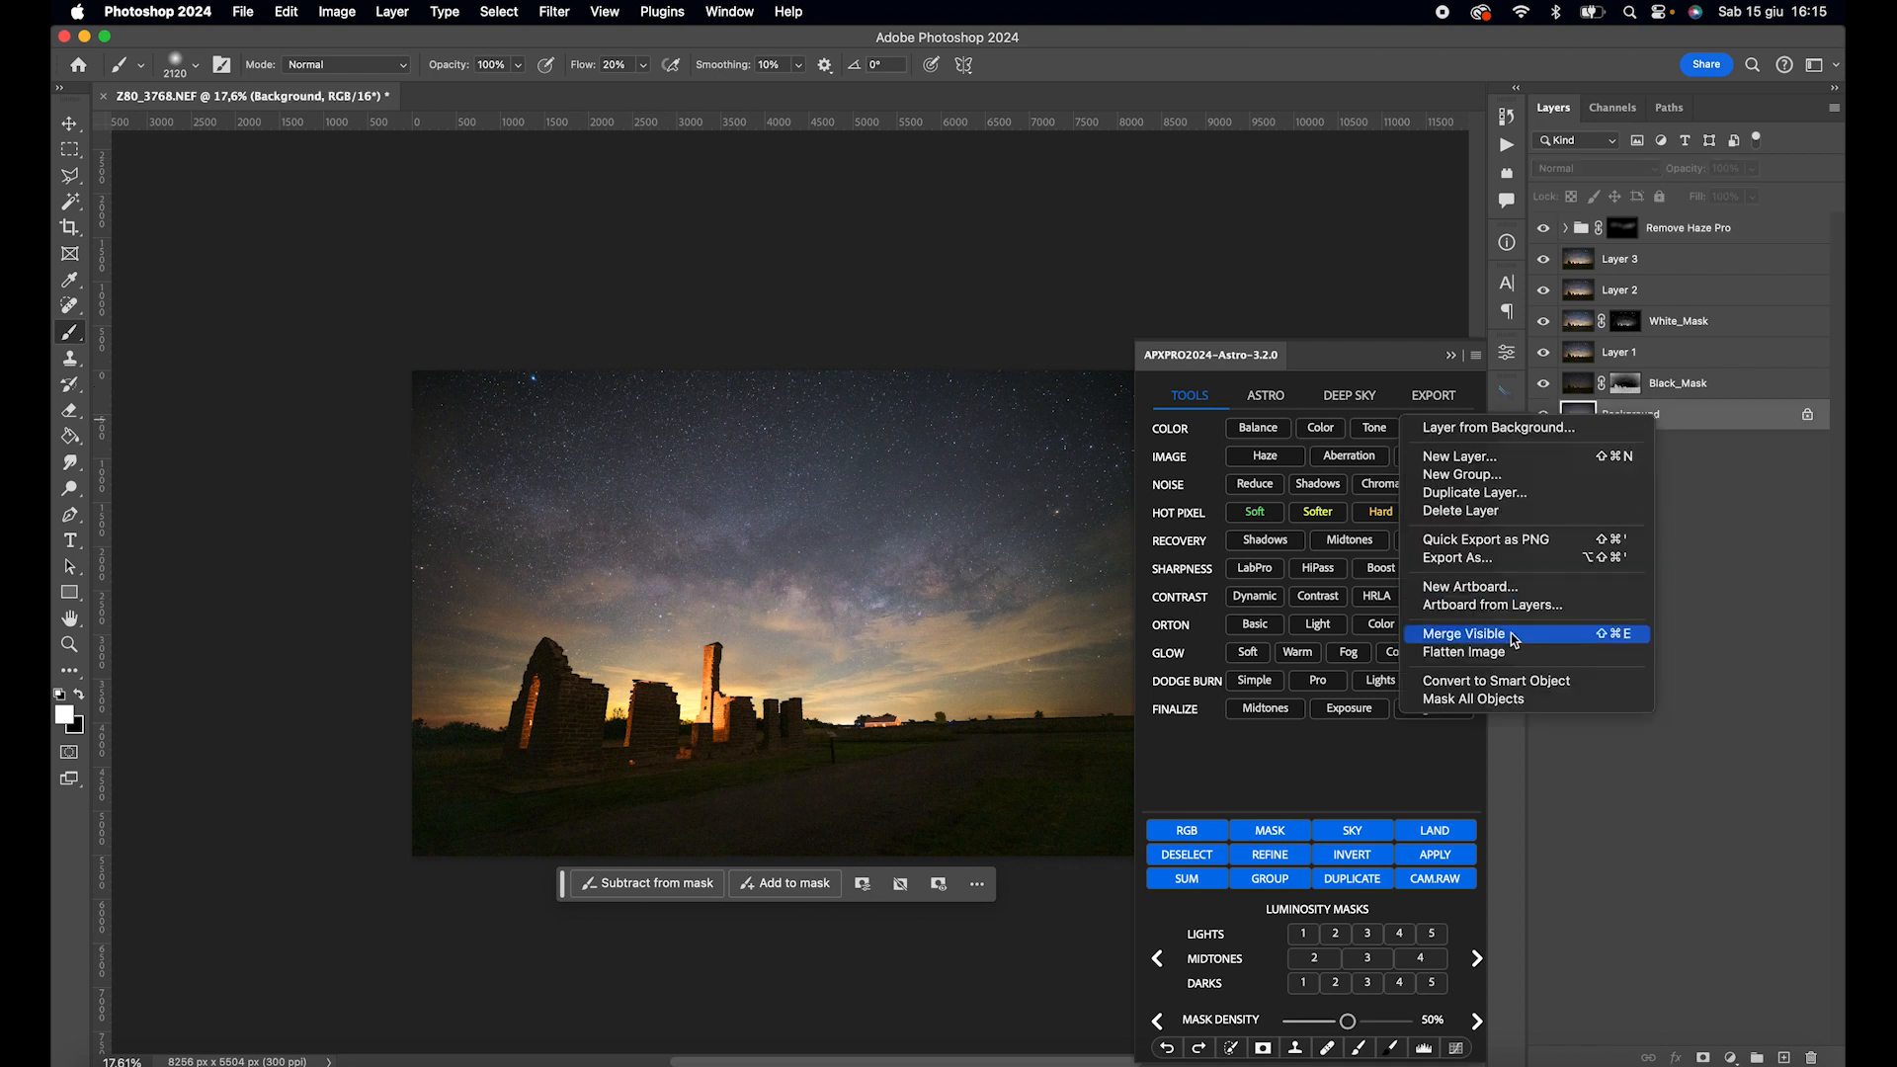
# Merge visible layers, apply the ASTRO Dynamic stretch to the sky, and flatten the image
pyautogui.click(1465, 633)
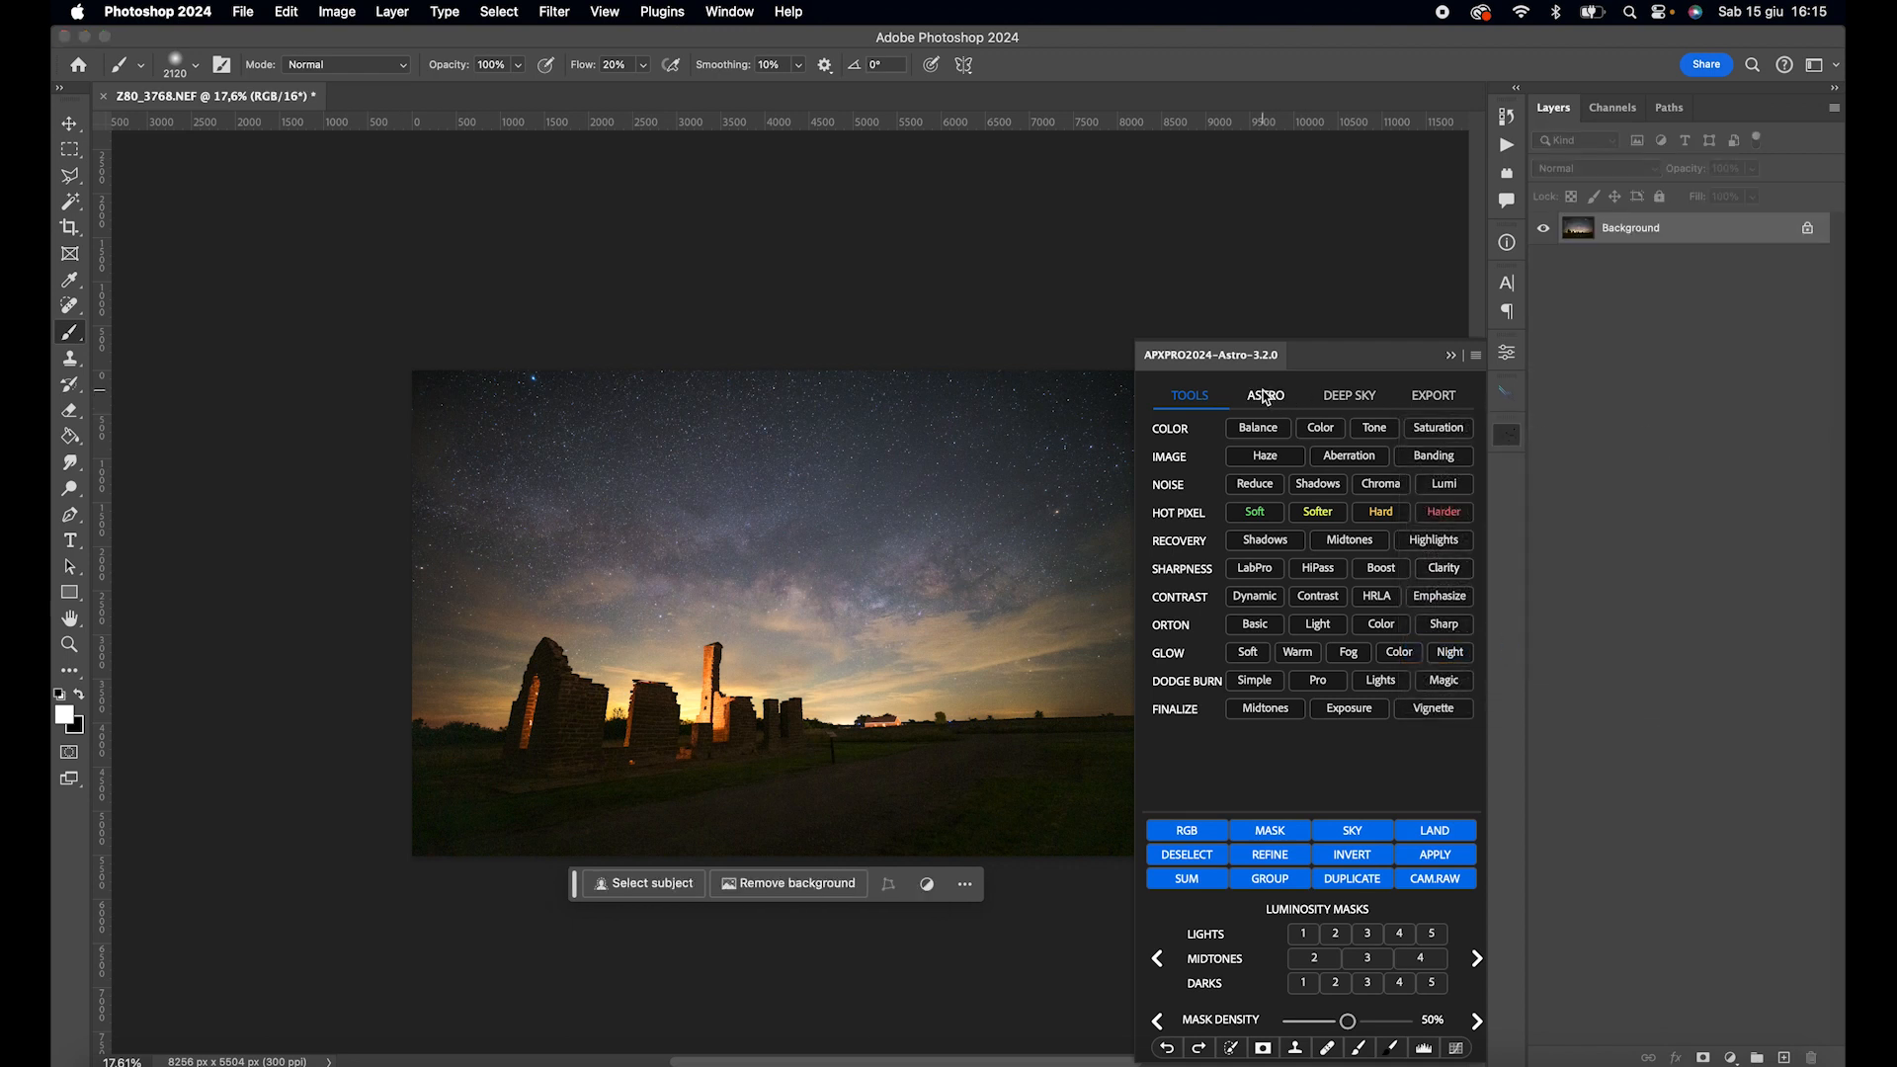
pyautogui.click(1266, 395)
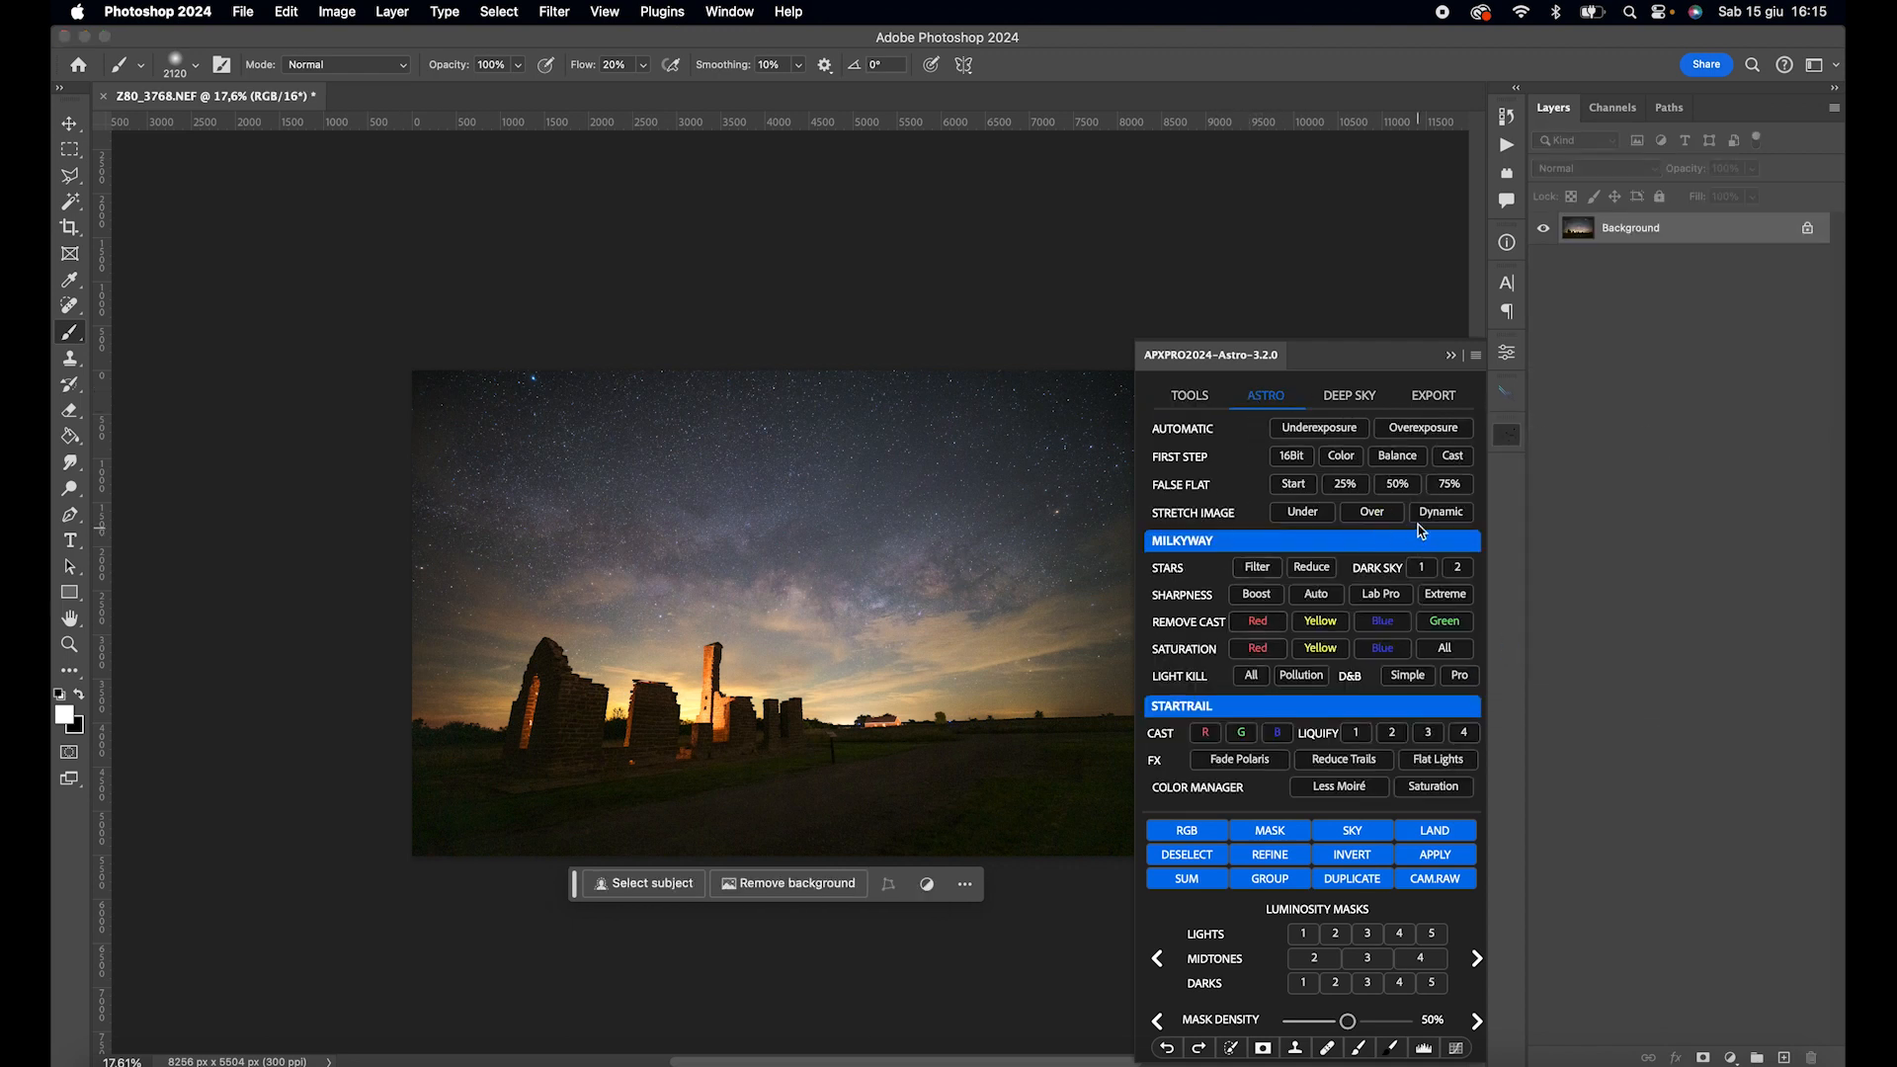
pyautogui.click(1441, 512)
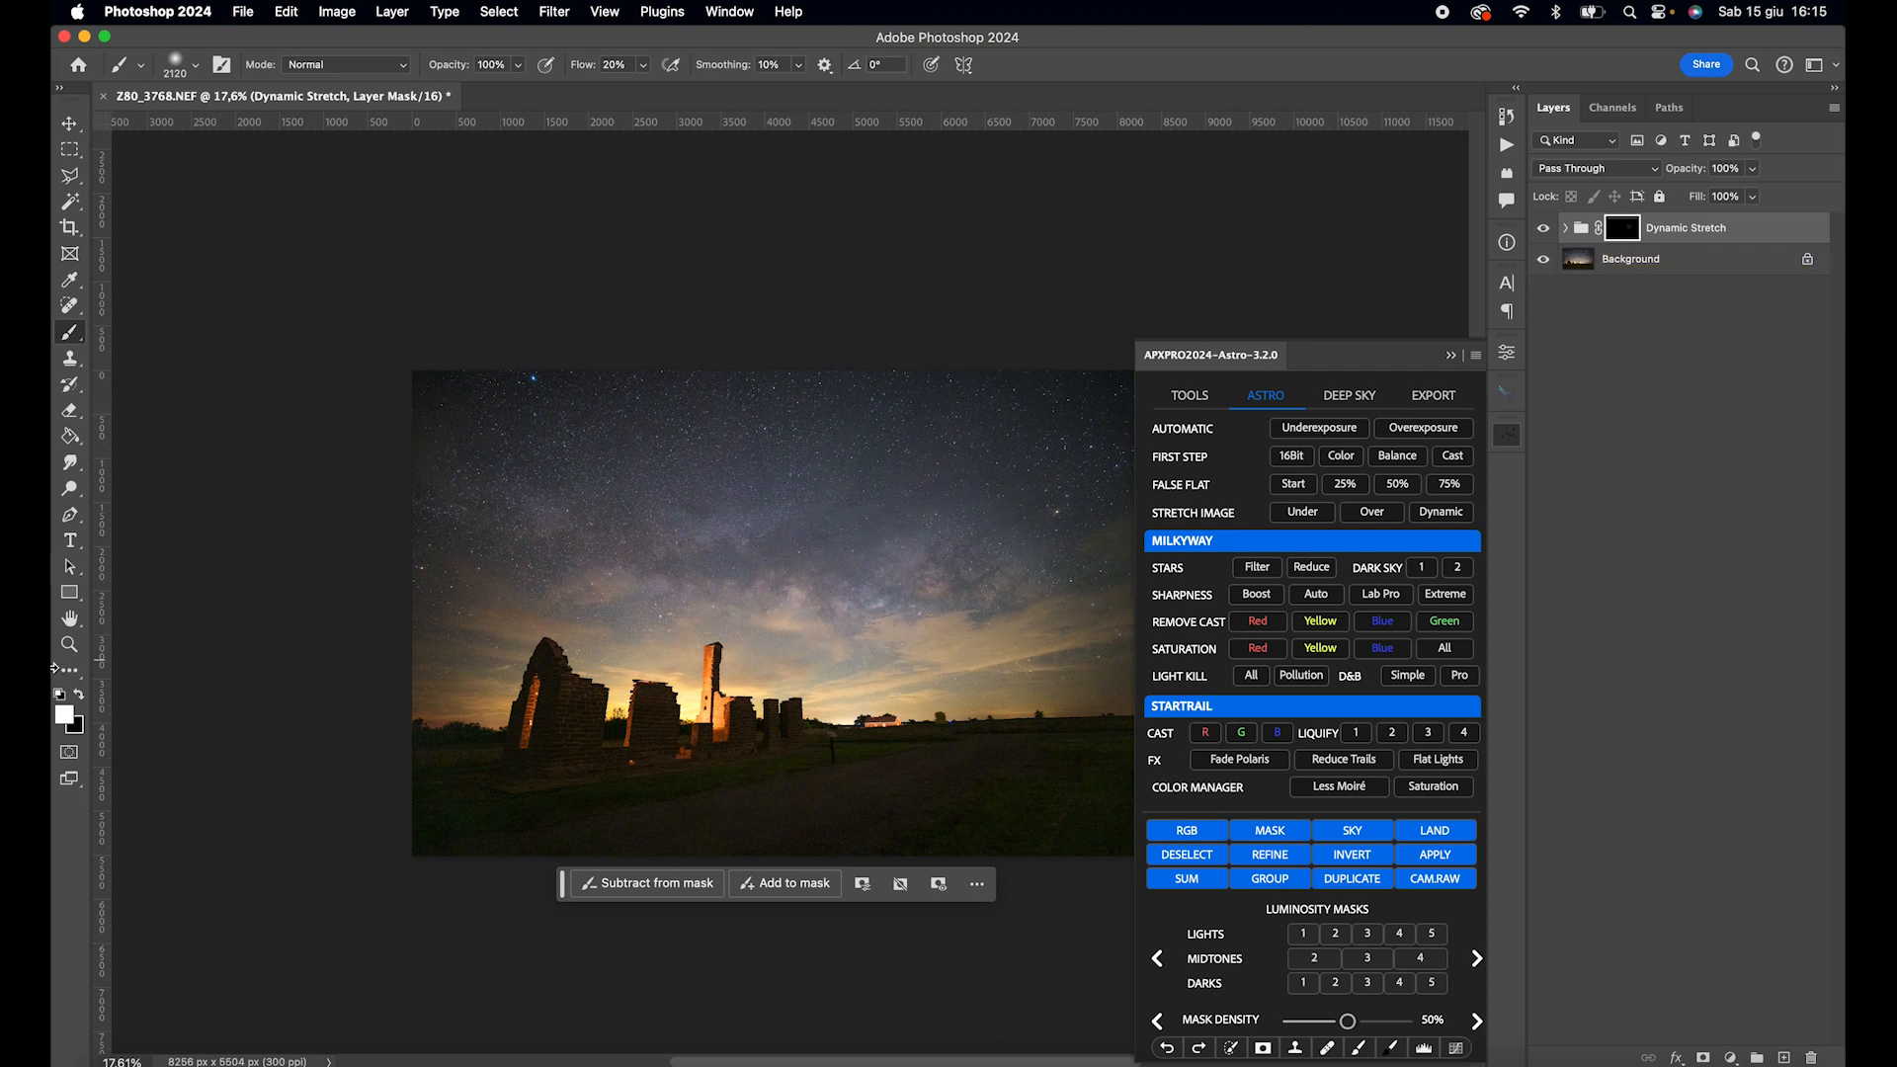
pyautogui.moveTo(905, 571)
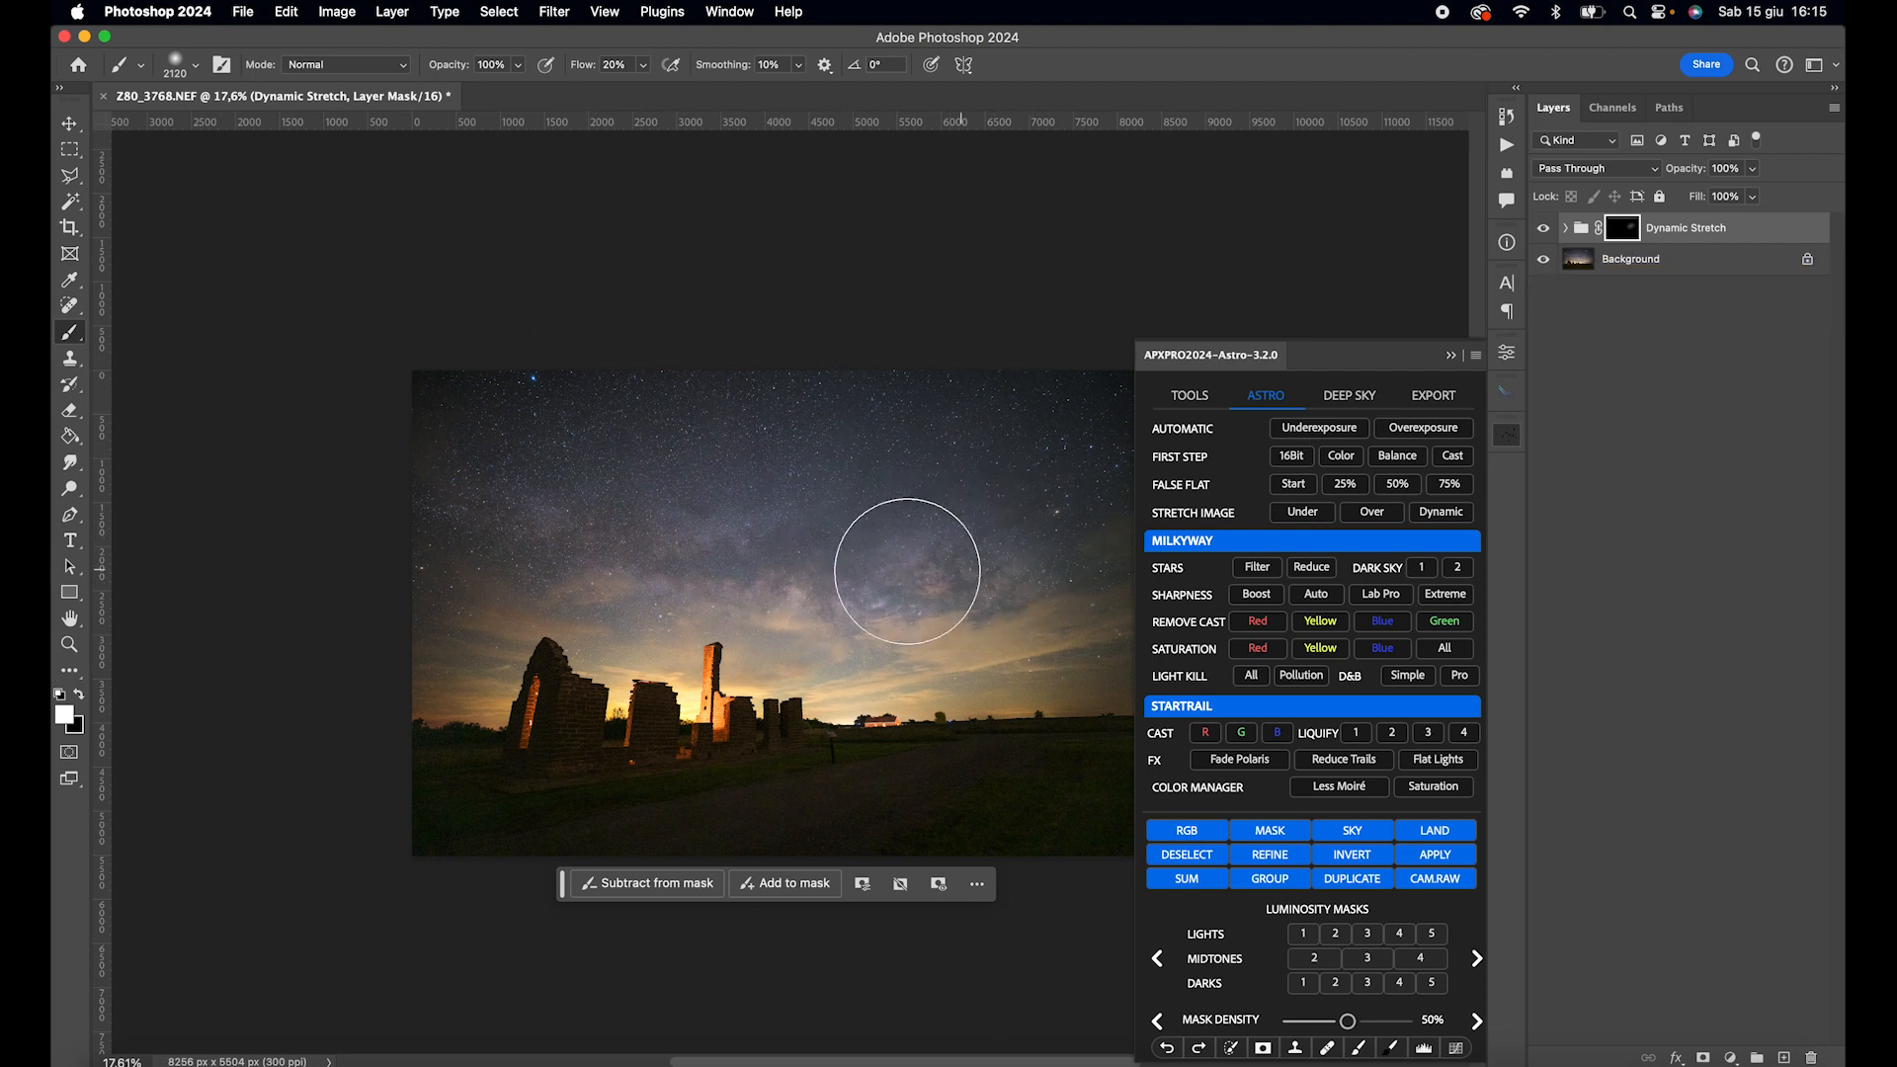
pyautogui.moveTo(443, 490)
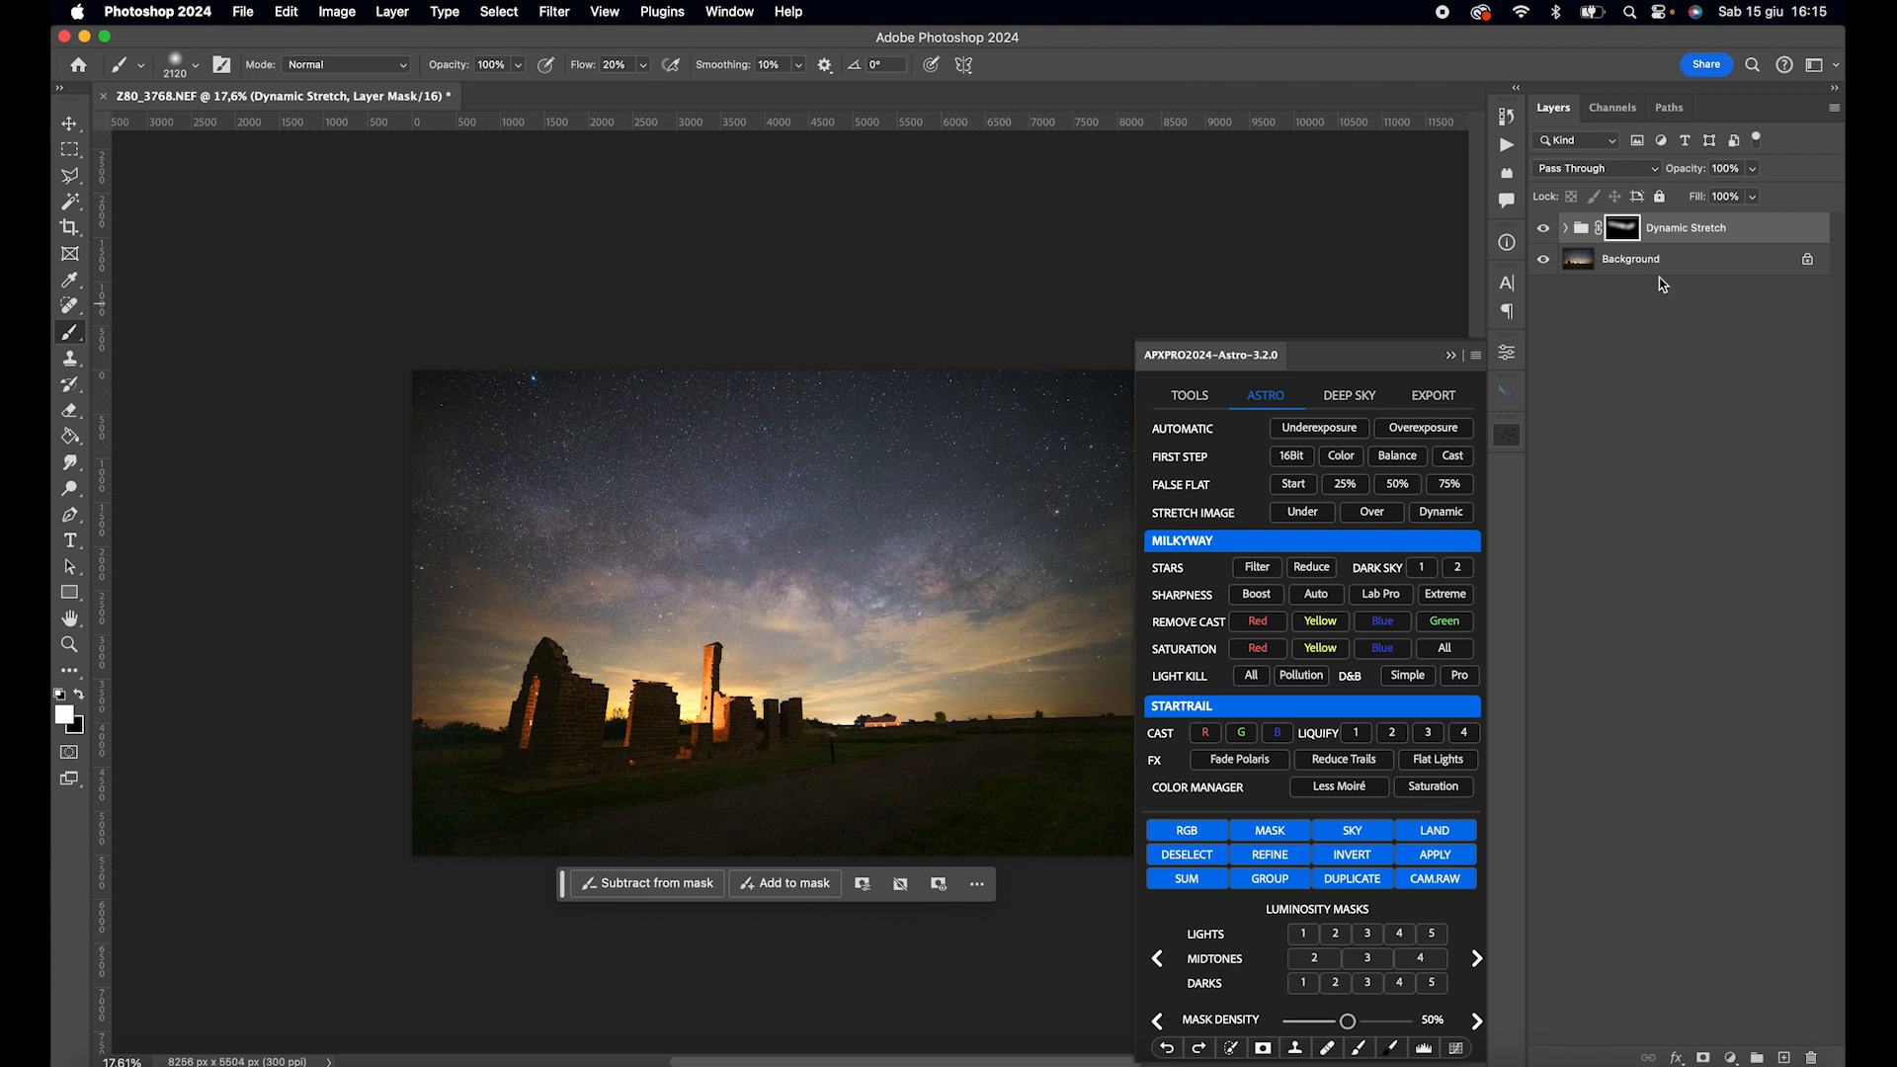
pyautogui.rightClick(1629, 257)
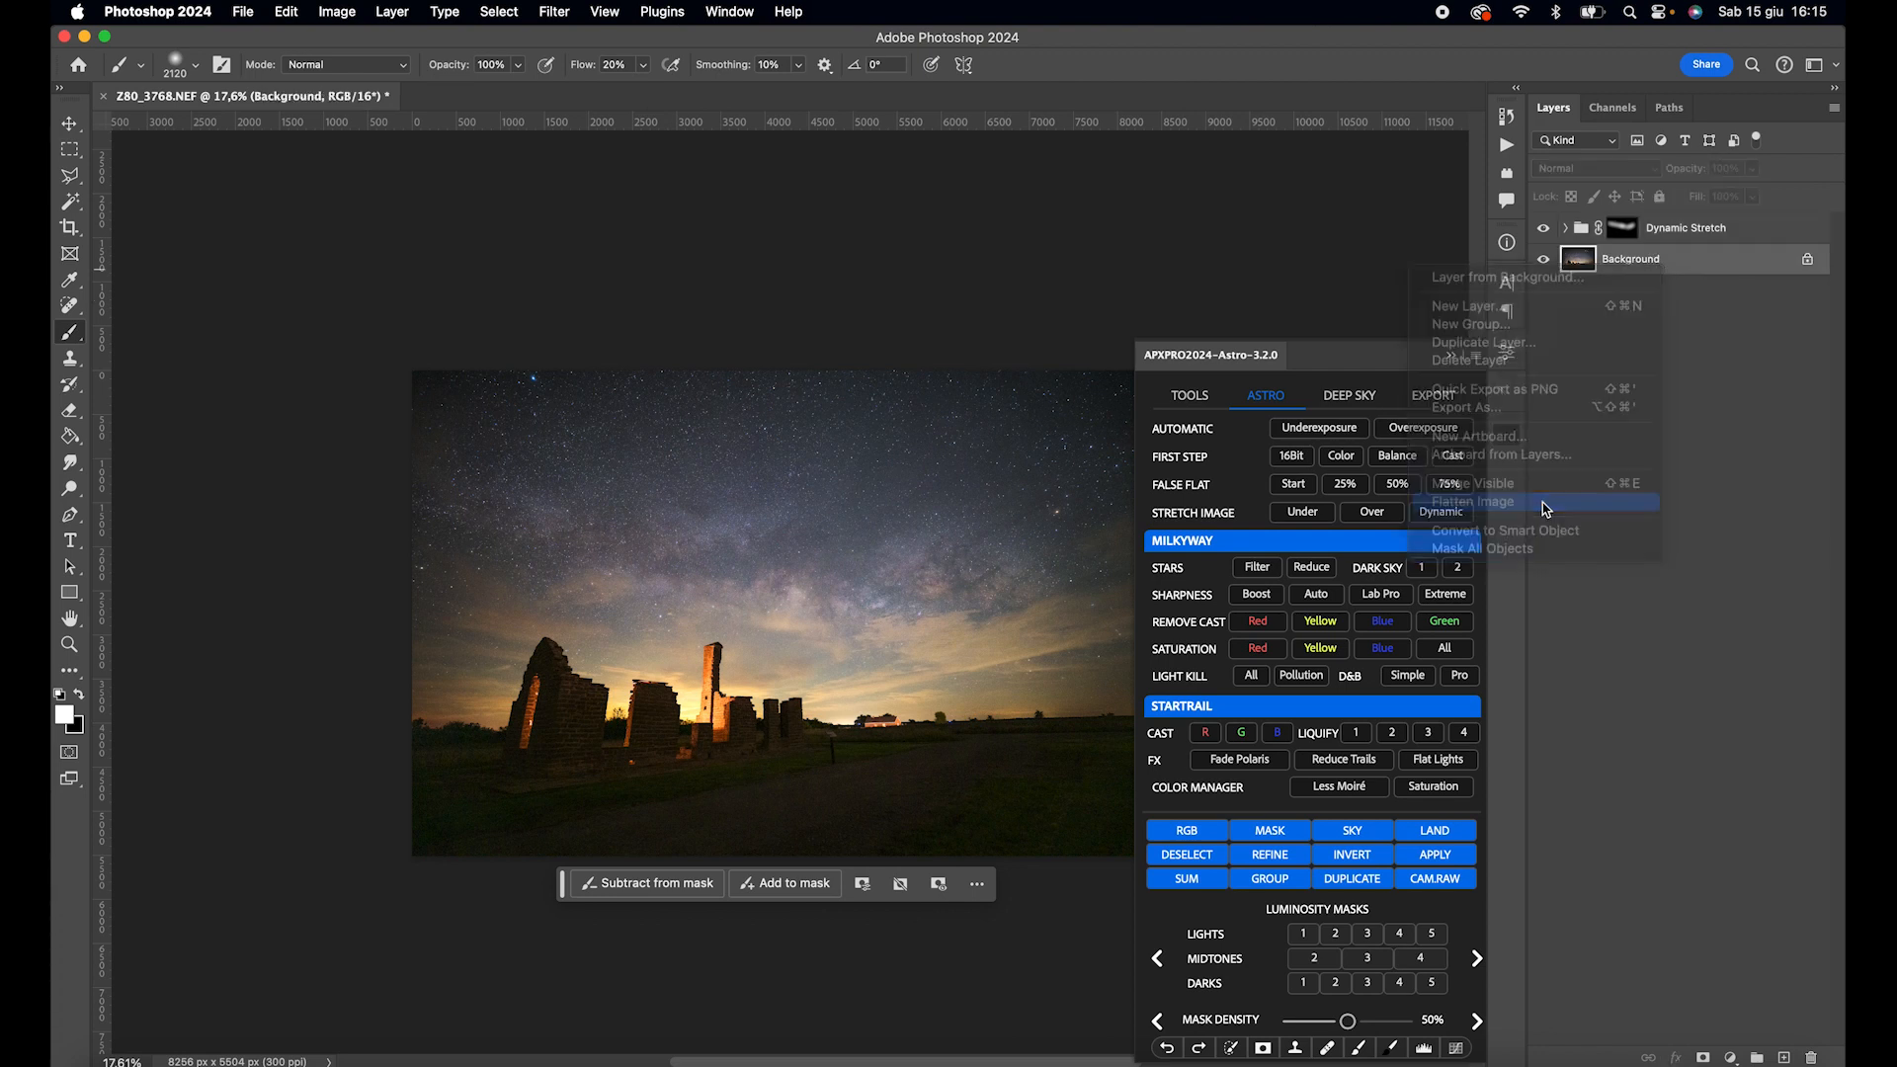
pyautogui.click(1472, 501)
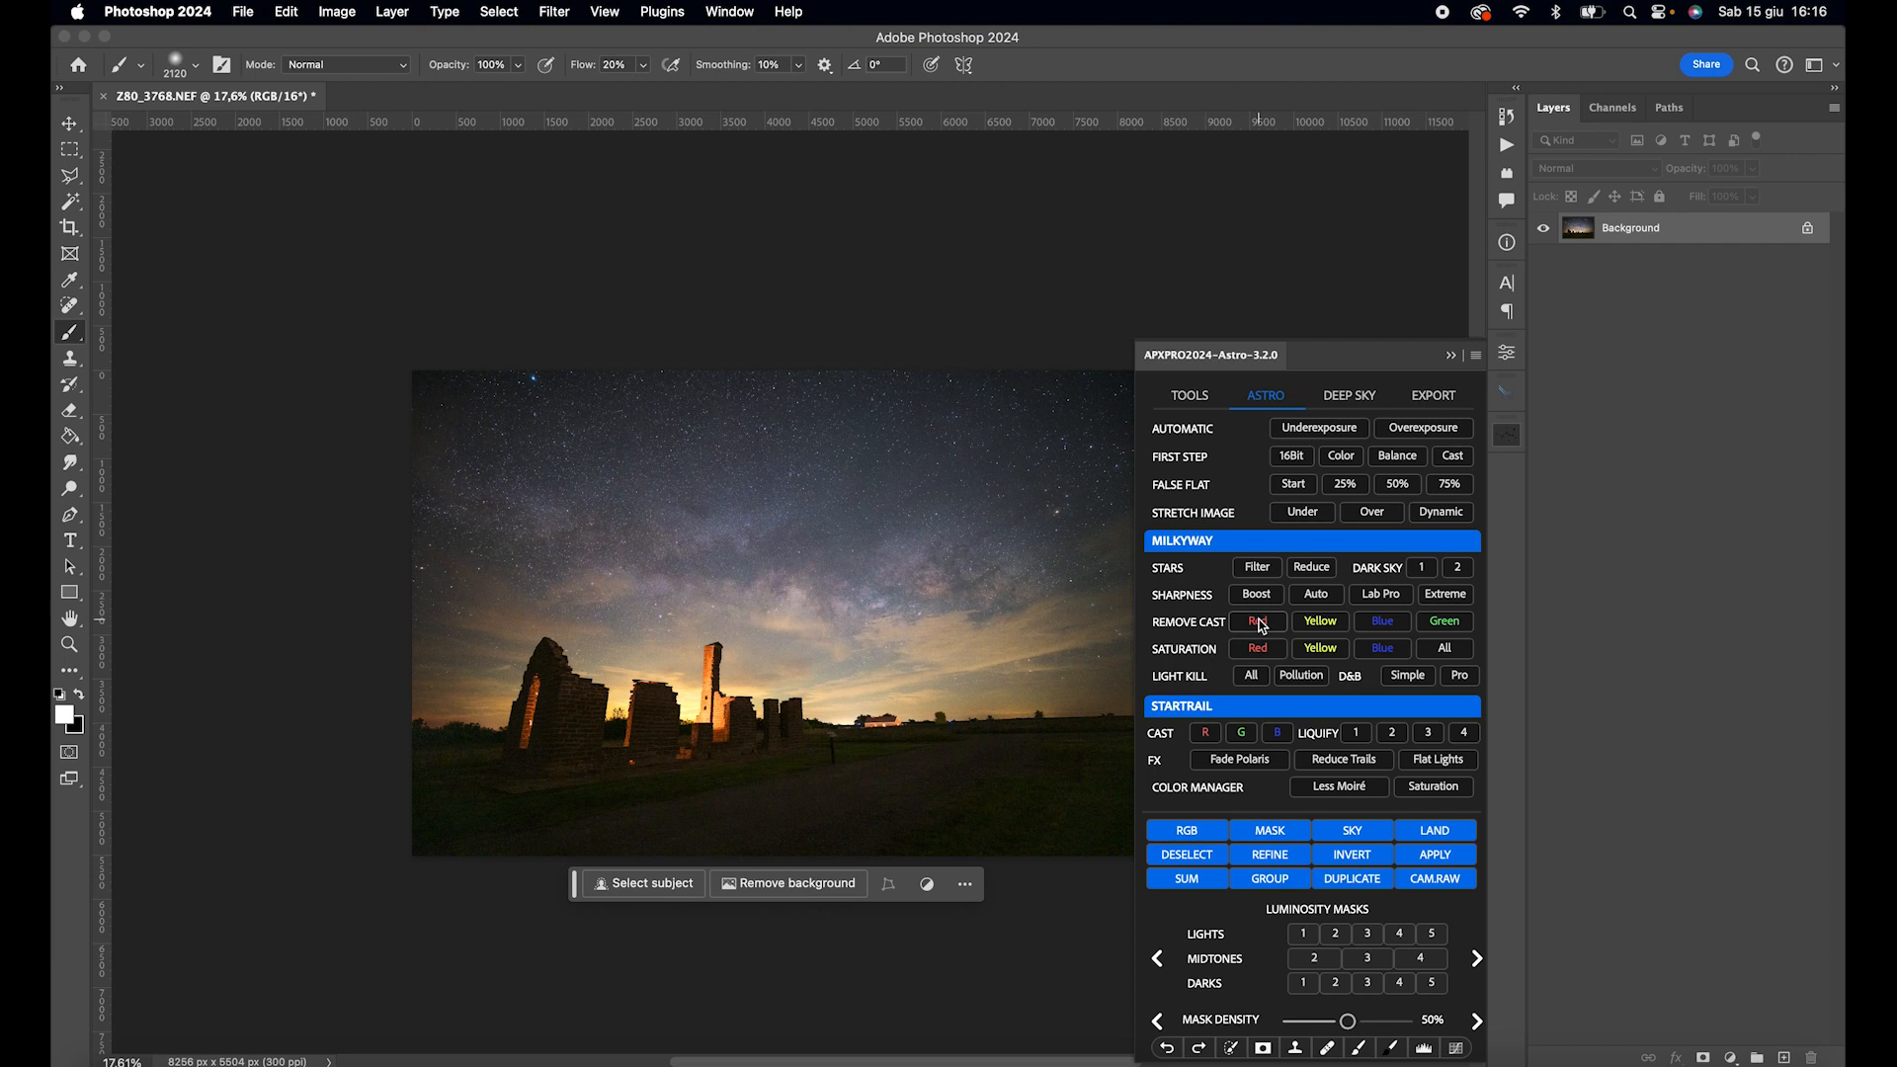
# Apply astro_degreen_low to remove the red colour cast, then flatten to a single Background
pyautogui.click(1256, 620)
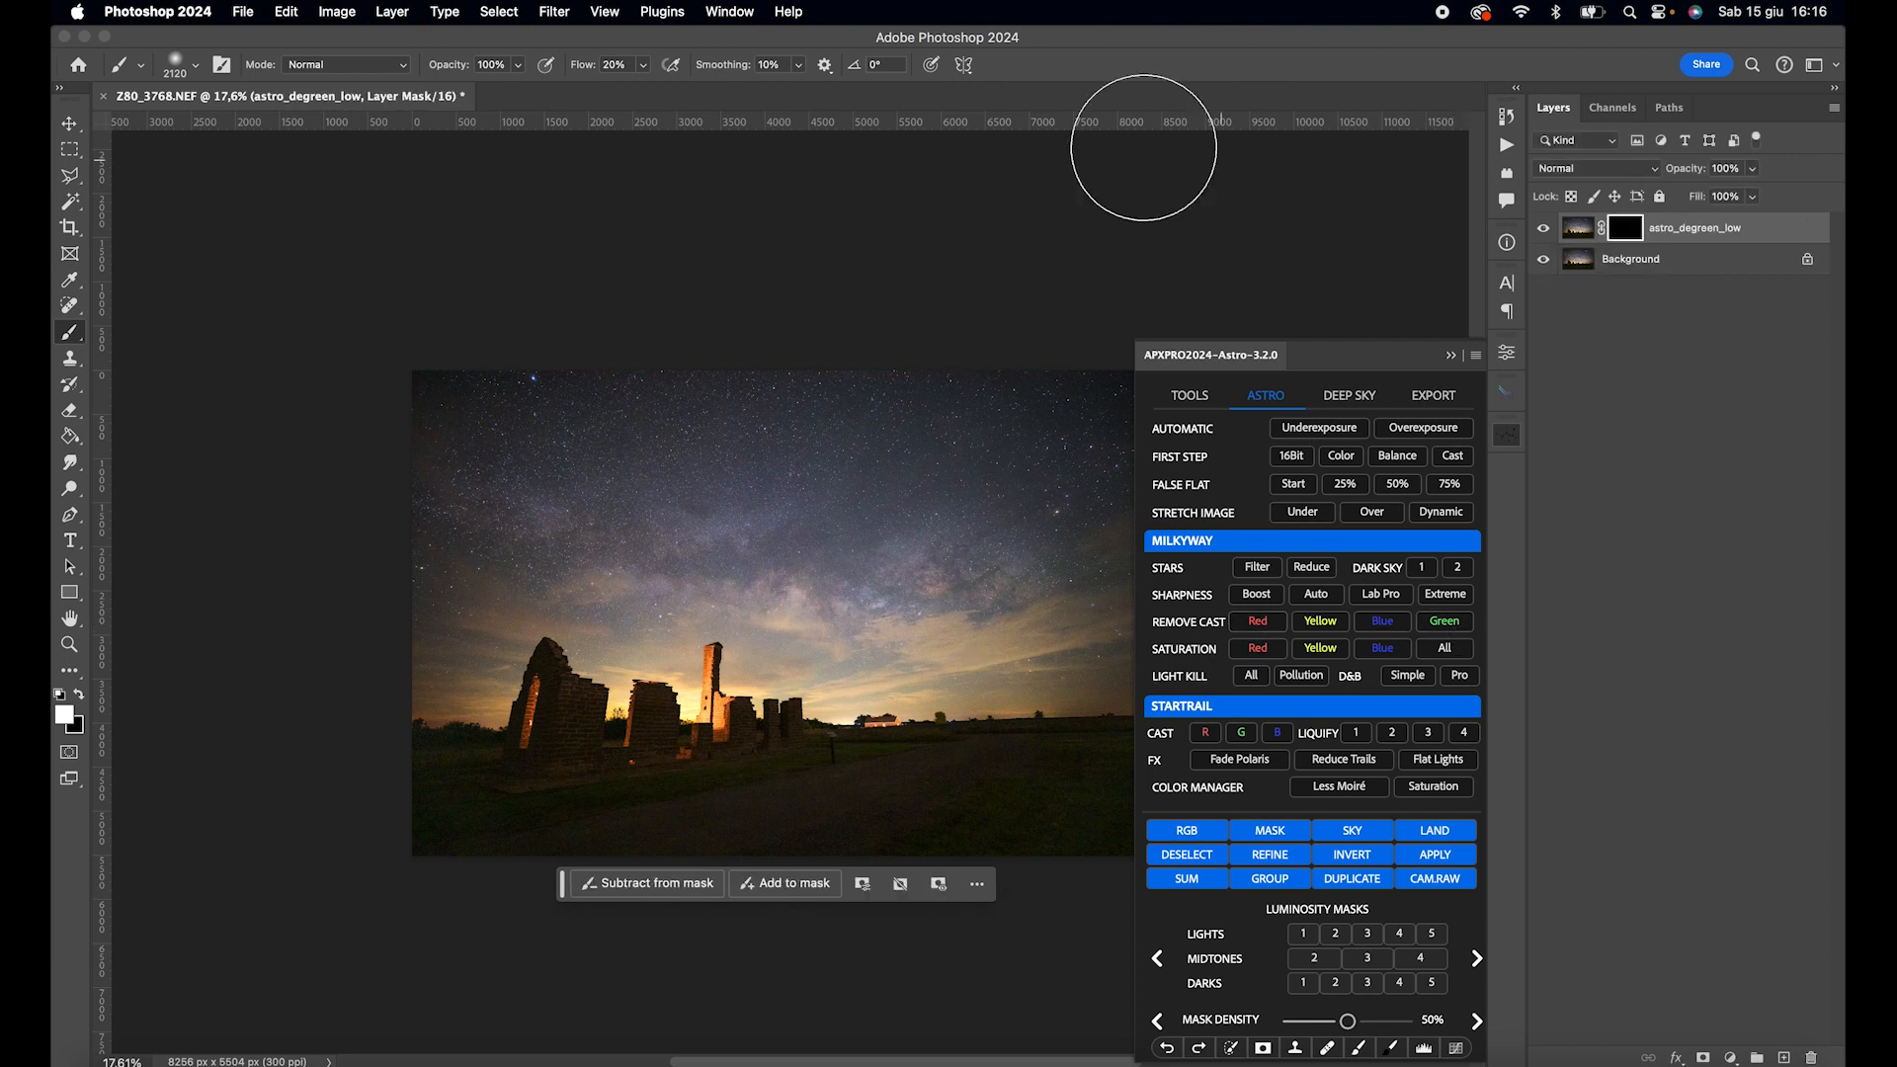
pyautogui.moveTo(932, 690)
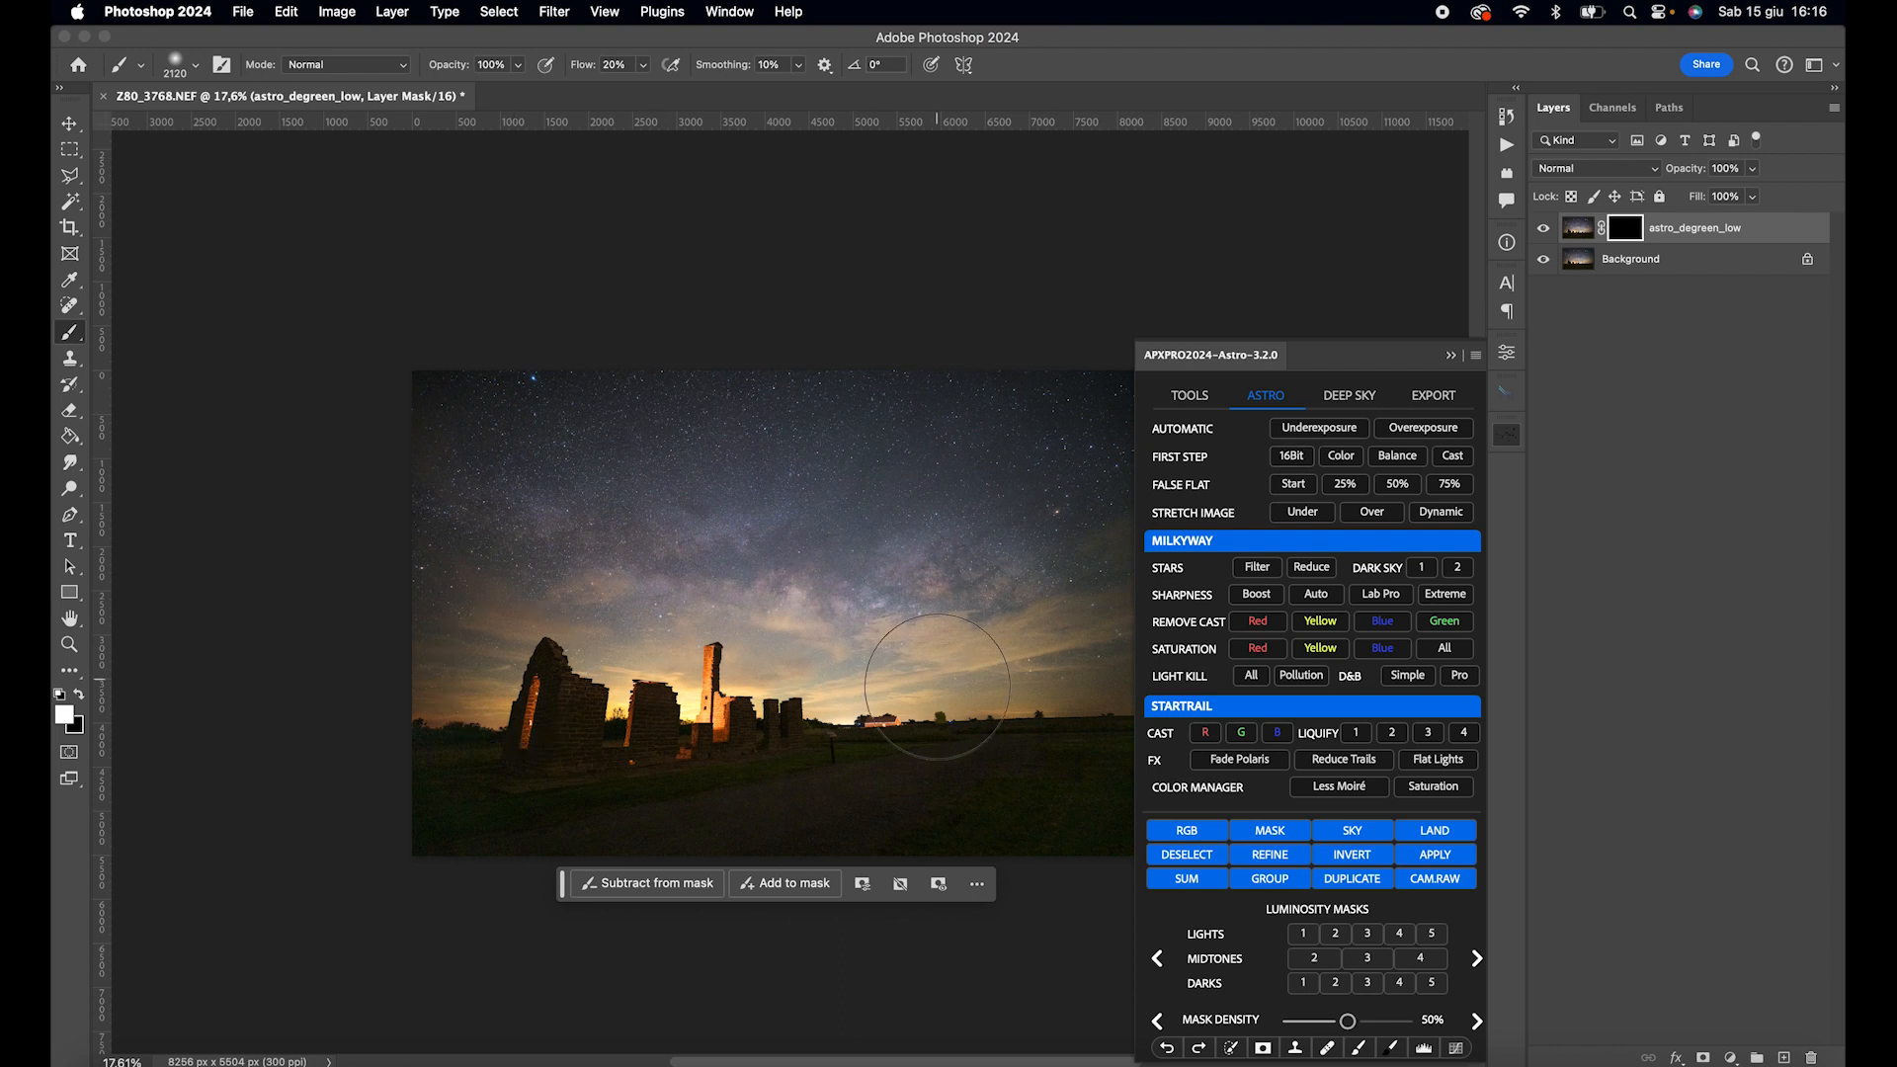
pyautogui.moveTo(798, 575)
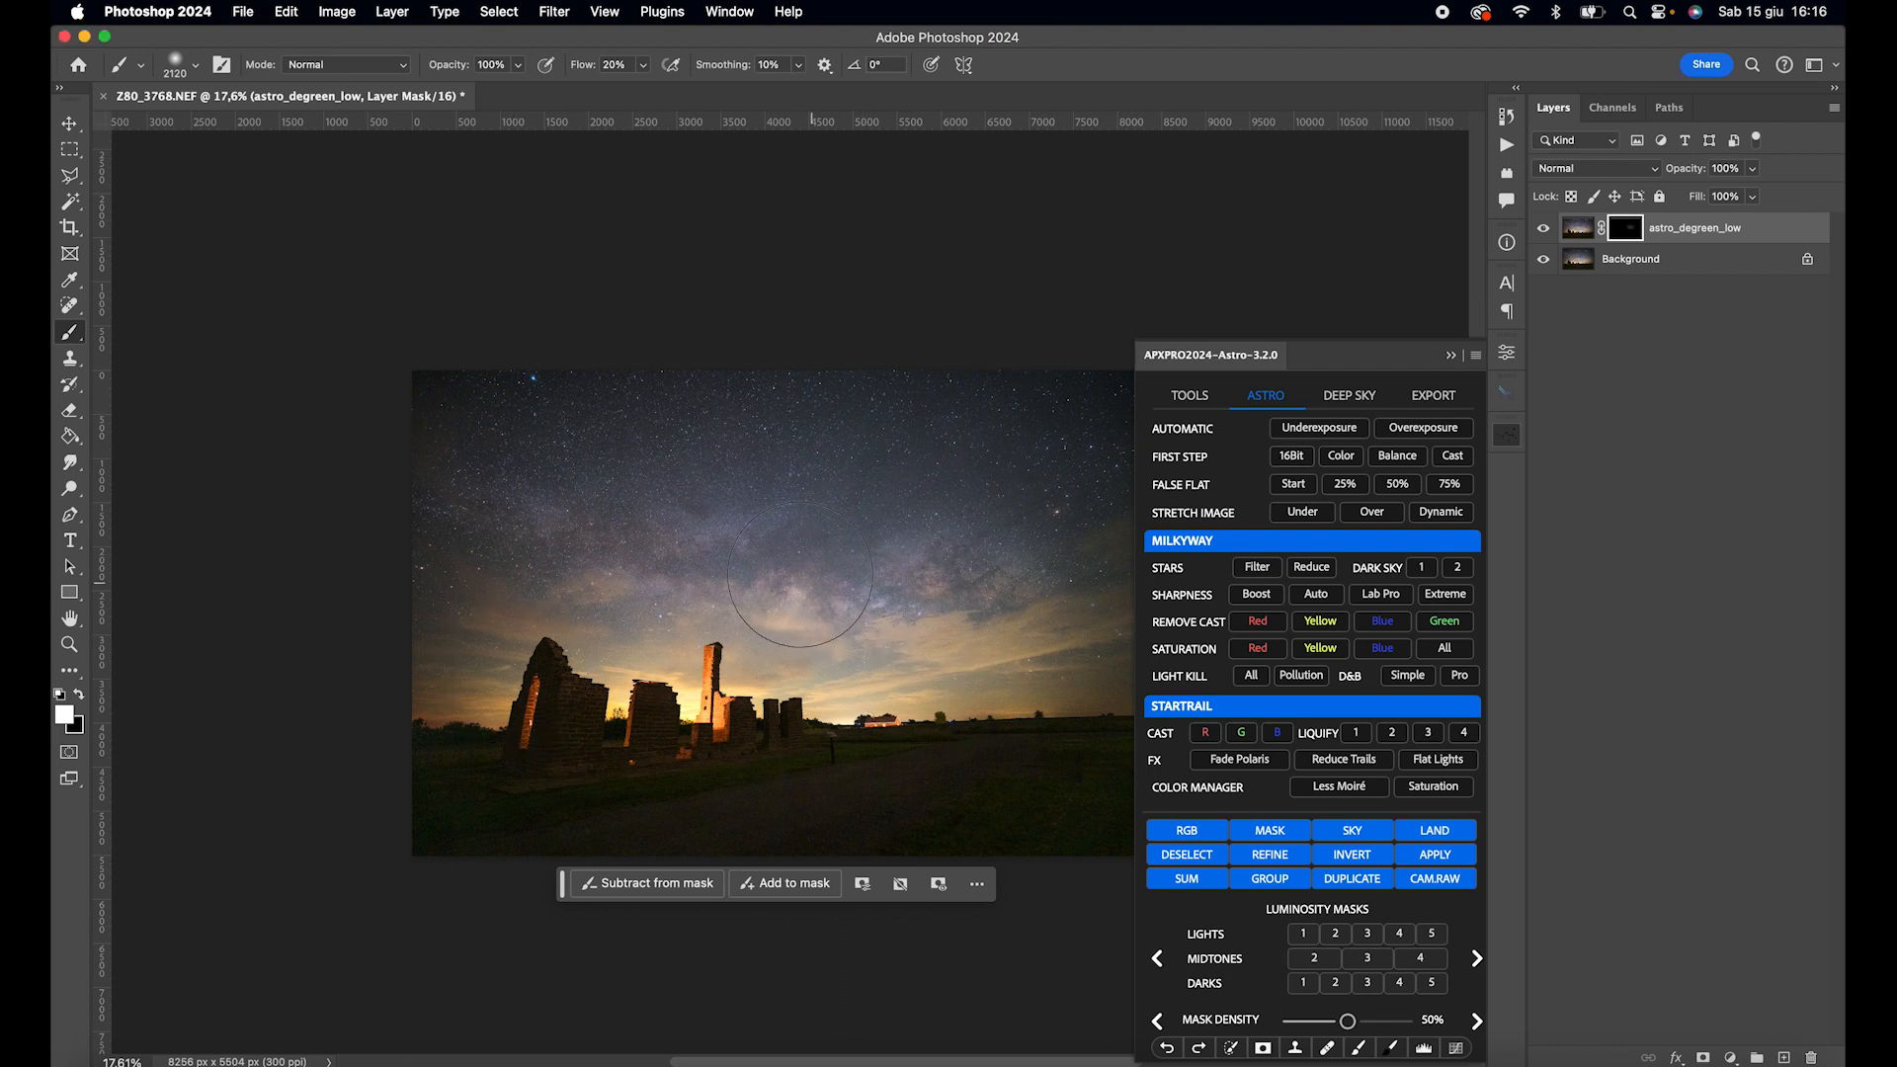
pyautogui.moveTo(865, 605)
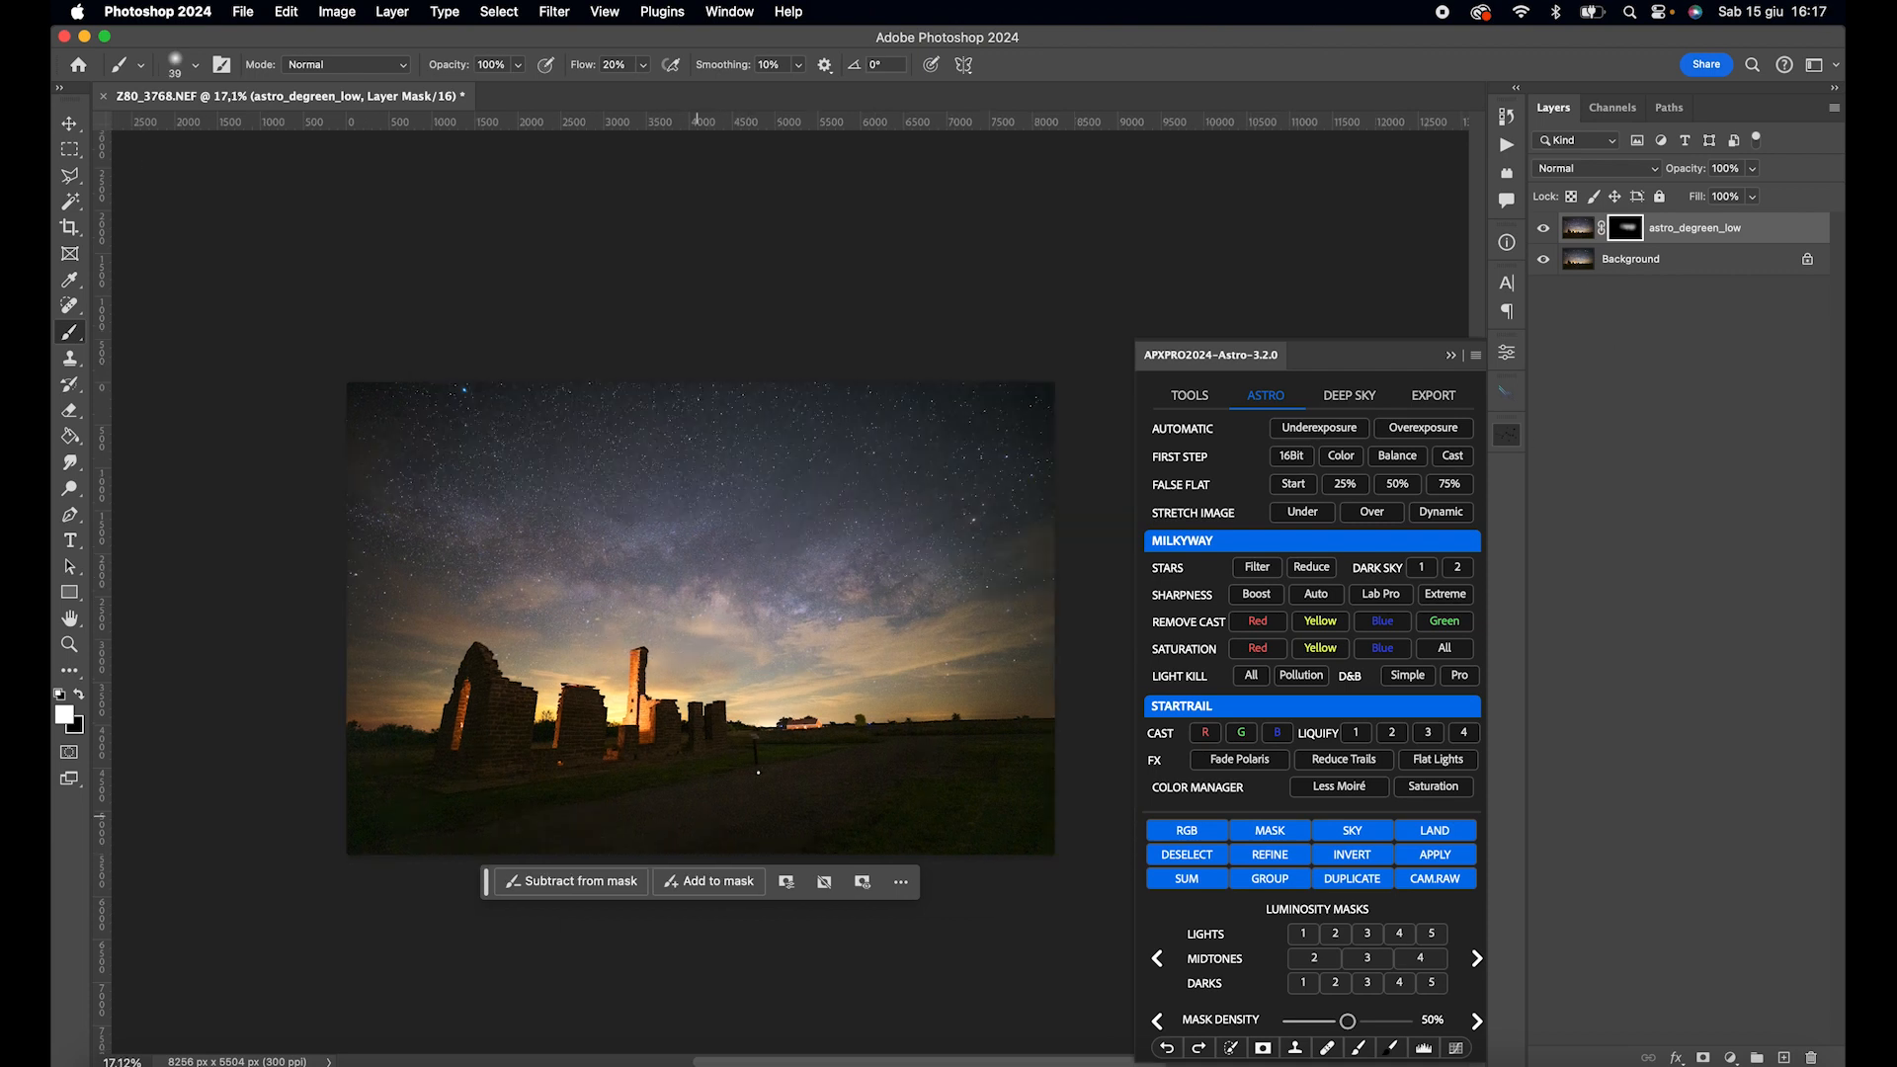
pyautogui.rightClick(1633, 258)
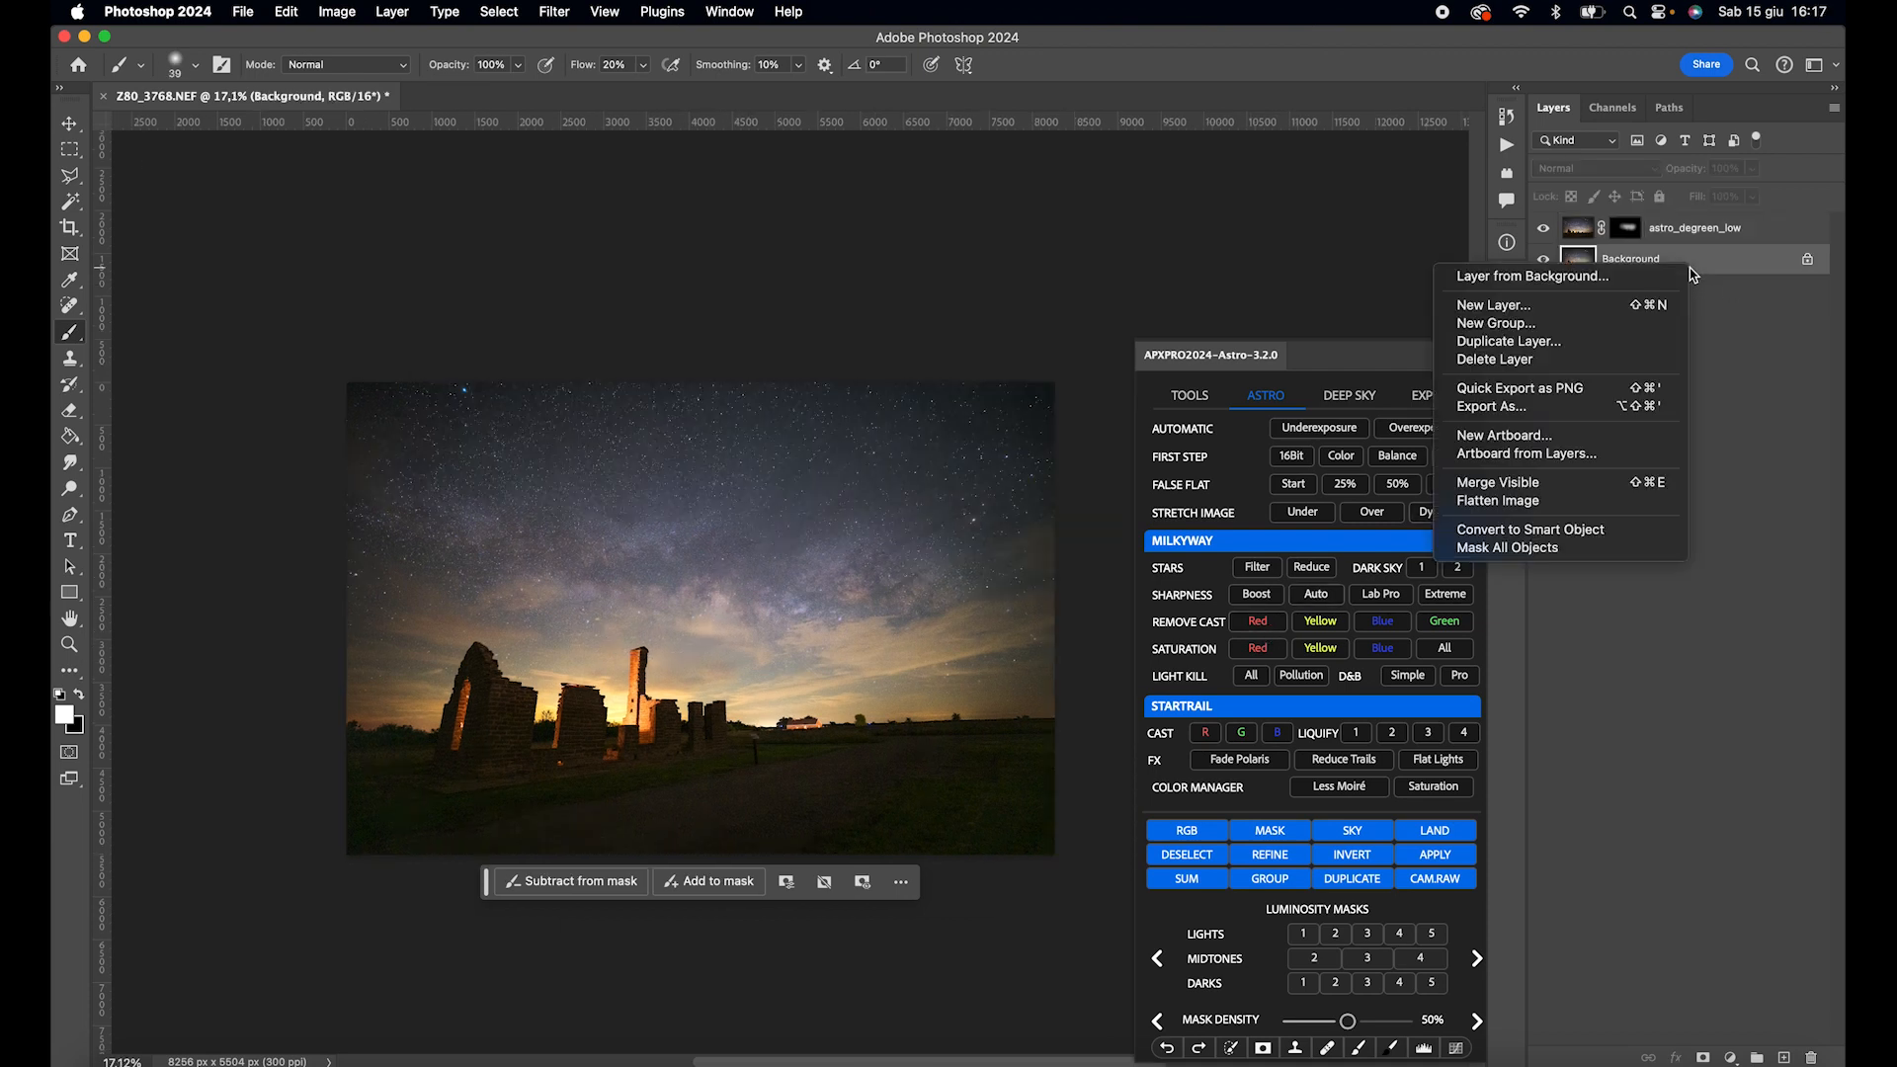
pyautogui.click(1497, 500)
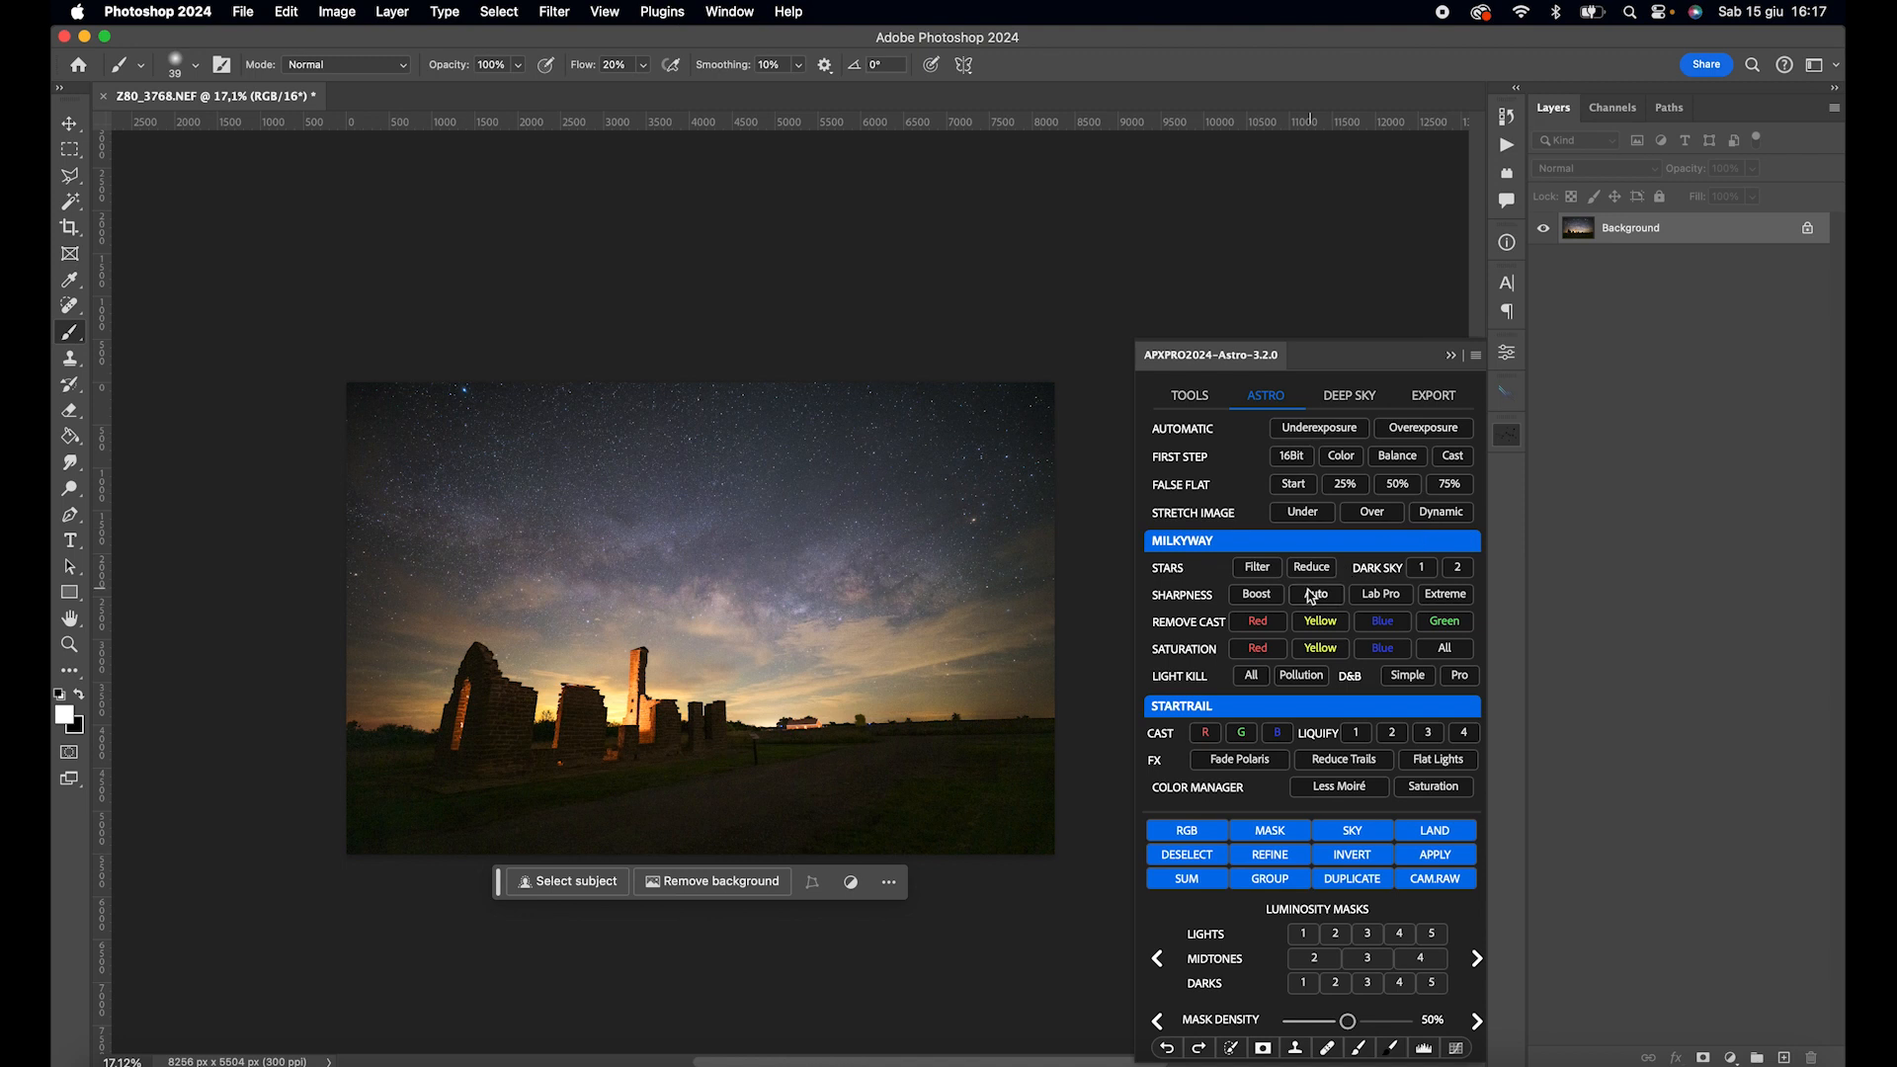
# Create the D&B Pro dodge-and-burn group and hide its effect until painted
pyautogui.click(1315, 593)
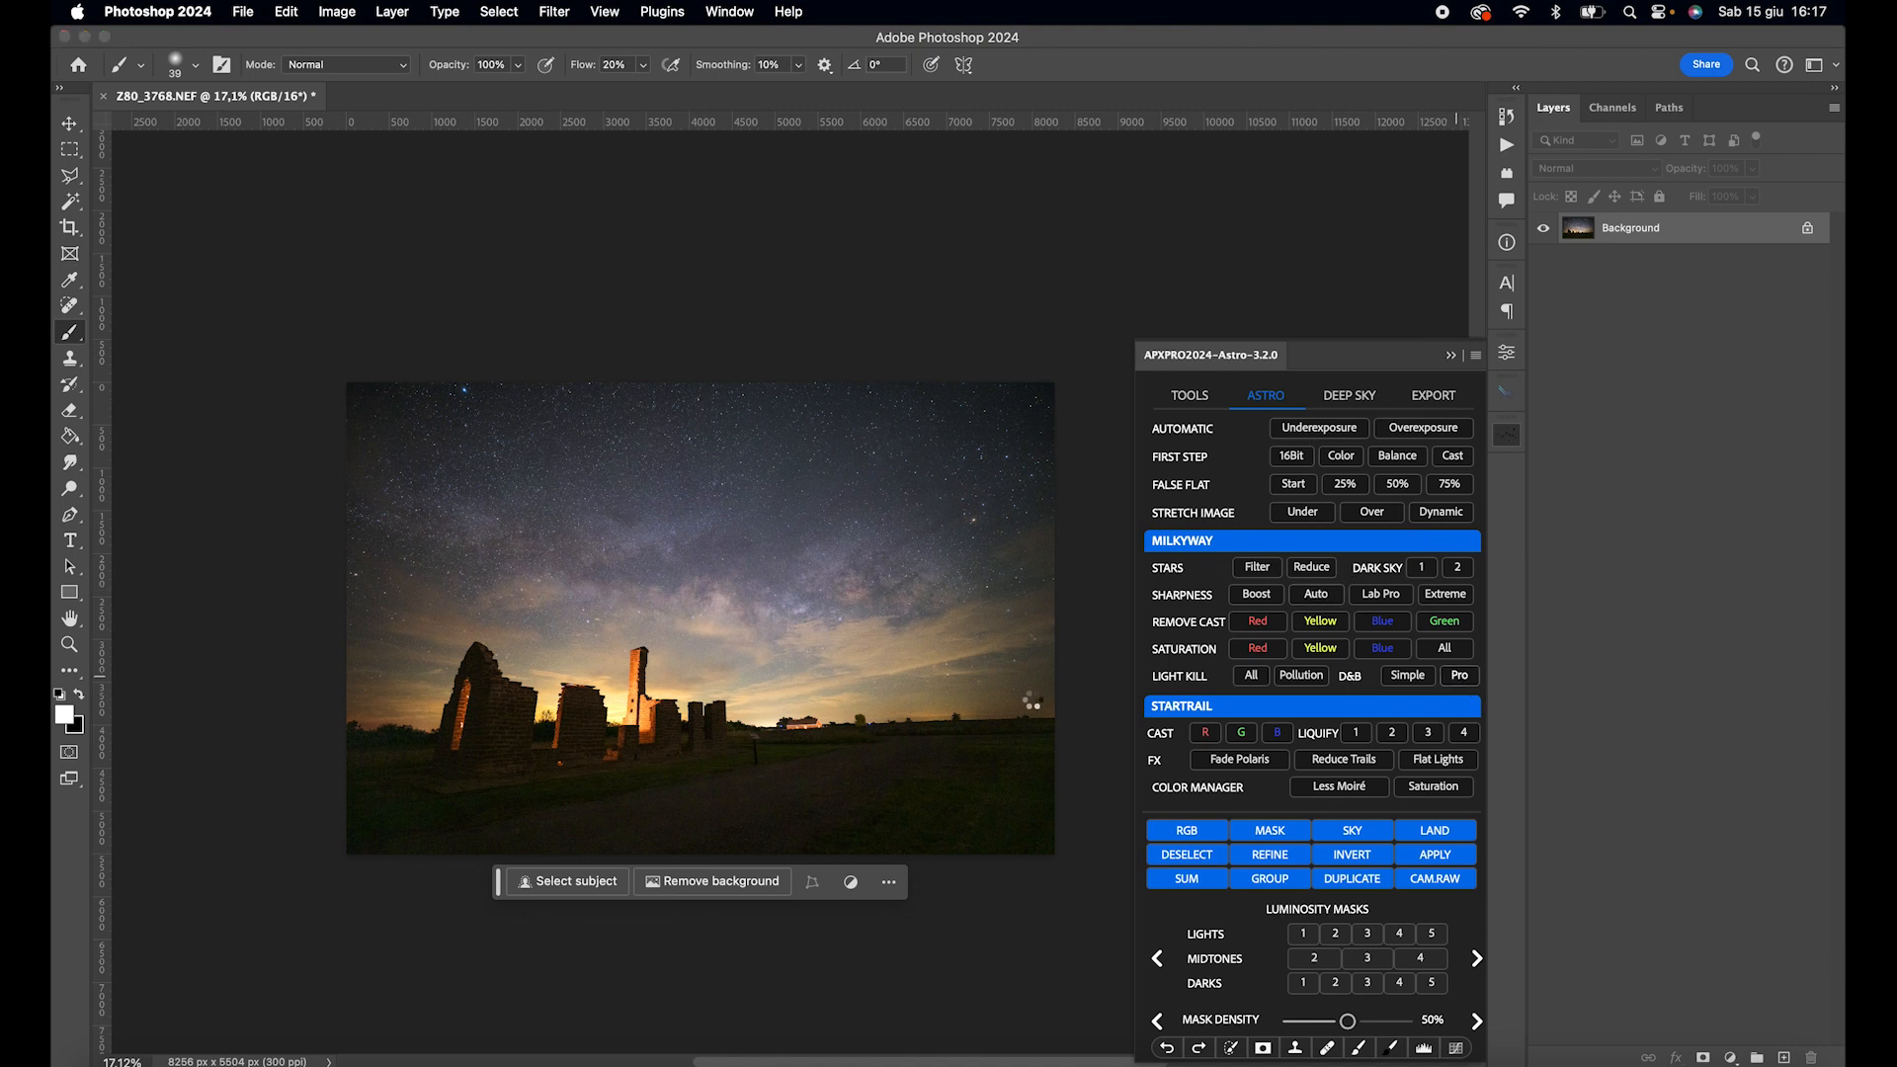
pyautogui.click(1348, 675)
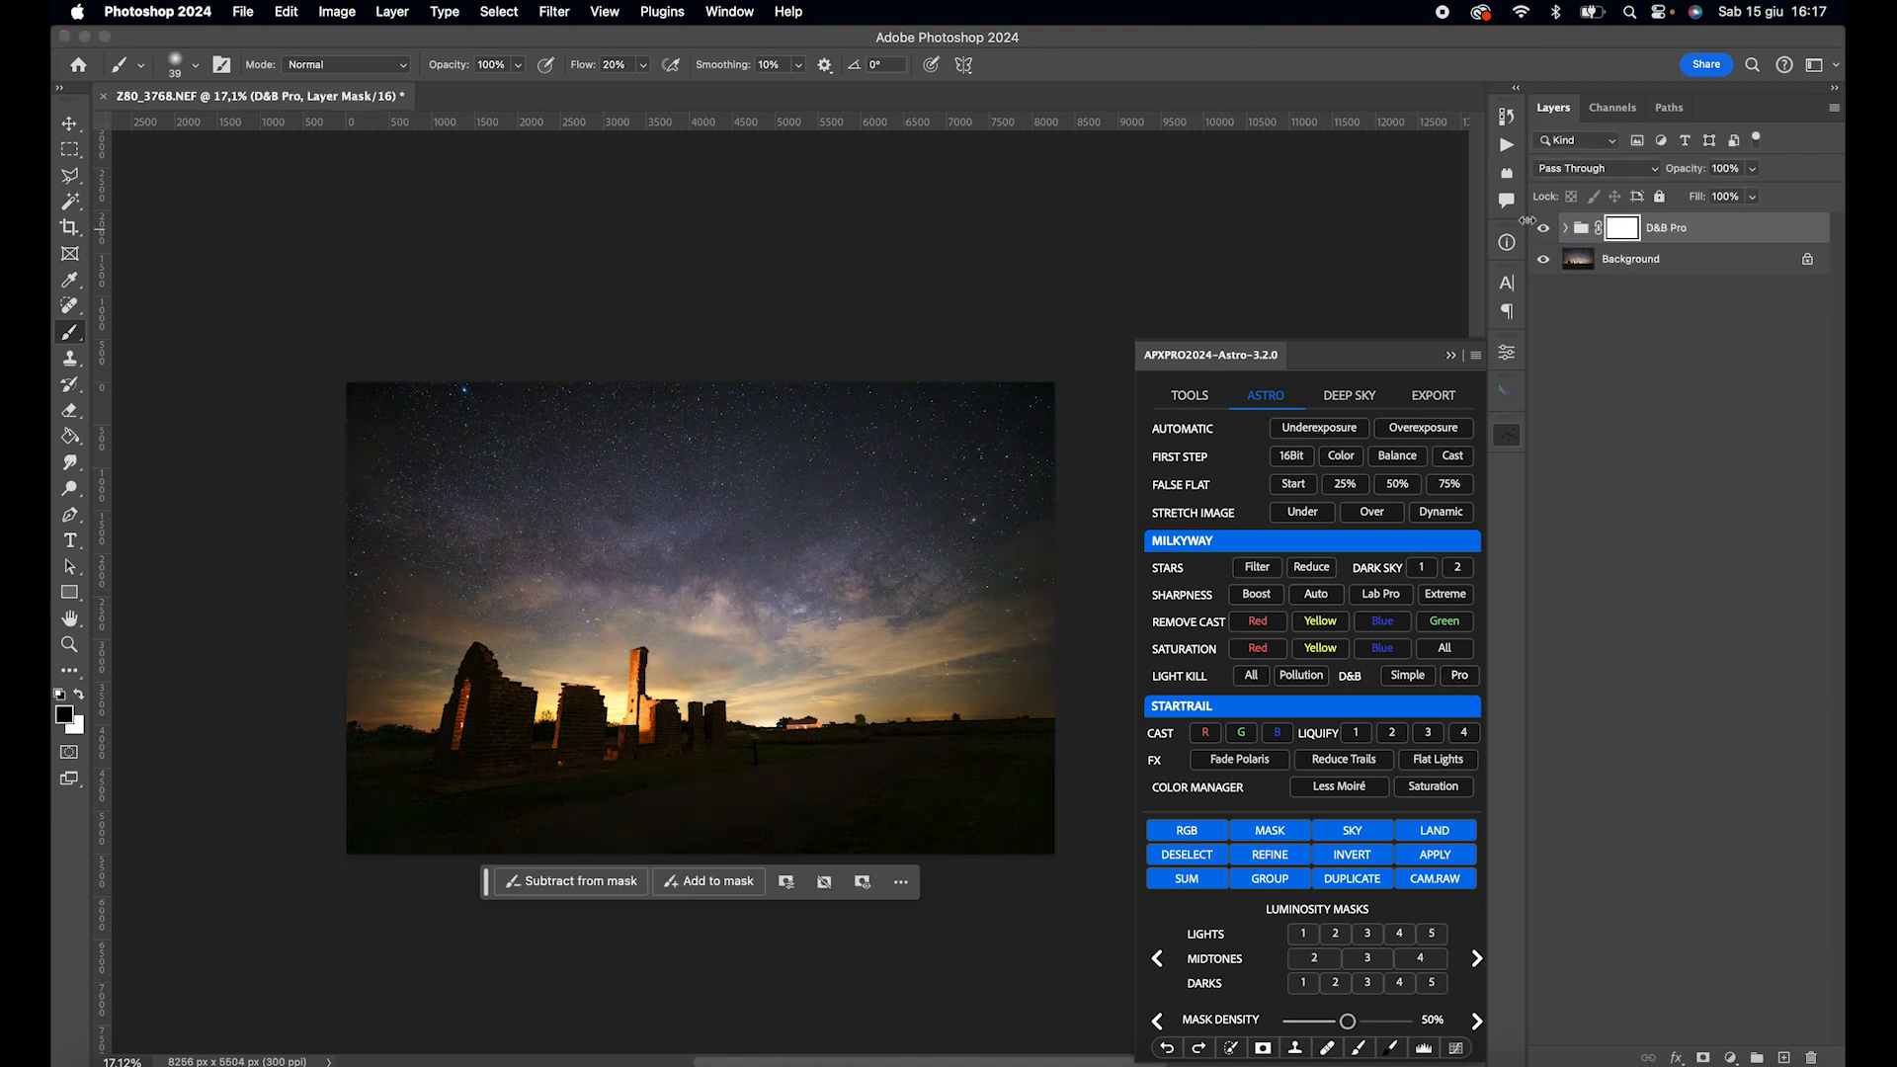
pyautogui.click(1621, 227)
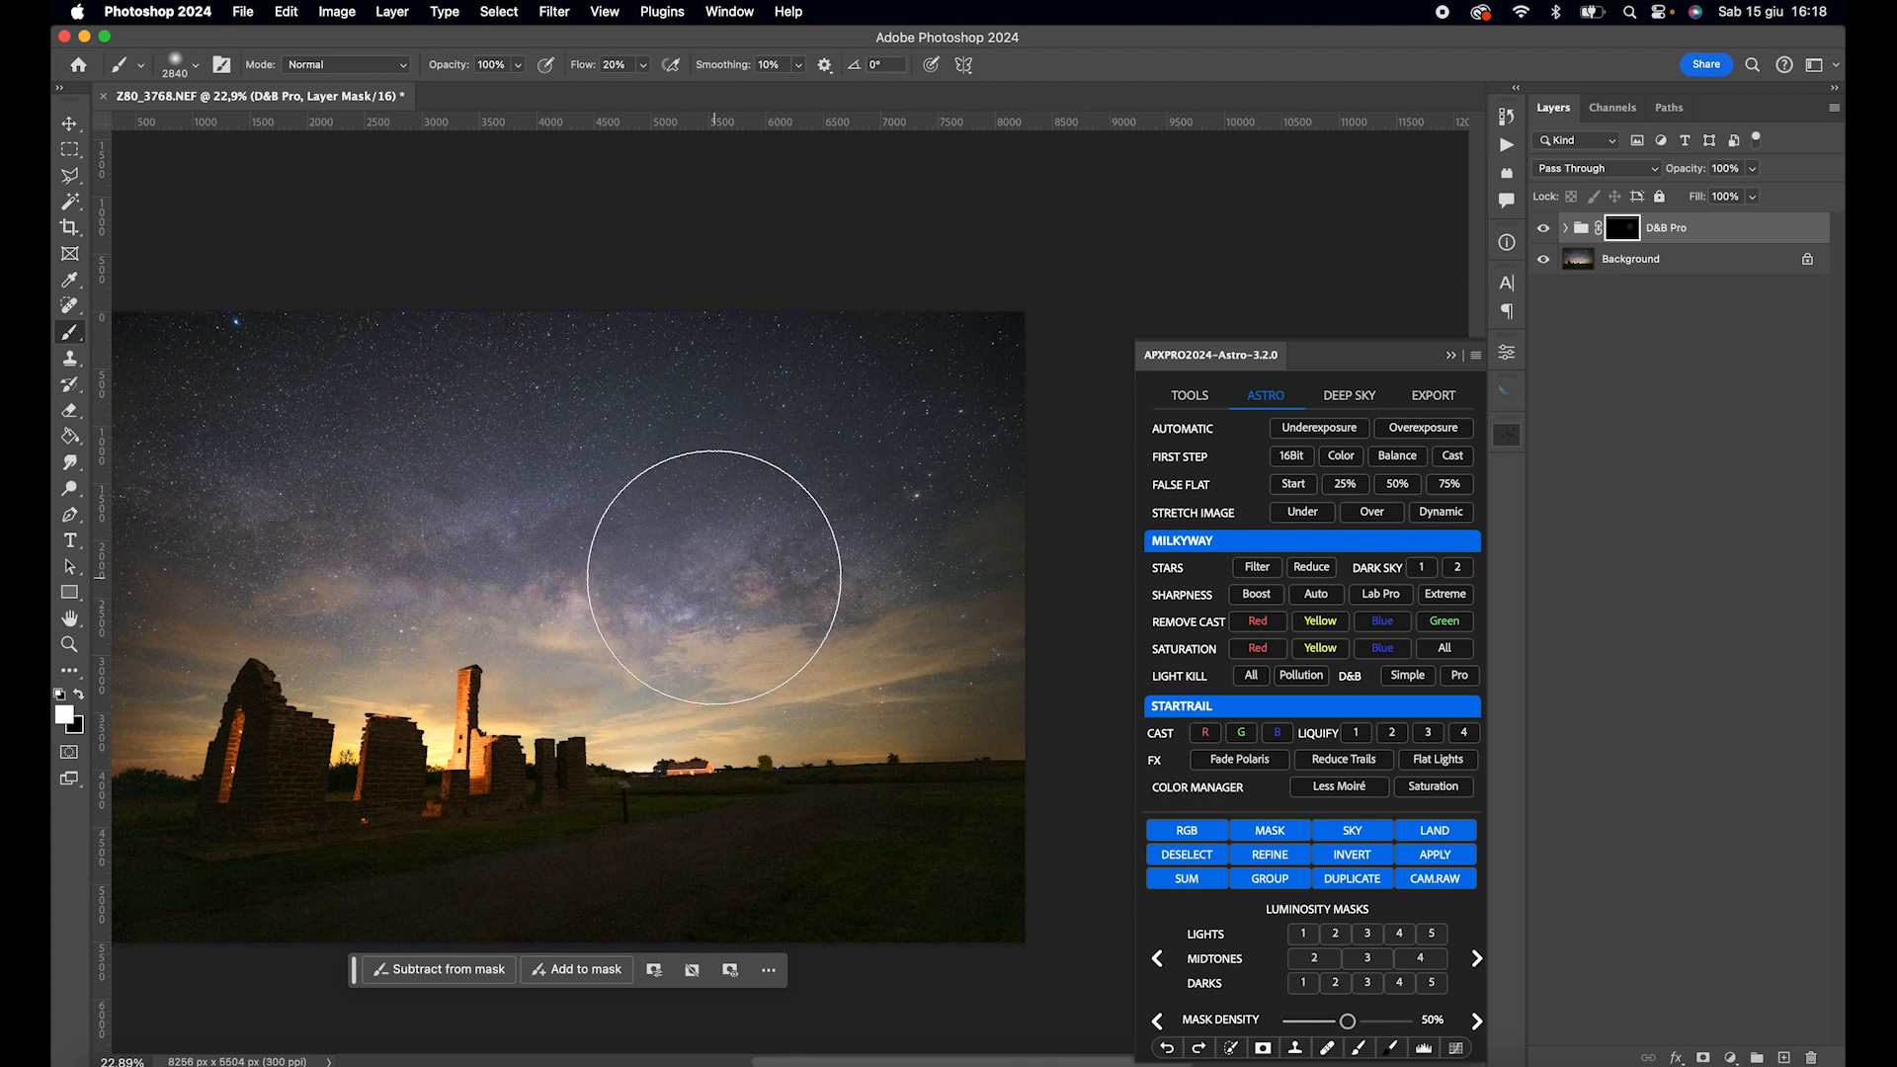
pyautogui.moveTo(641, 577)
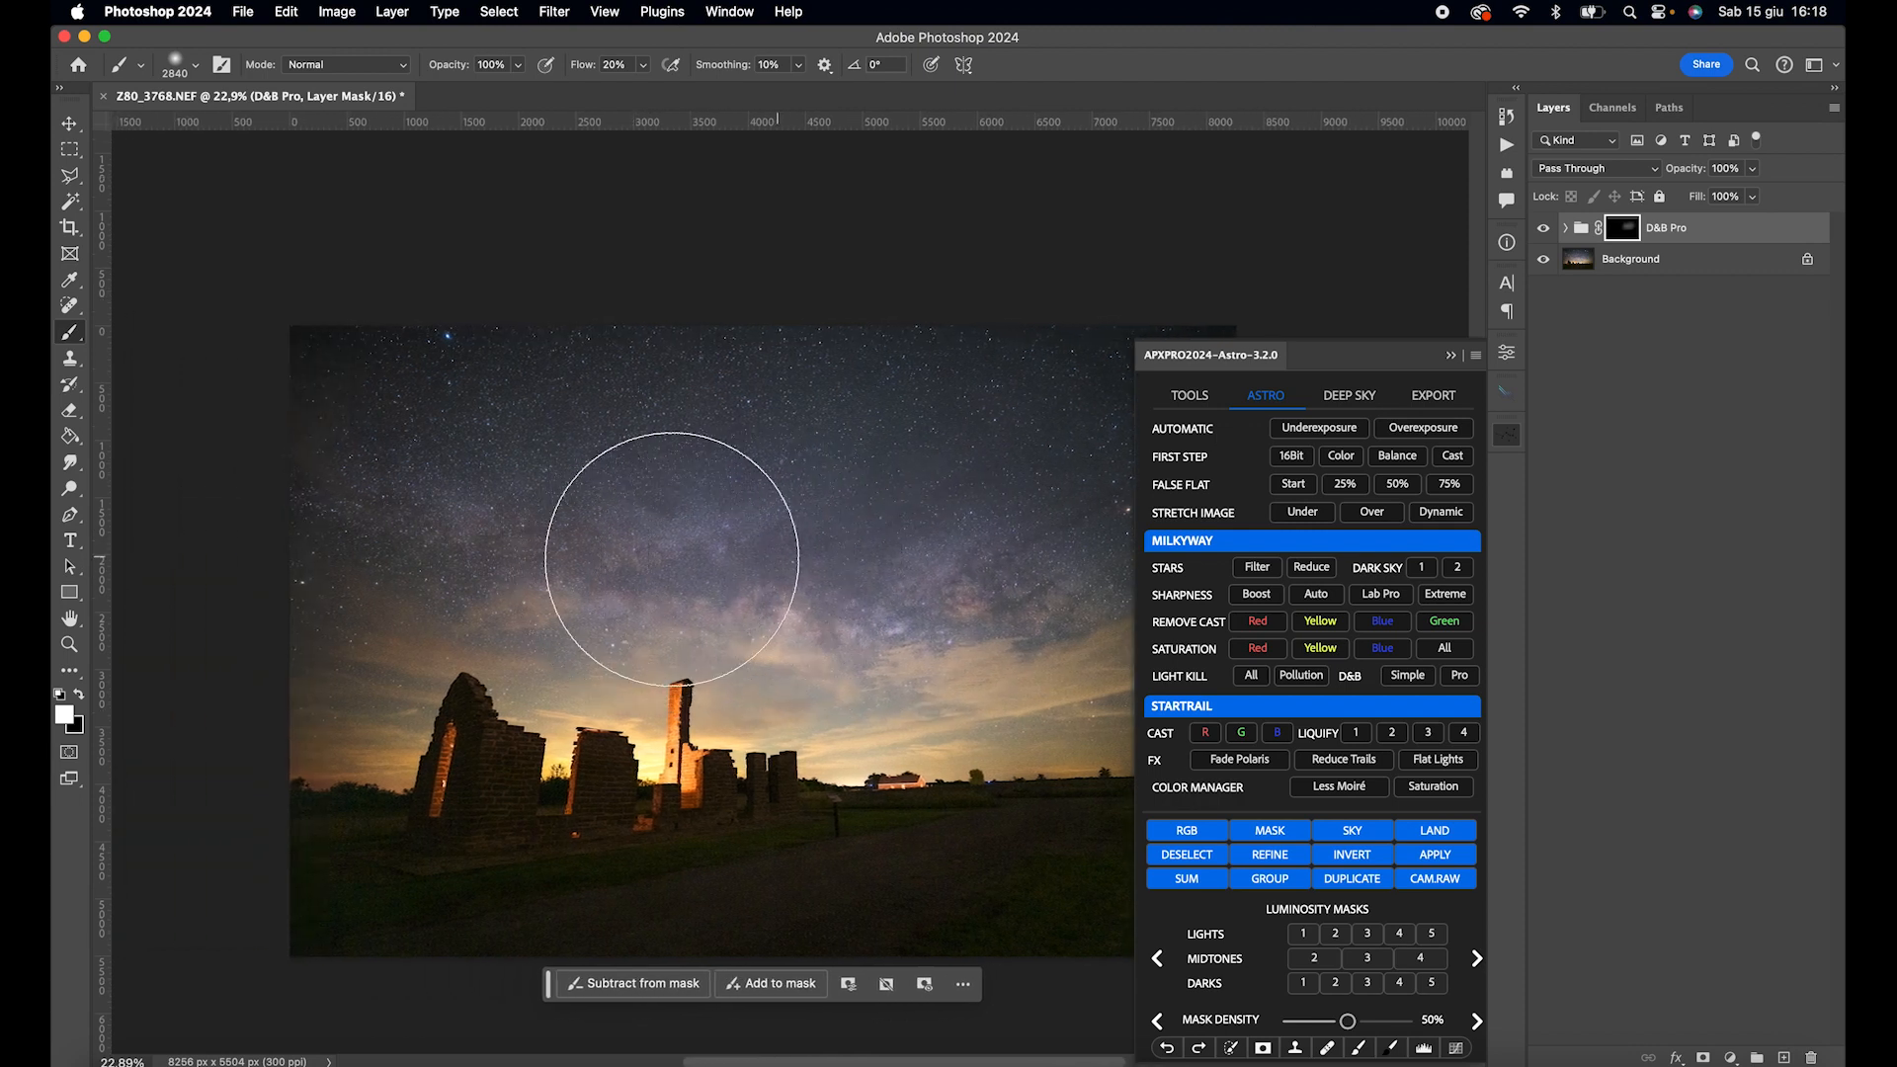
pyautogui.moveTo(369, 490)
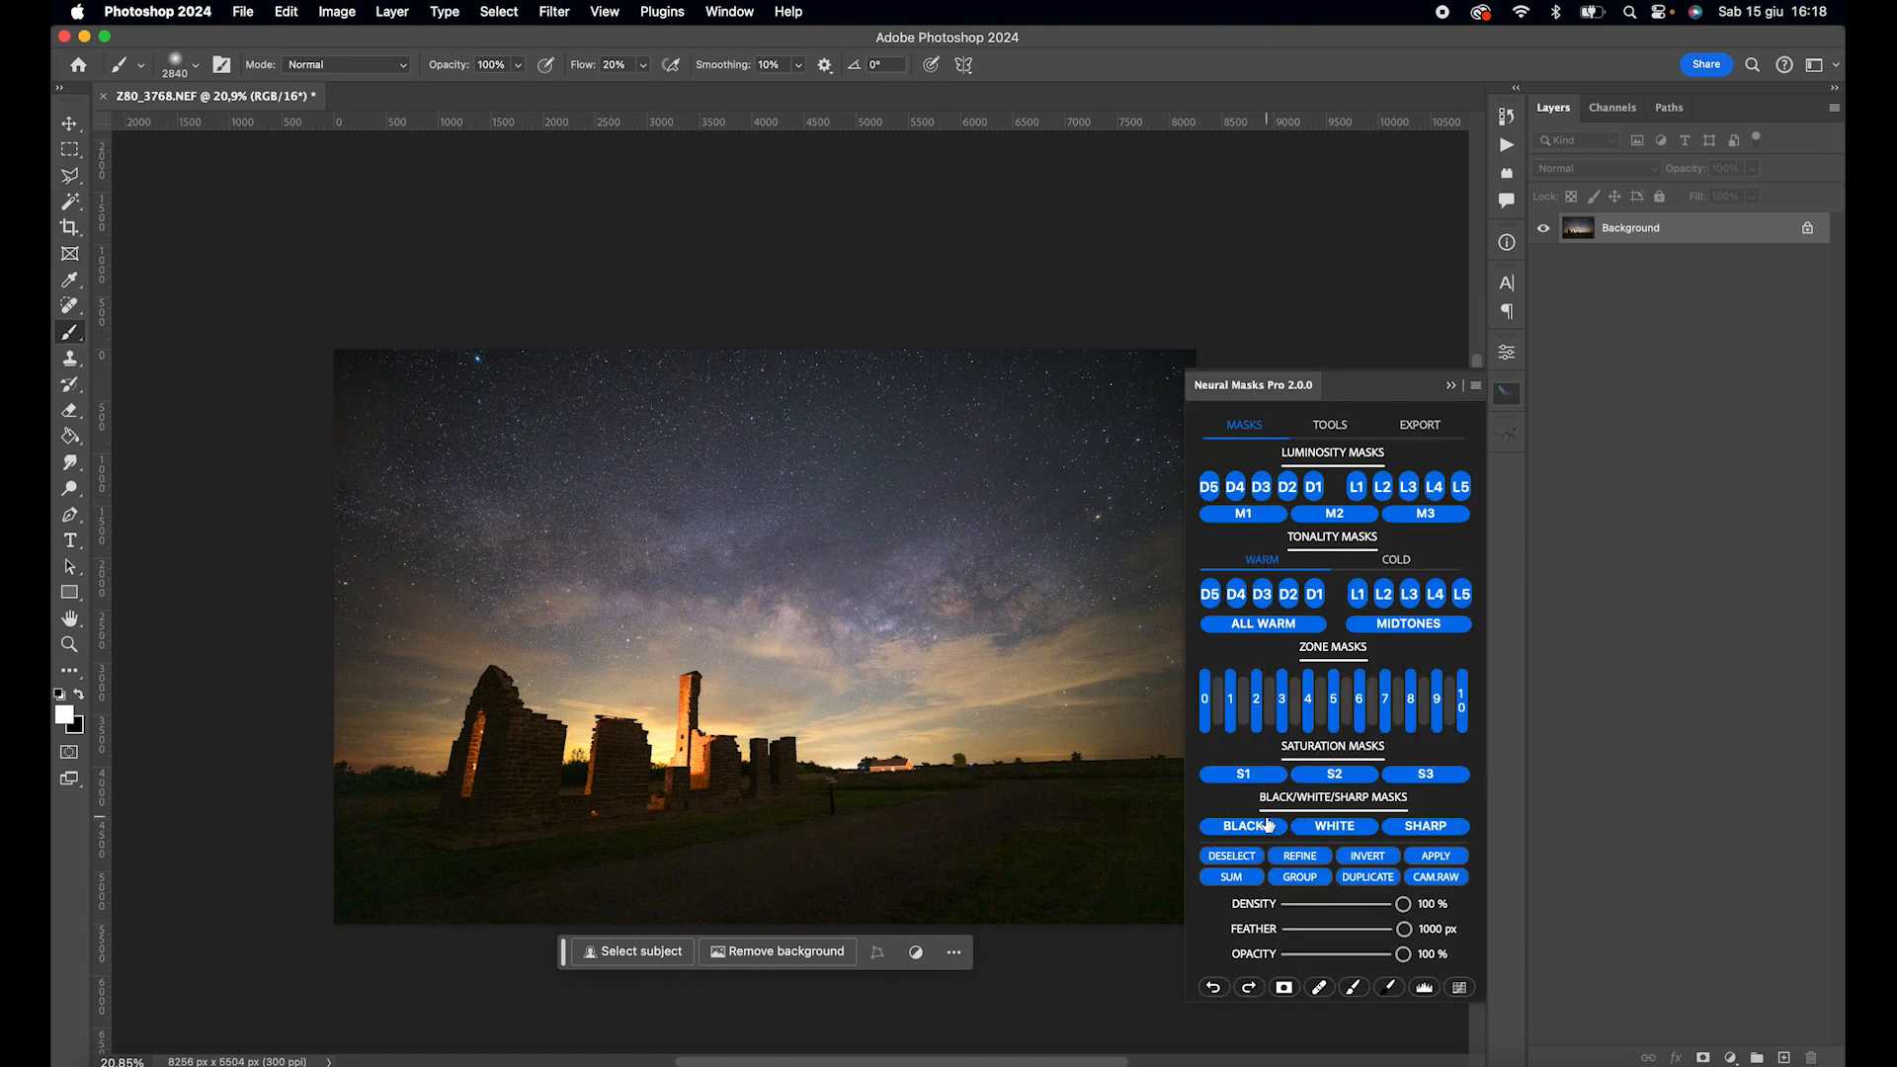
# Create a BLACK shadow mask and add a very dark bluish Solid Color fill layer
pyautogui.click(1241, 826)
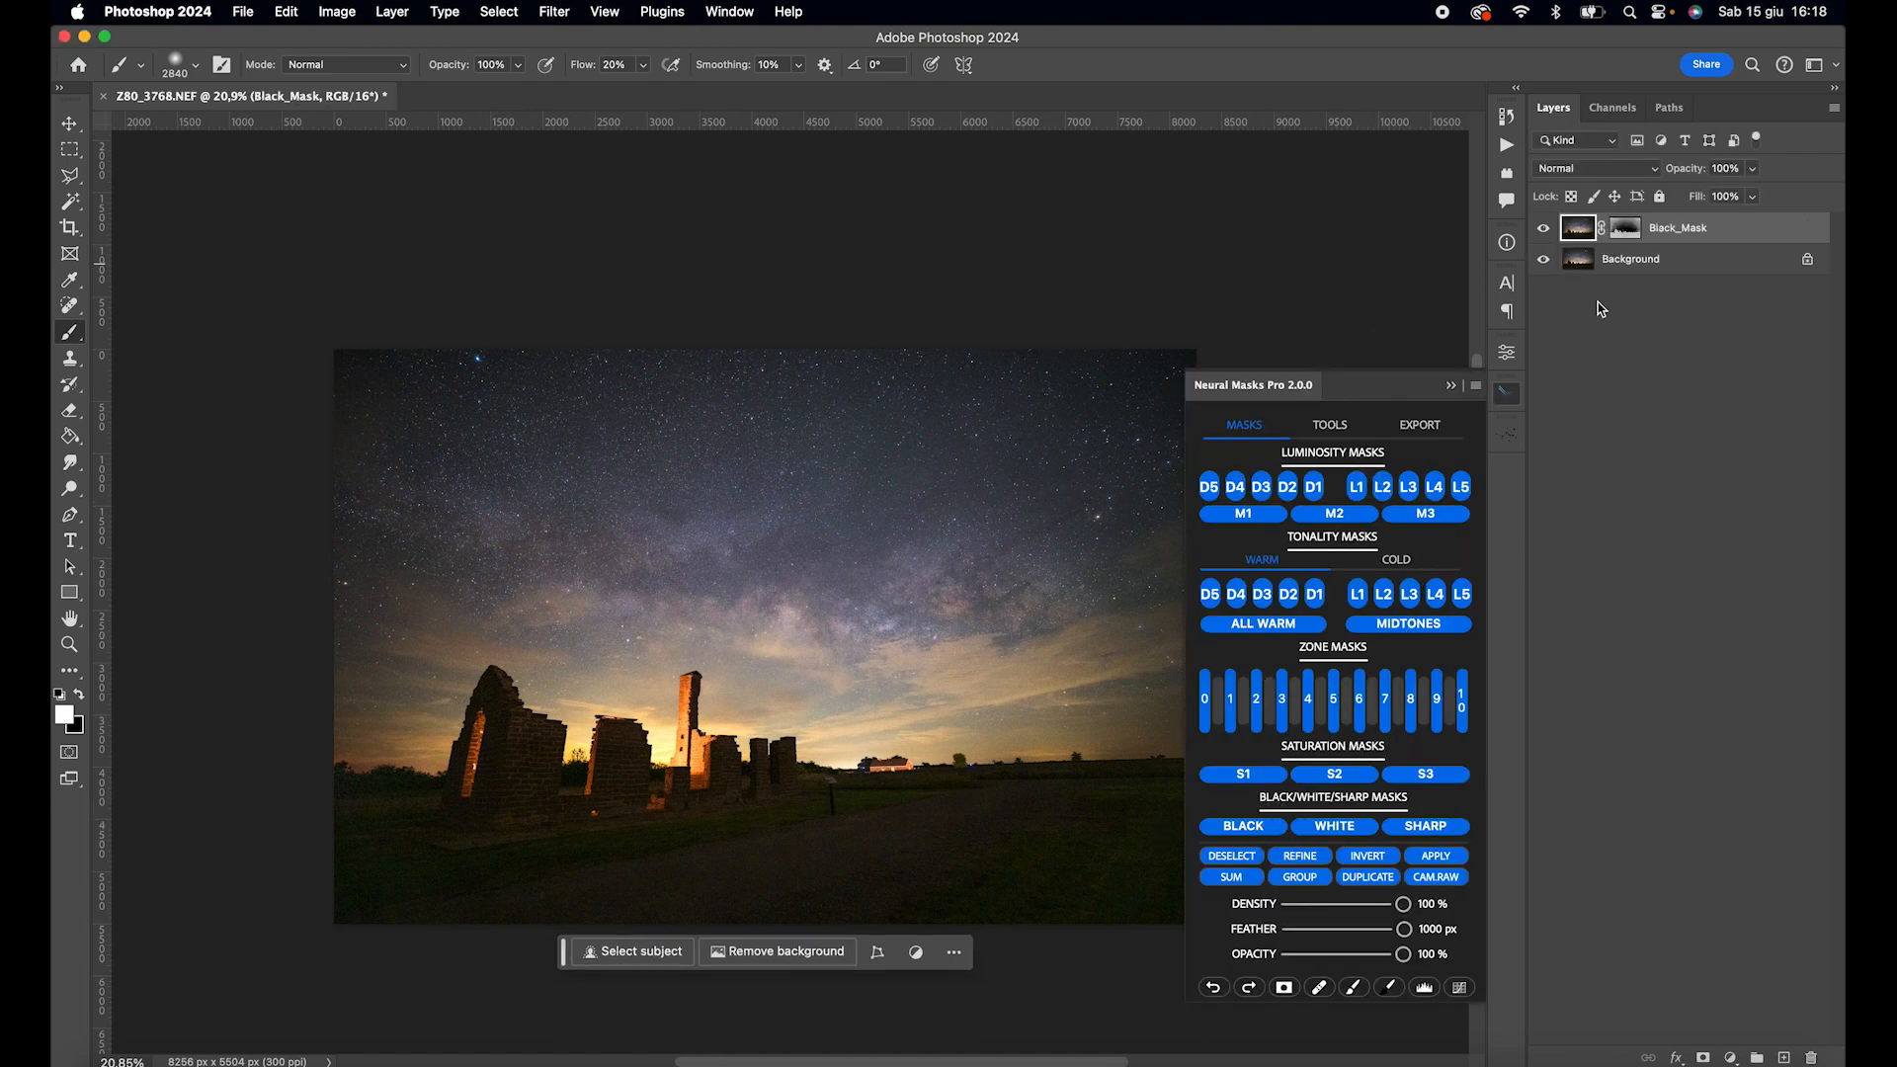
pyautogui.click(1728, 1058)
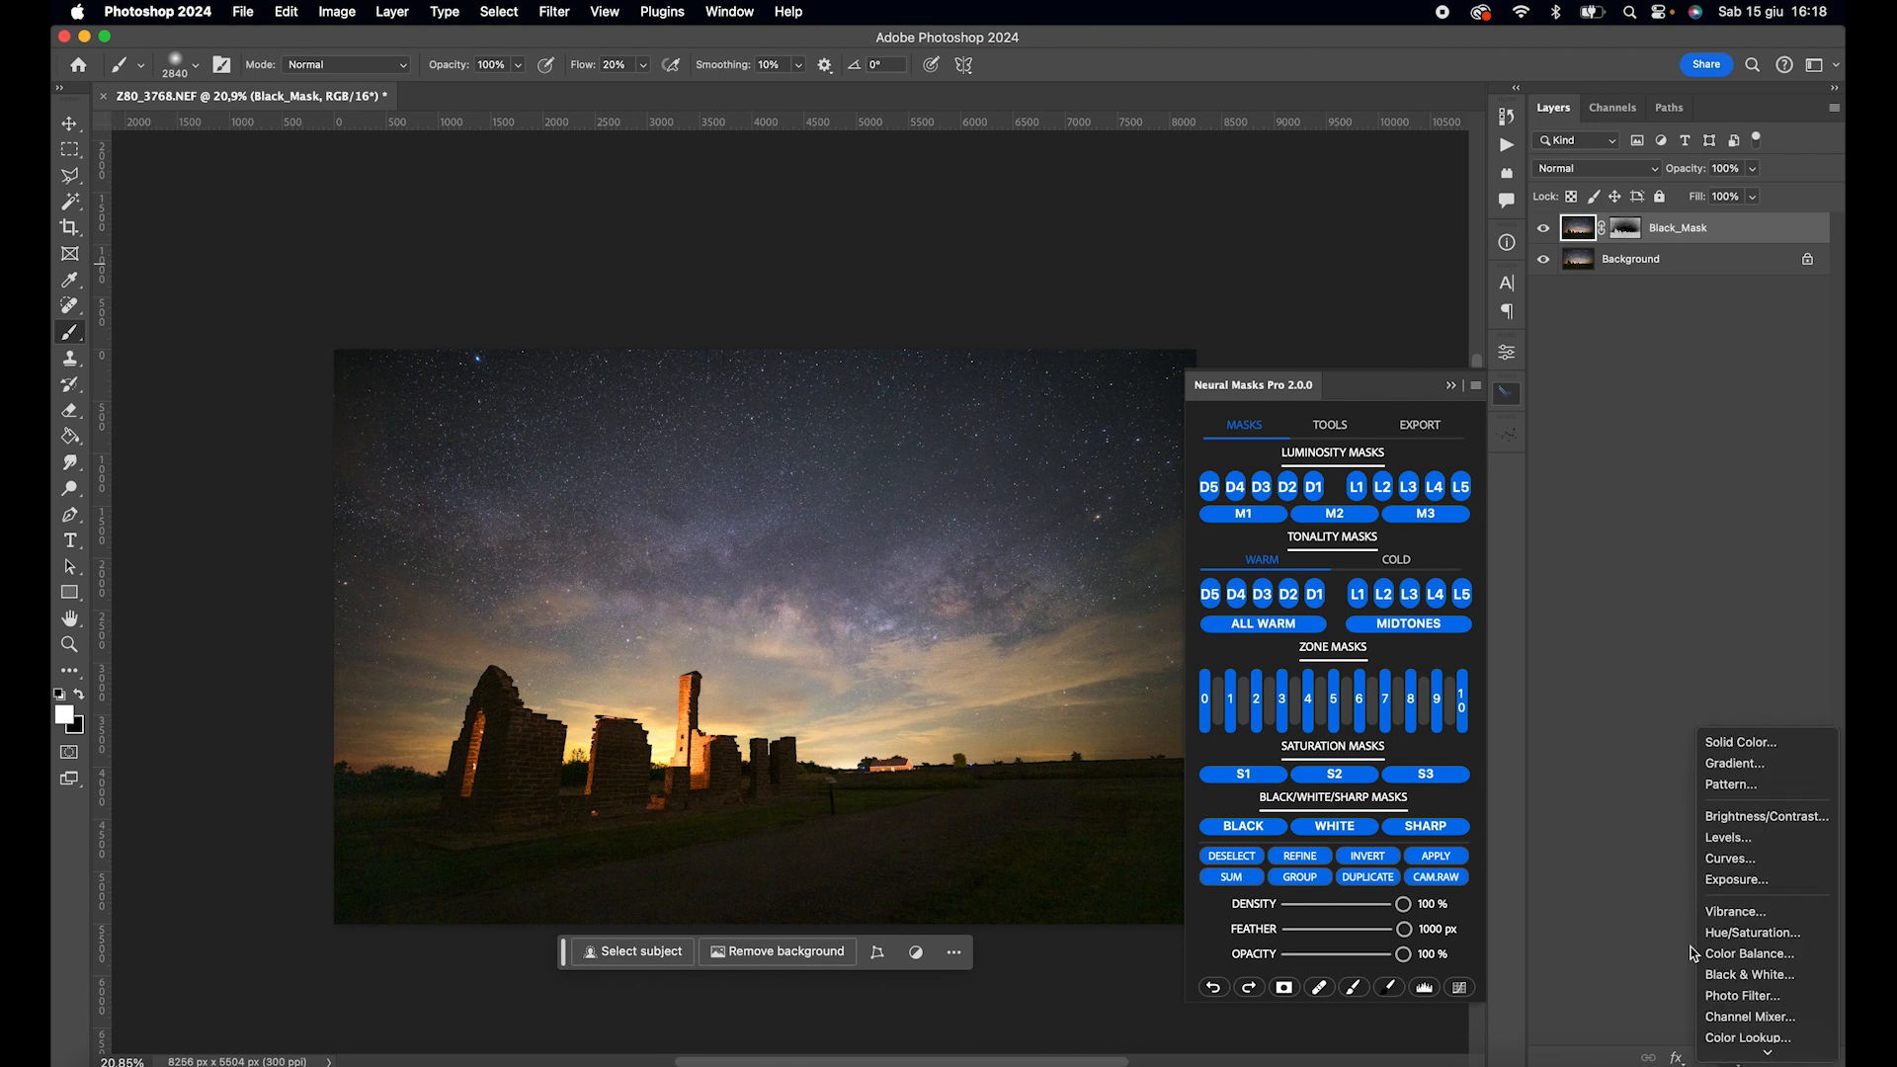
pyautogui.click(1740, 741)
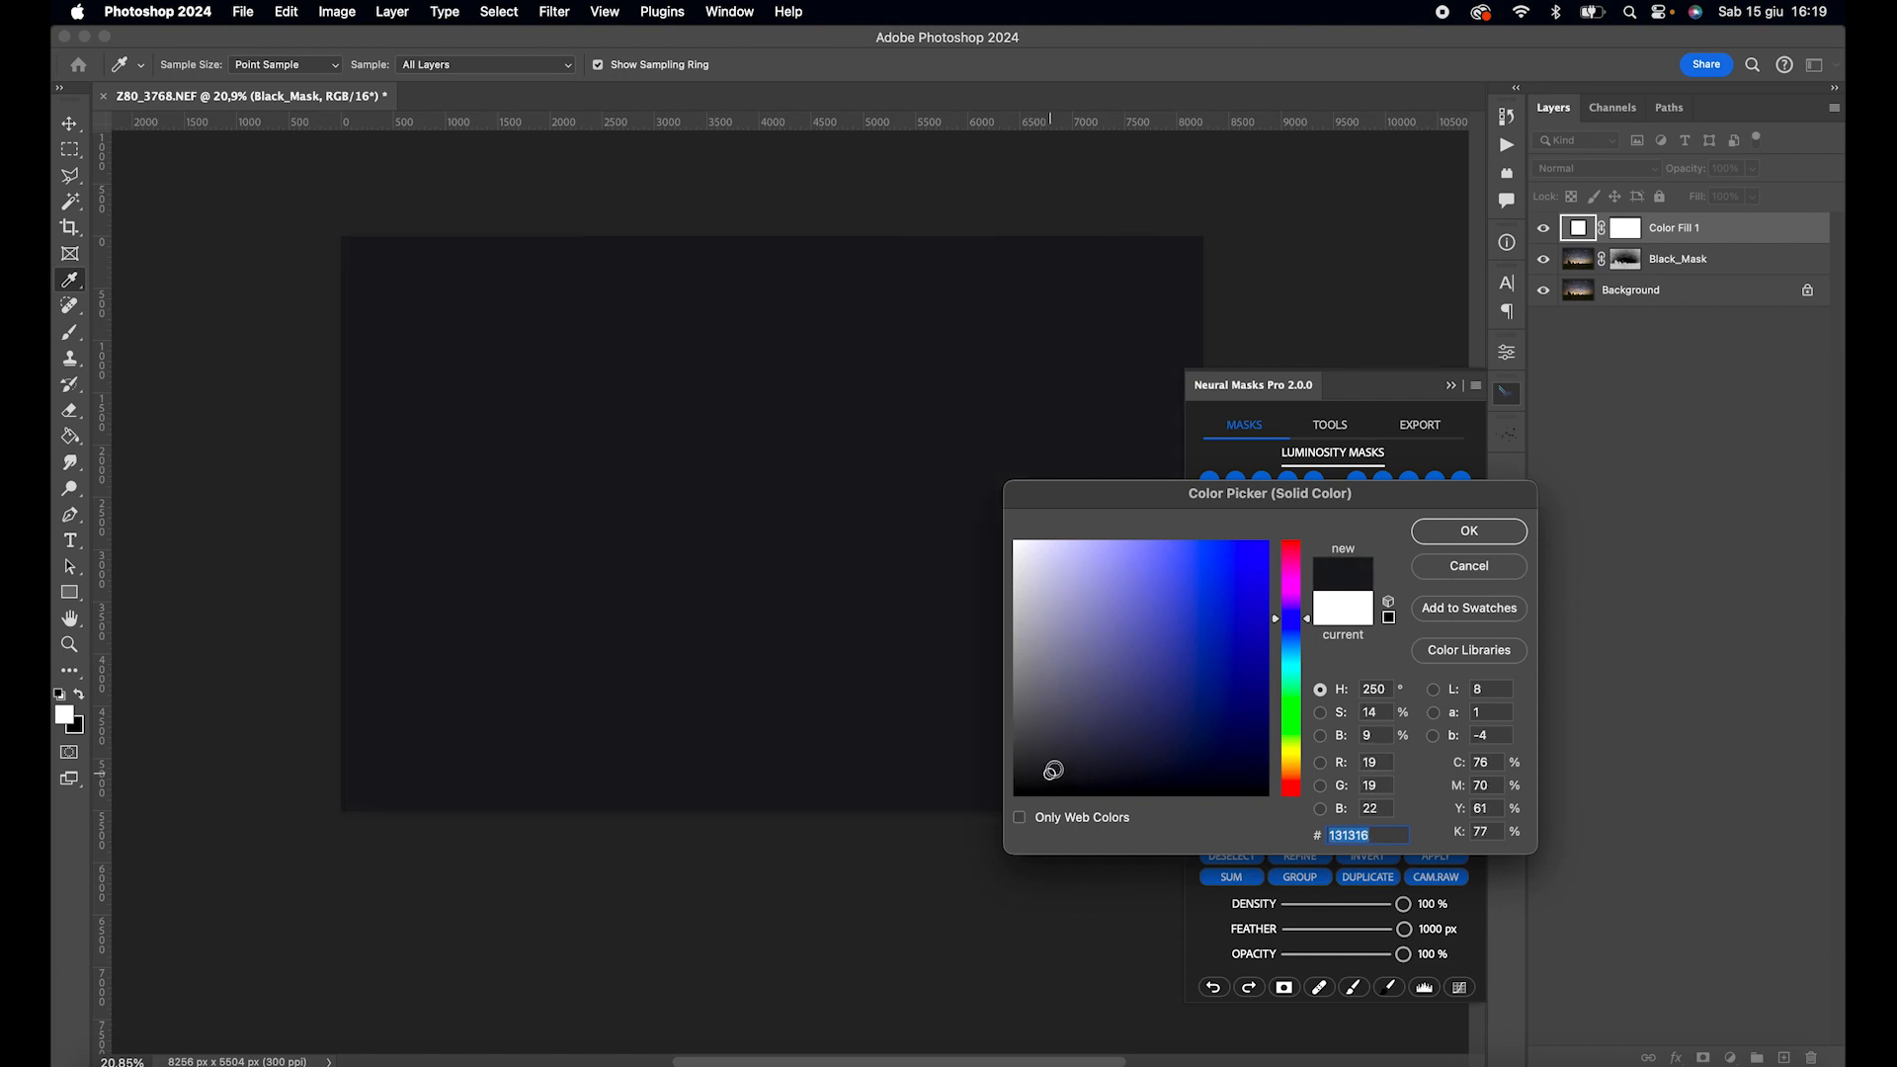
pyautogui.click(1467, 532)
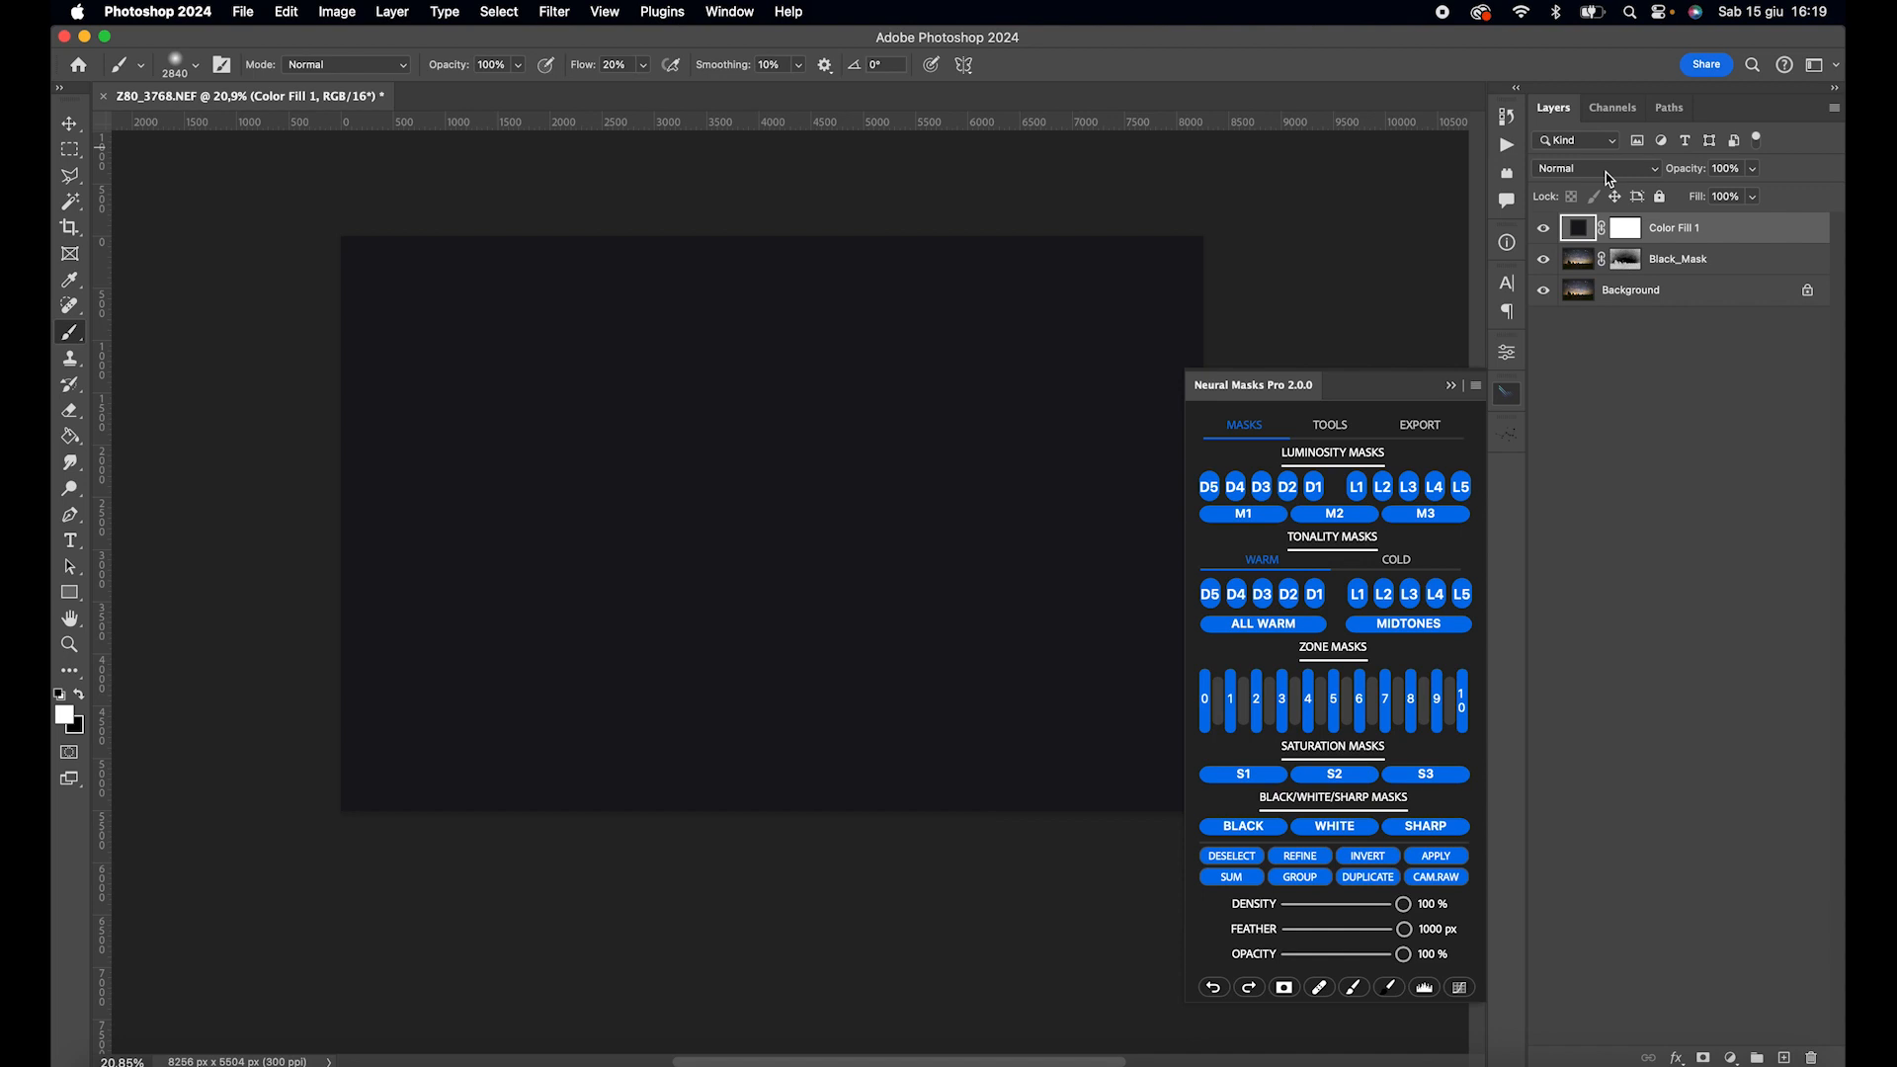
# Set the fill to Color blend mode, replace its mask with the shadows, at 50% opacity
pyautogui.click(1595, 168)
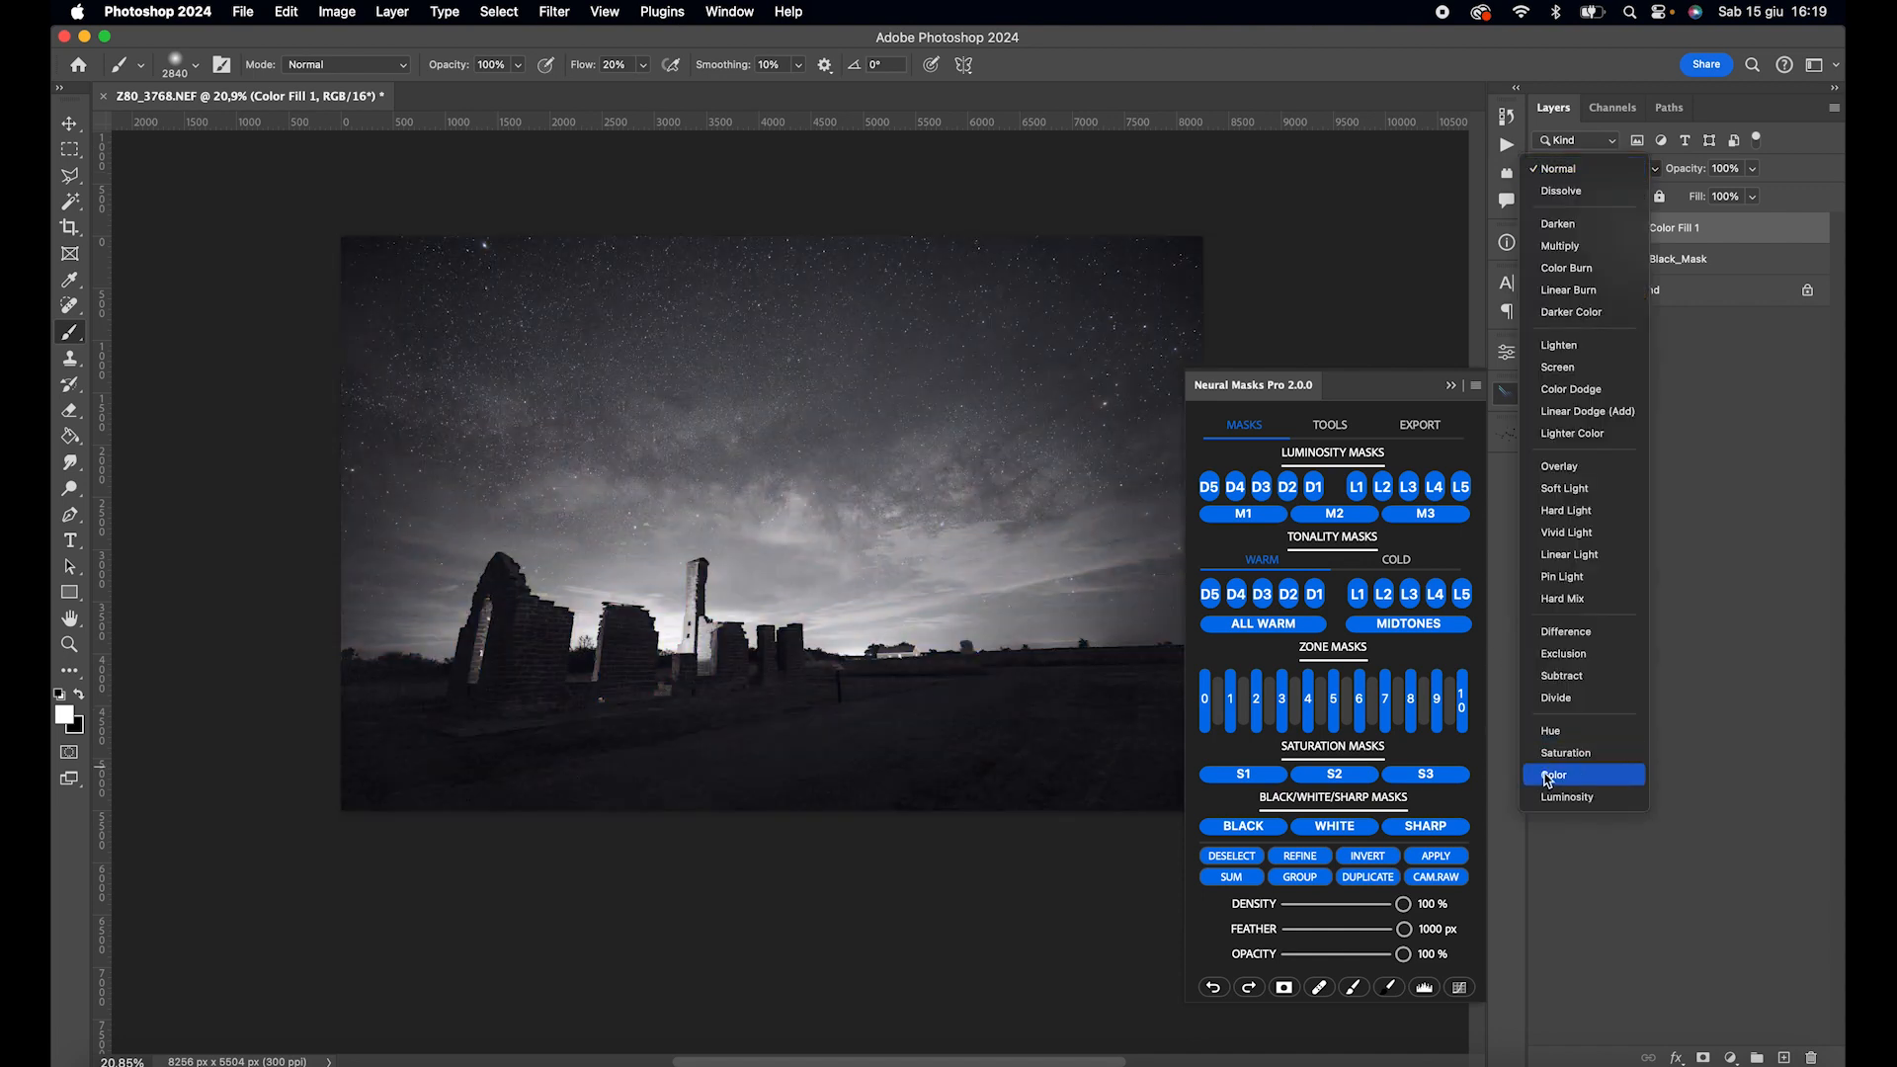
pyautogui.click(1553, 775)
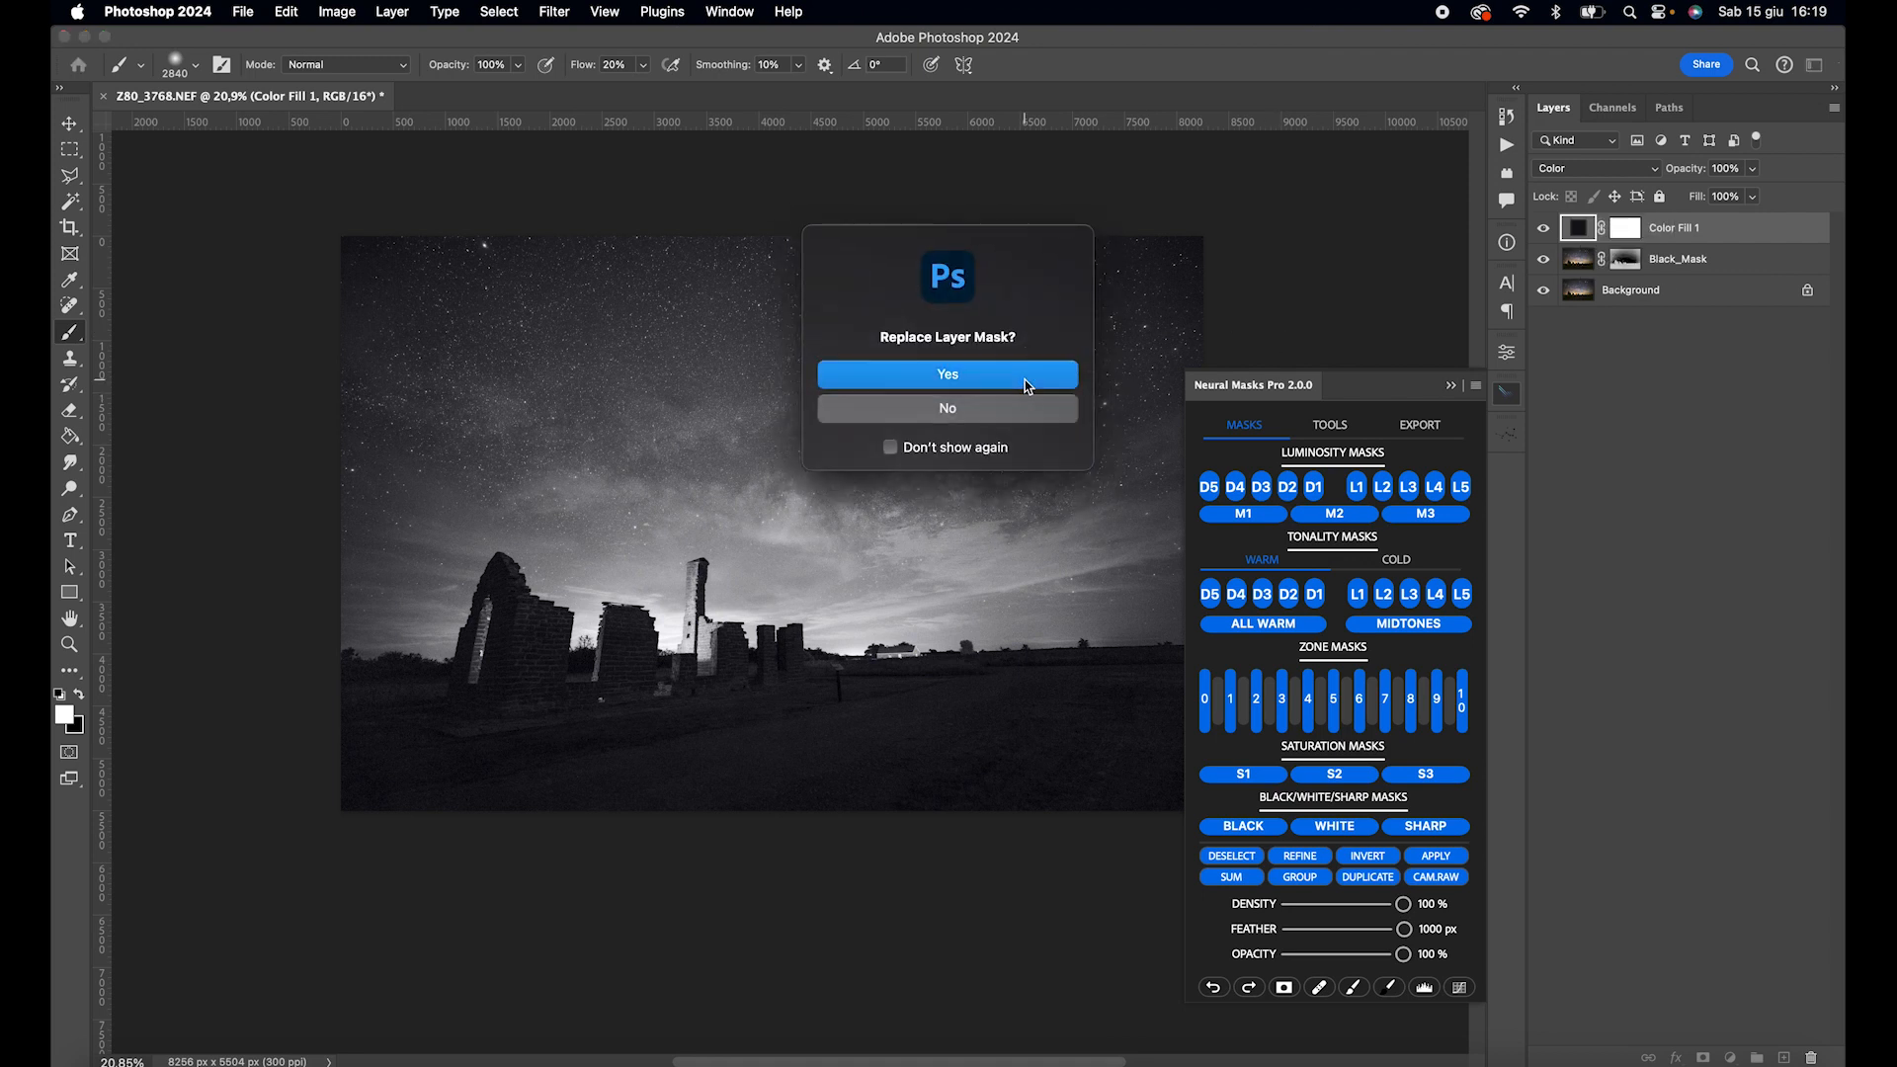
pyautogui.click(948, 374)
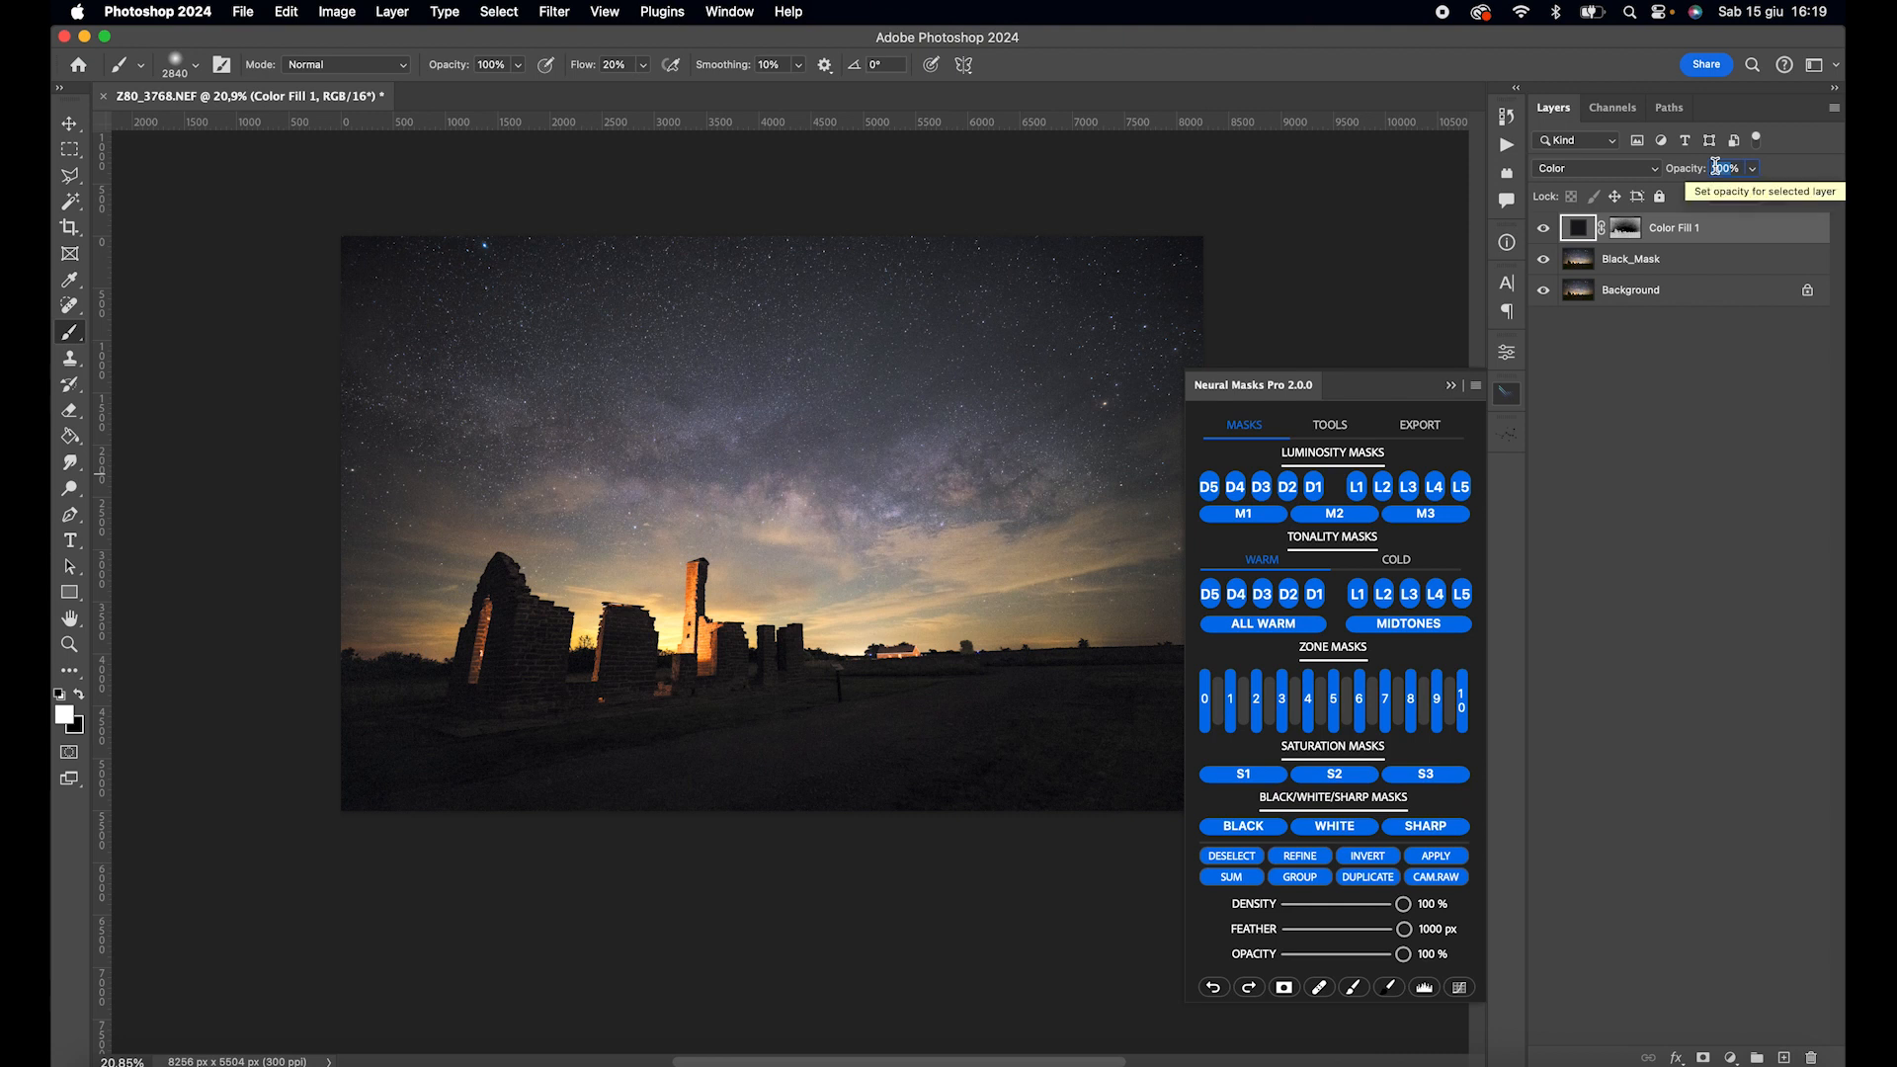
pyautogui.write('30')
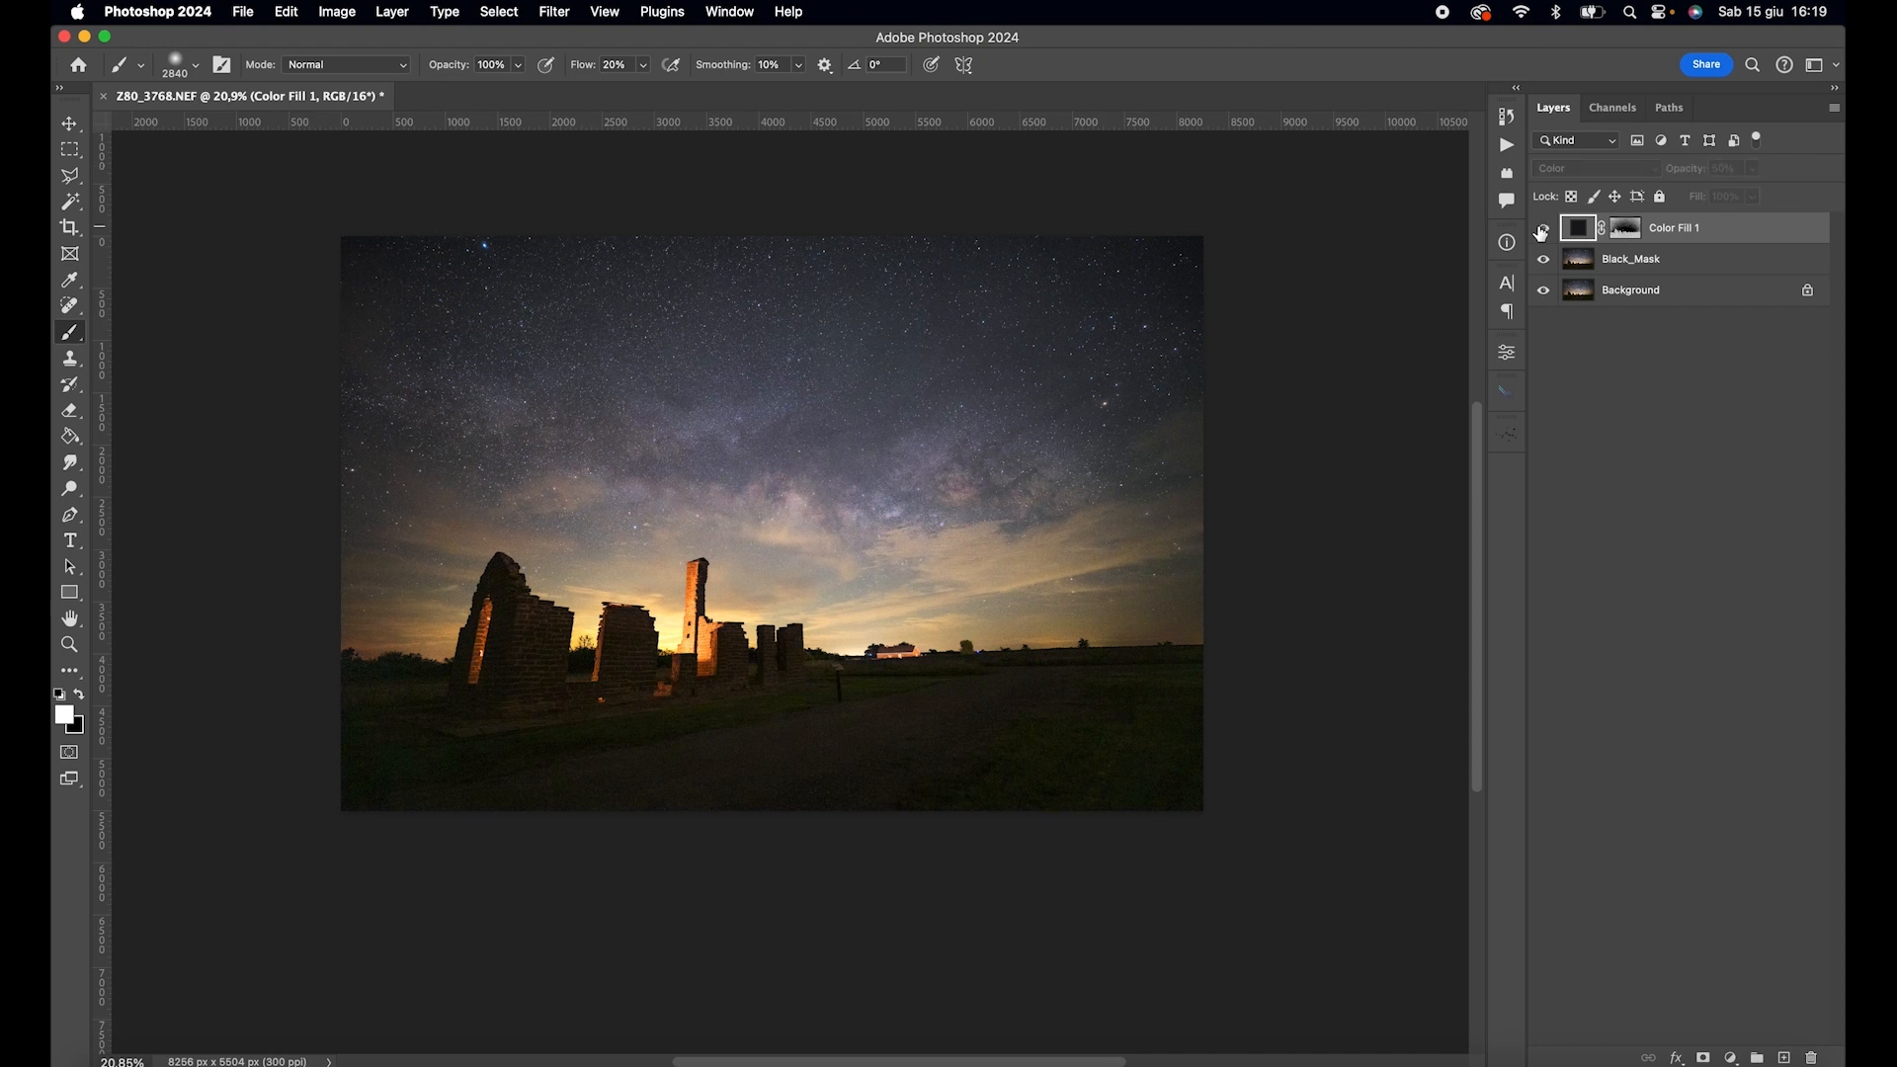
pyautogui.click(1672, 228)
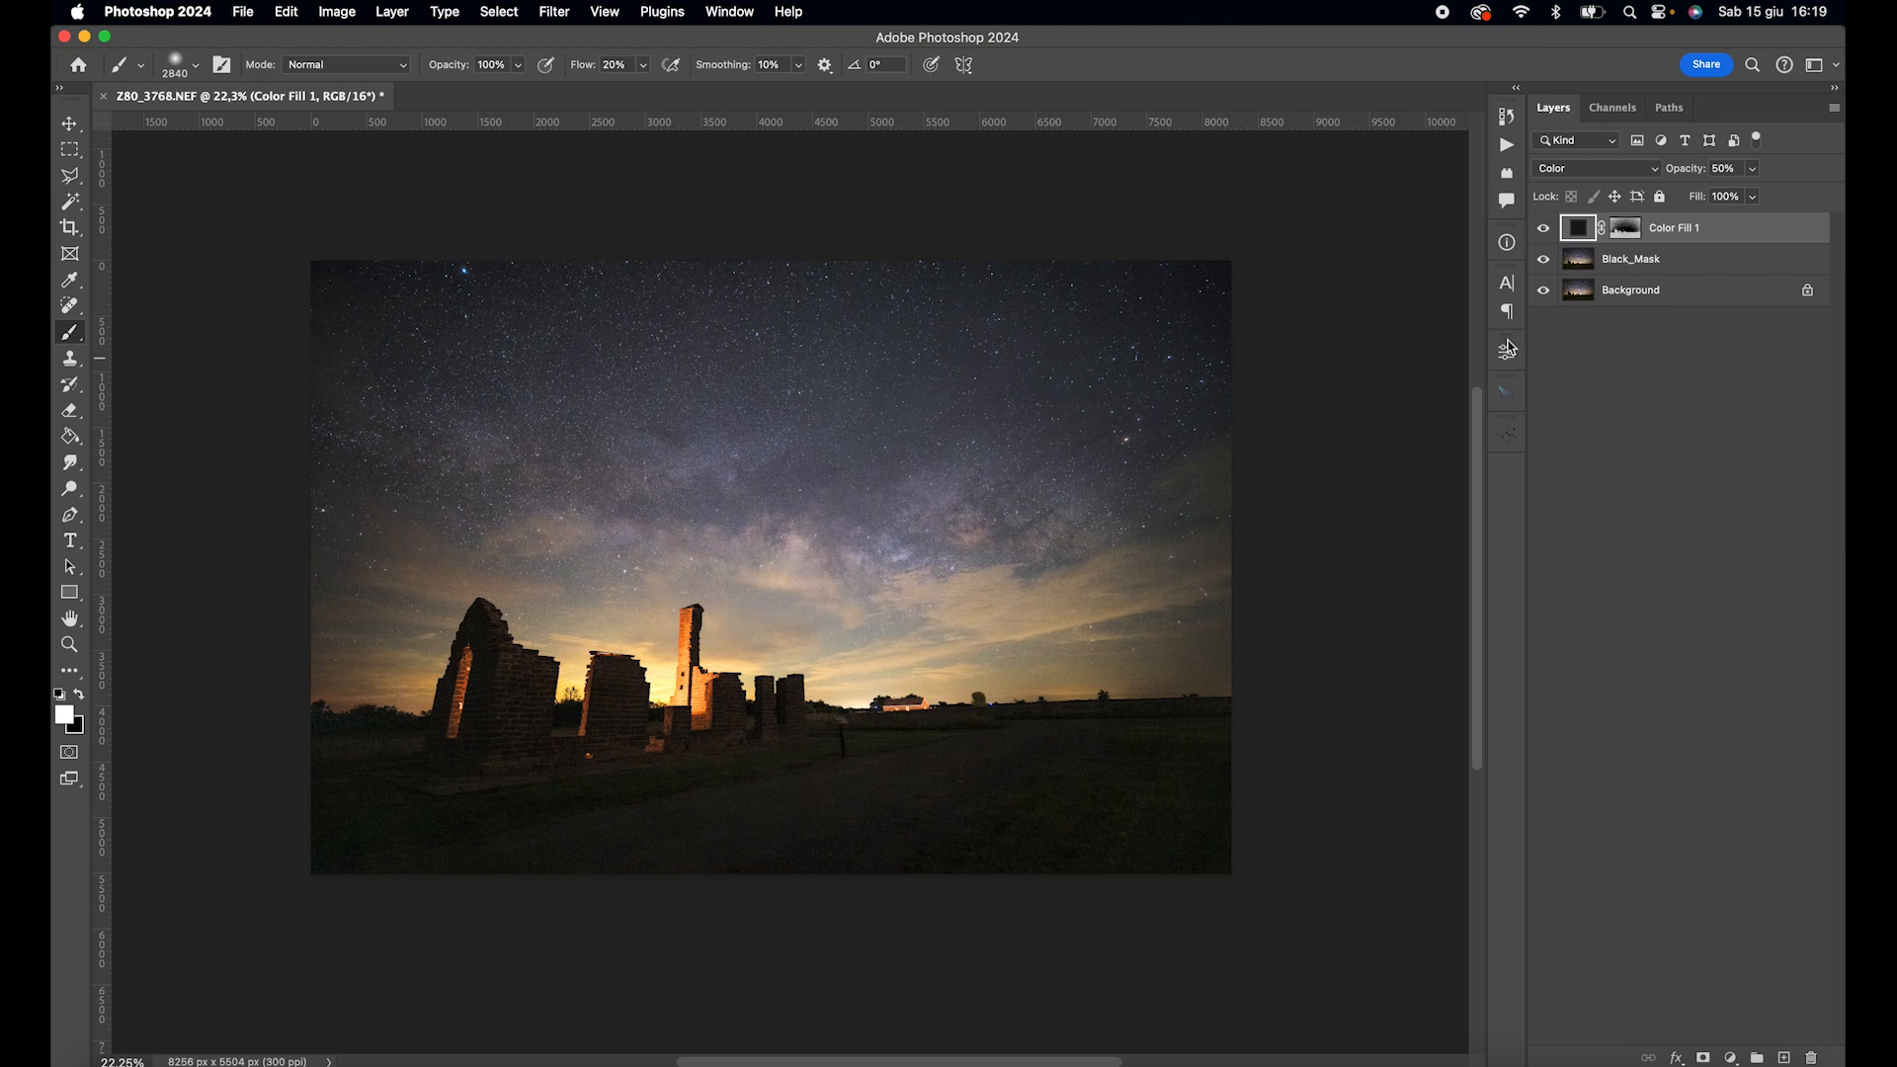
# Add an Exposure adjustment layer with its Offset set to +0.0005
pyautogui.click(1505, 352)
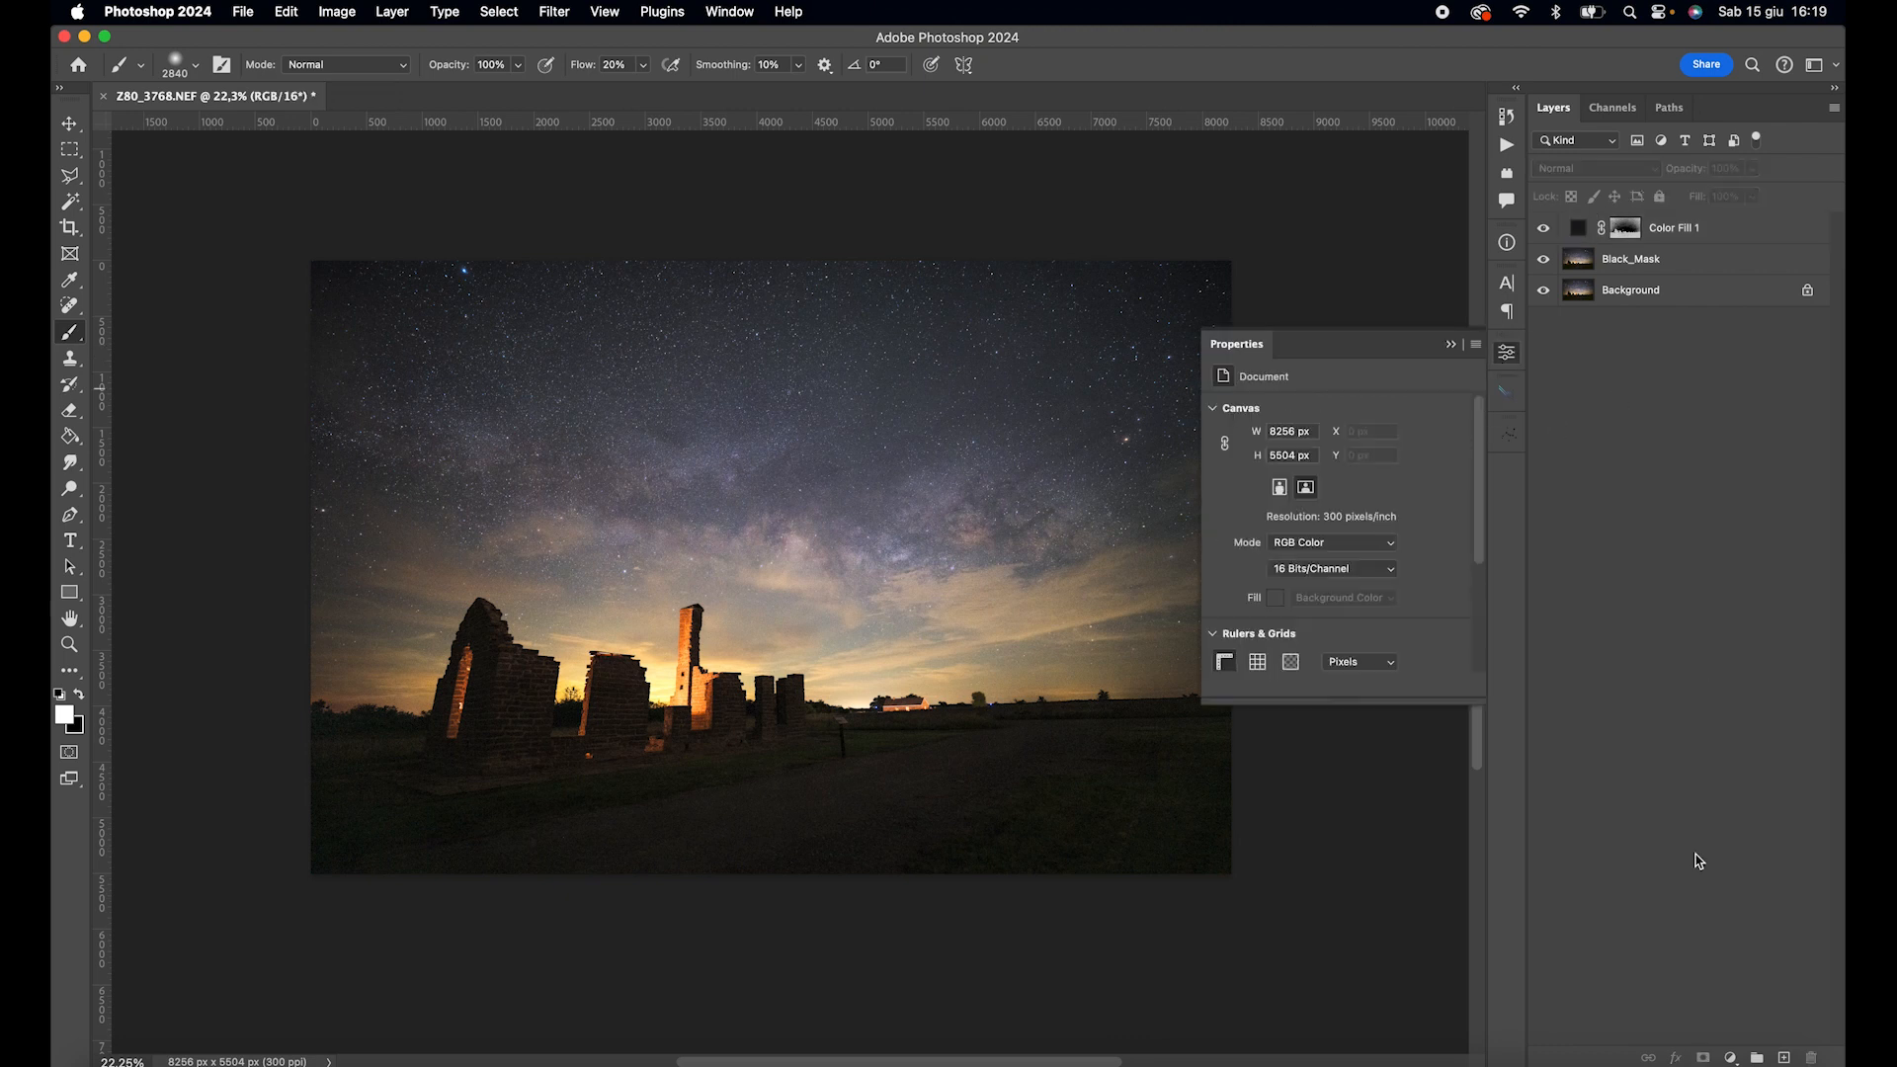
pyautogui.click(1729, 1058)
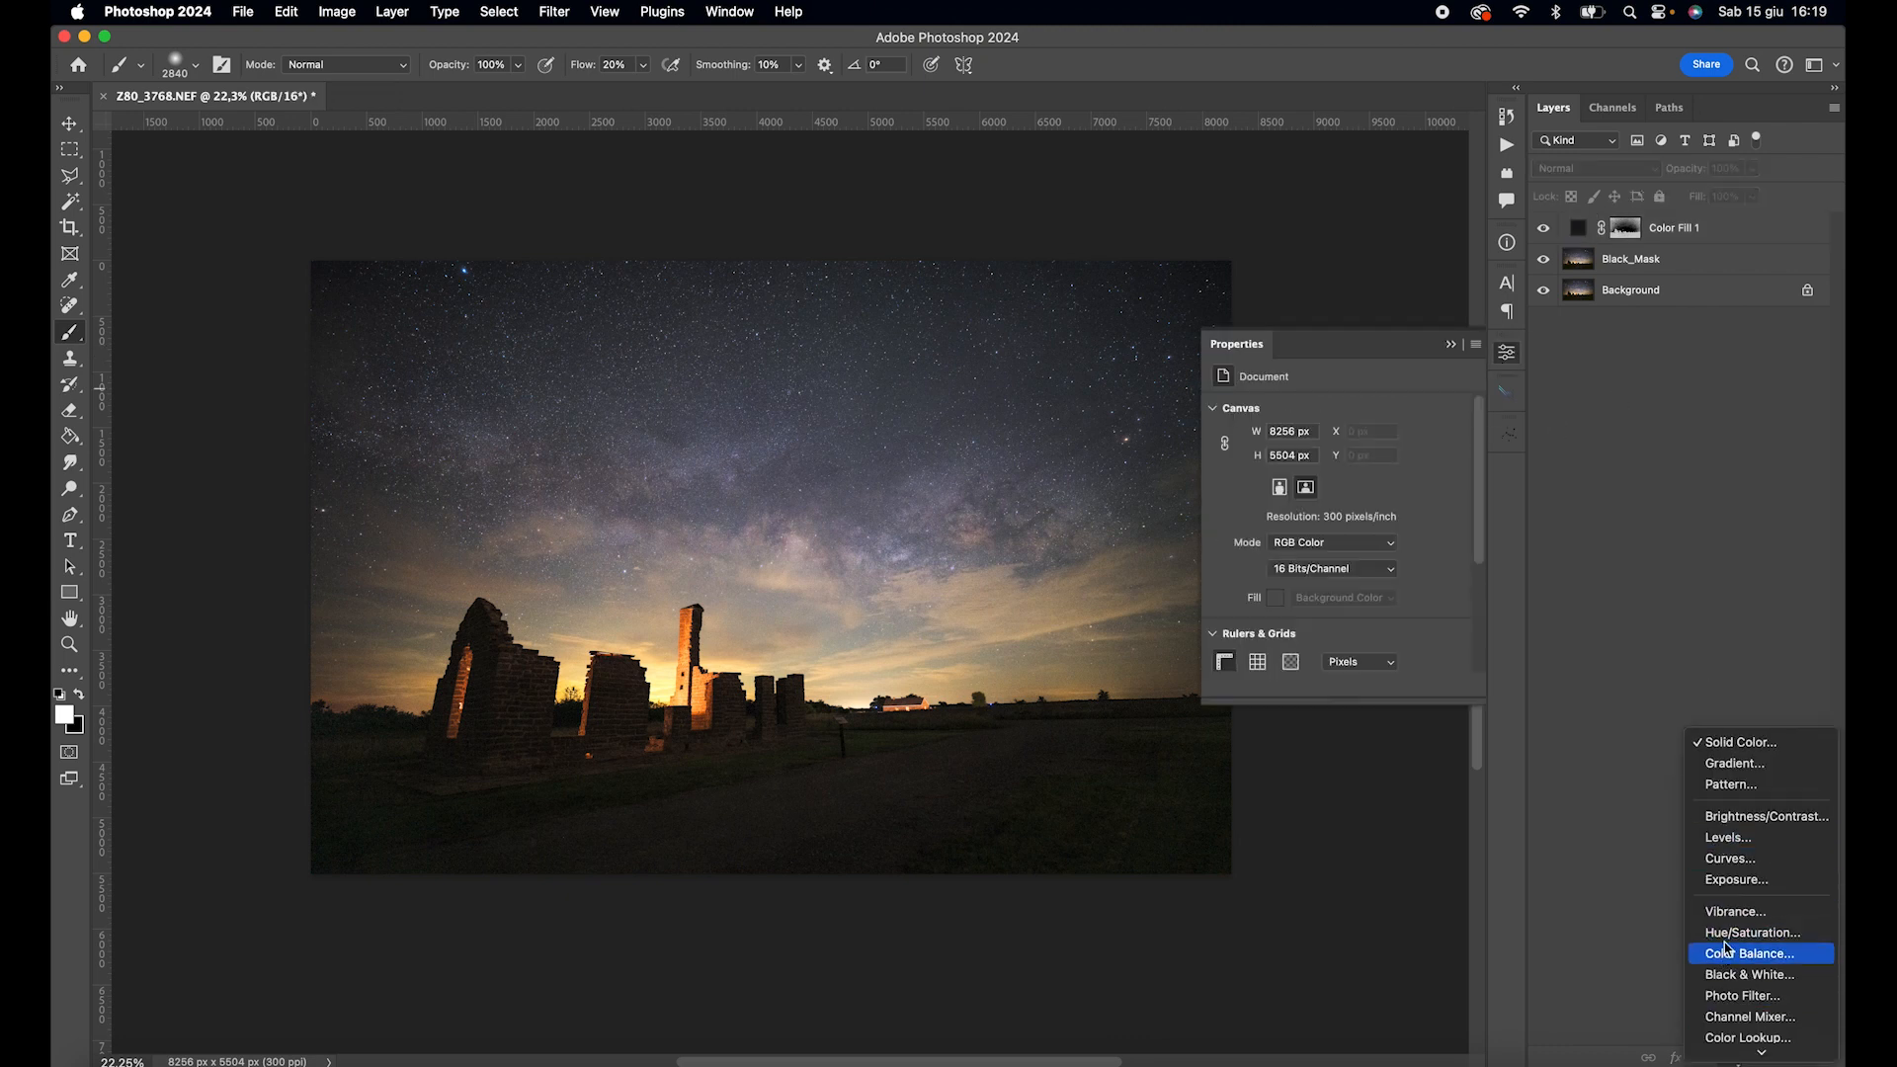
pyautogui.click(1736, 879)
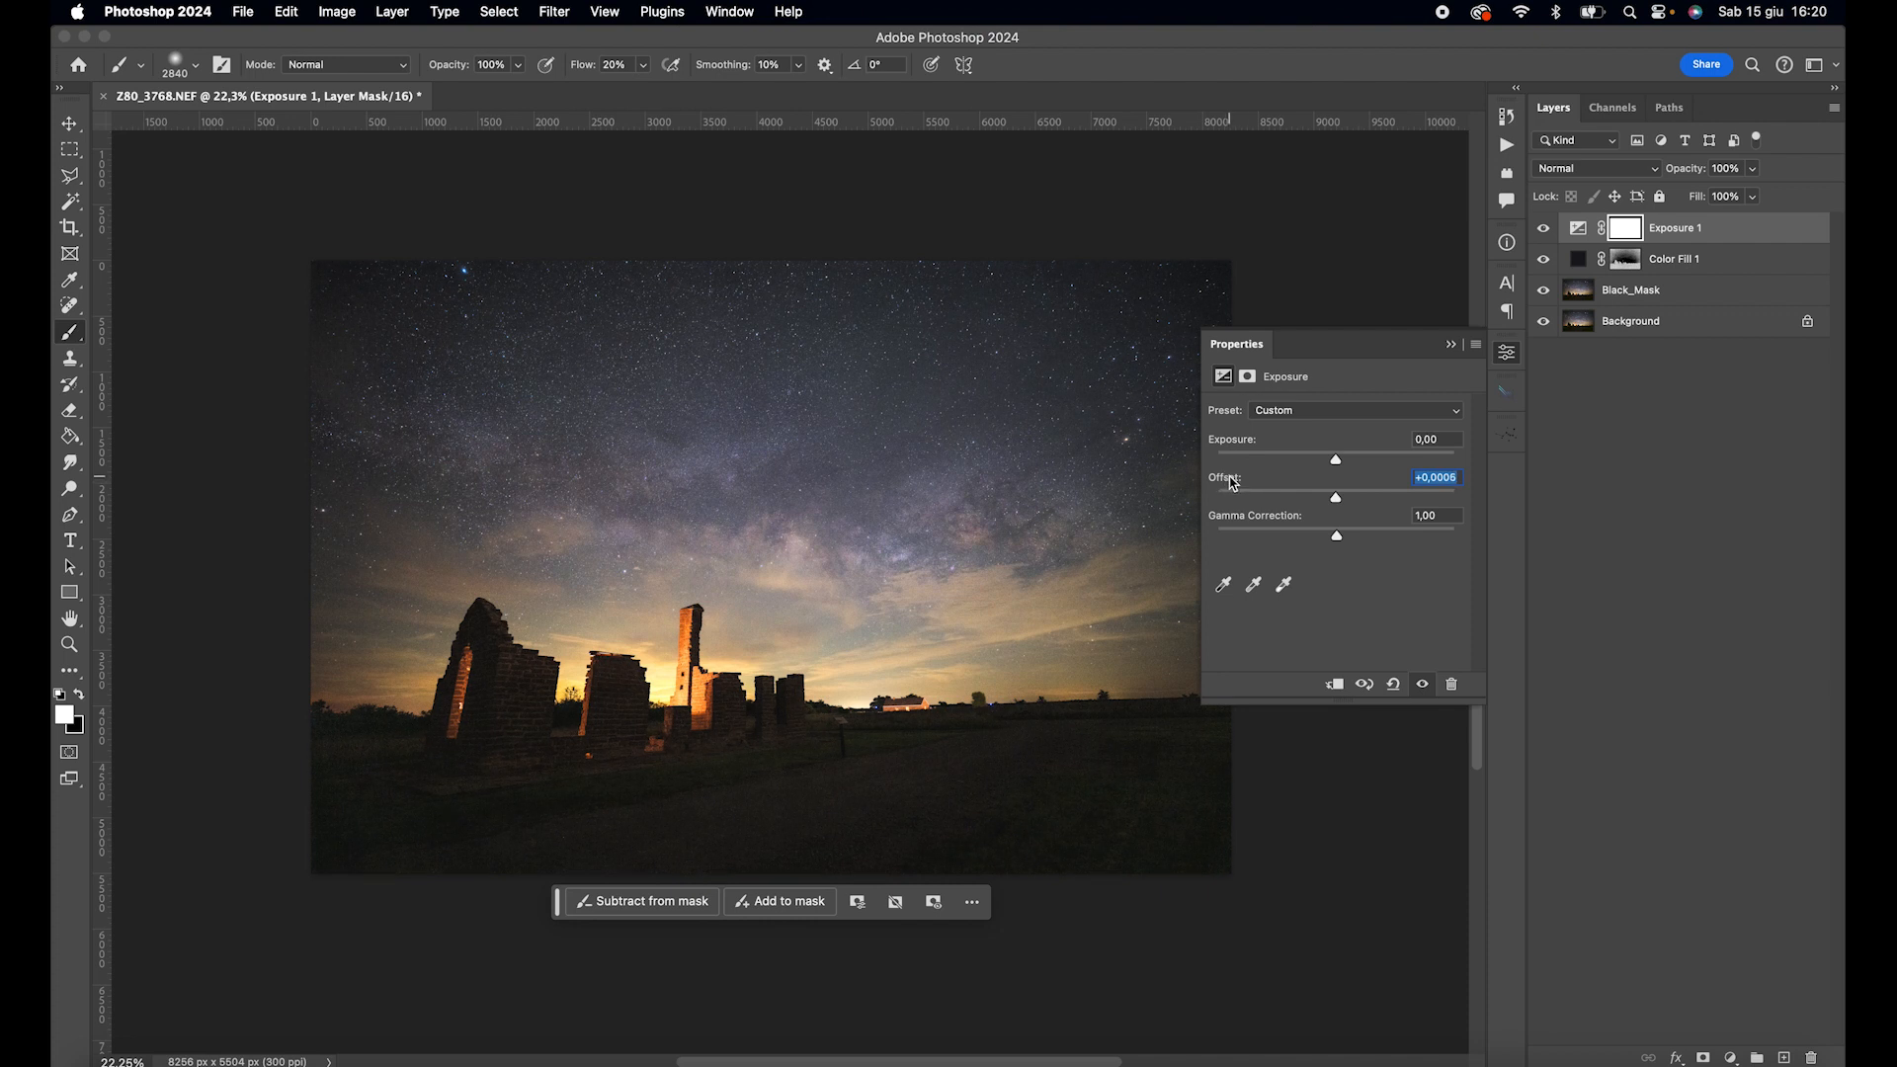
pyautogui.click(1451, 345)
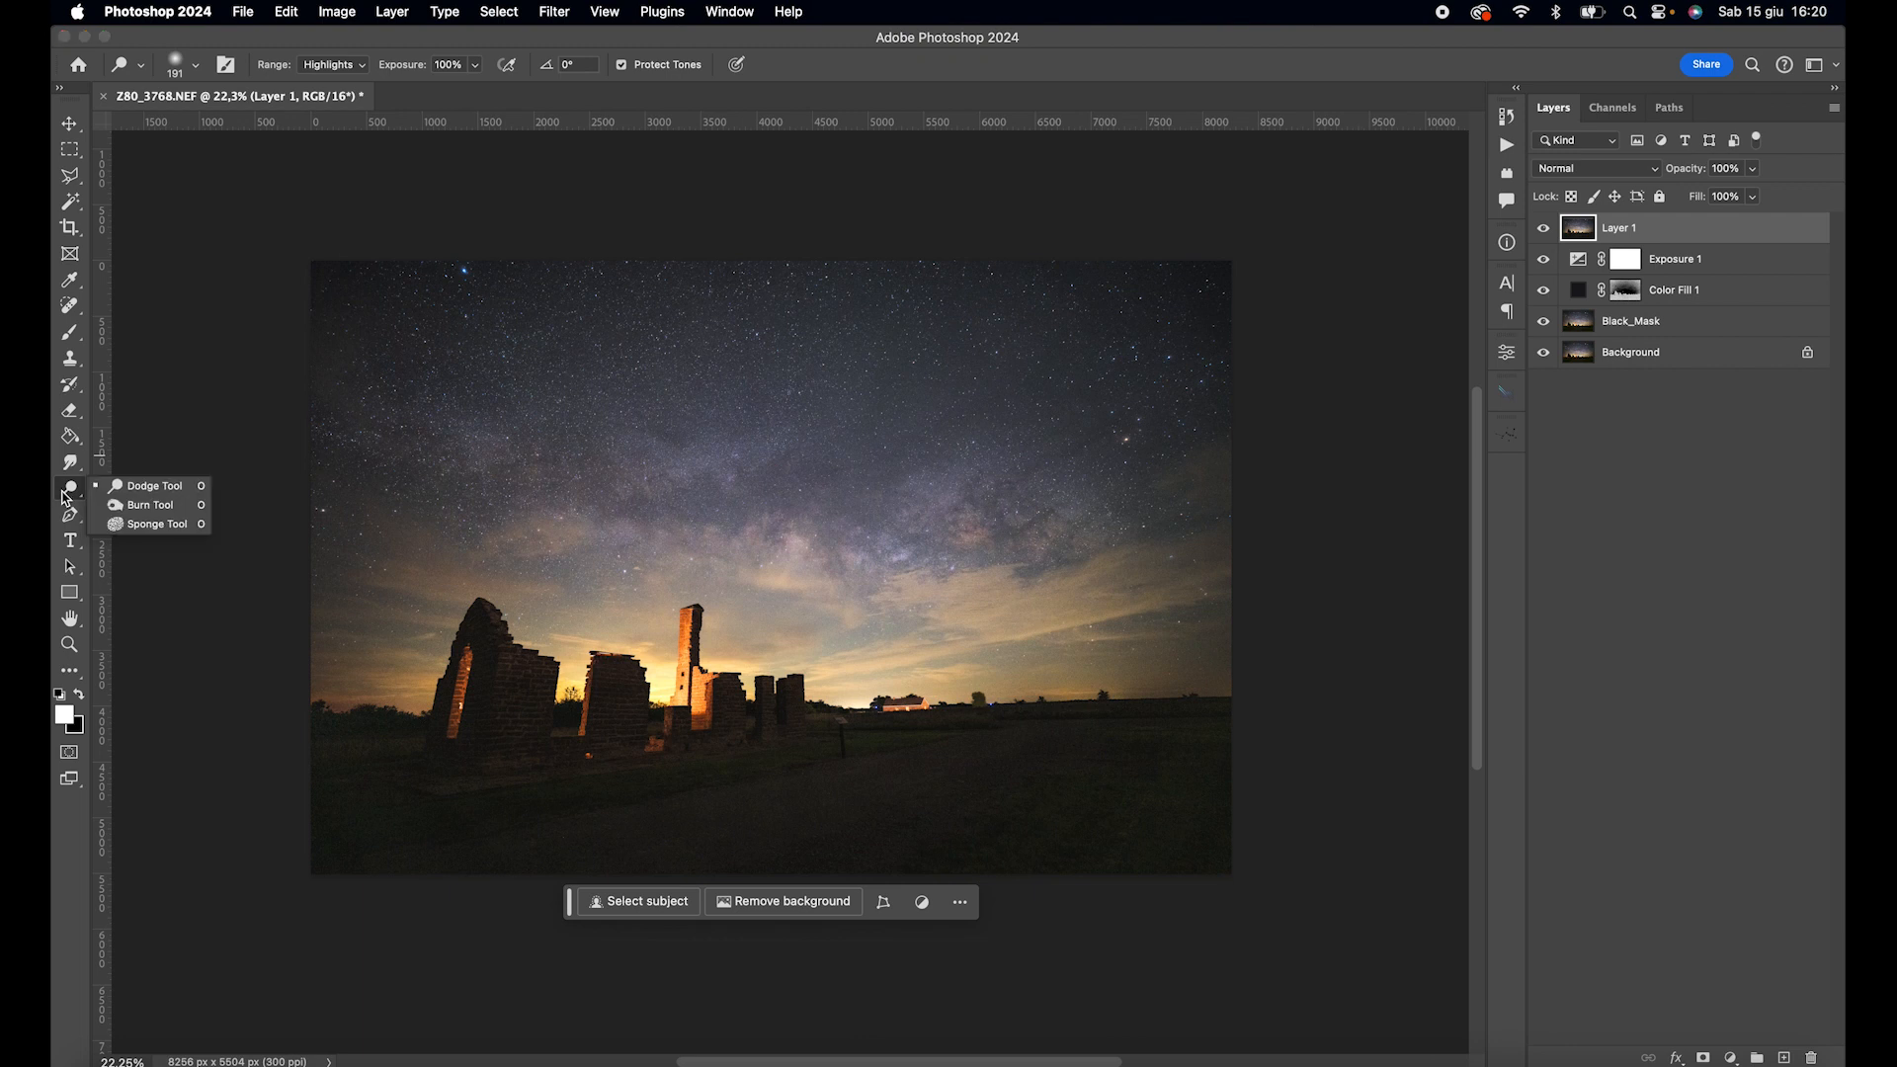
pyautogui.moveTo(149, 486)
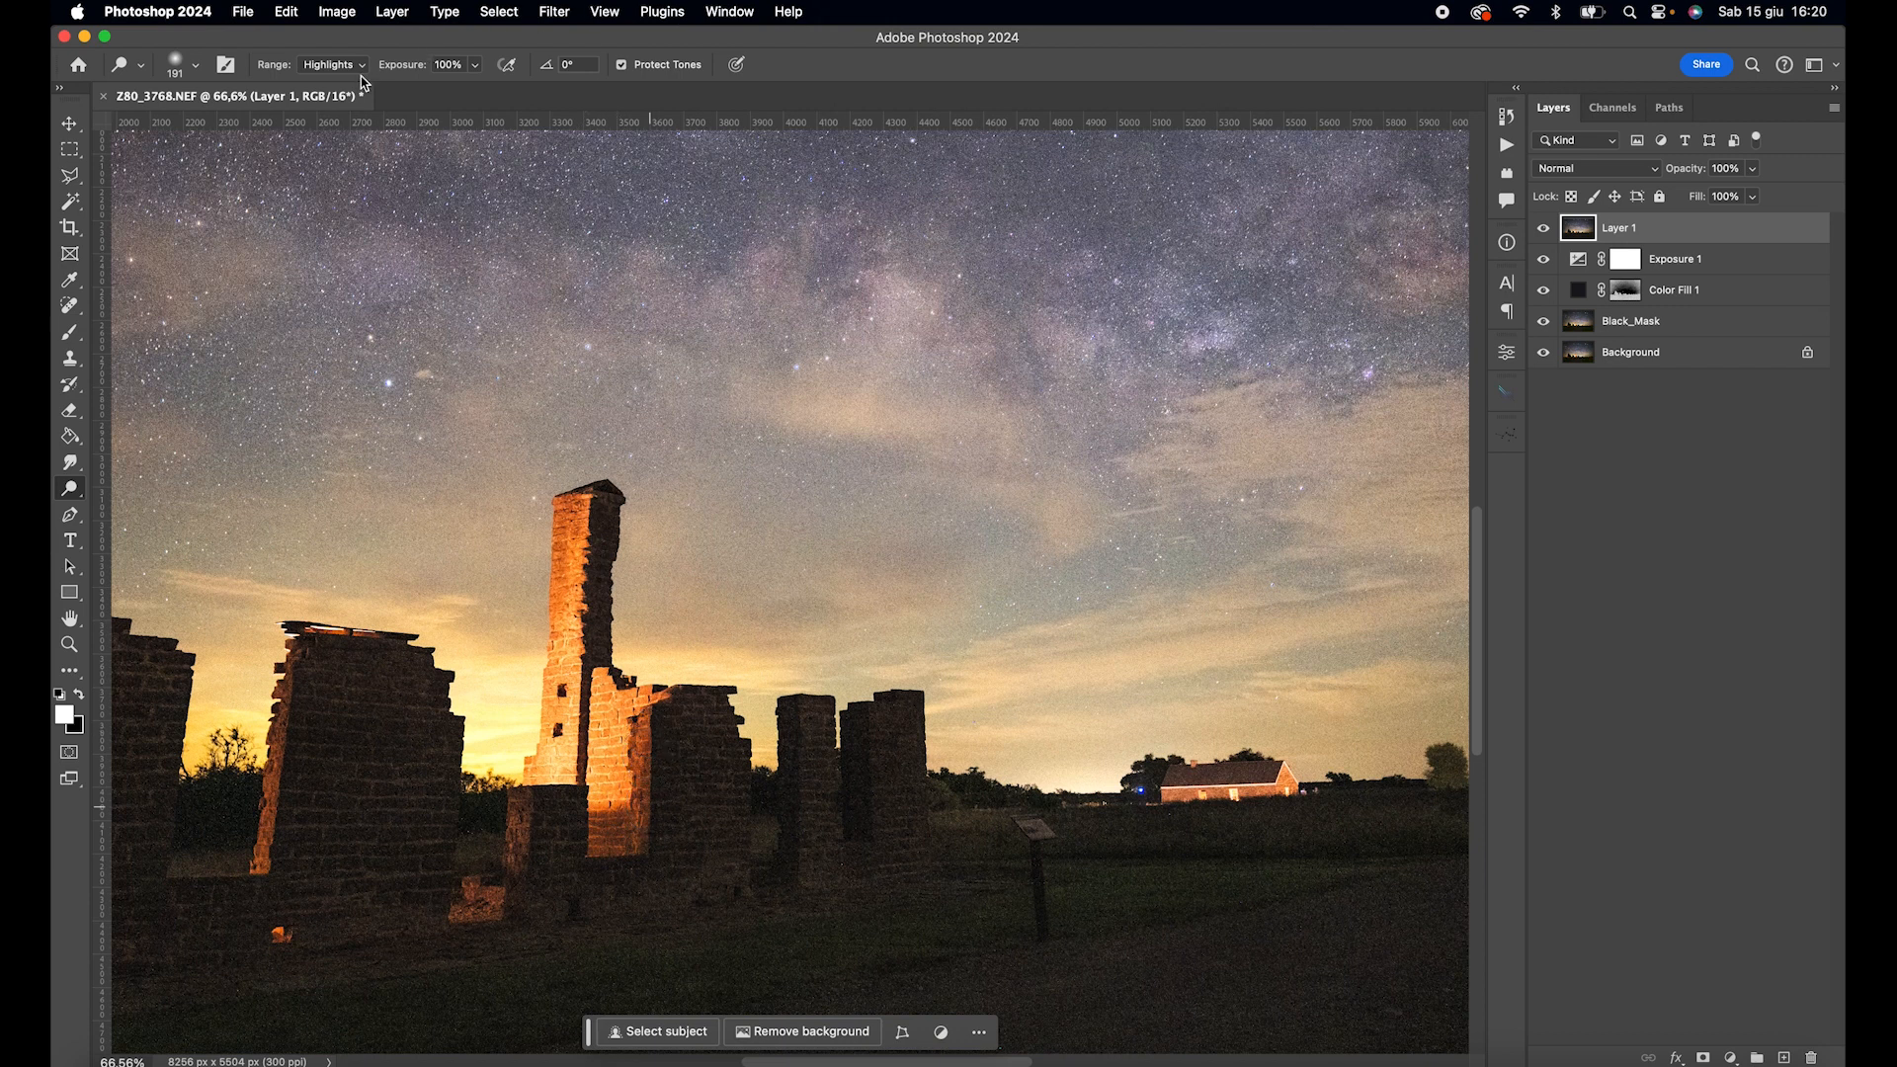
# Choose the tonal range for a luminosity mask in Neural Masks Pro on Layer 1
pyautogui.click(635, 822)
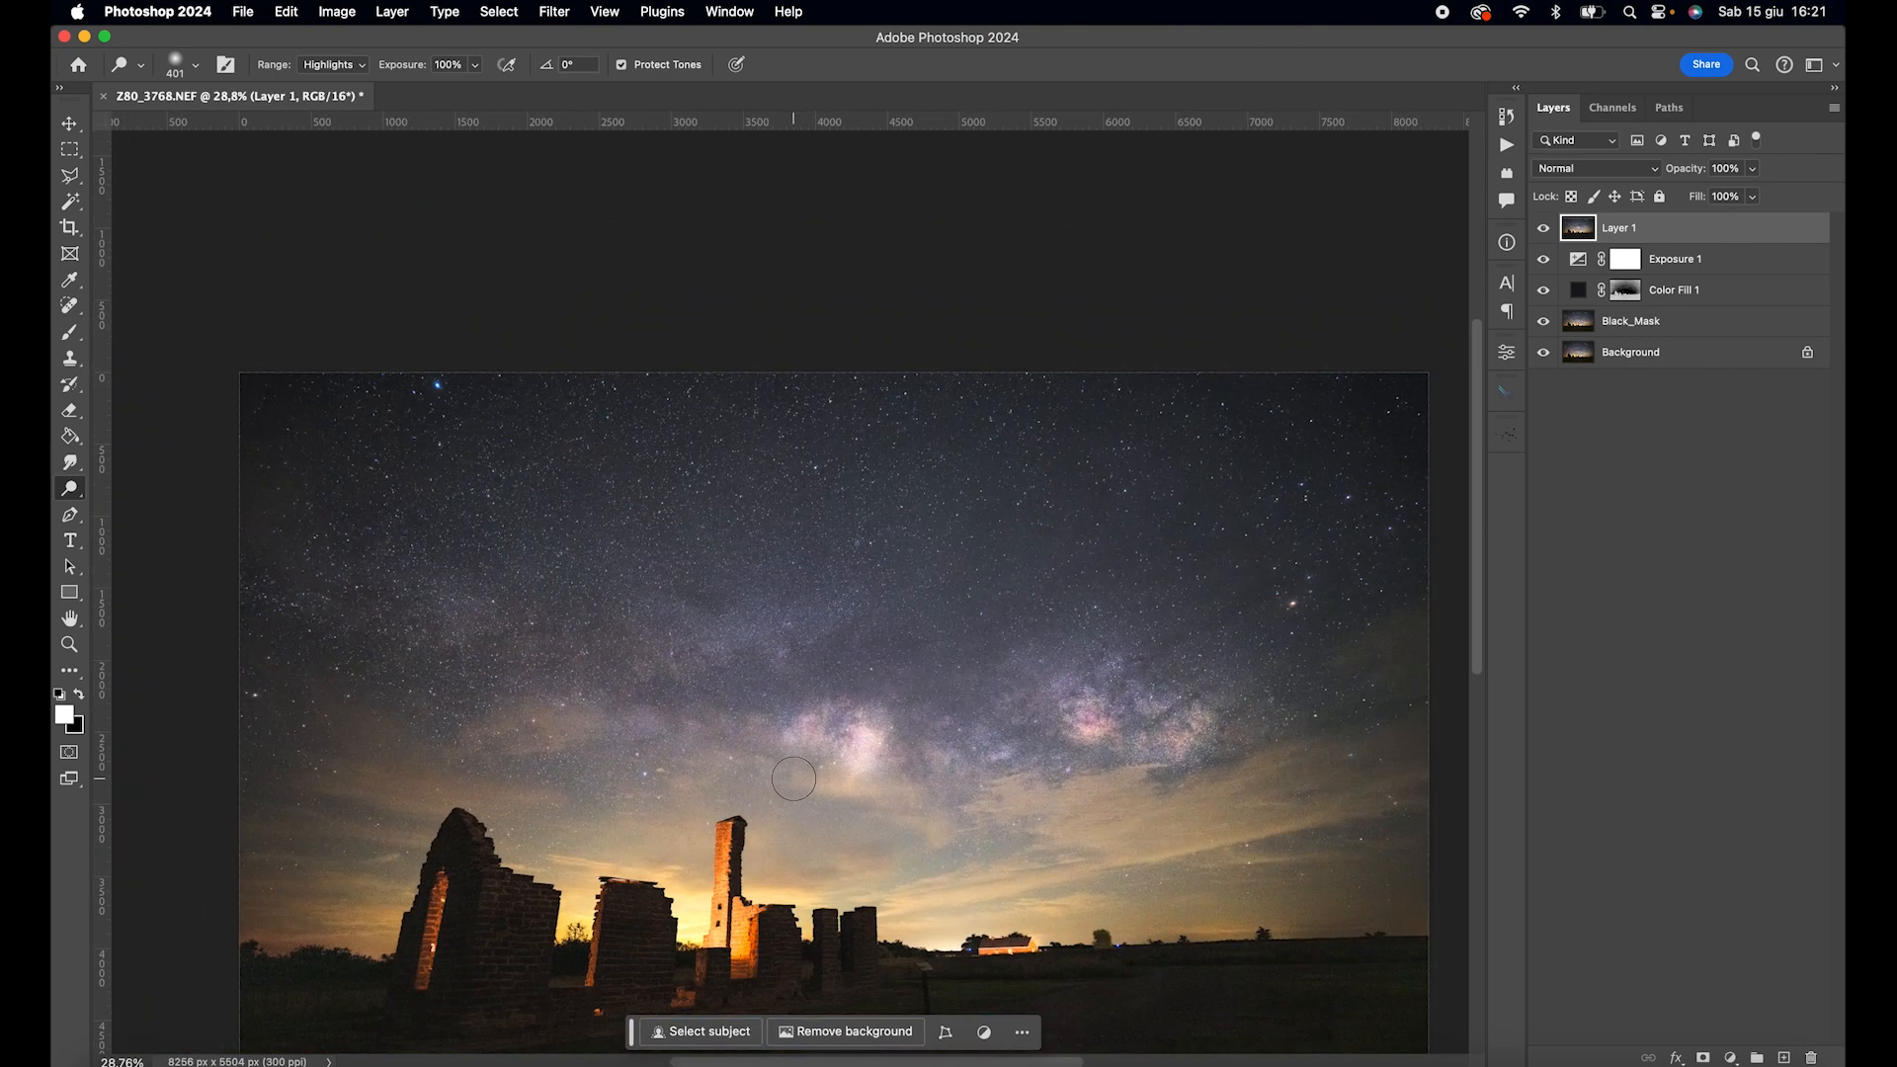
pyautogui.scroll(-3)
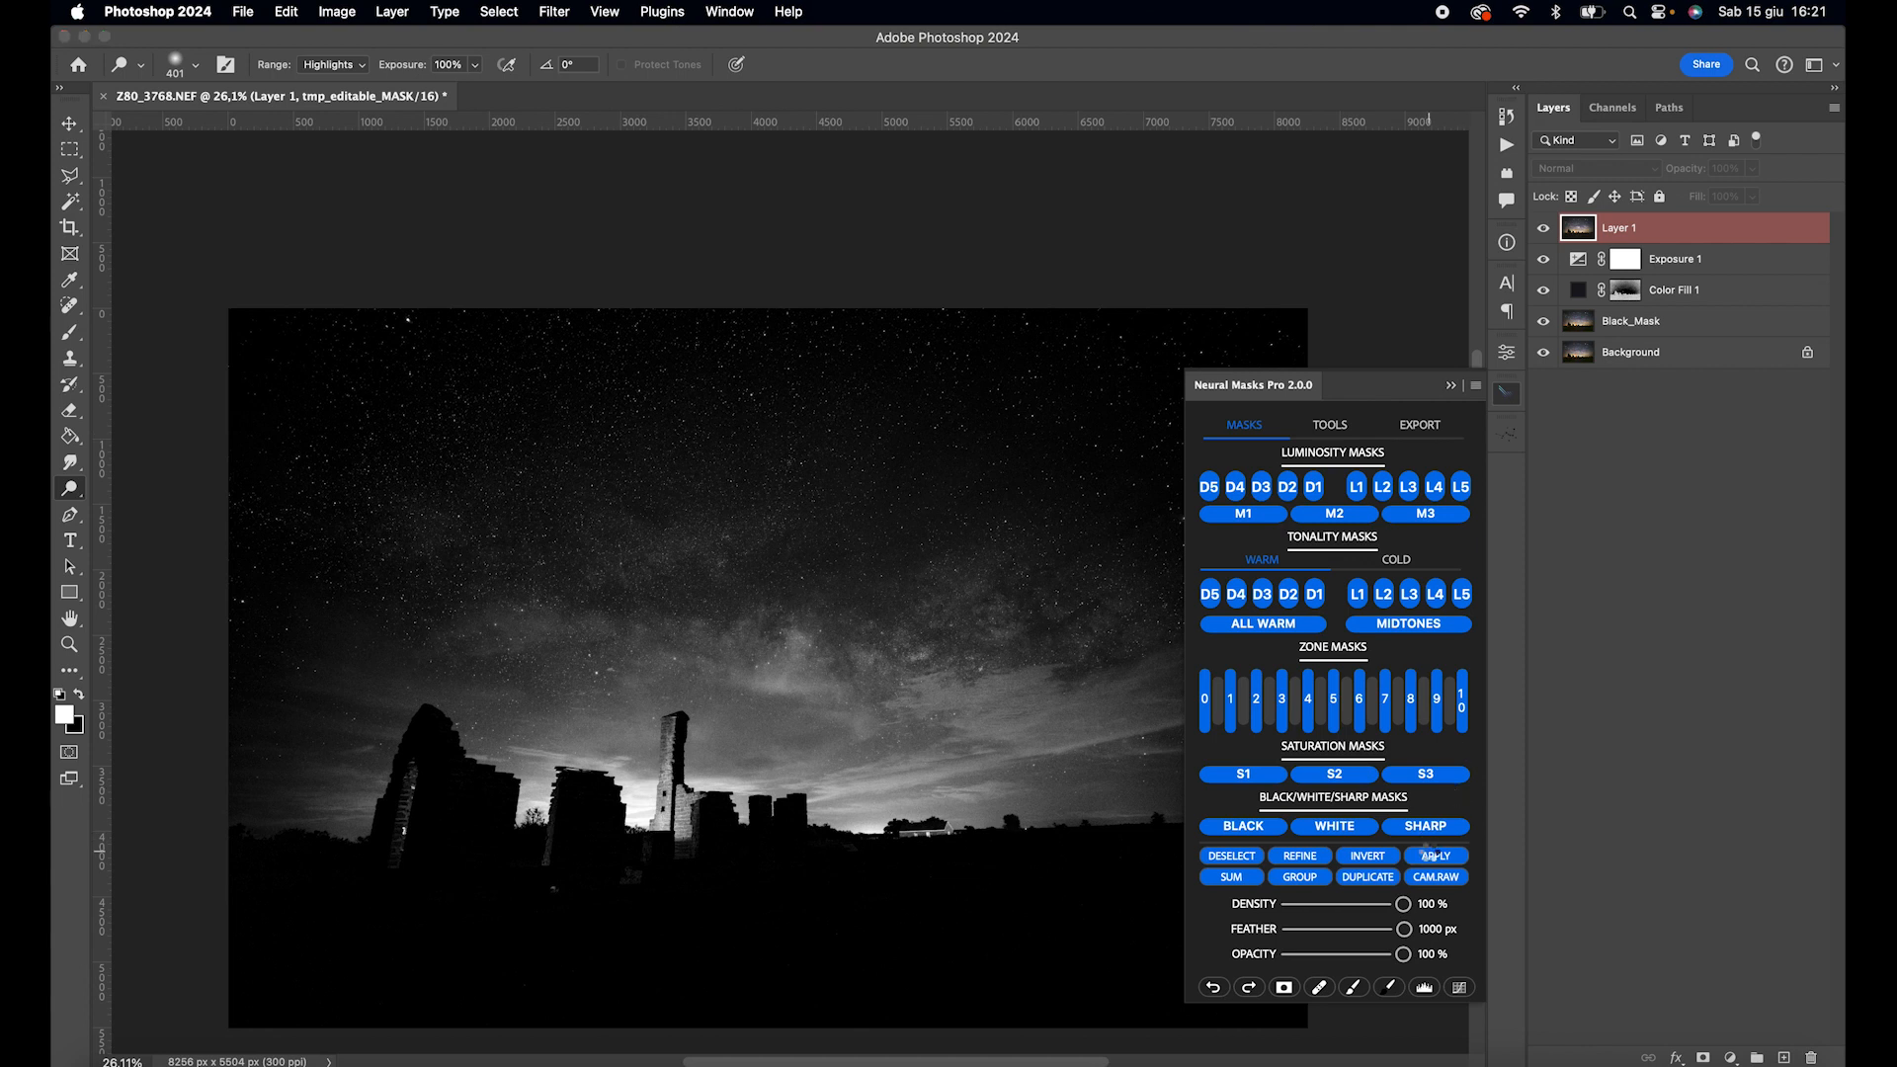
# Apply the luminosity mask to Layer 1 and close the Neural Masks Pro panel
pyautogui.click(1434, 855)
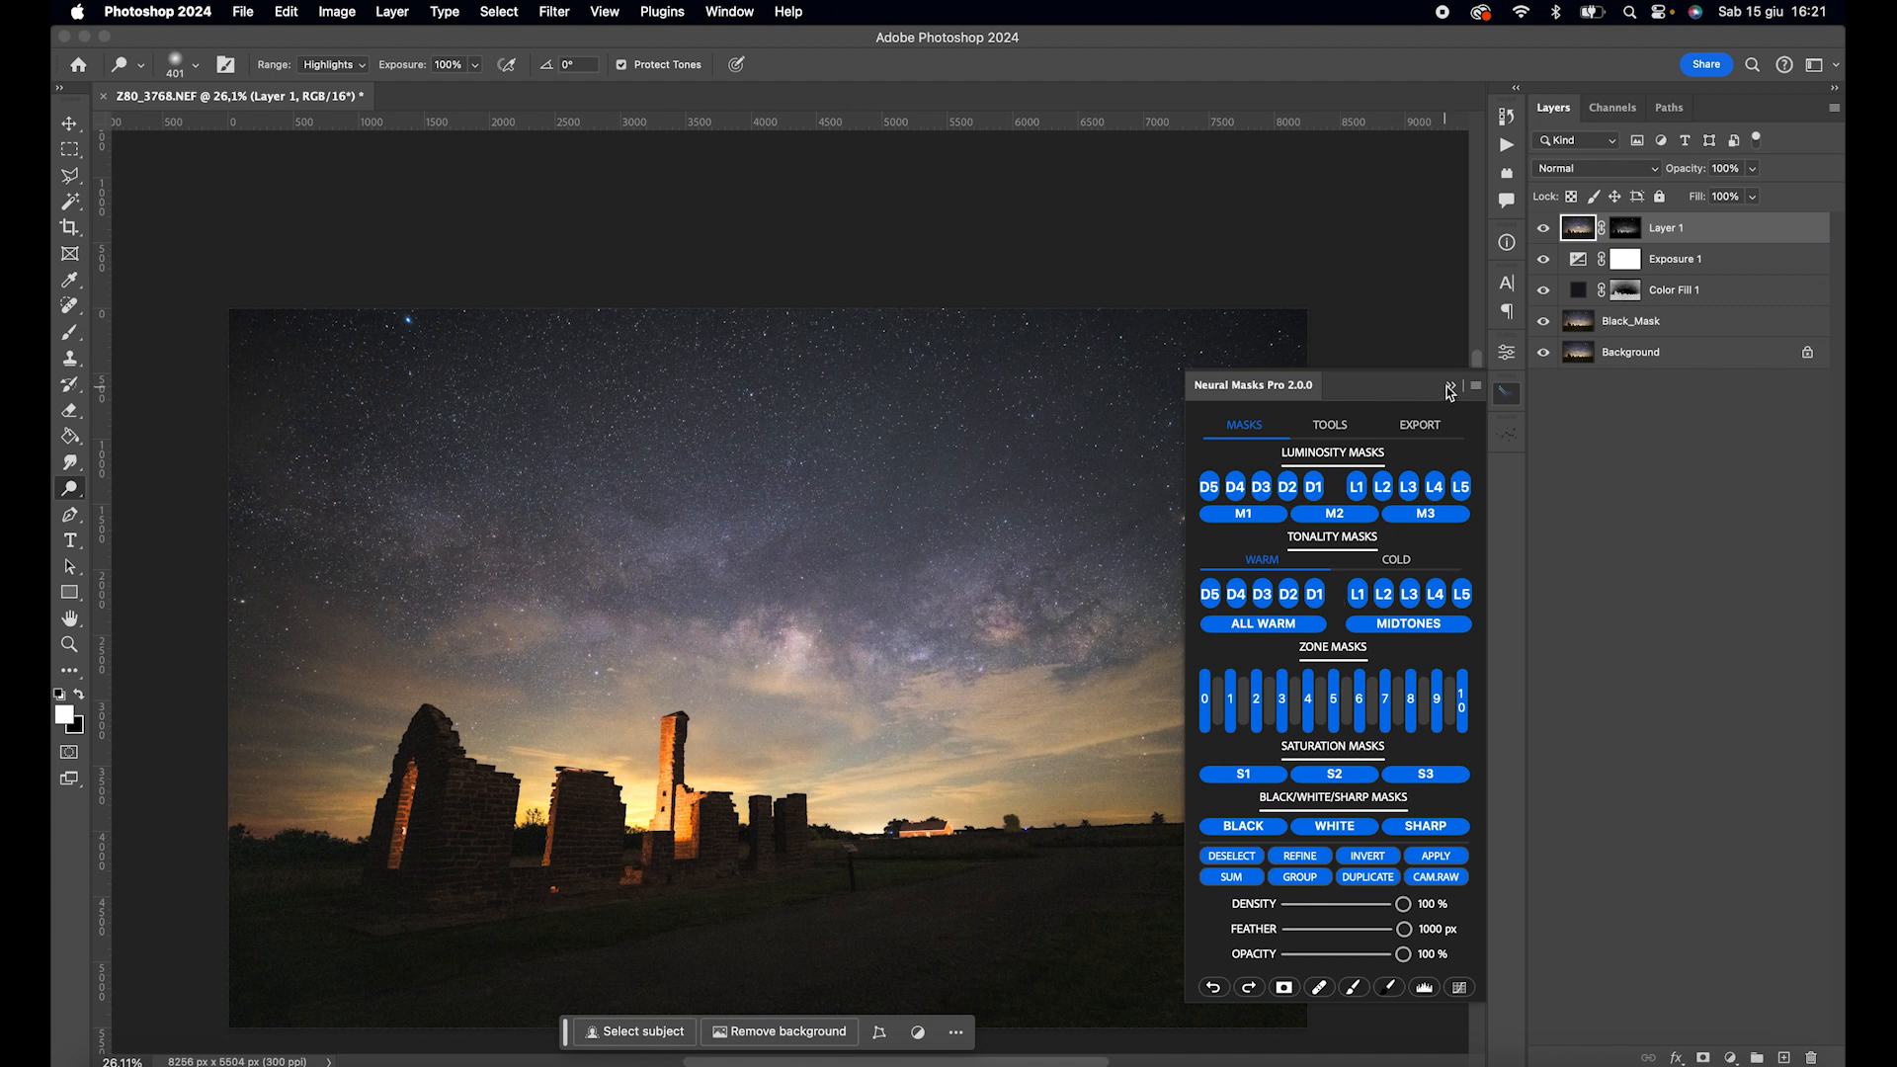
pyautogui.click(1449, 391)
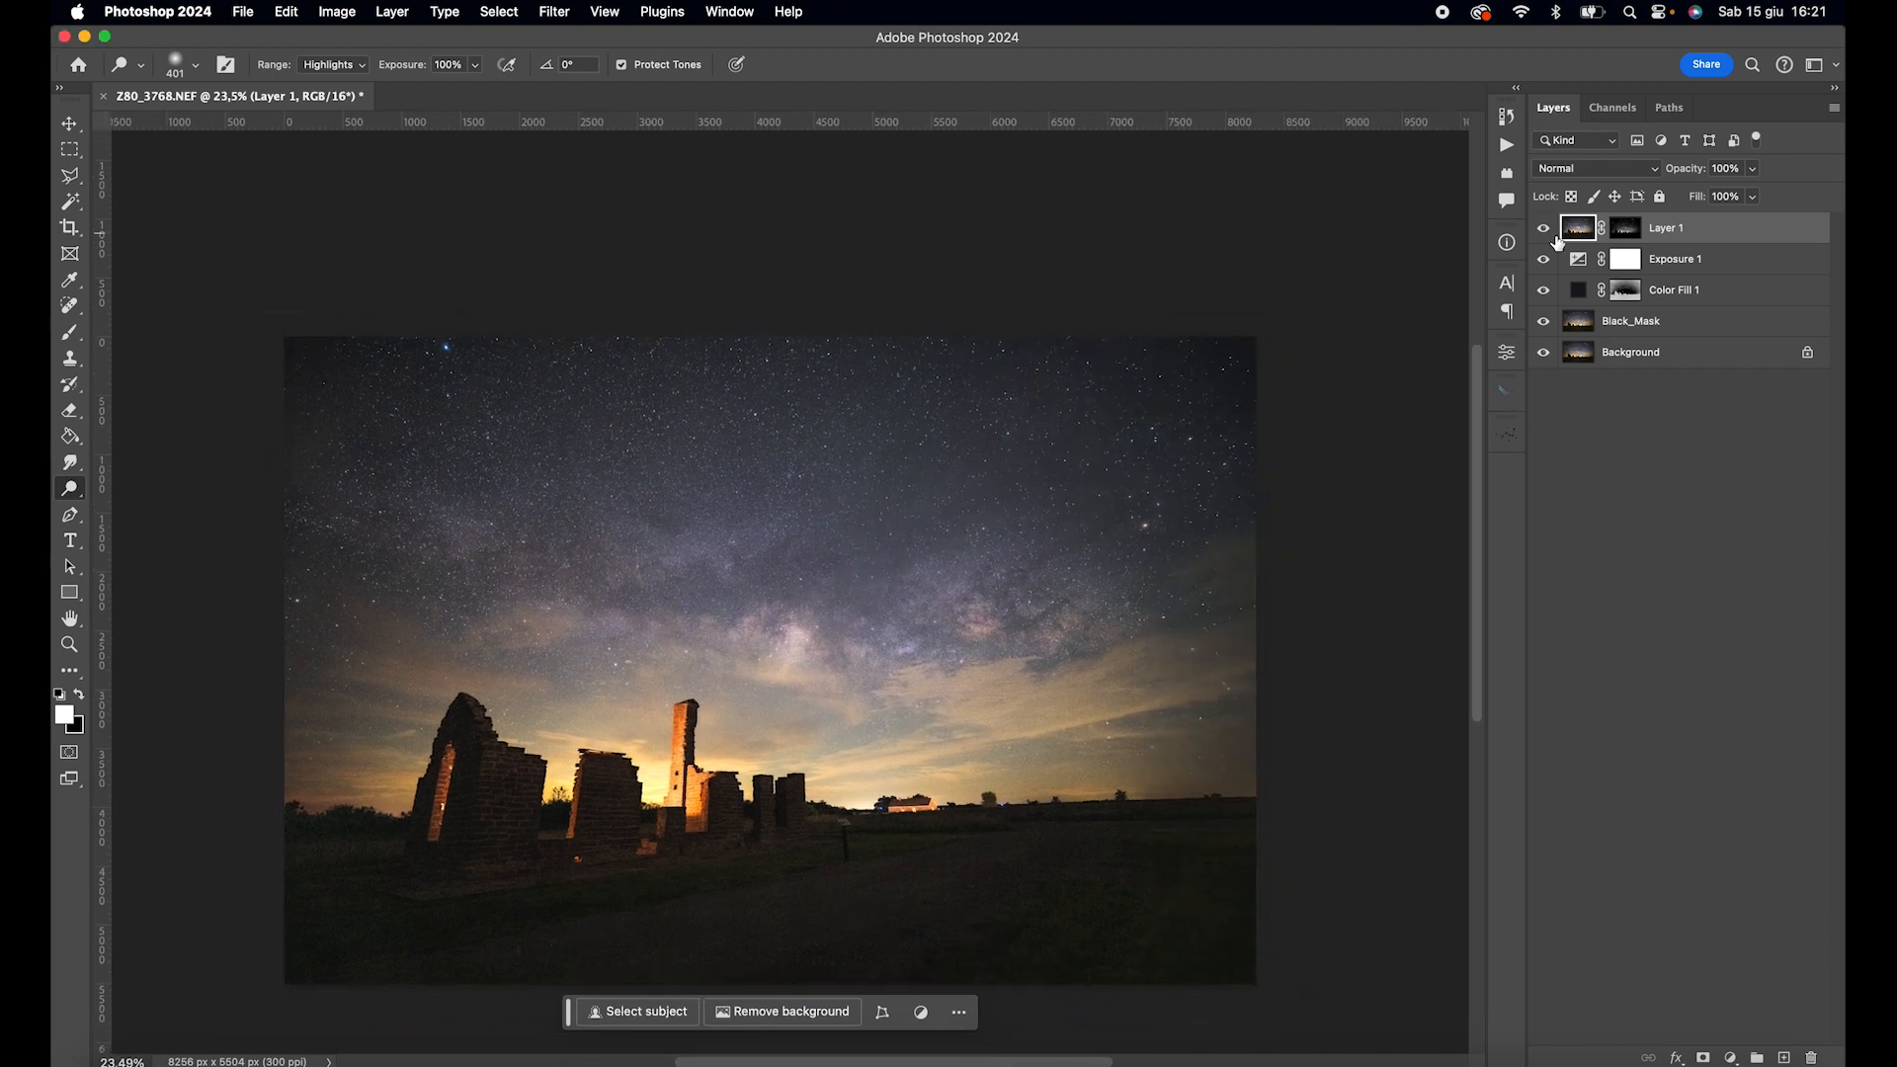
pyautogui.click(1543, 227)
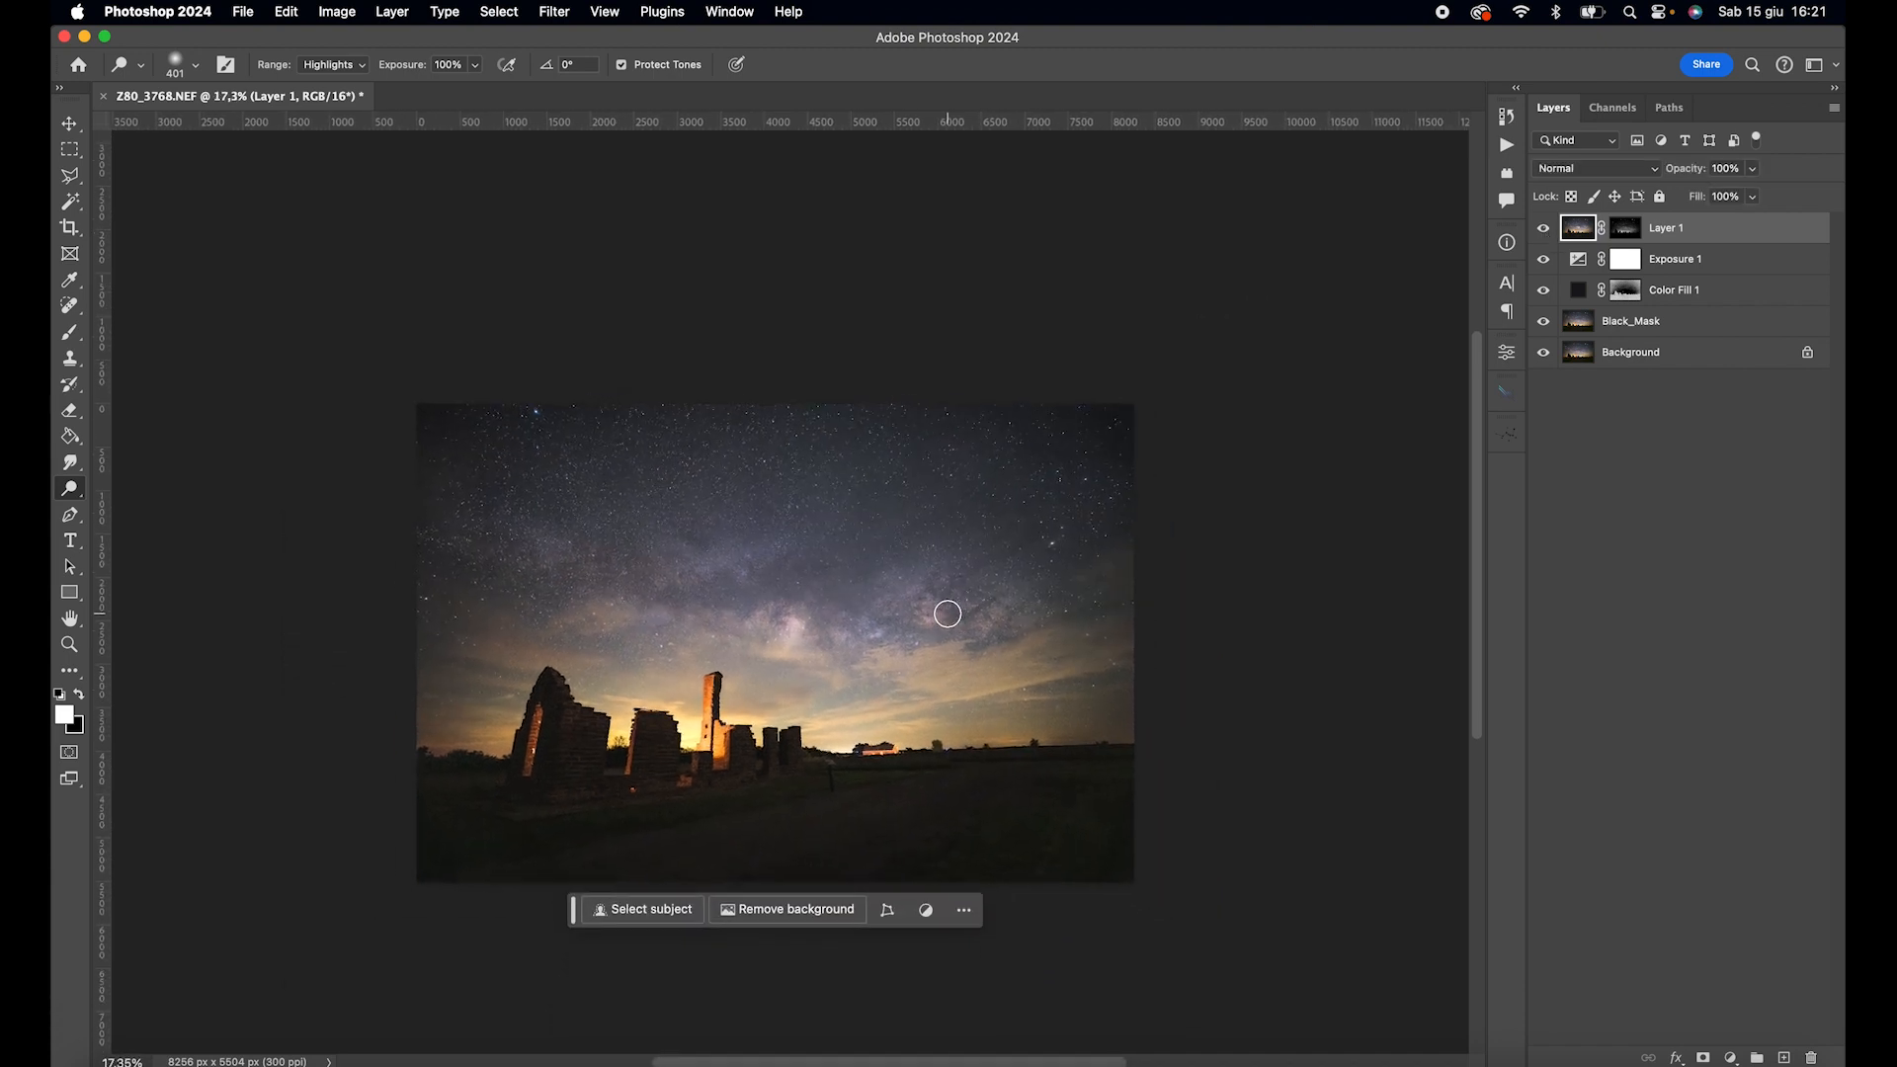
pyautogui.moveTo(1505, 297)
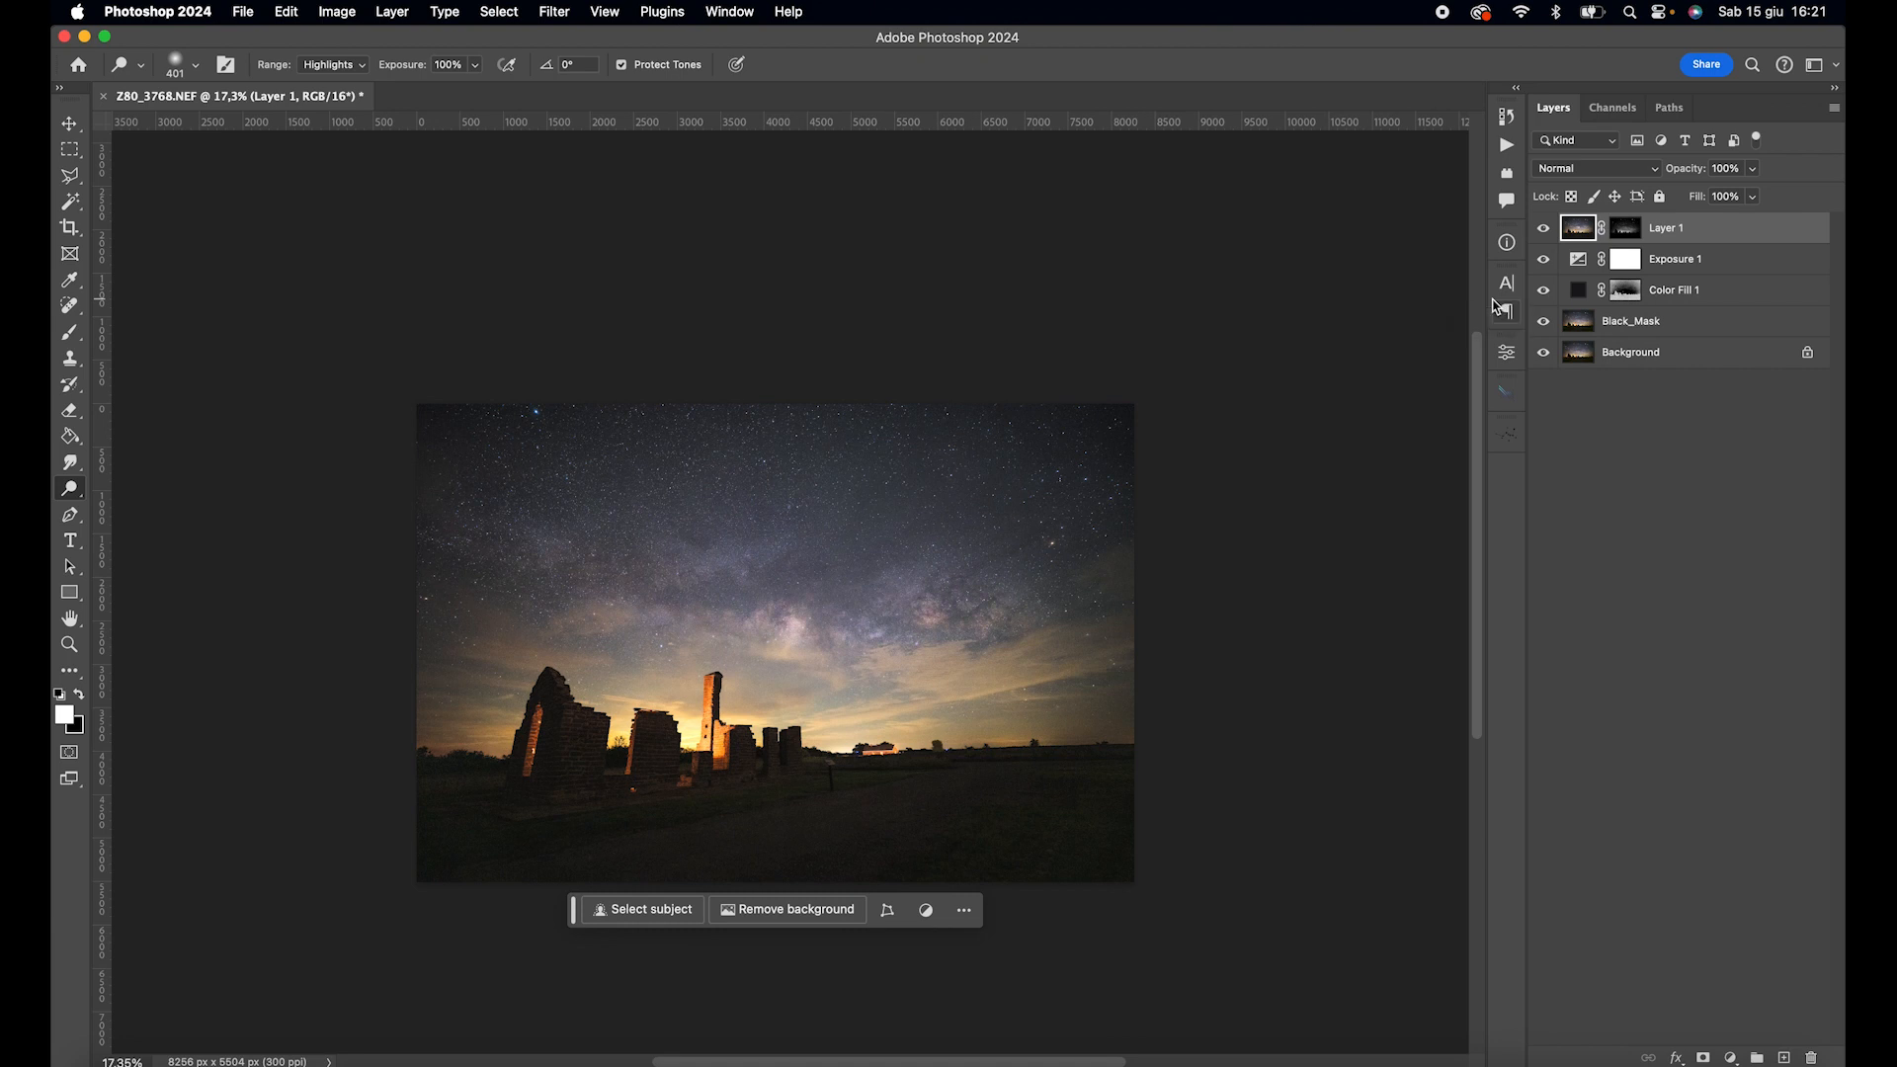
pyautogui.moveTo(936, 297)
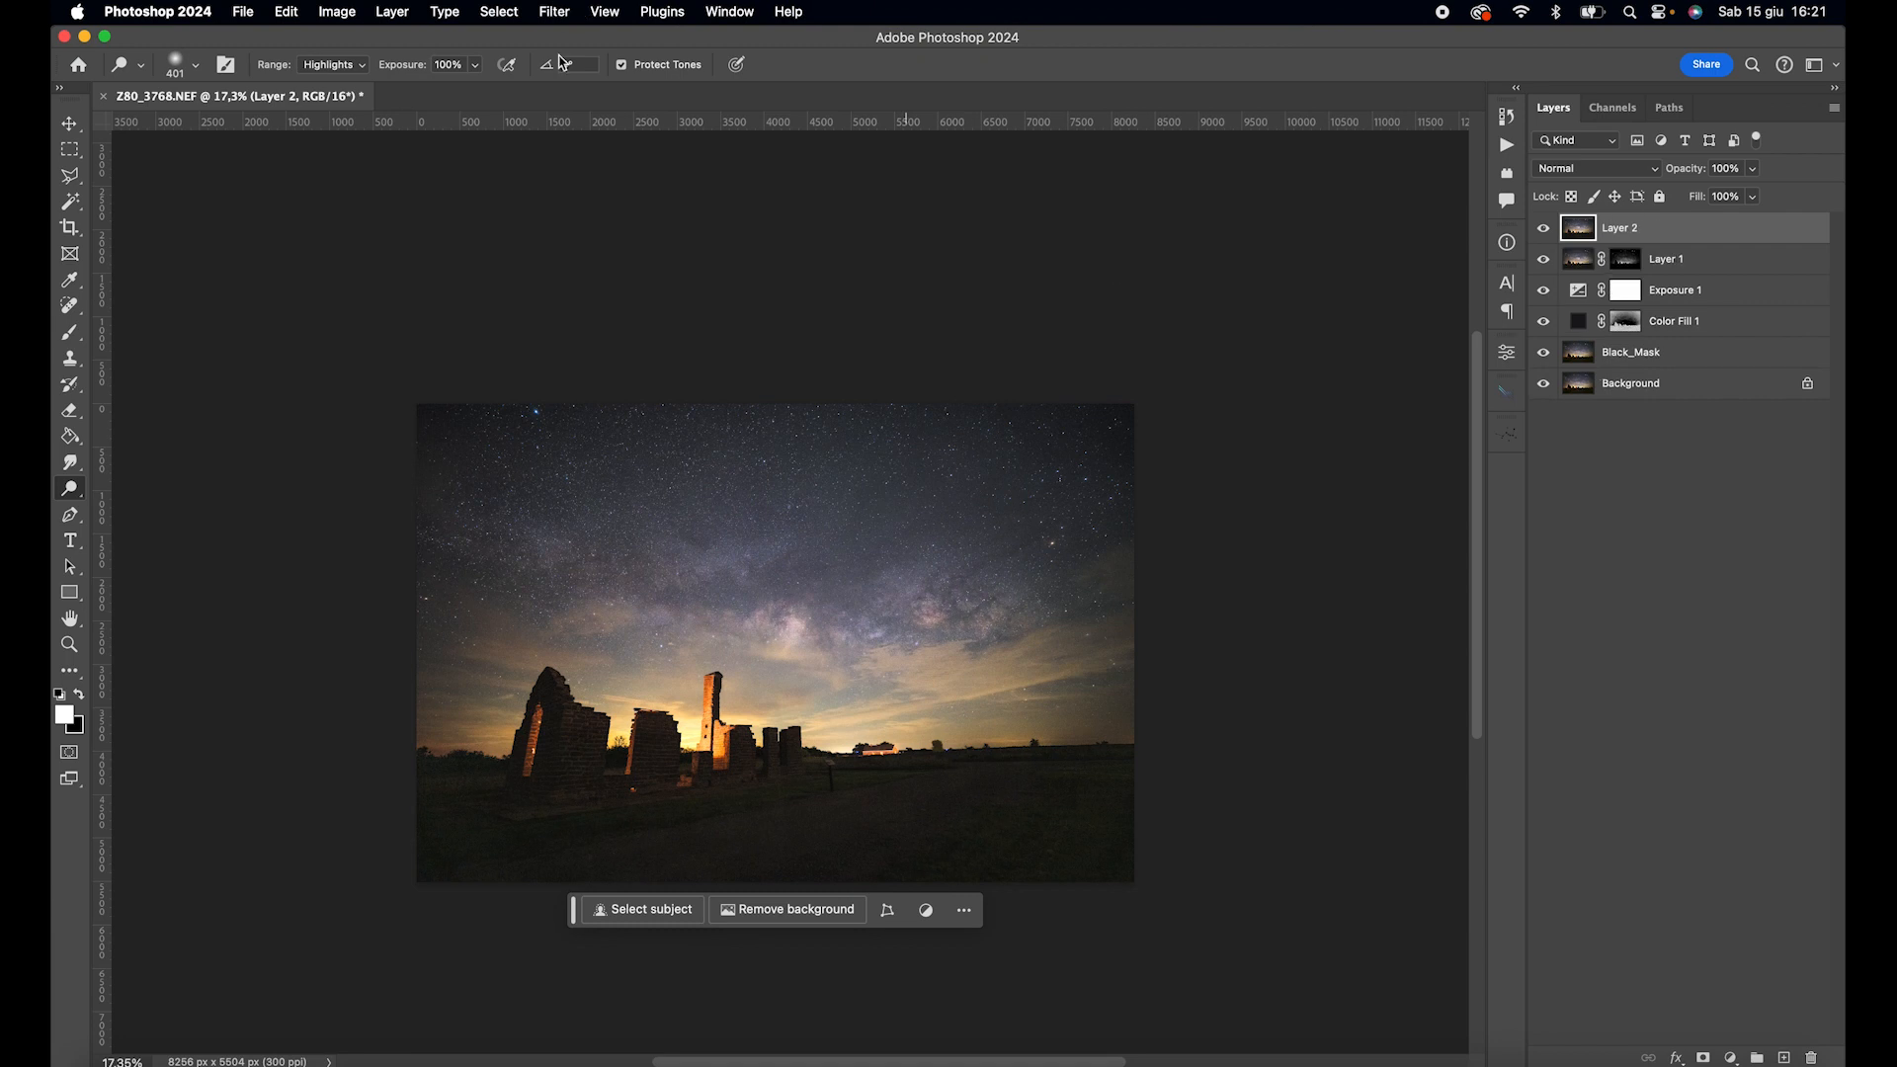
# Add a Camera Raw Sky mask with Exposure -0.19, Tint -5, Saturation +26, Clarity +13
pyautogui.click(553, 11)
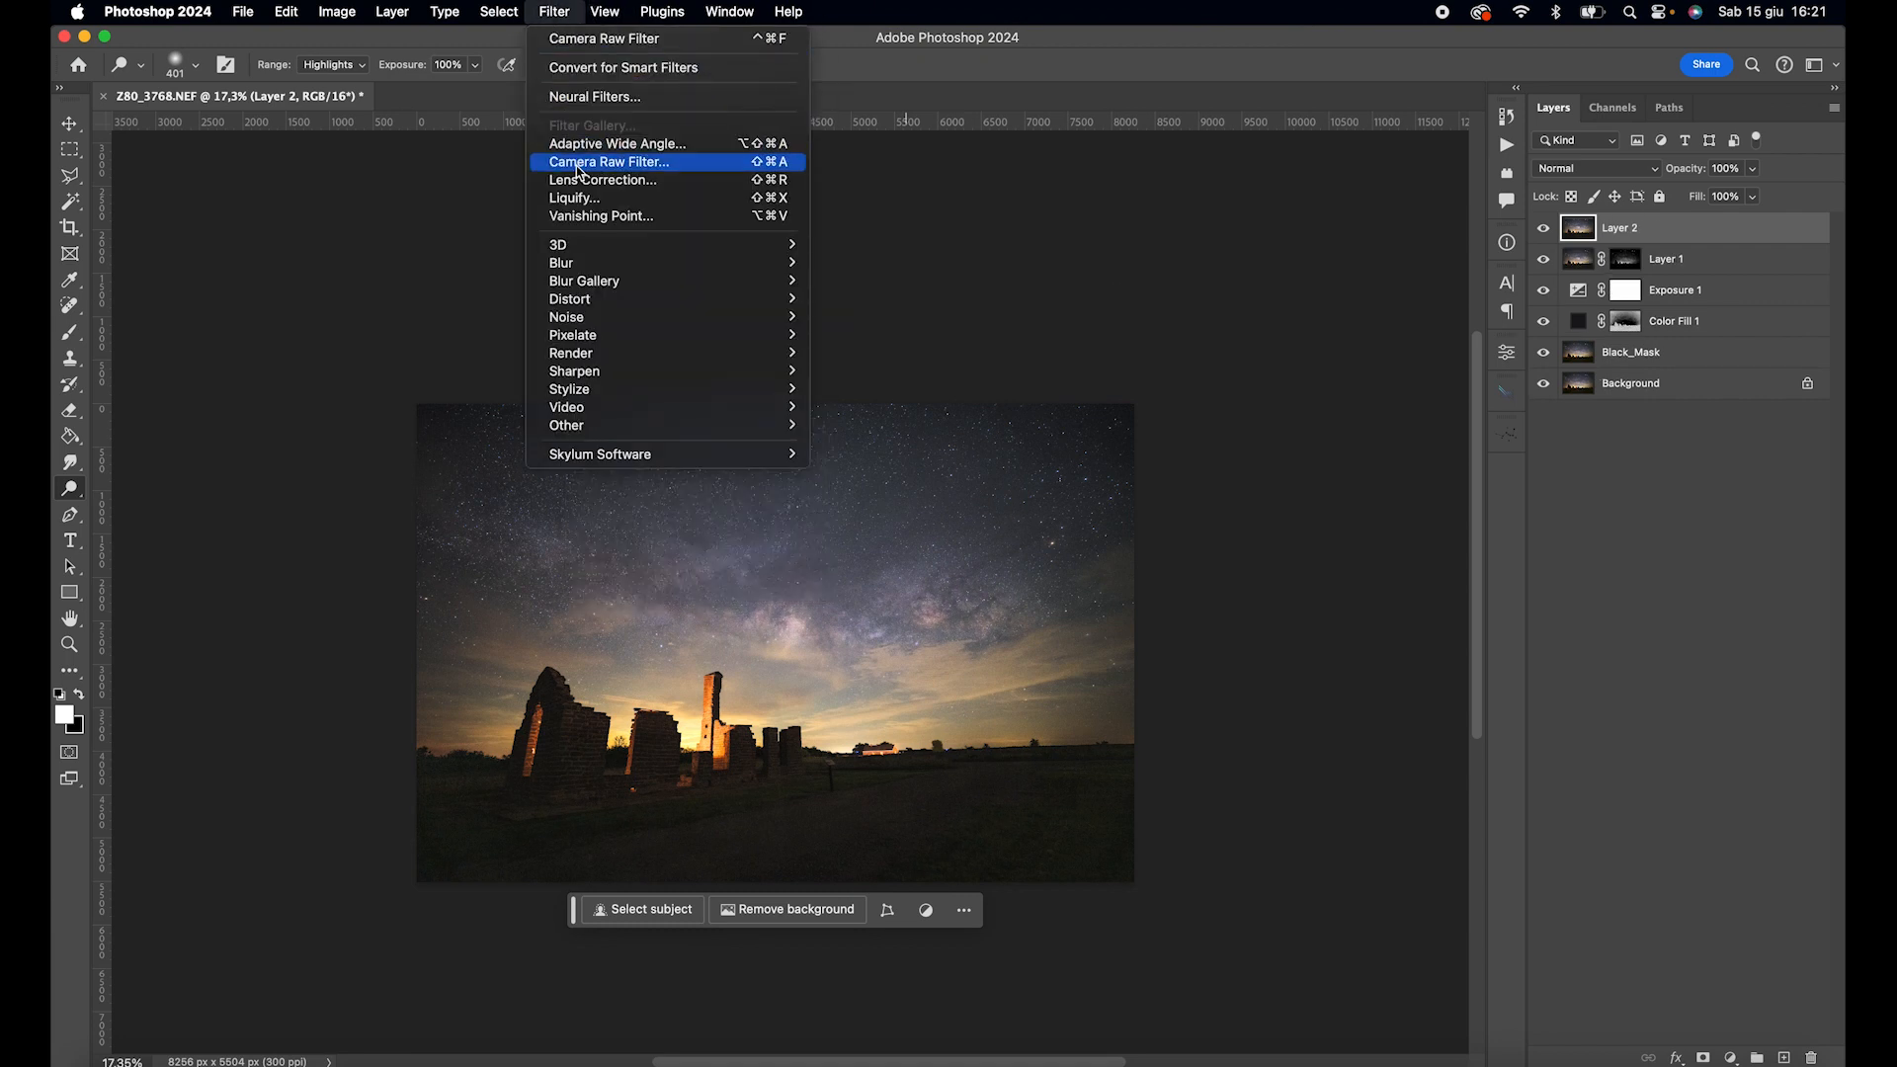
pyautogui.click(609, 161)
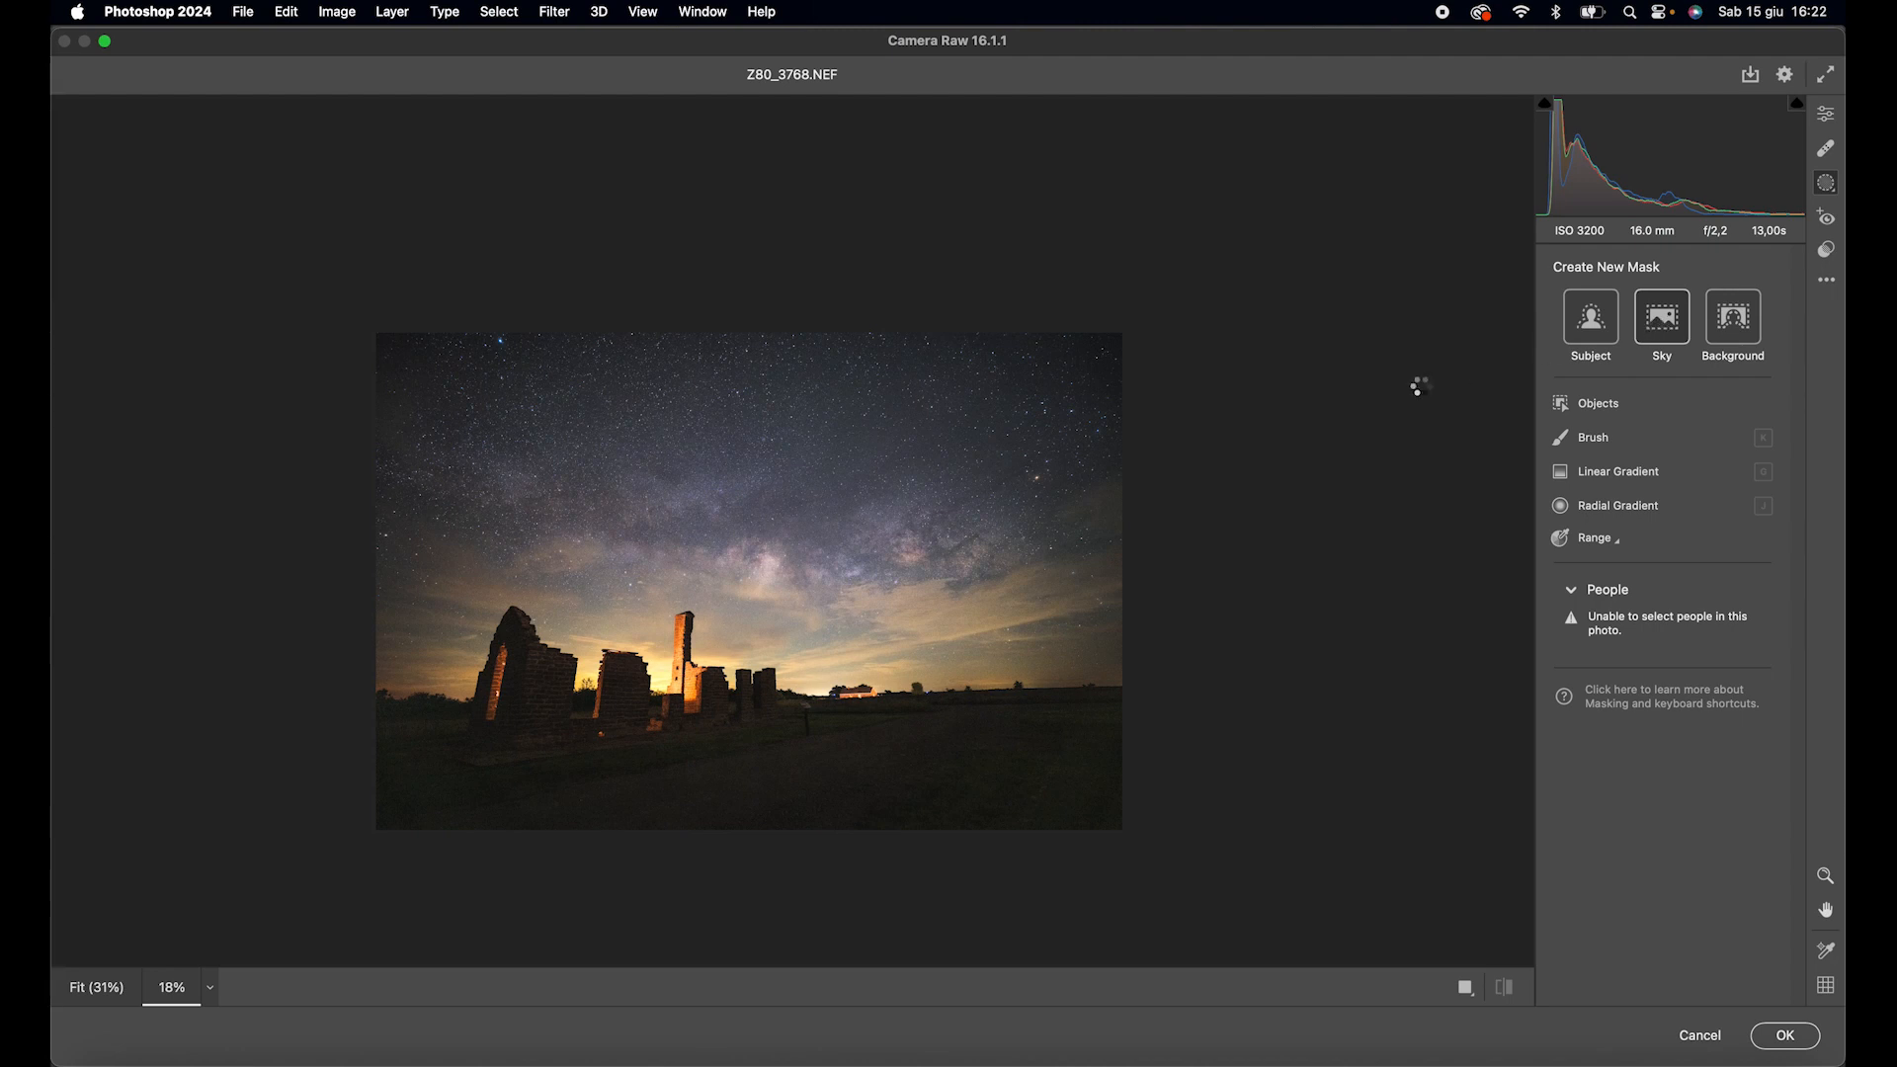
pyautogui.click(1660, 317)
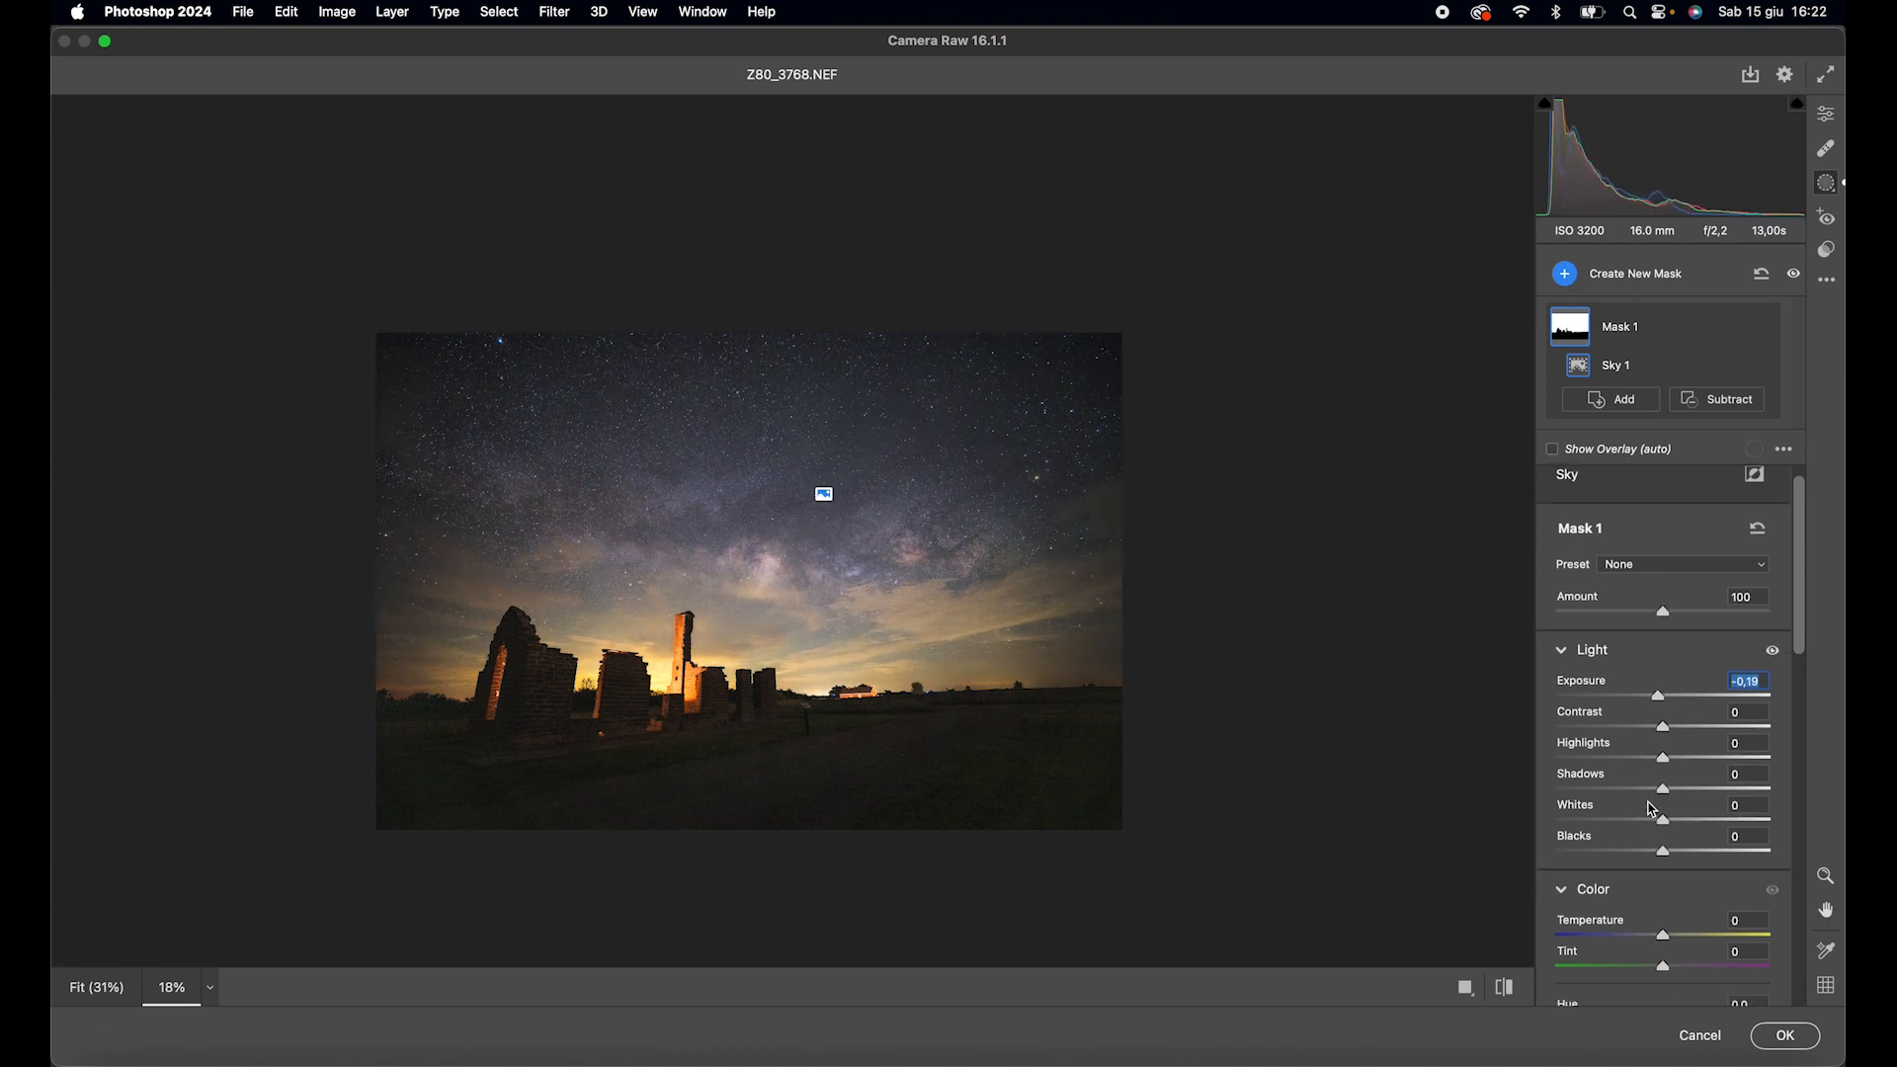
pyautogui.scroll(-3)
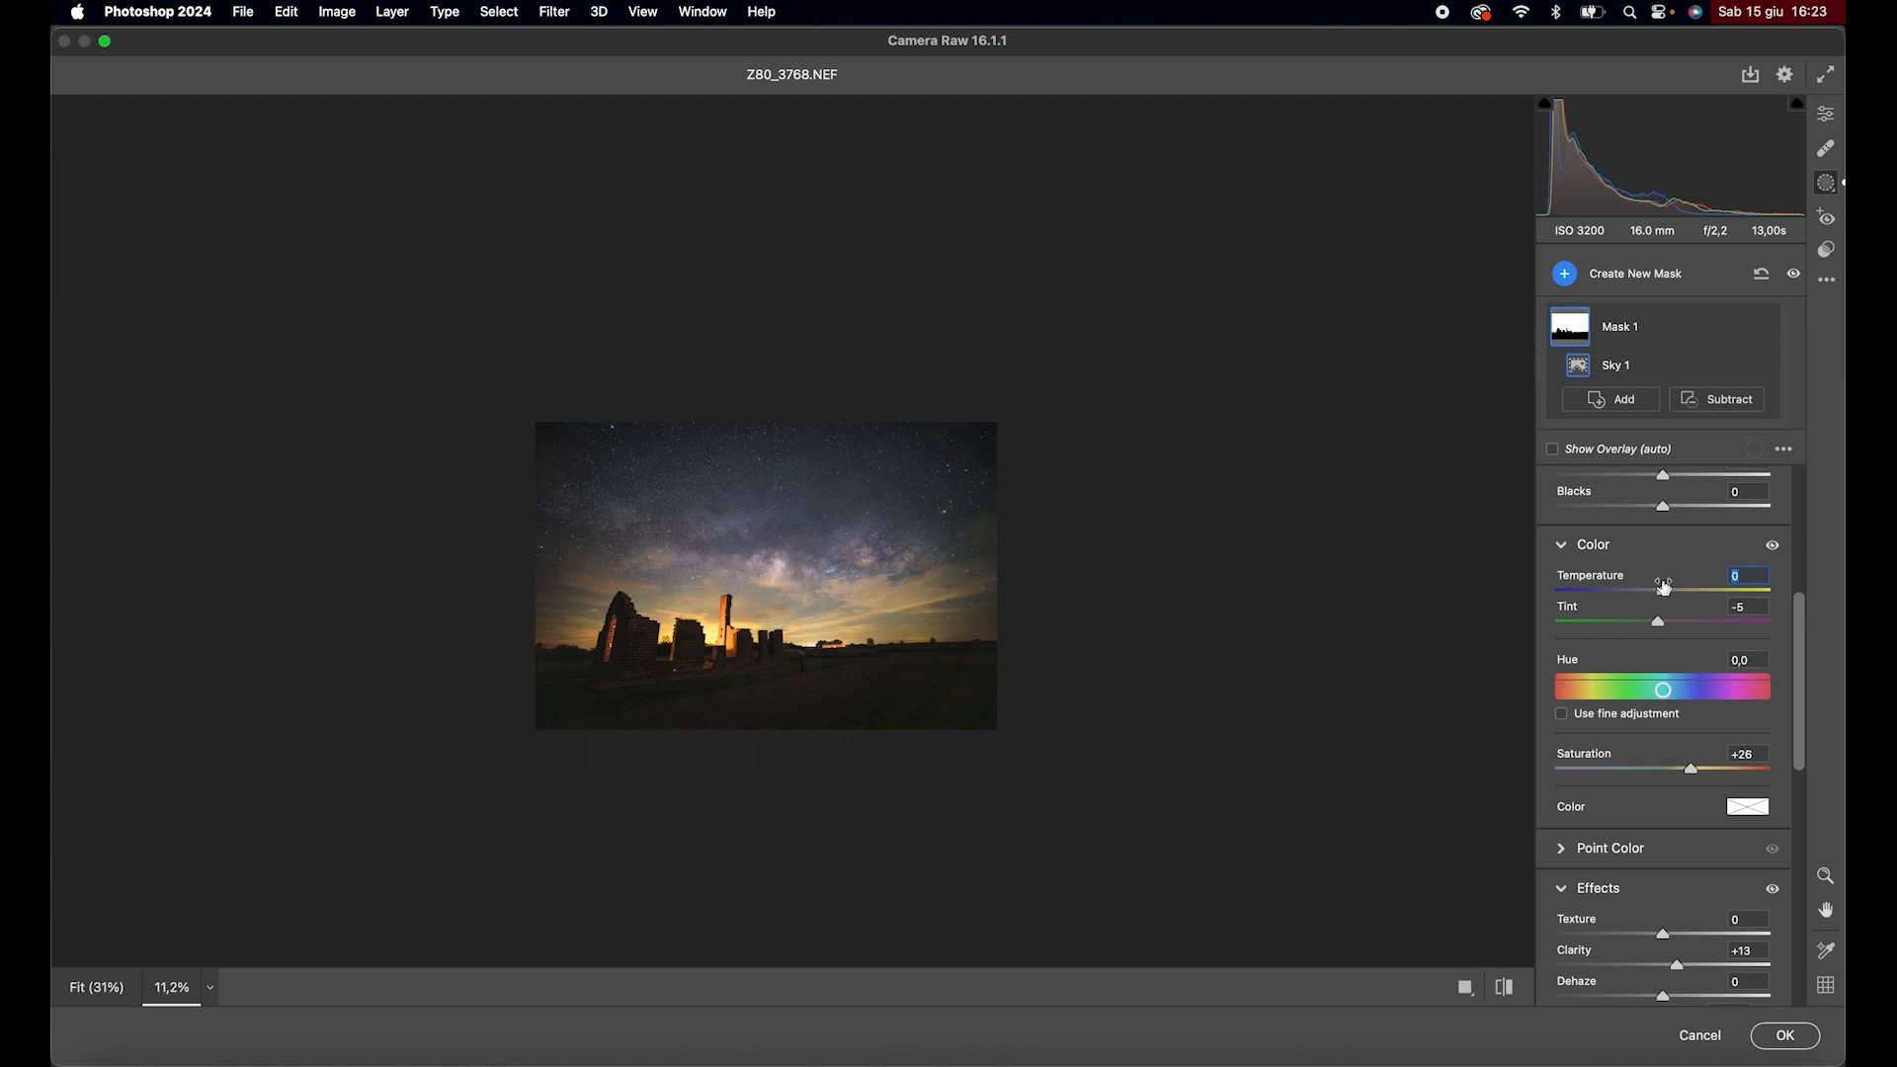
pyautogui.moveTo(810, 522)
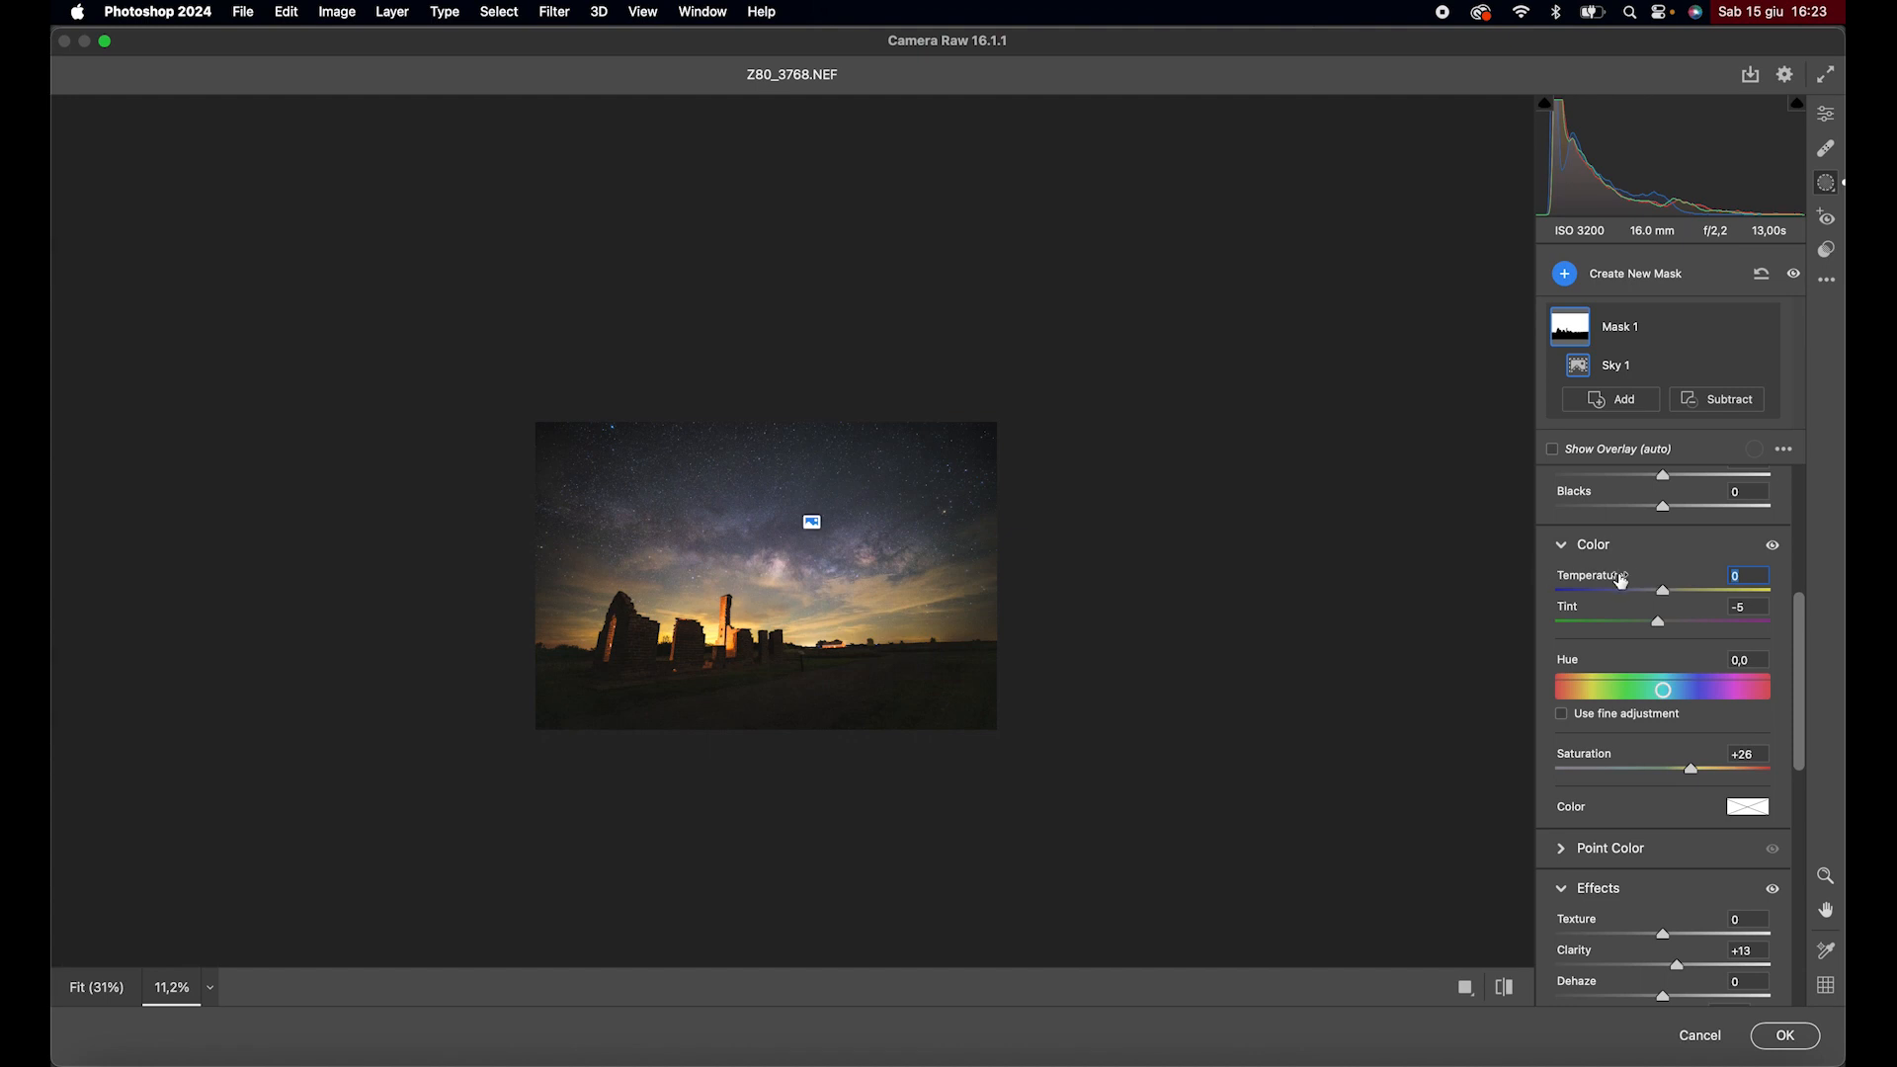
pyautogui.scroll(-3)
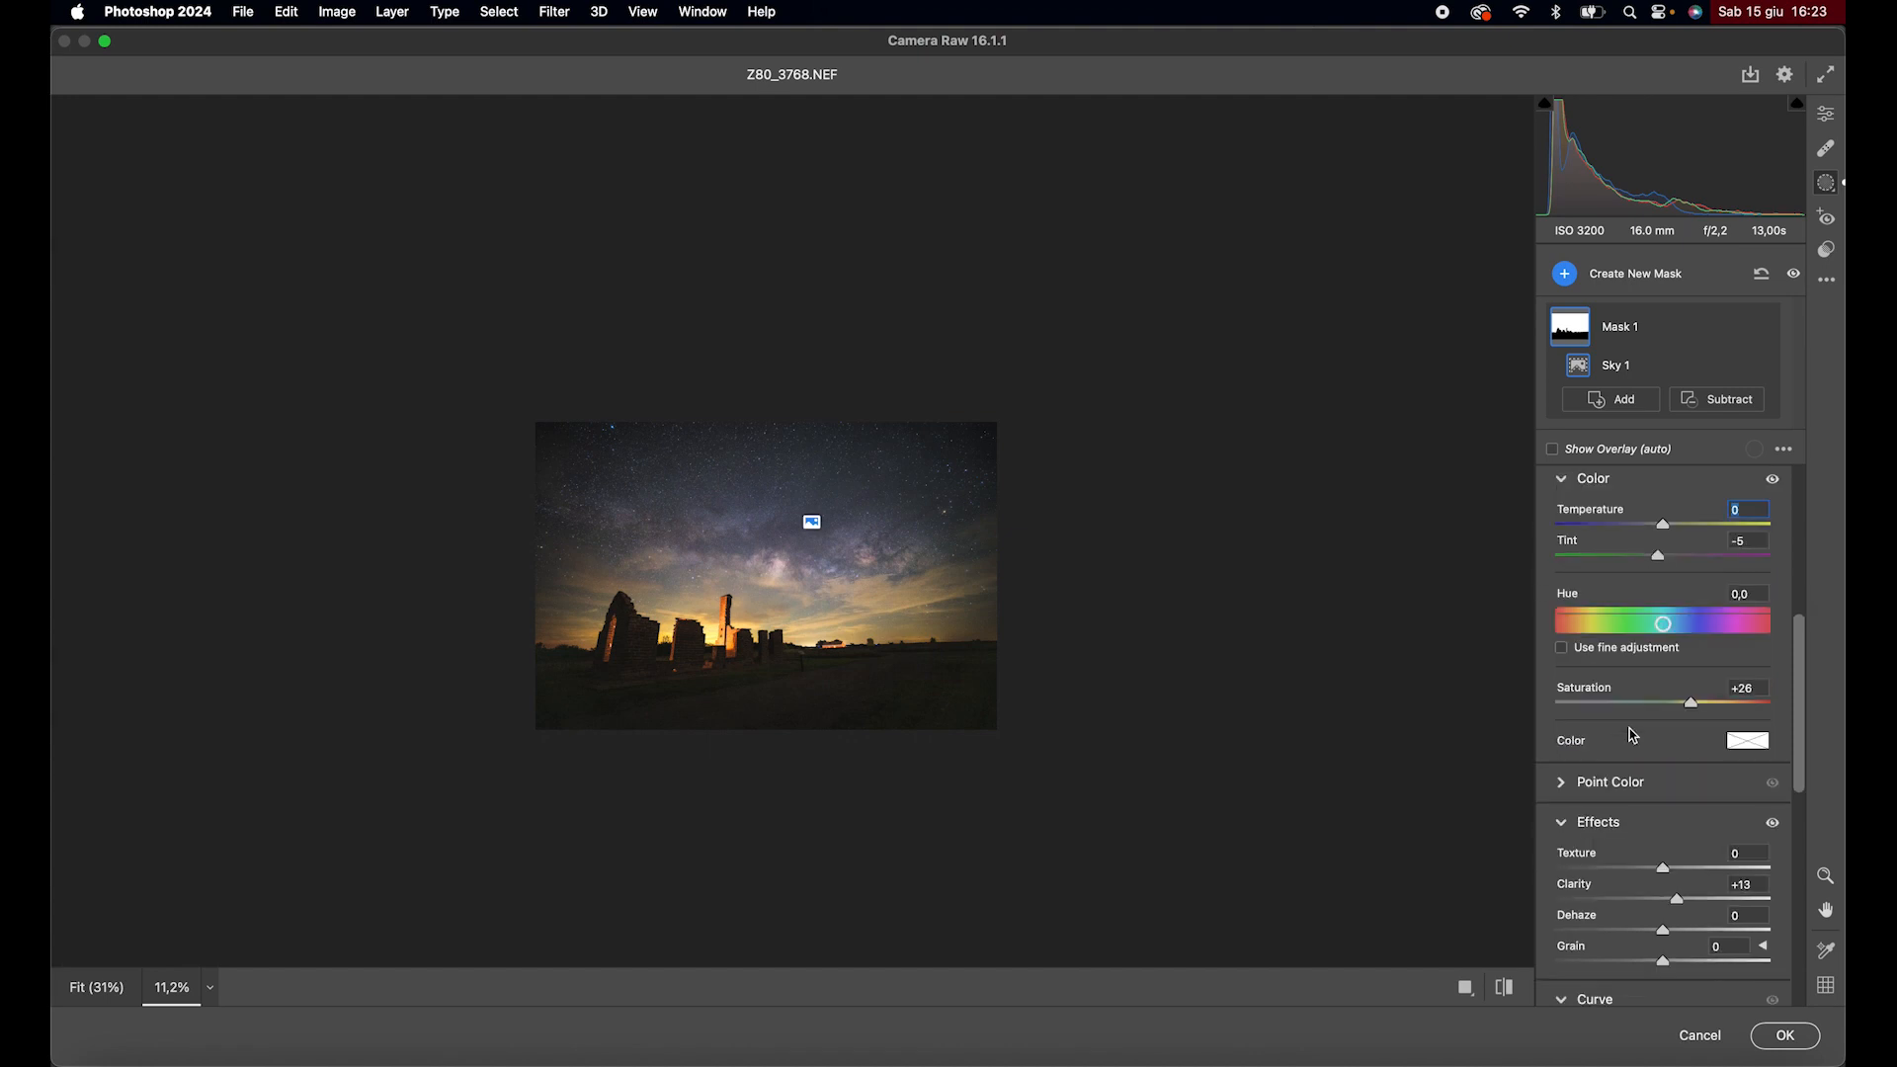
pyautogui.scroll(3)
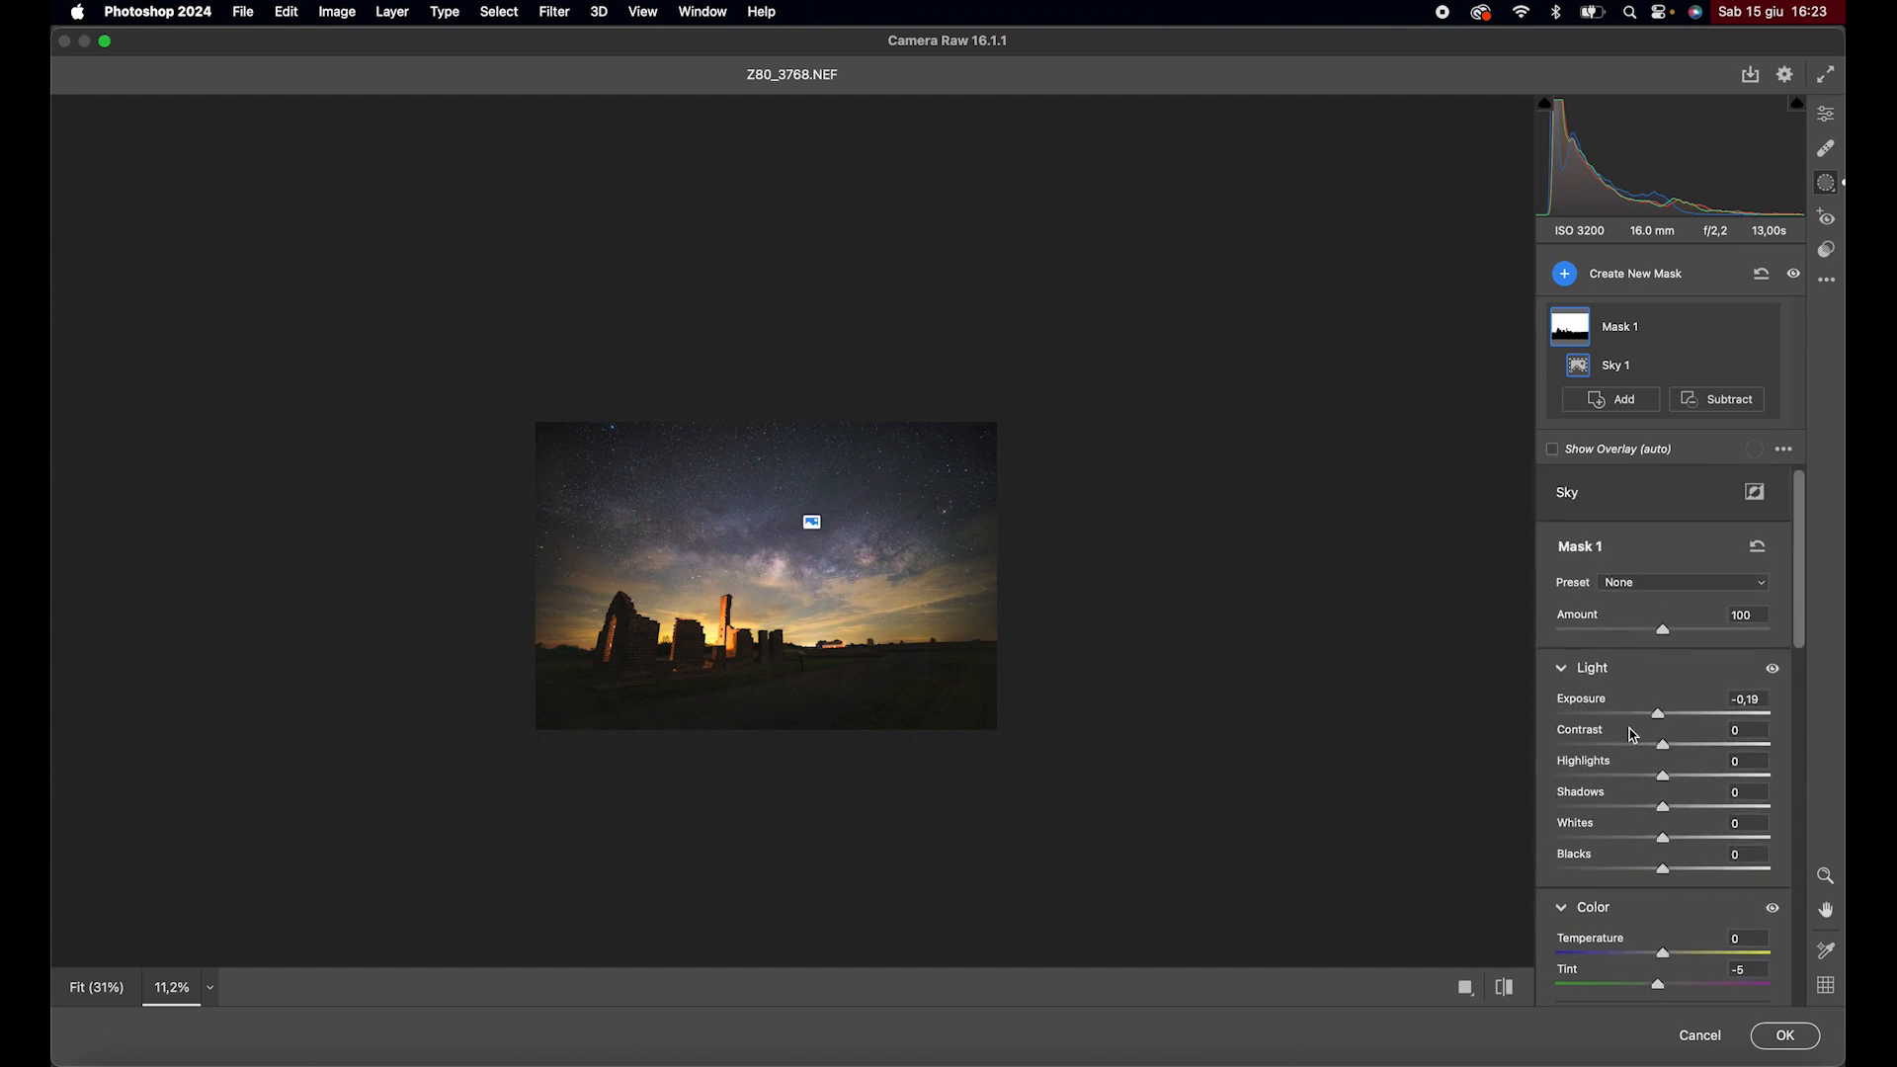
pyautogui.click(1826, 114)
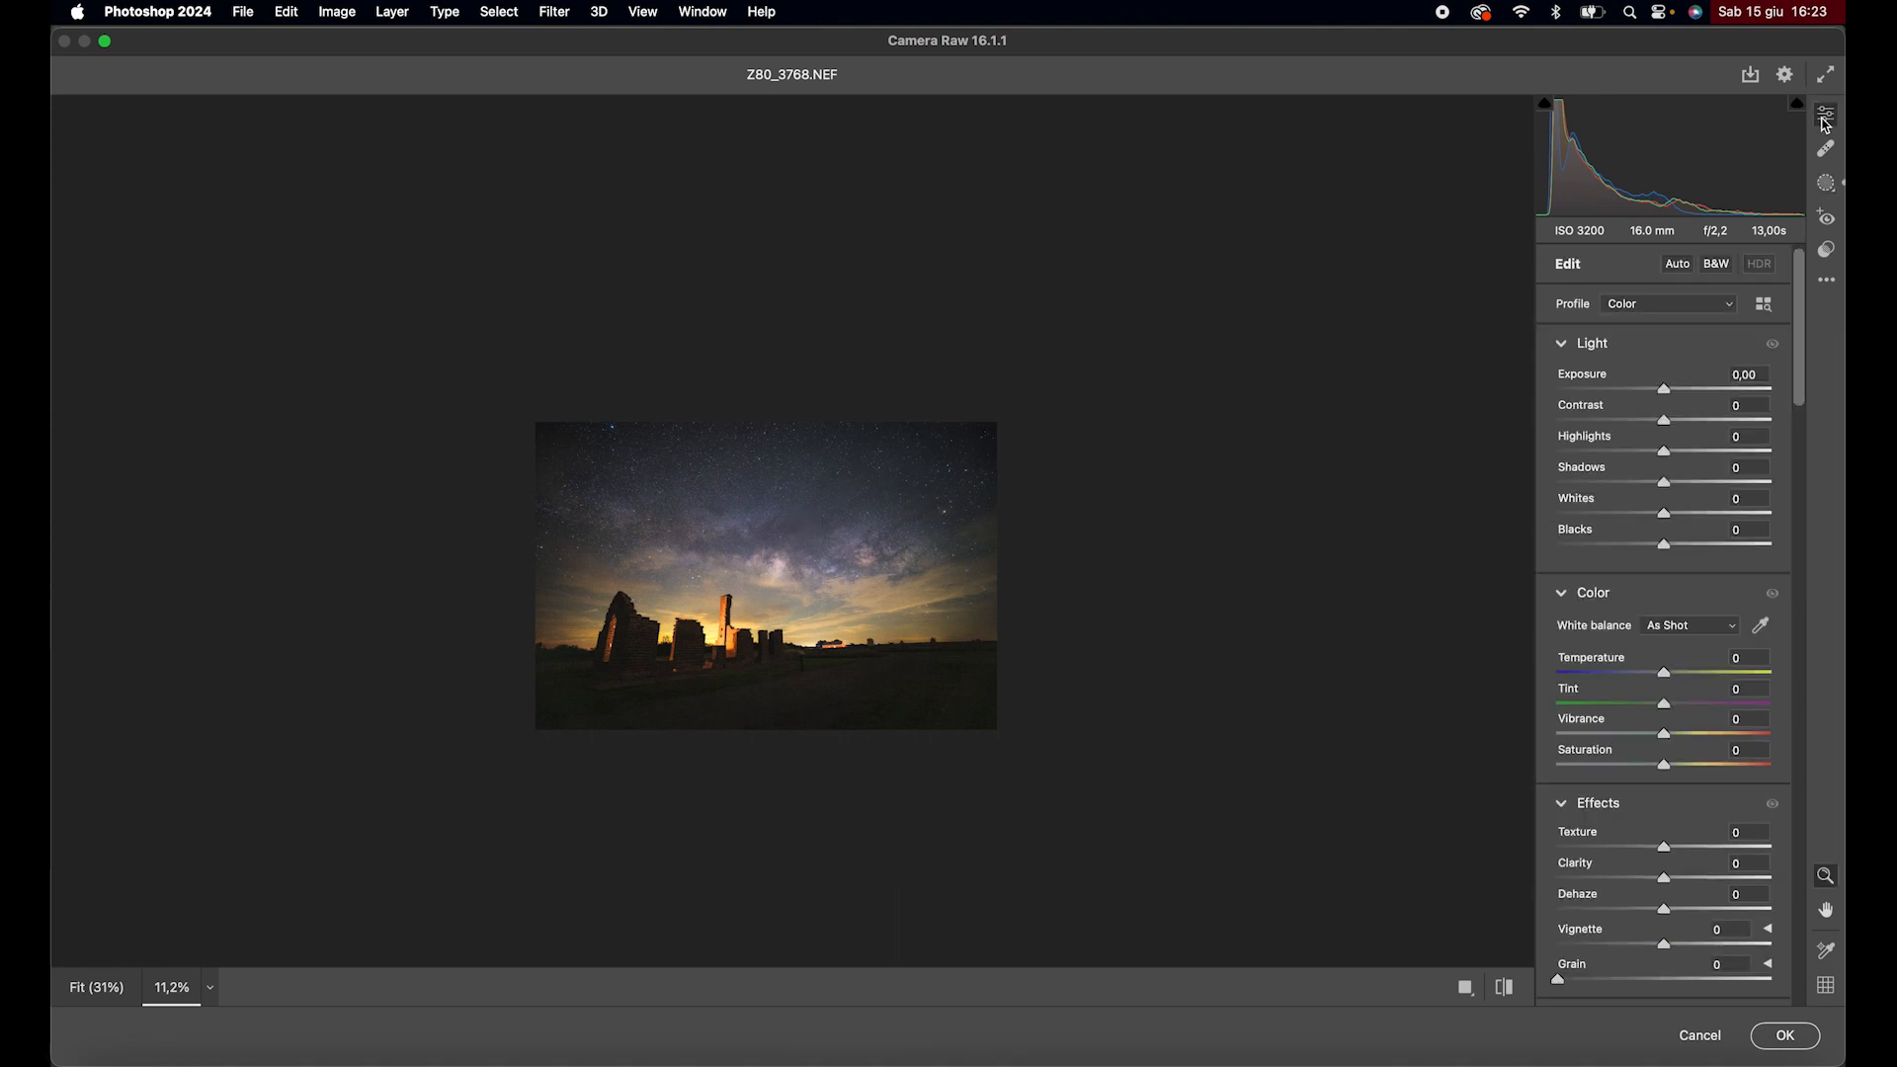
# Shift the Blues hue to +4 in Color Mixer and commit the Camera Raw filter
pyautogui.click(1826, 114)
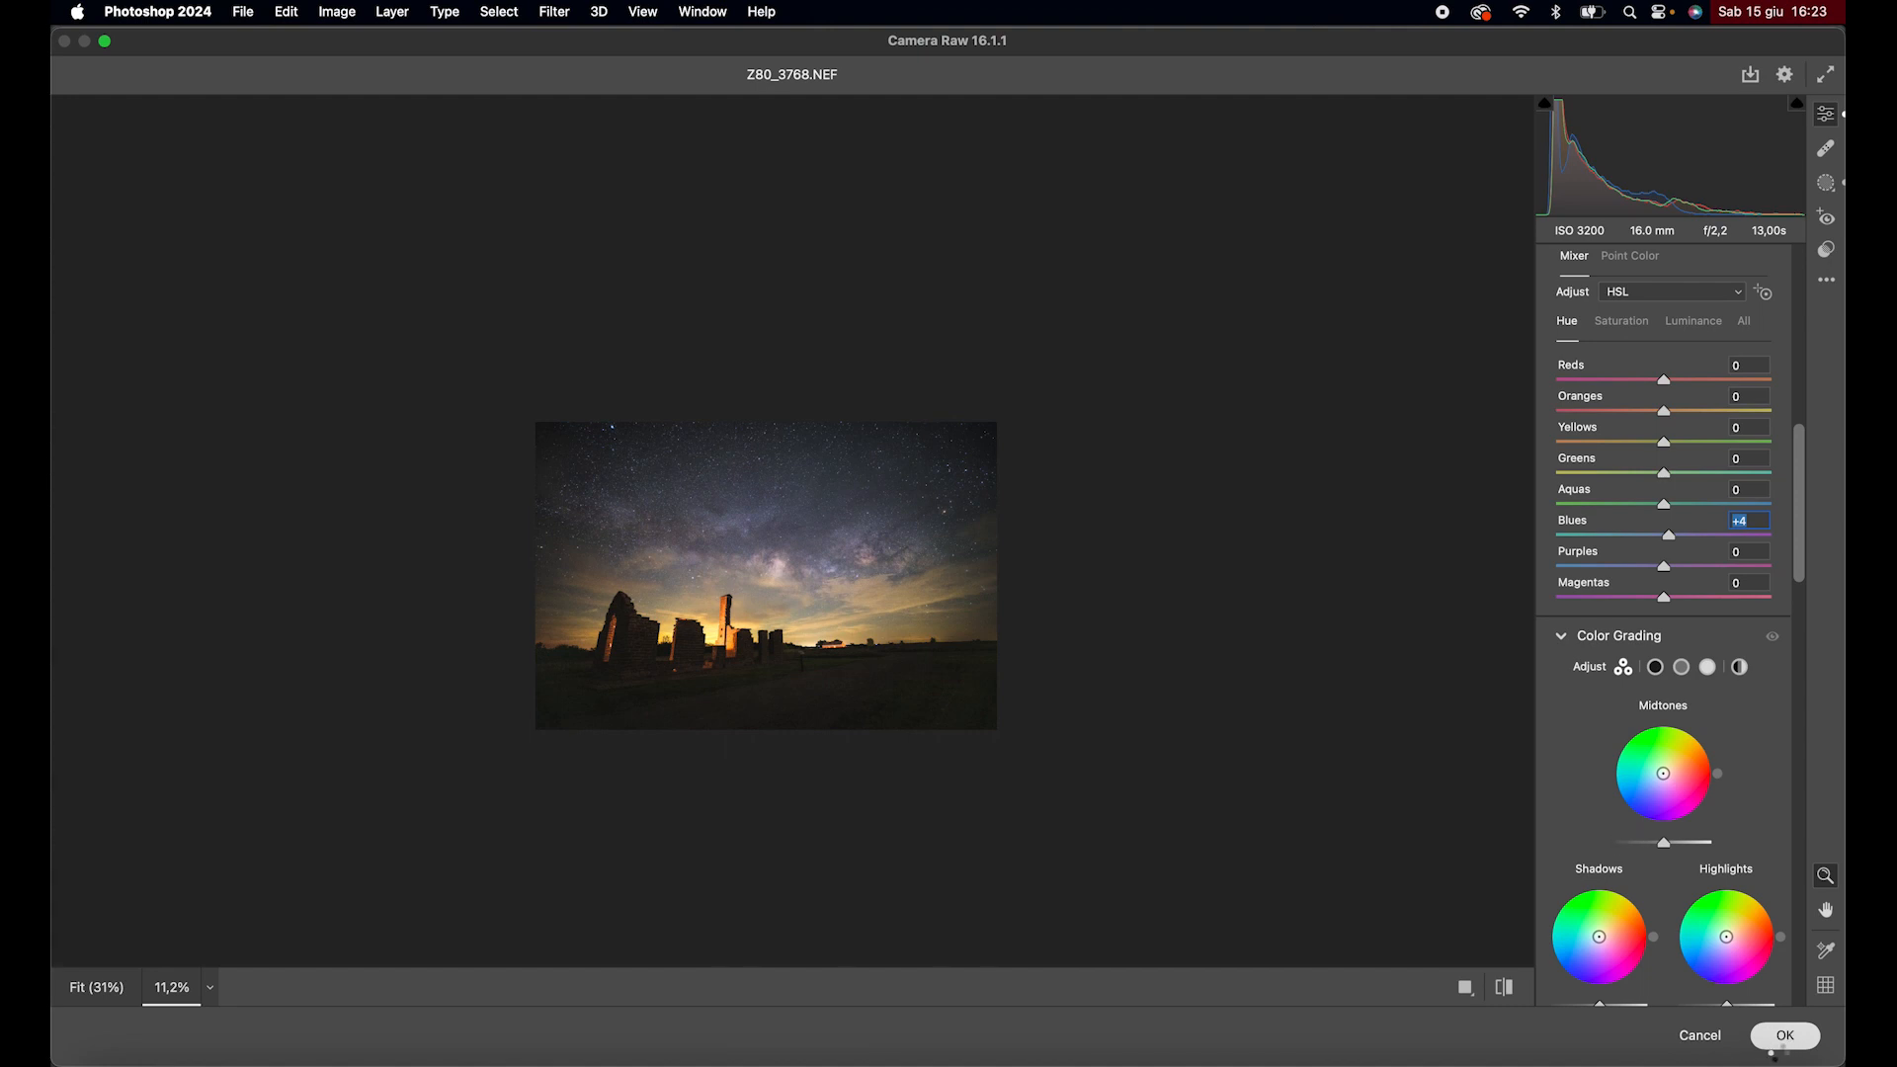
pyautogui.click(1783, 1034)
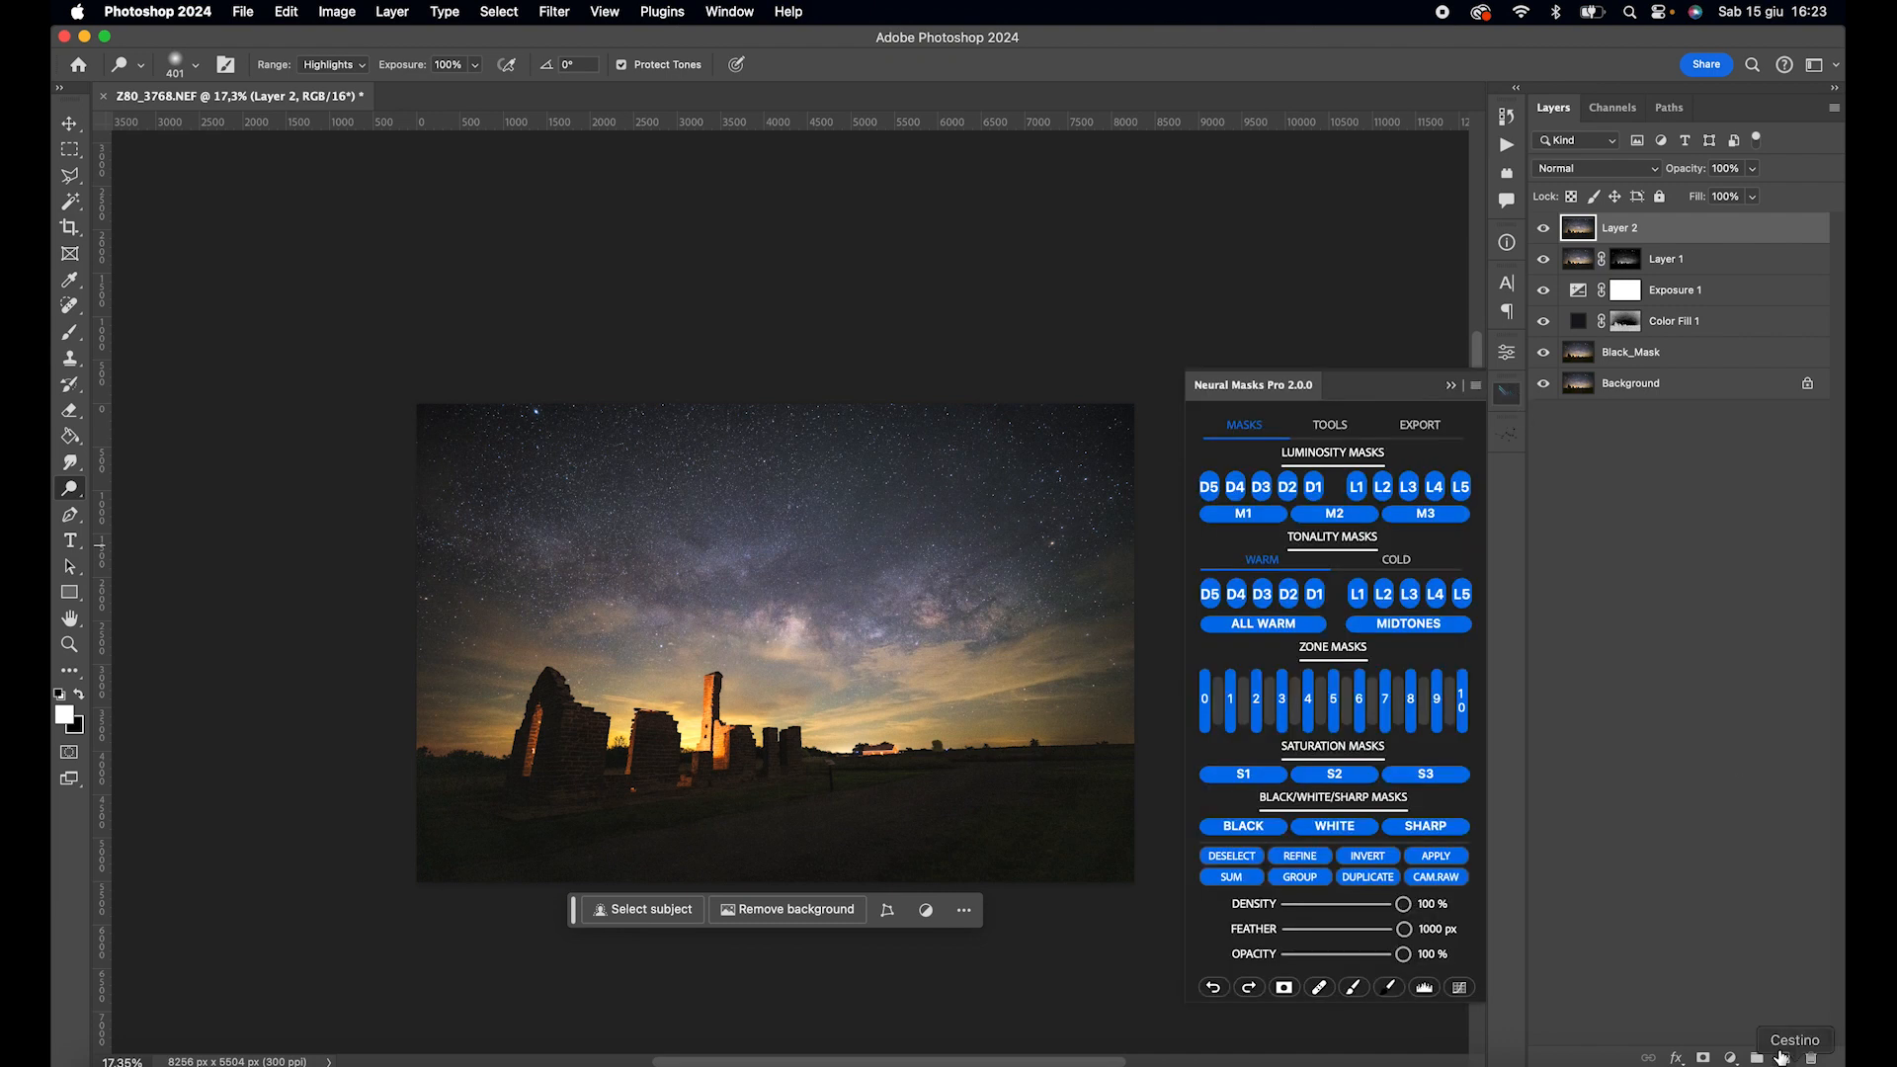
# Add a luminosity-masked, white-filled Layer 3 blended as Soft Light at 20% opacity
pyautogui.click(1779, 1057)
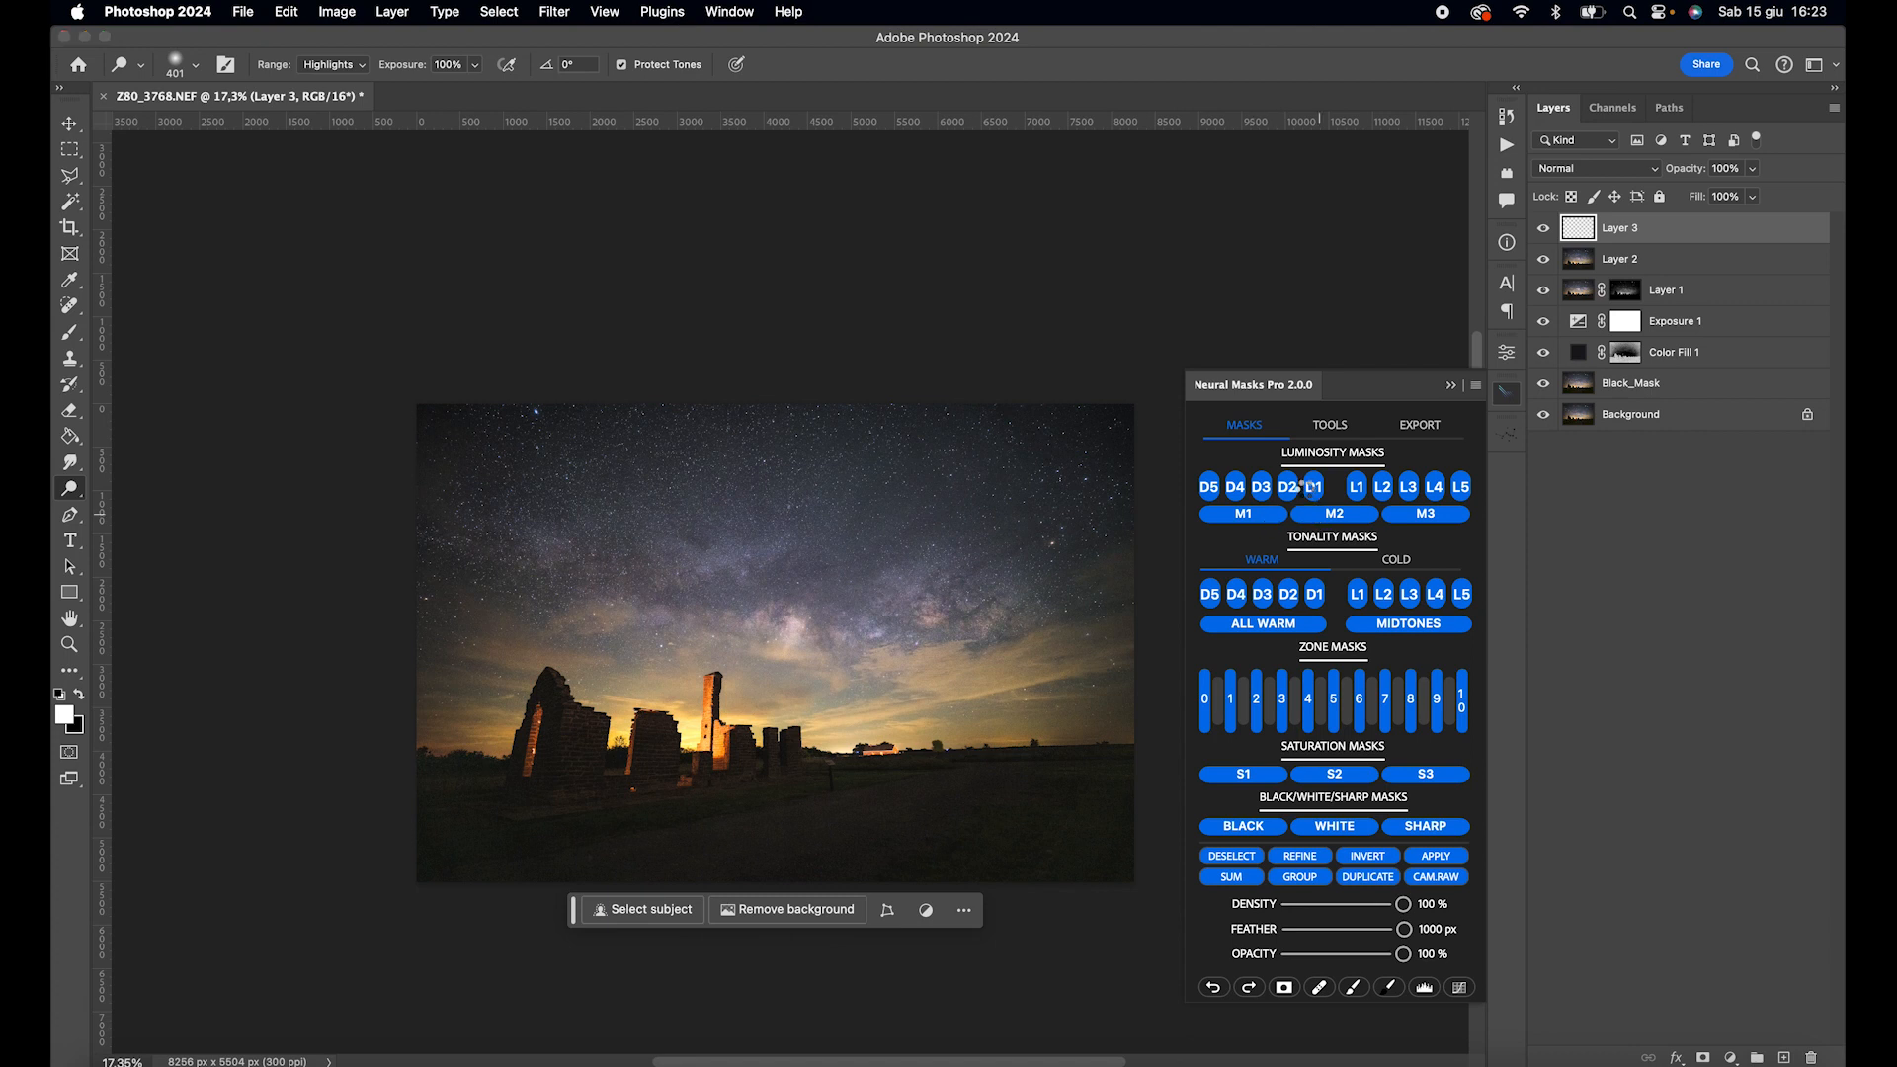
pyautogui.click(1435, 858)
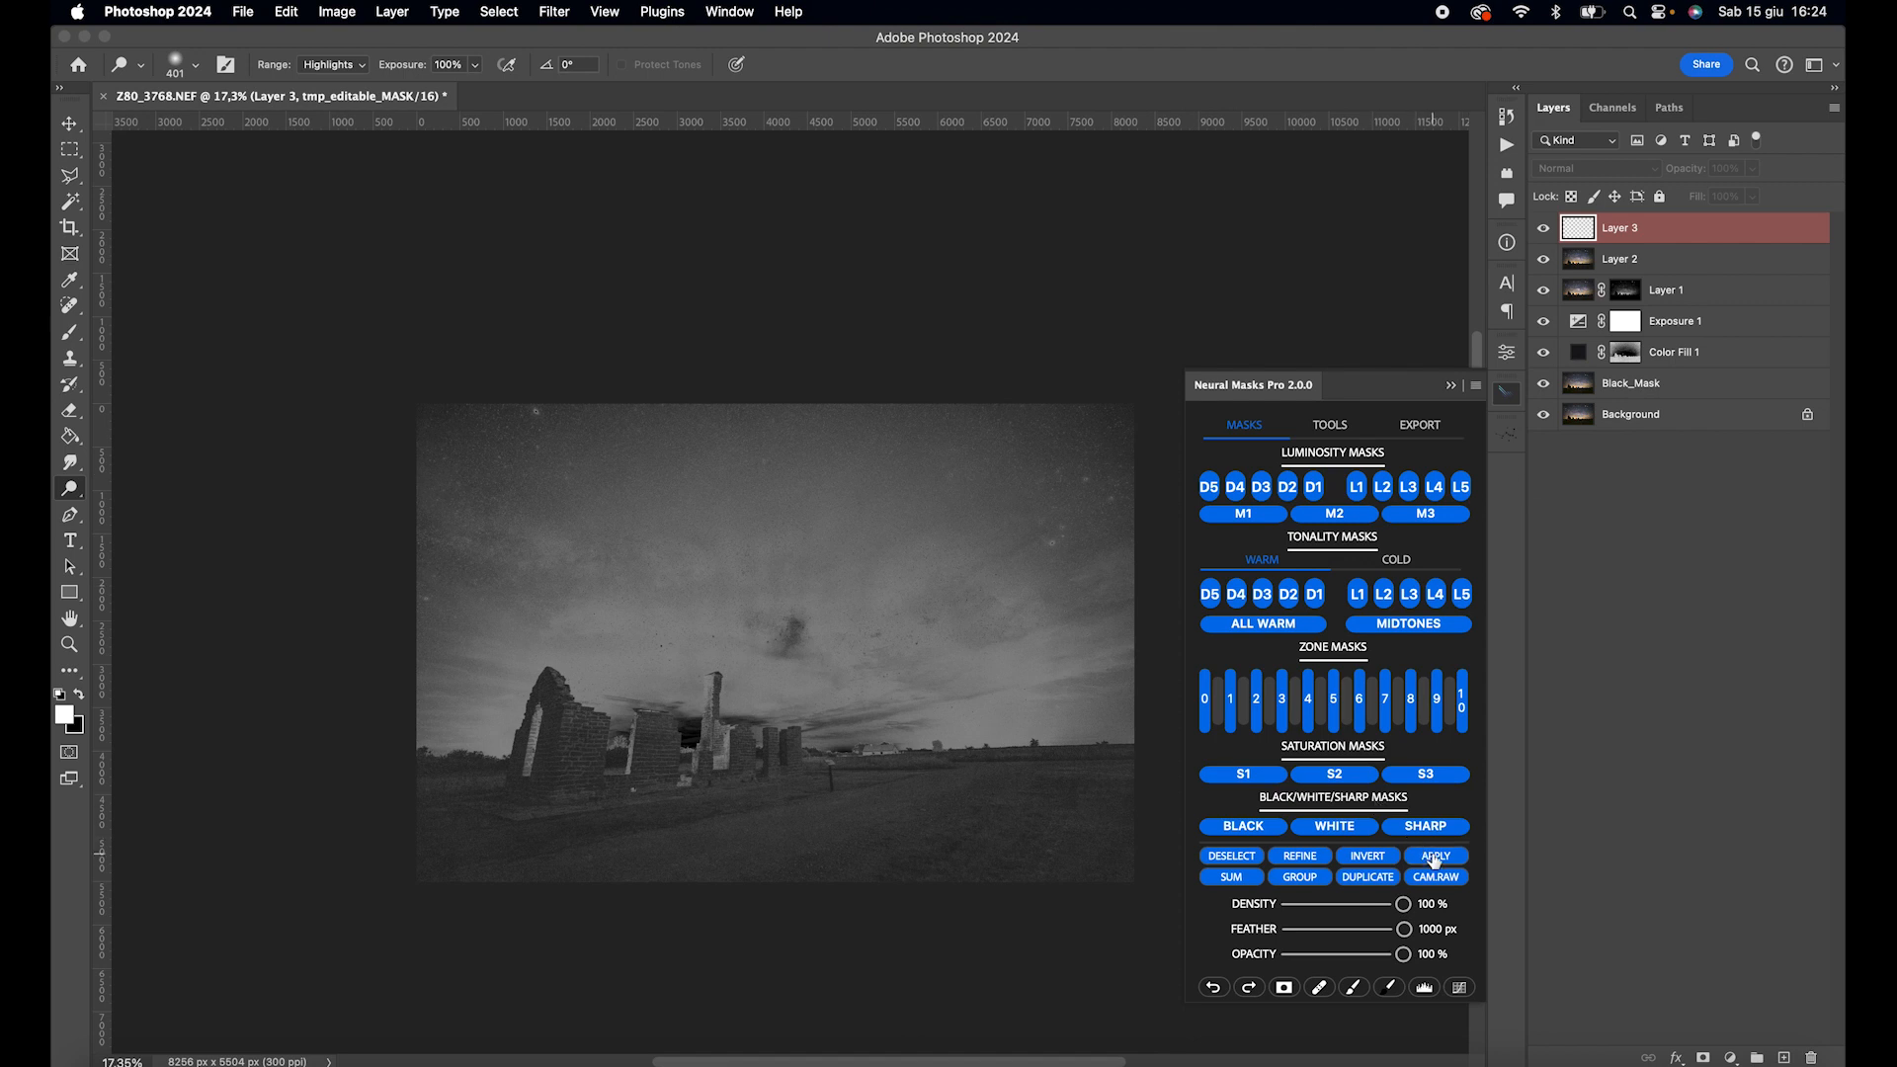
pyautogui.click(1434, 857)
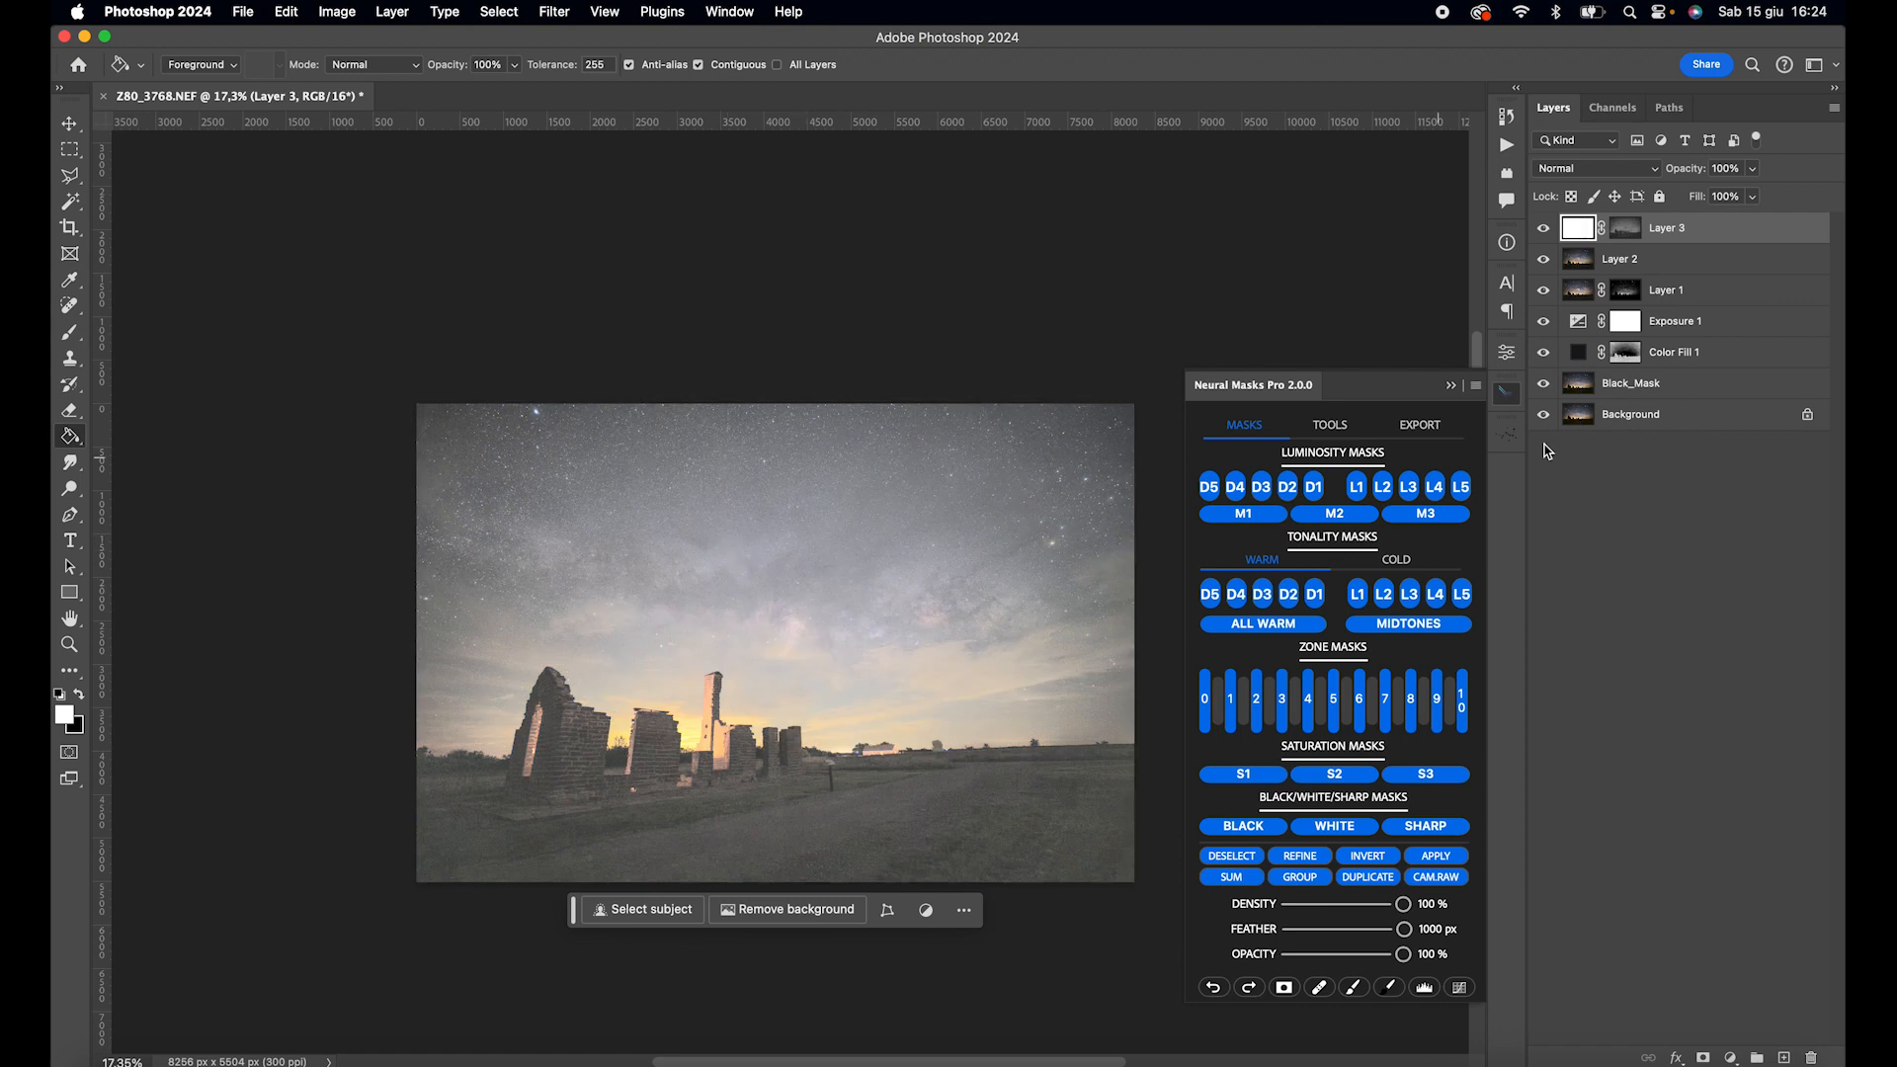
pyautogui.click(1590, 168)
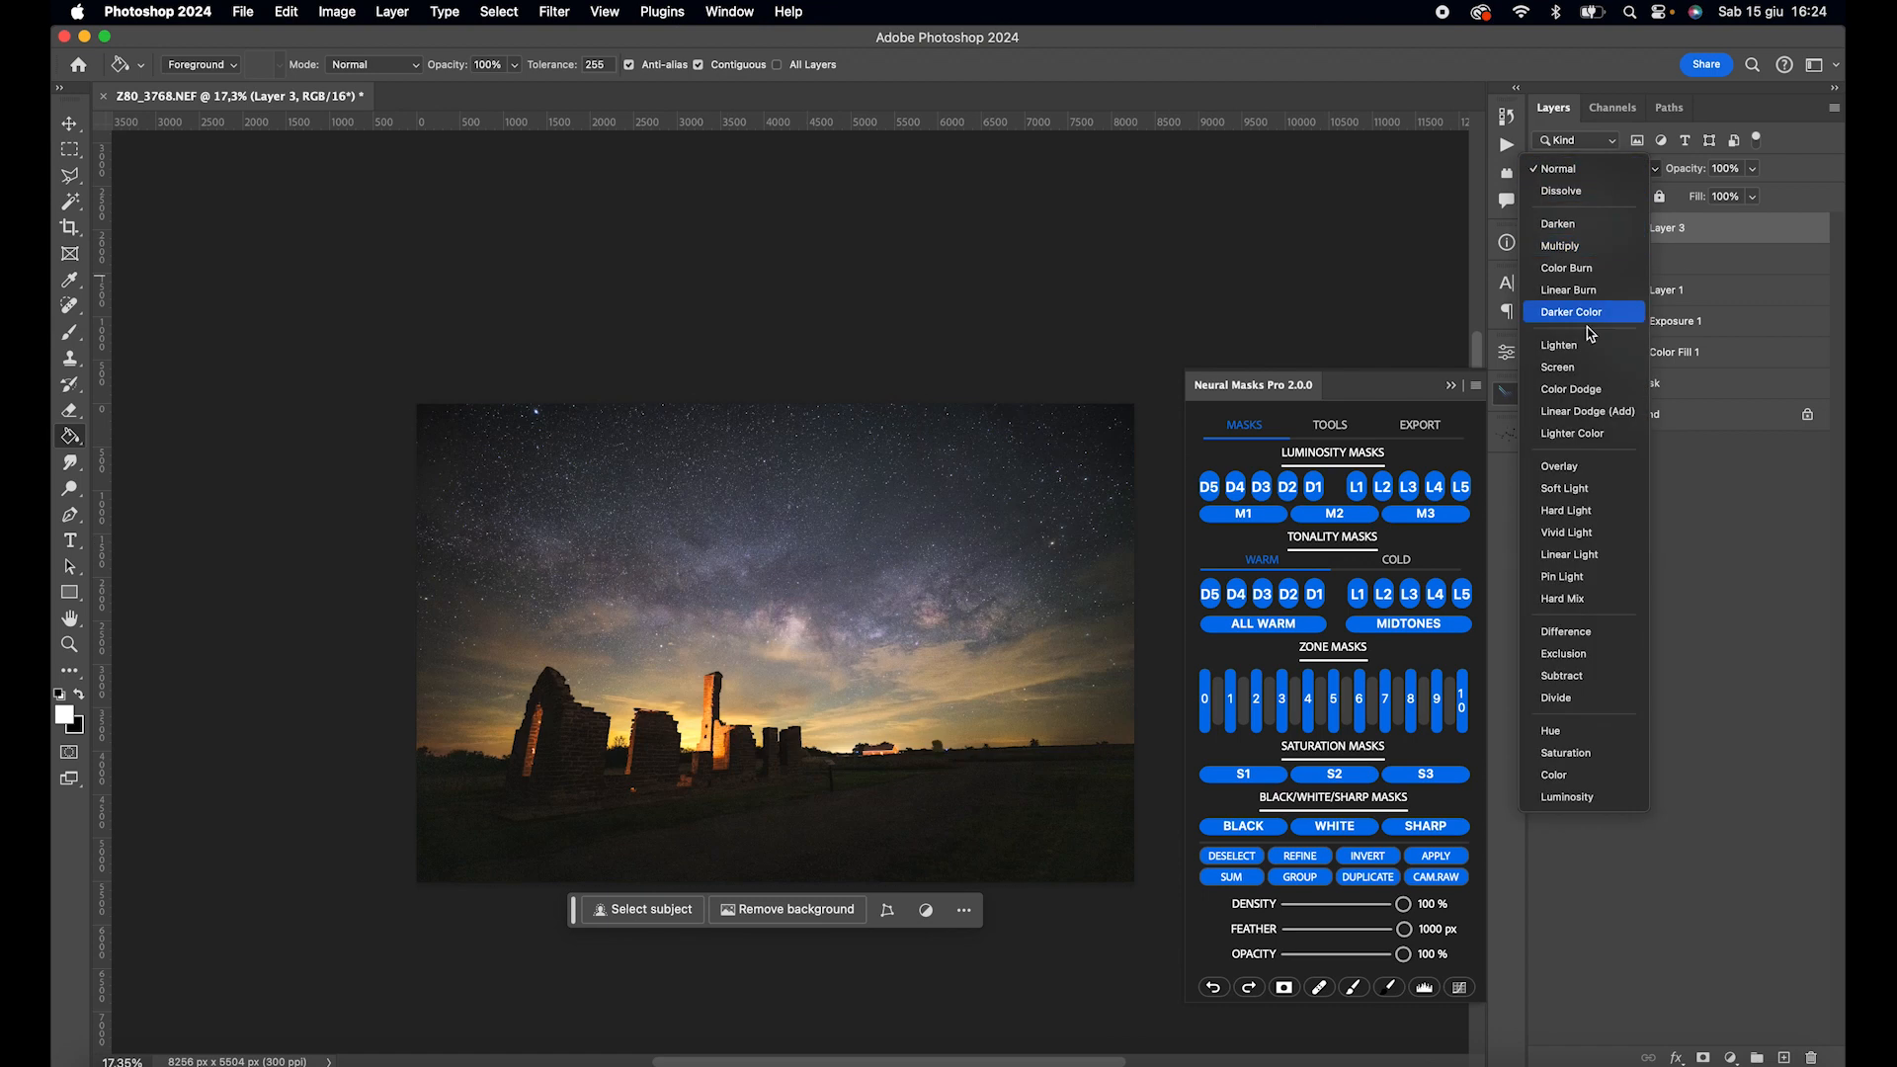
pyautogui.click(1562, 487)
pyautogui.write('20')
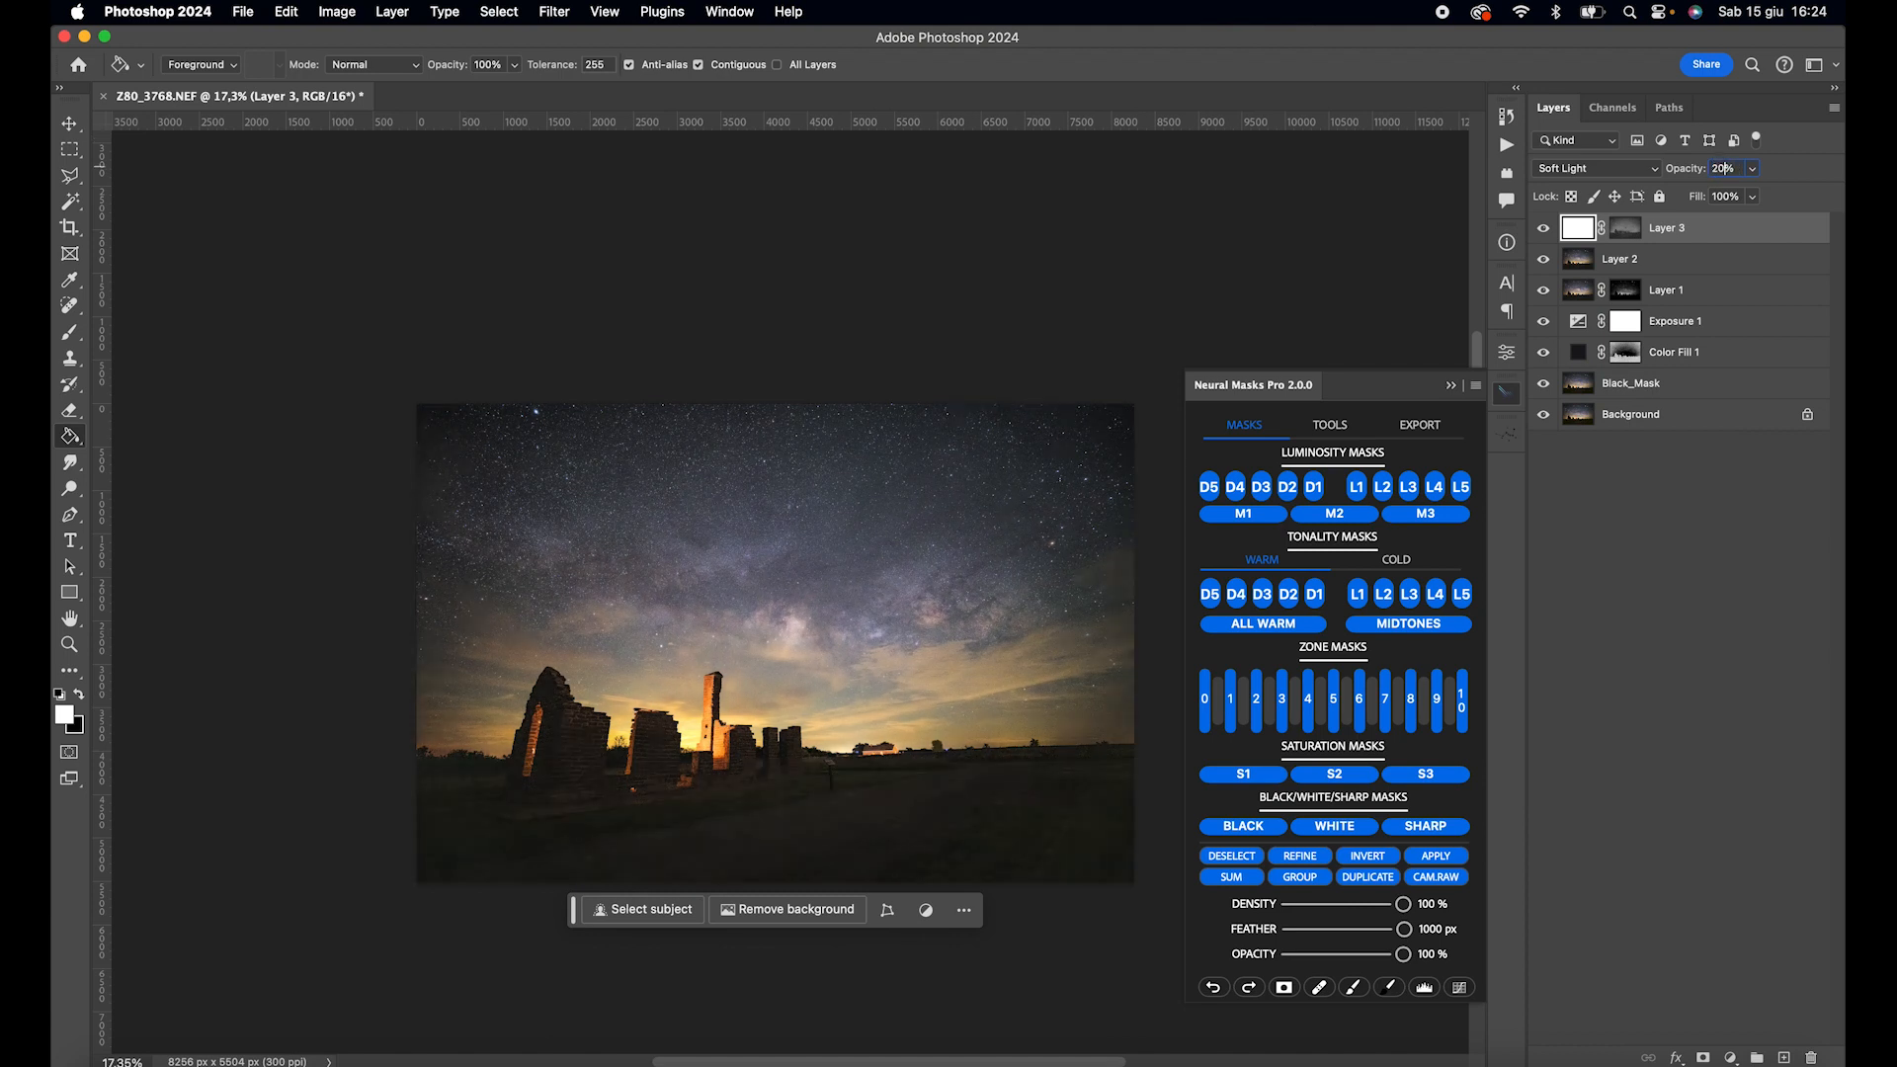
pyautogui.moveTo(1708, 140)
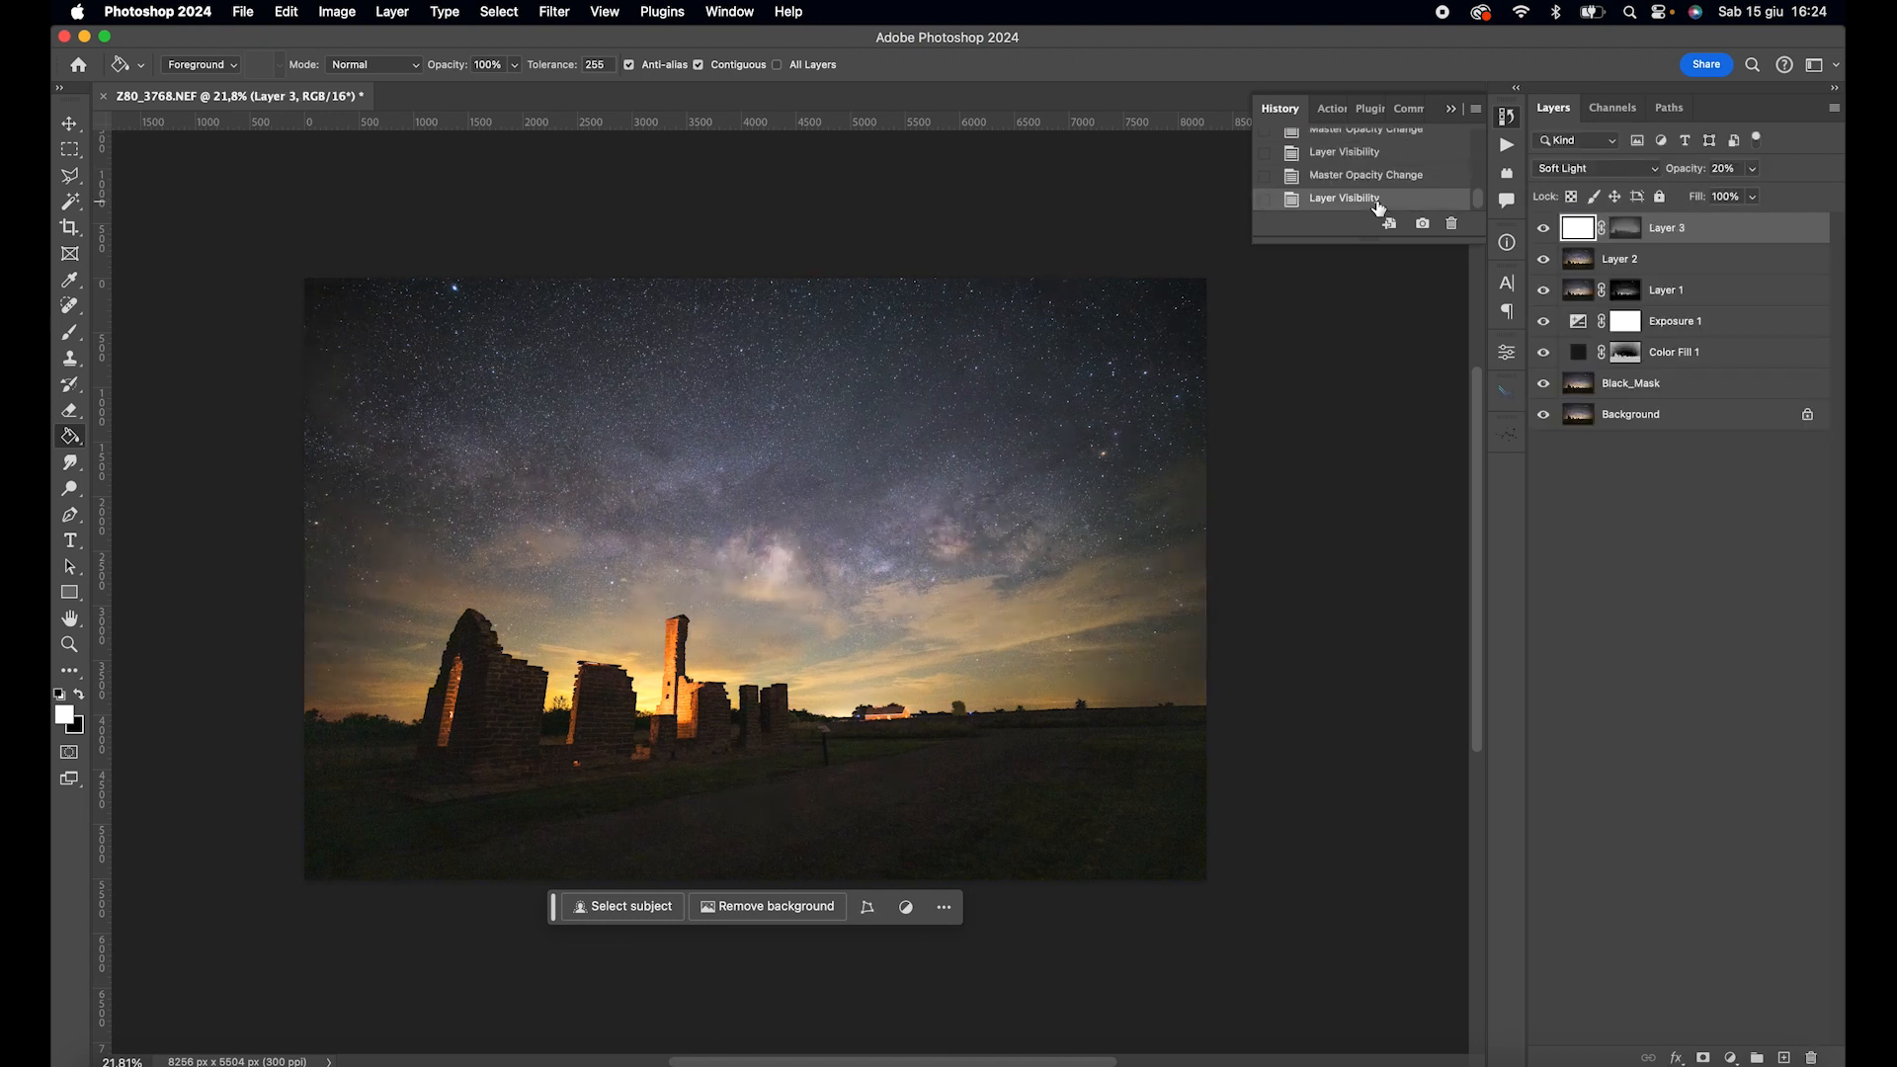
# Select the original History snapshot to compare the unedited image with the edit
pyautogui.click(1342, 151)
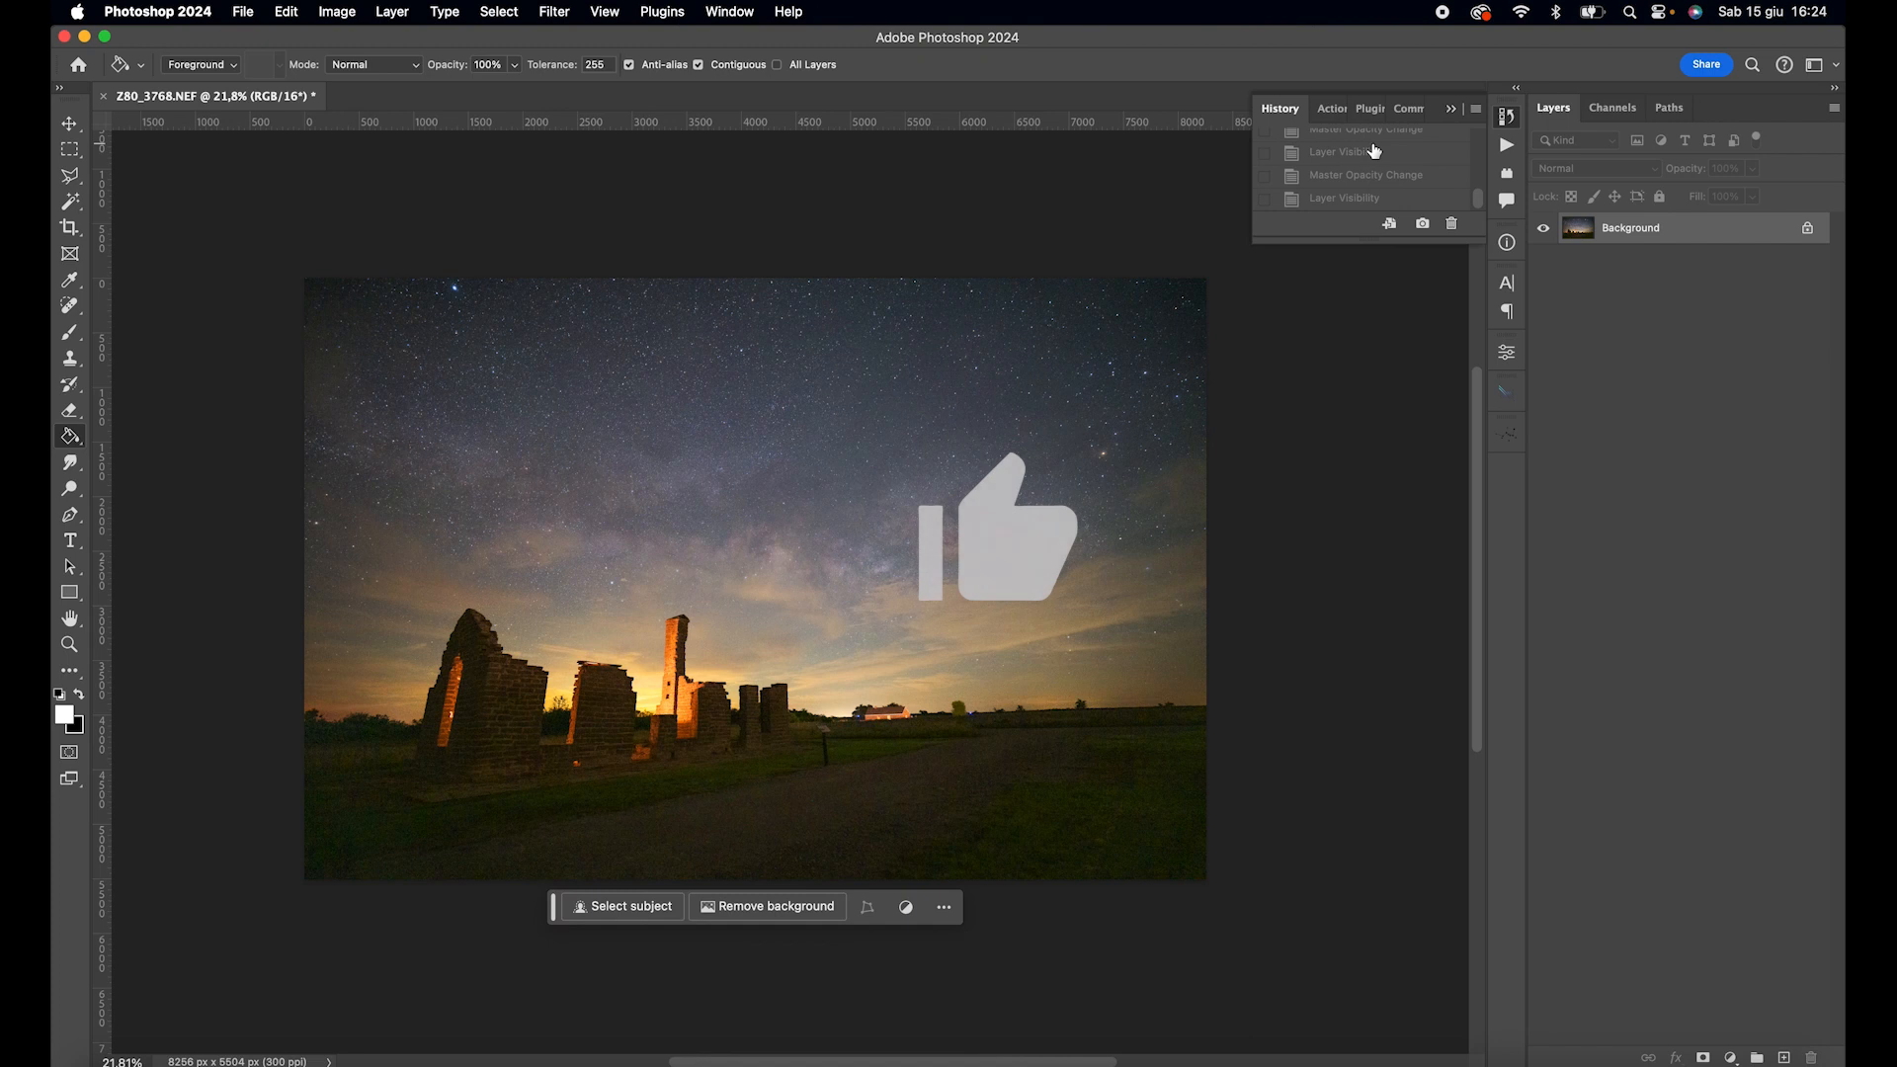